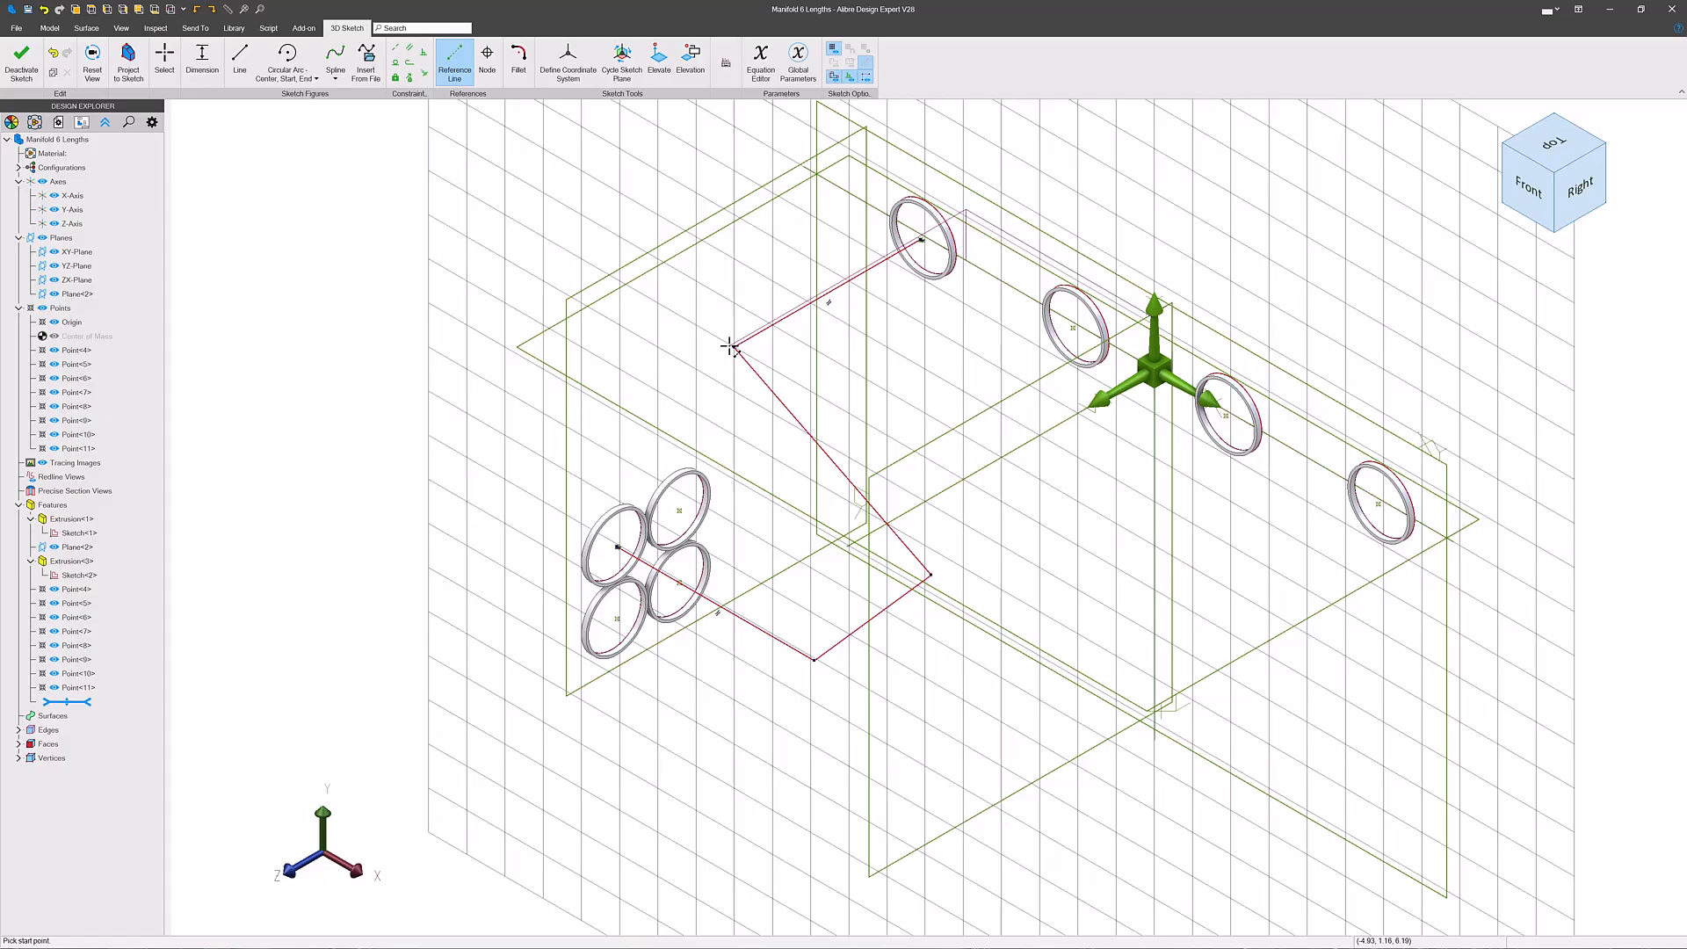
- Reposition the path segments between the manifold ports and dimension the straight runs
{"action": "left_click", "coordinate": [163, 58]}
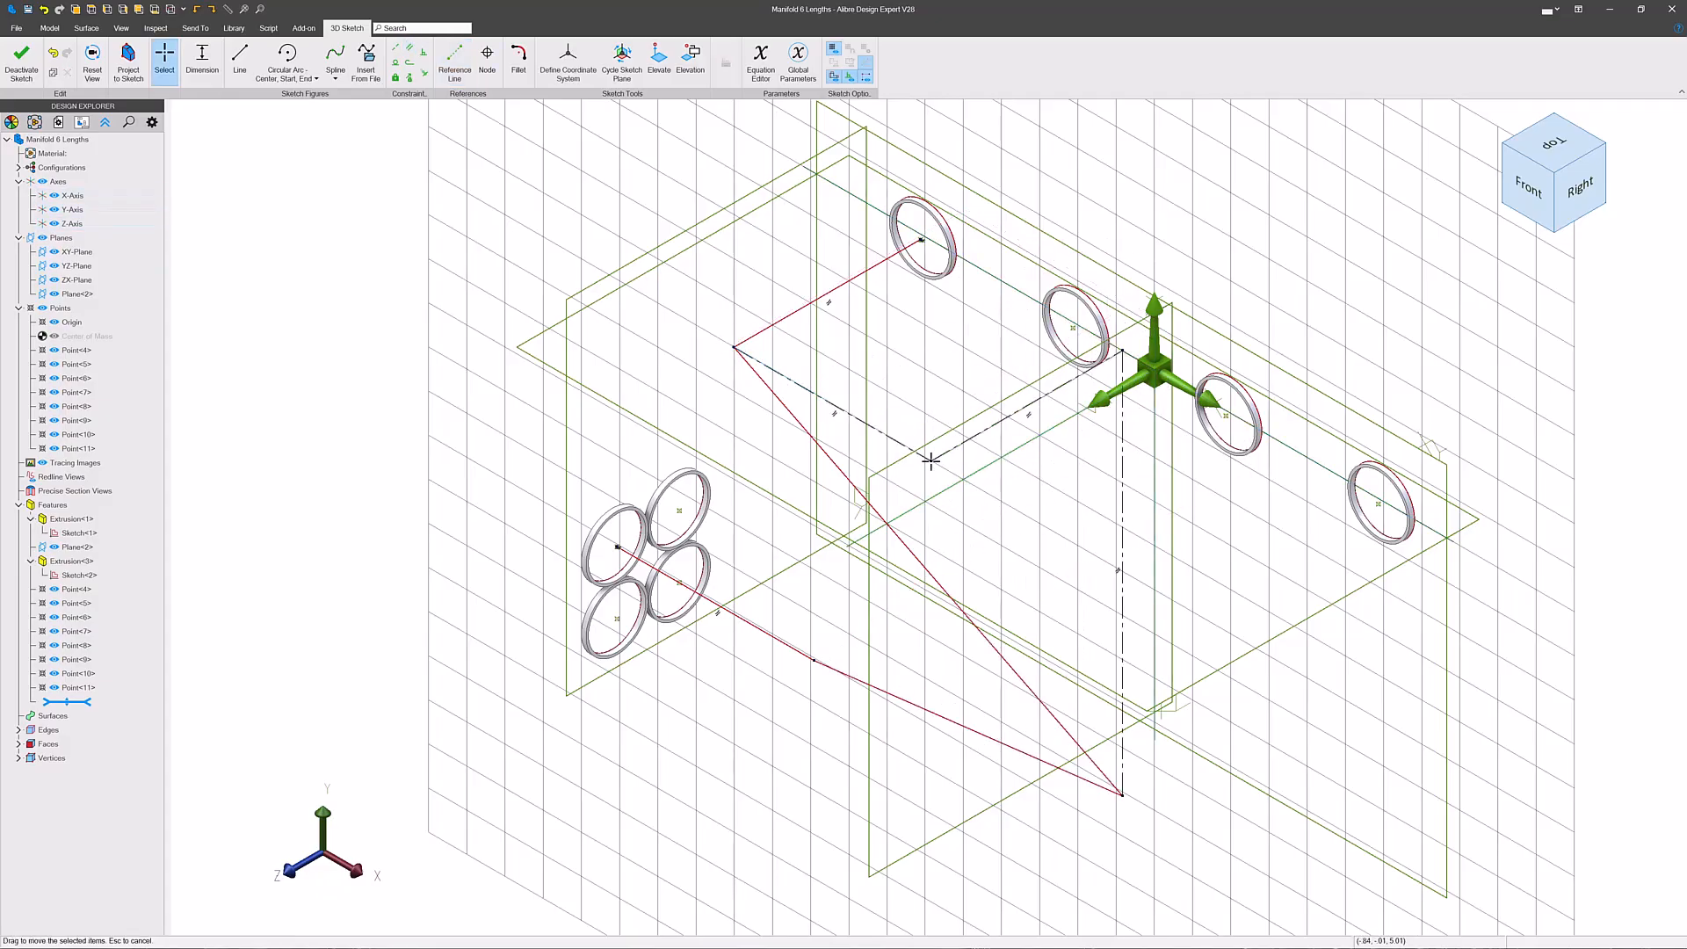
{"action": "left_click", "coordinate": [202, 62]}
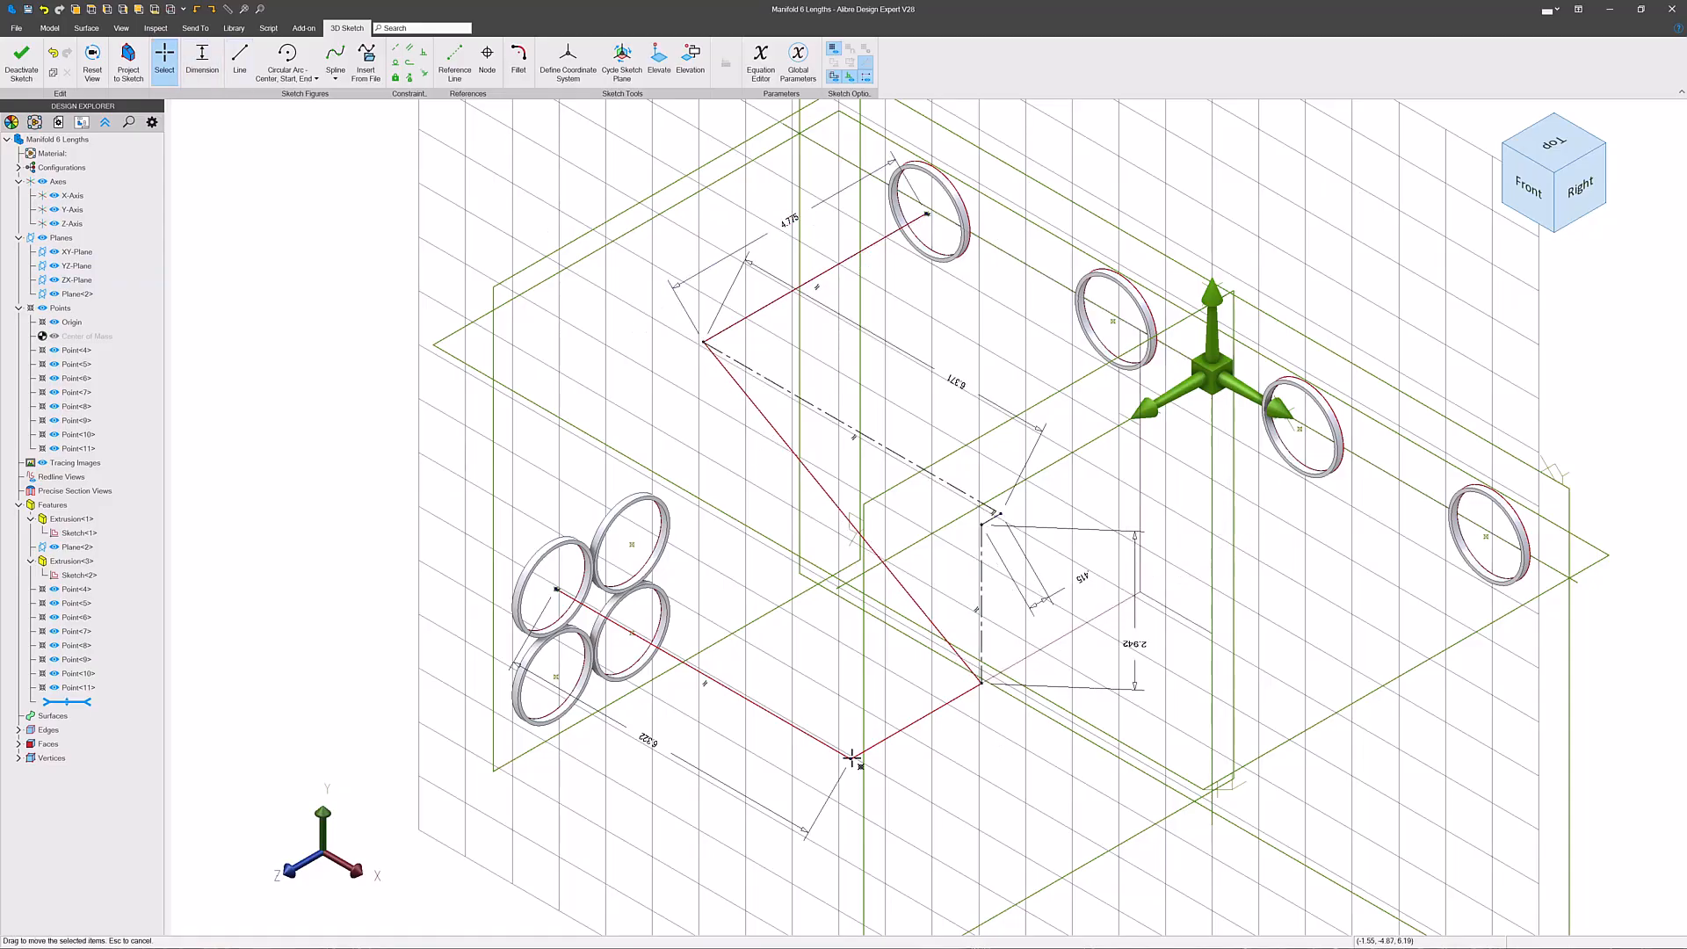
{"action": "left_click", "coordinate": [519, 55]}
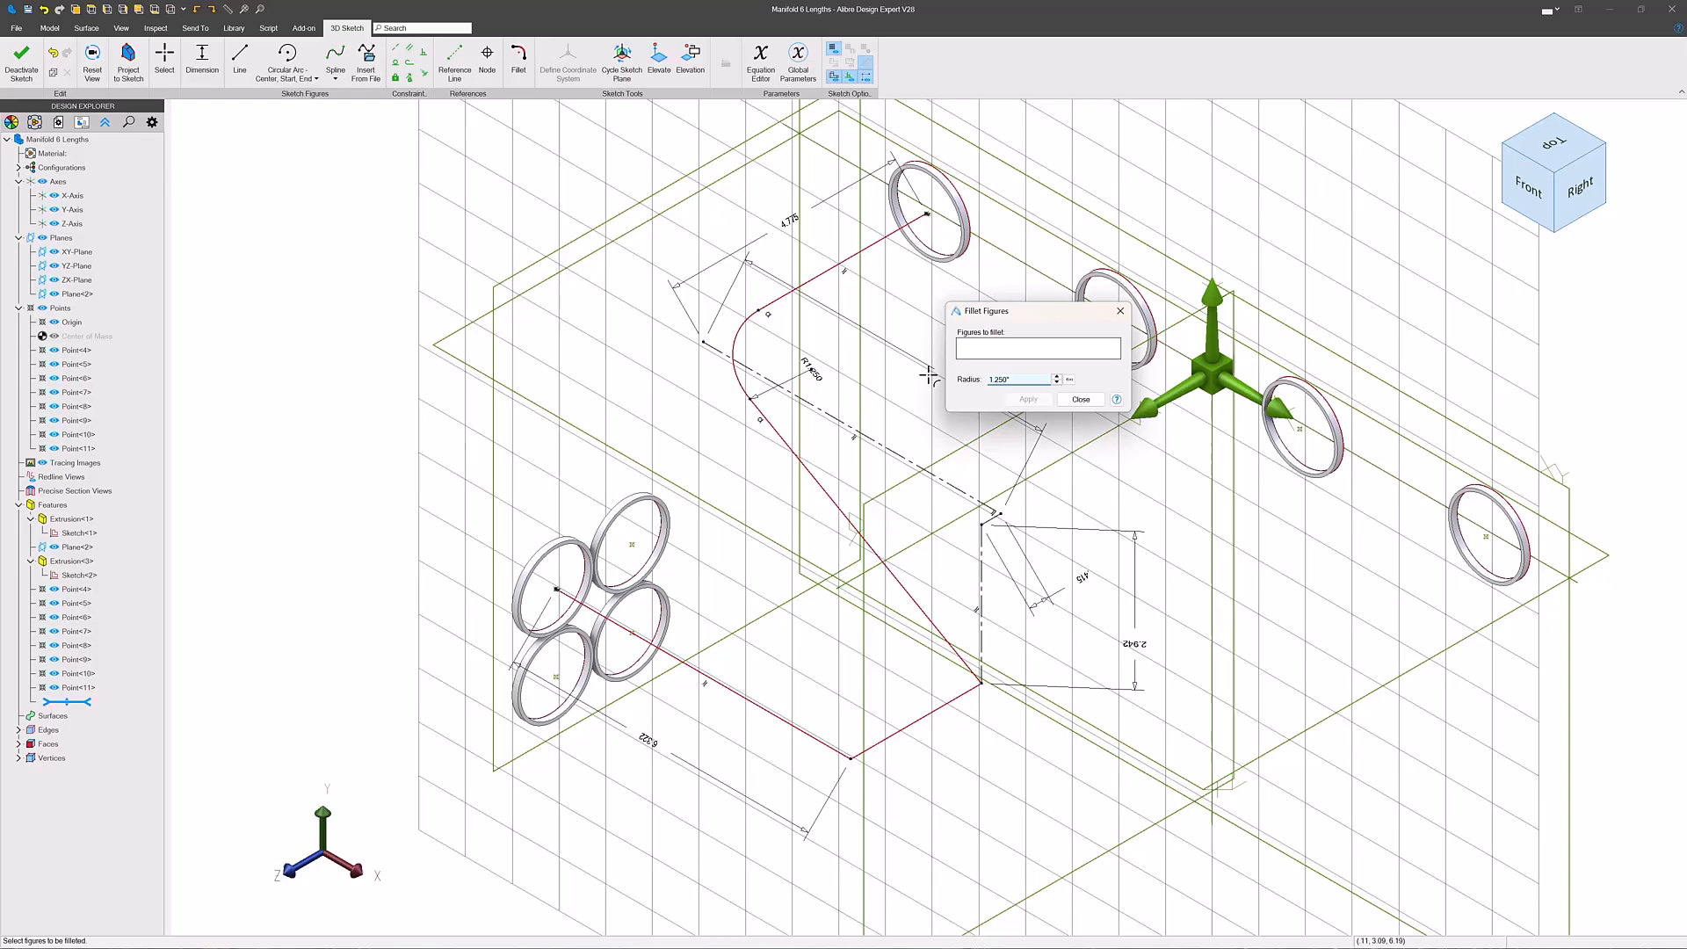
- Fillet each bend of the path at the default radius and sweep the tube along it
{"action": "left_click", "coordinate": [928, 716]}
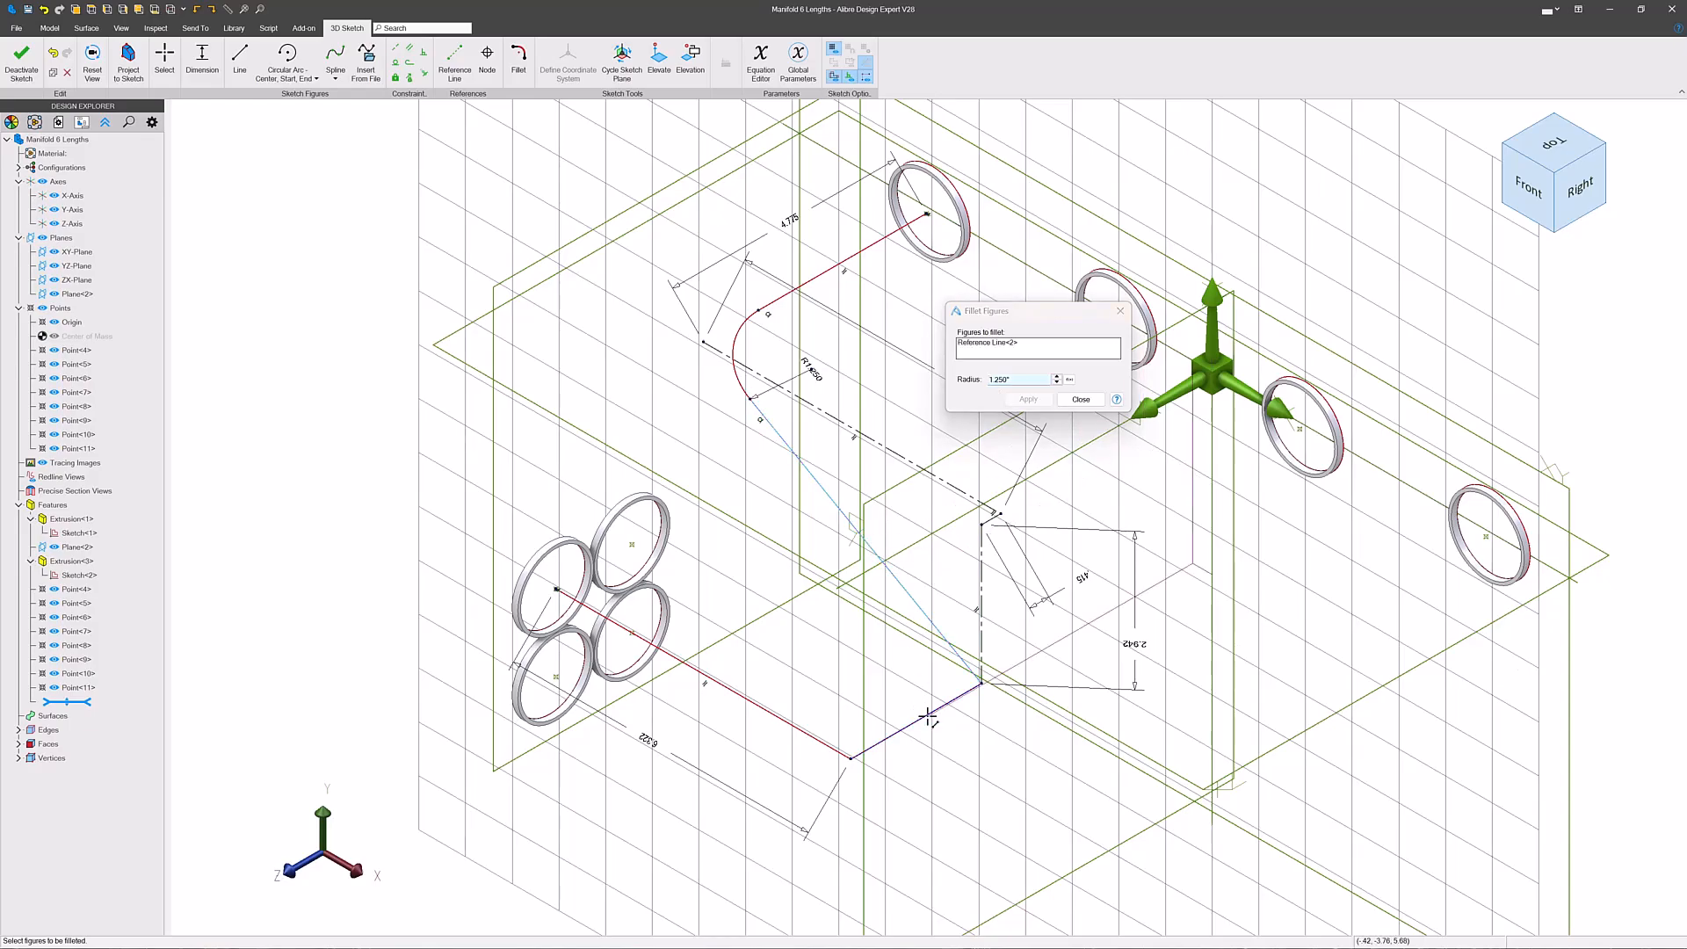
{"action": "left_click", "coordinate": [1027, 399]}
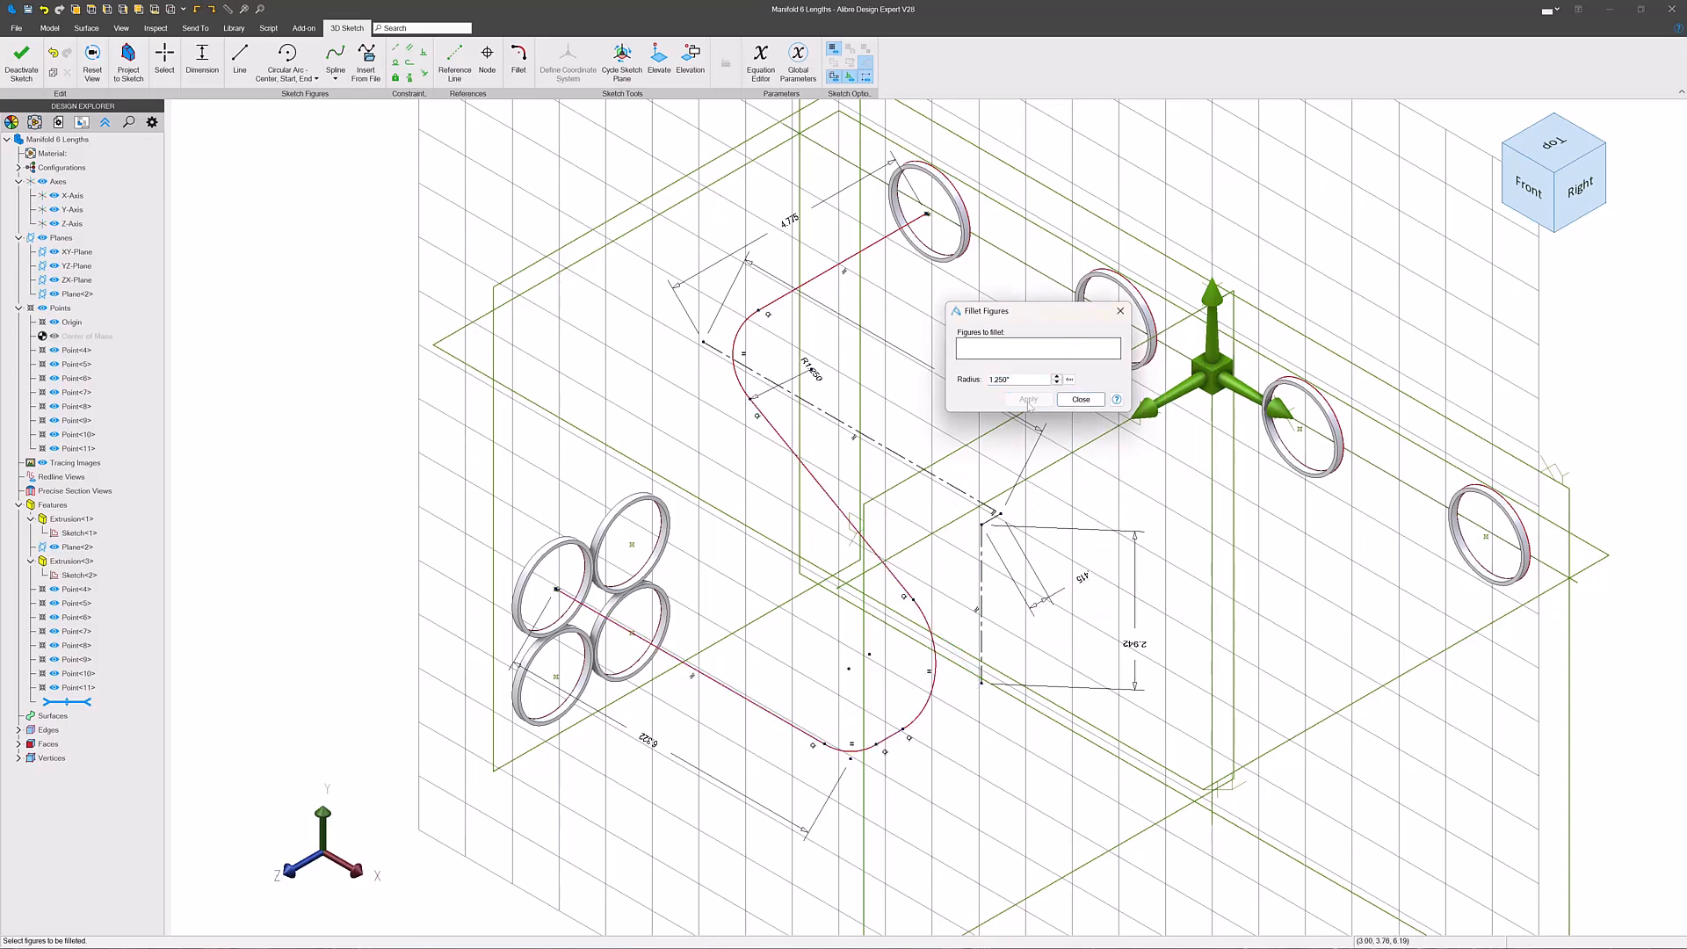
{"action": "left_click", "coordinate": [1079, 399]}
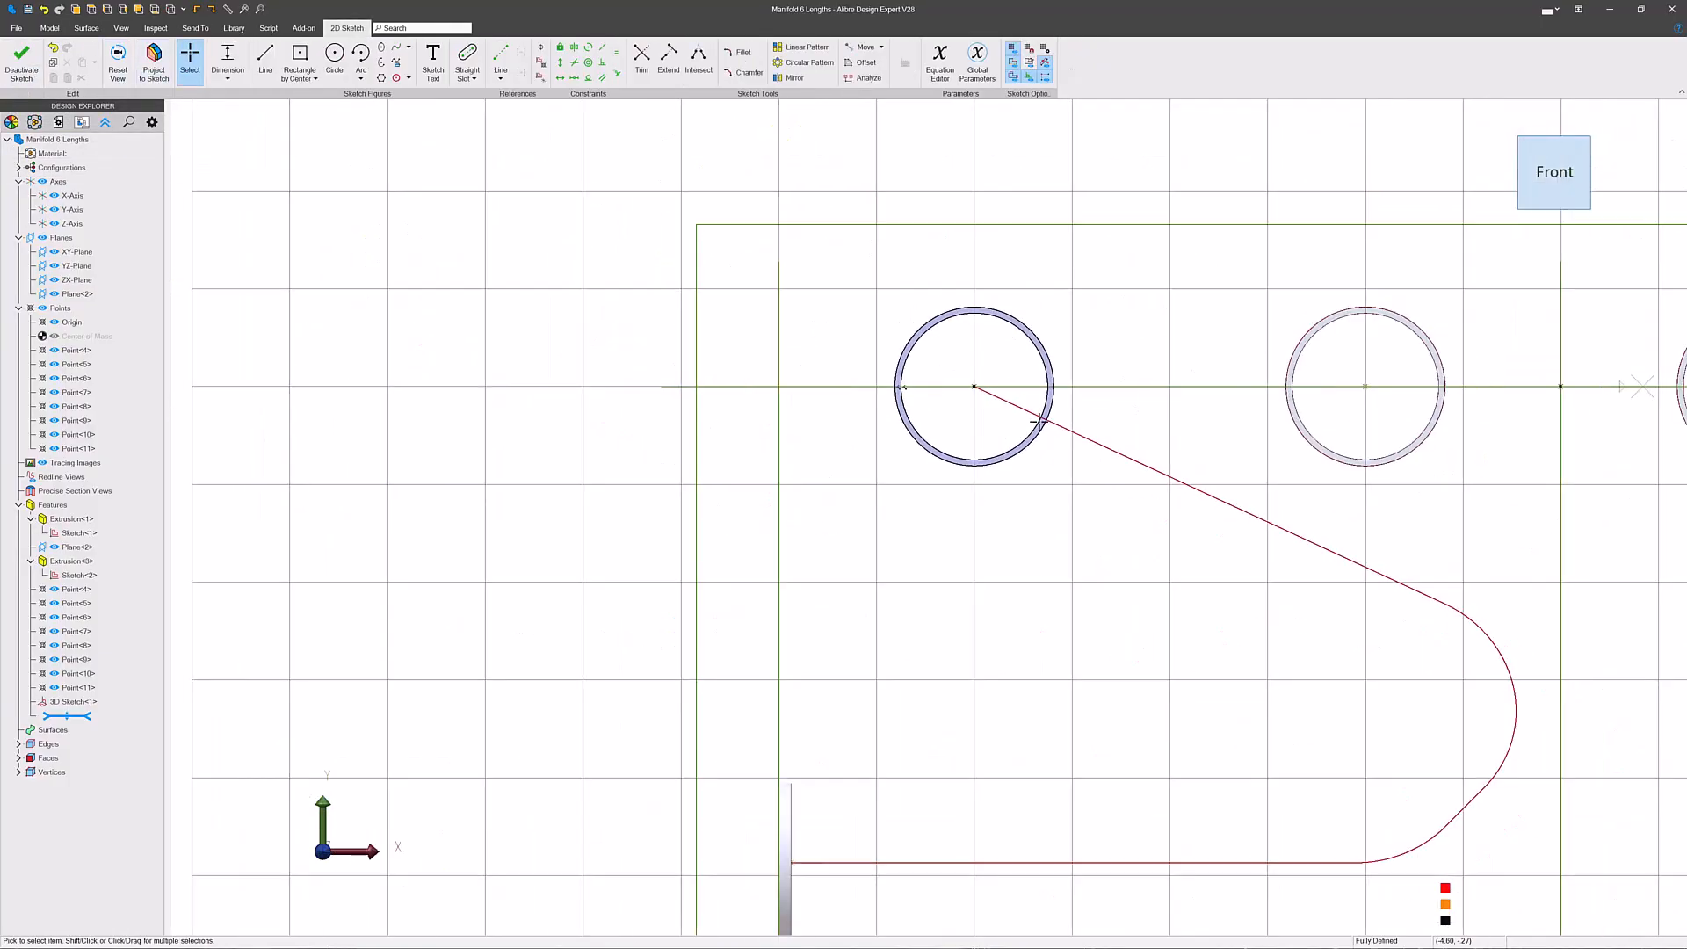
{"action": "left_click", "coordinate": [21, 62]}
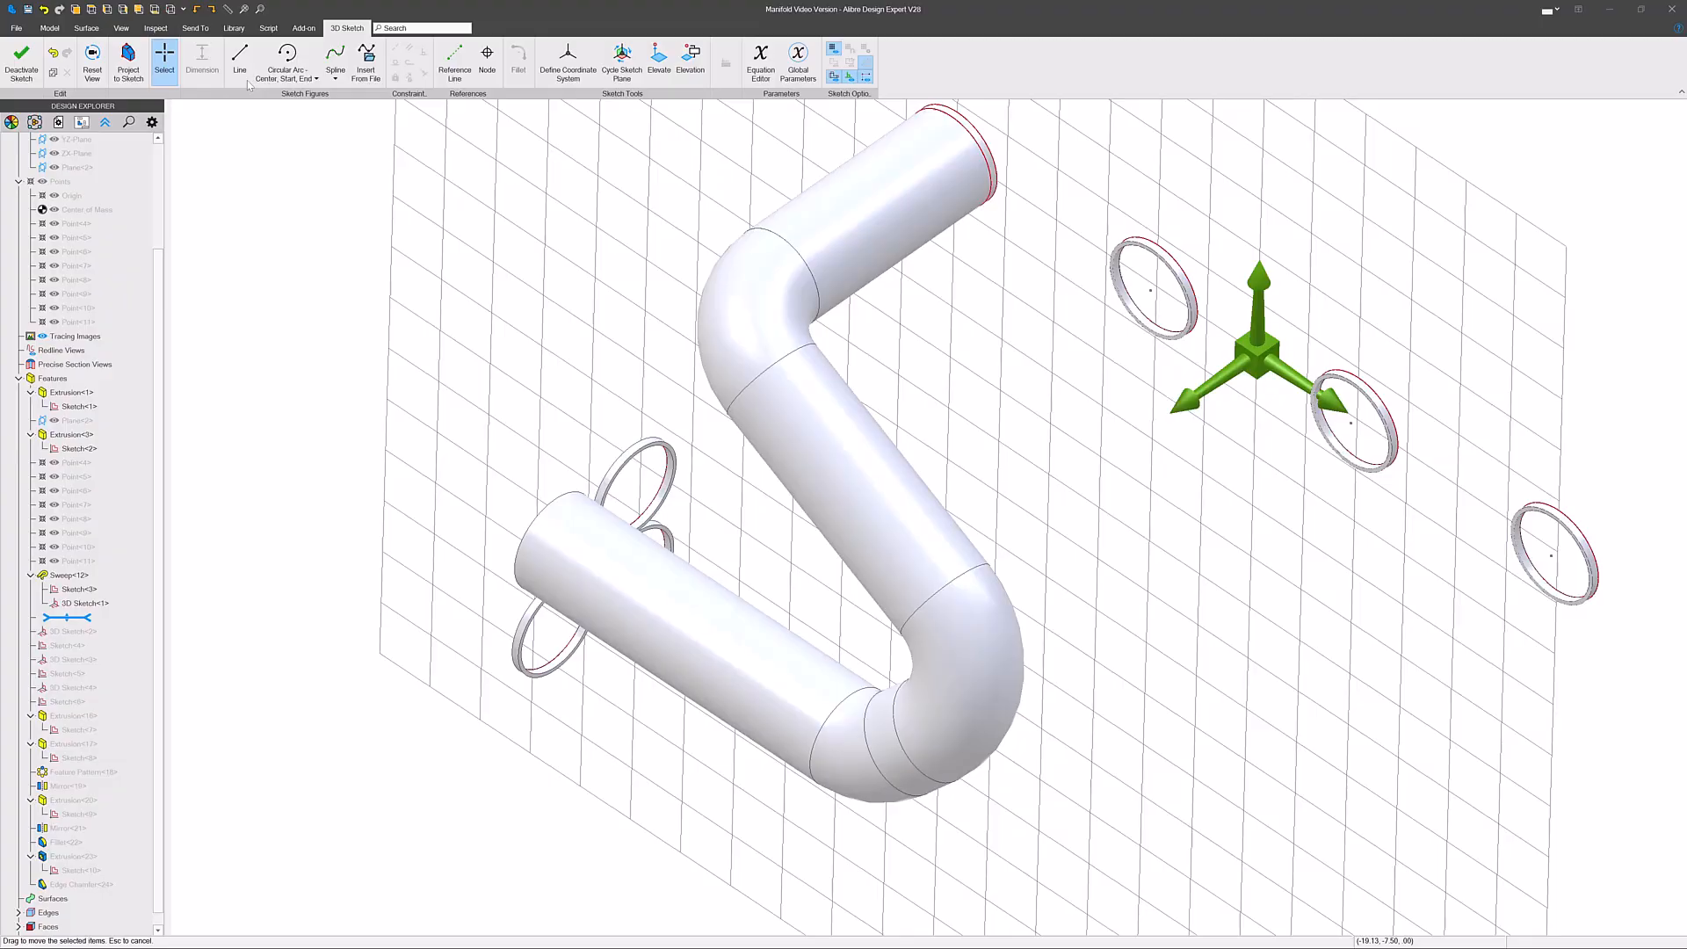
- Draw a single straight 3D line from the right-hand ring as the start of the new path
{"action": "left_click", "coordinate": [239, 60]}
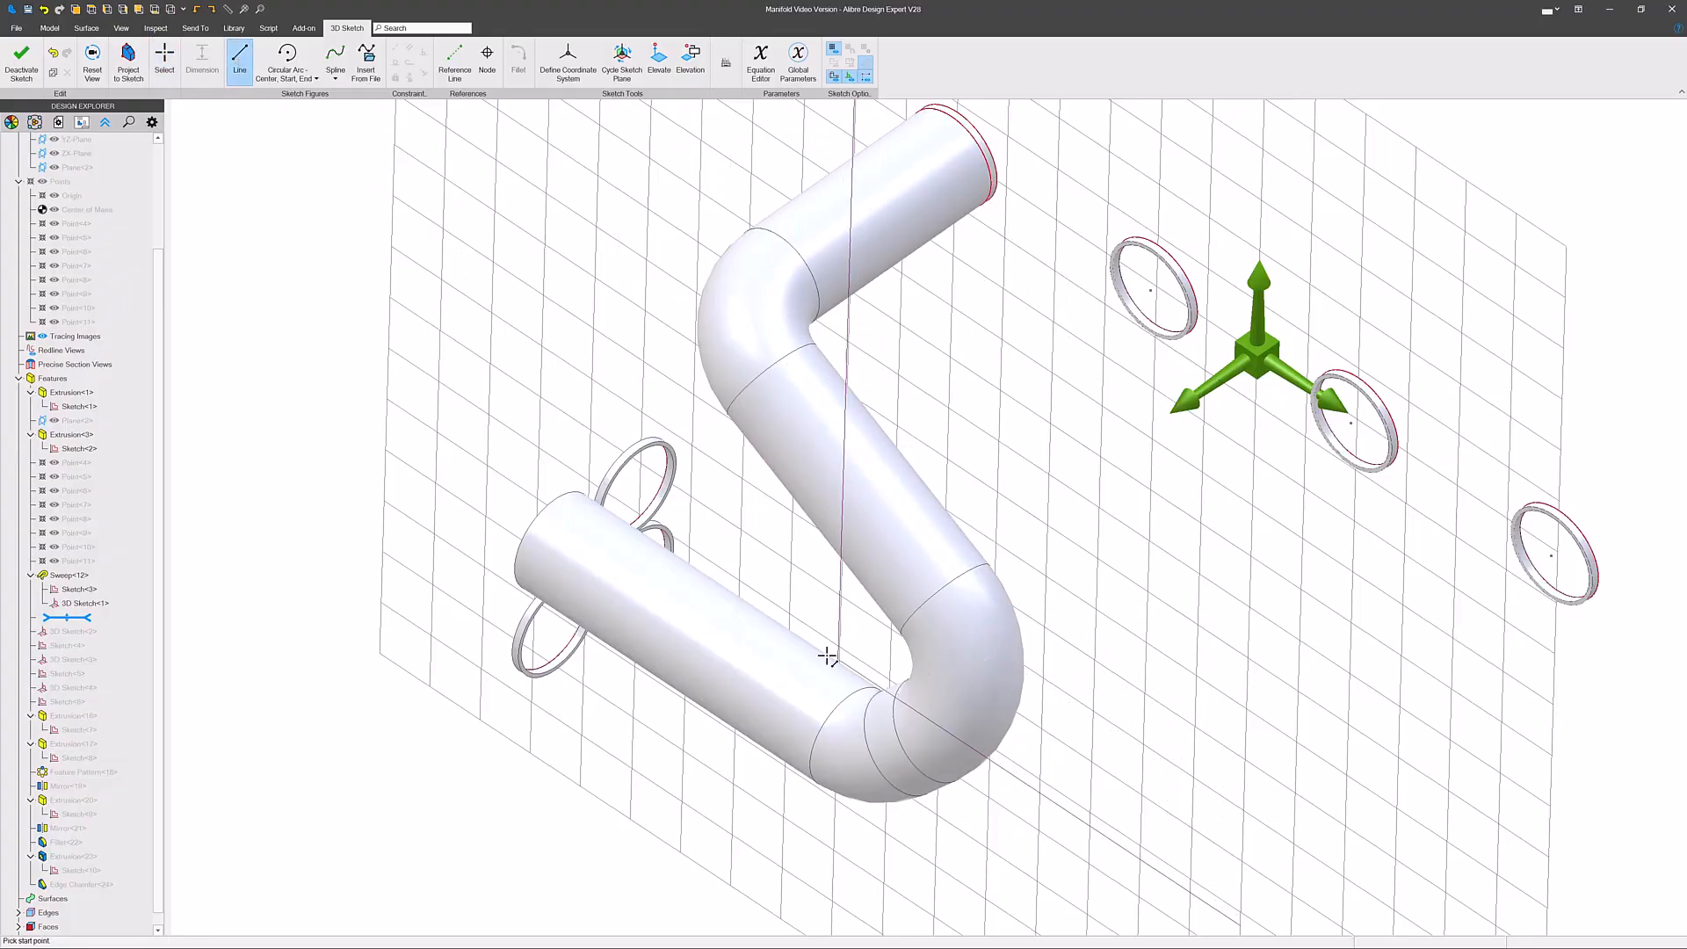
{"action": "left_click", "coordinate": [995, 432]}
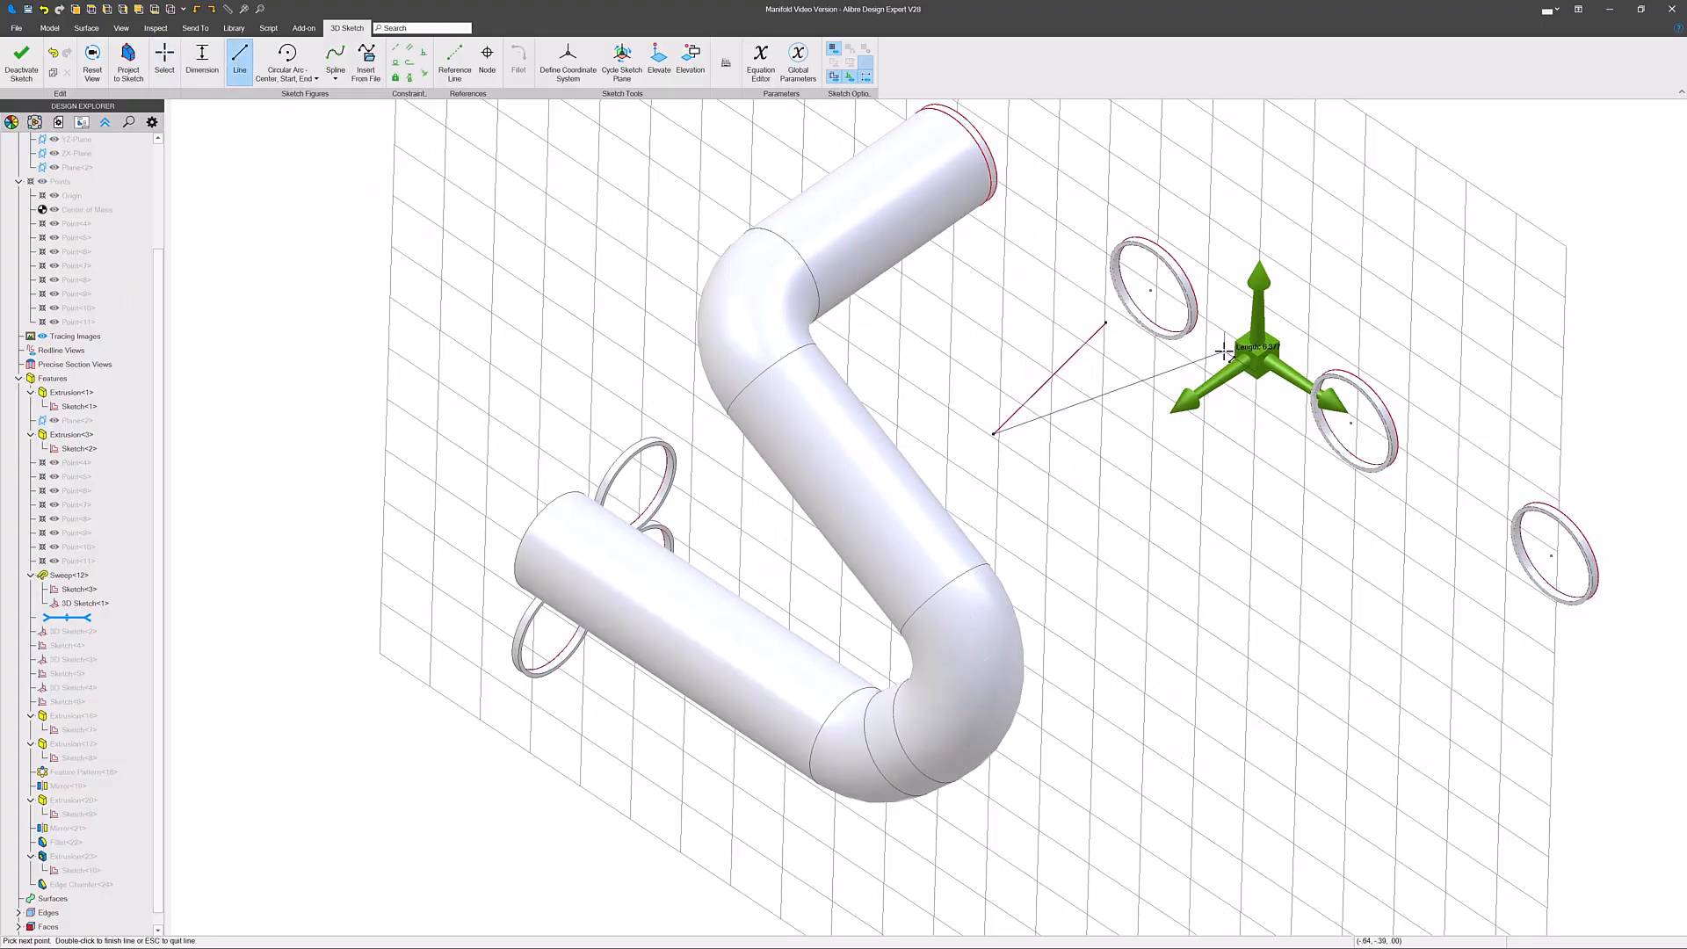
{"action": "left_click", "coordinate": [163, 59]}
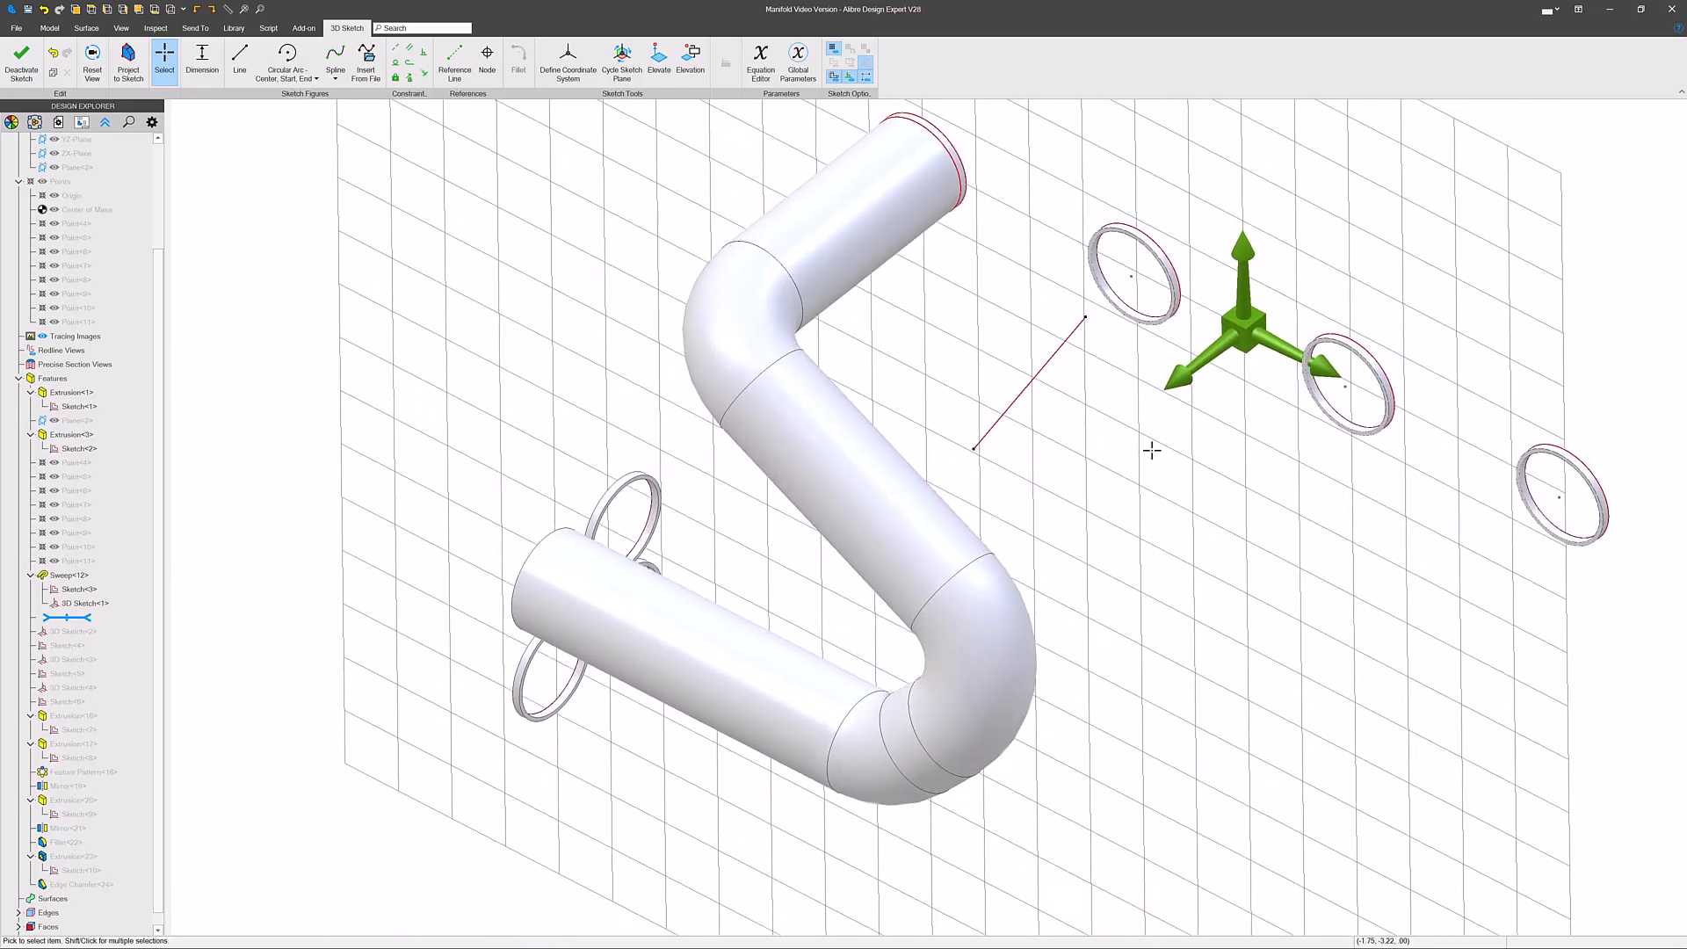
{"action": "left_click_drag", "start_coordinate": [1153, 452], "coordinate": [1171, 496]}
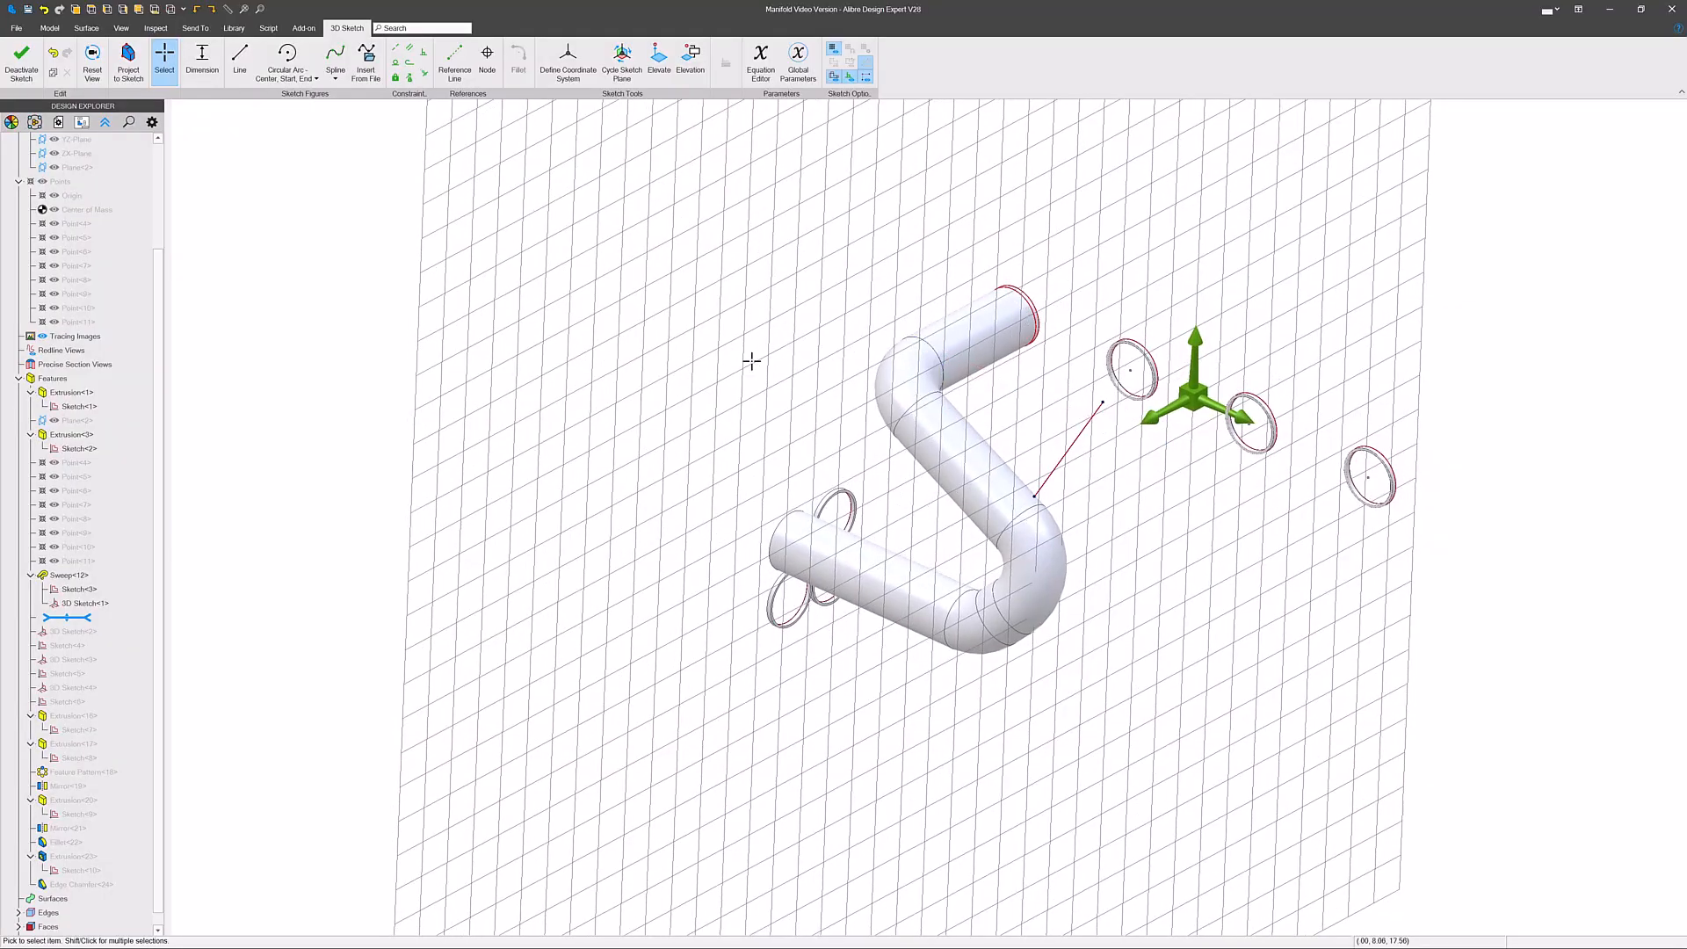
{"action": "mouse_move", "coordinate": [731, 408]}
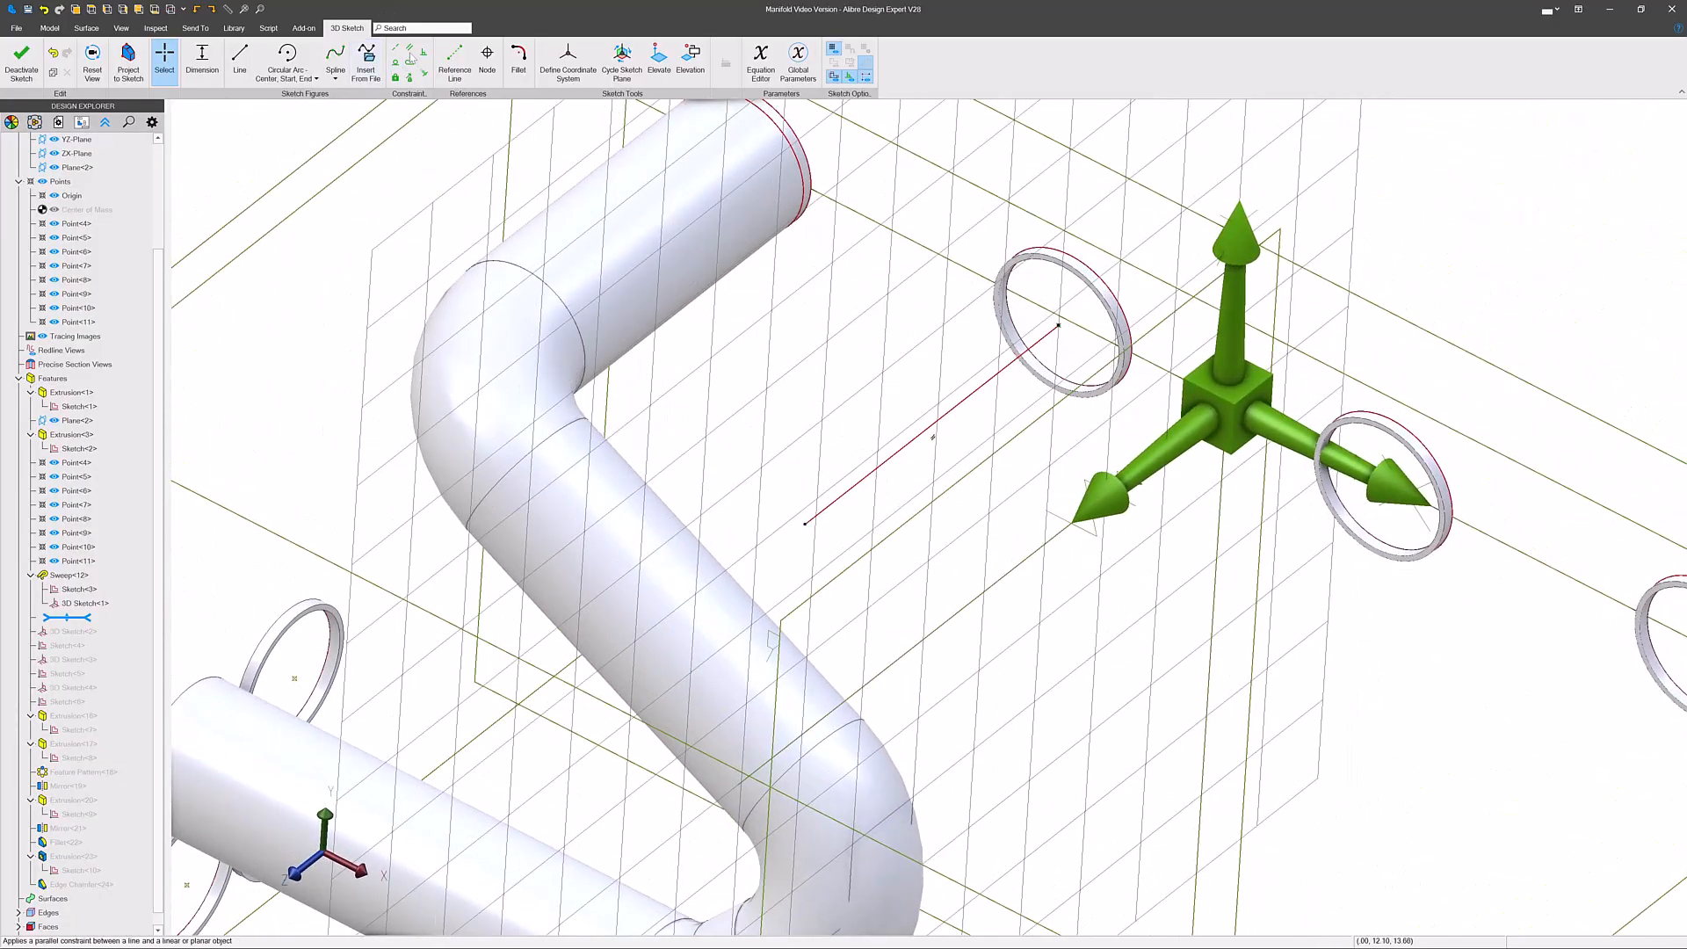
{"action": "mouse_move", "coordinate": [951, 396]}
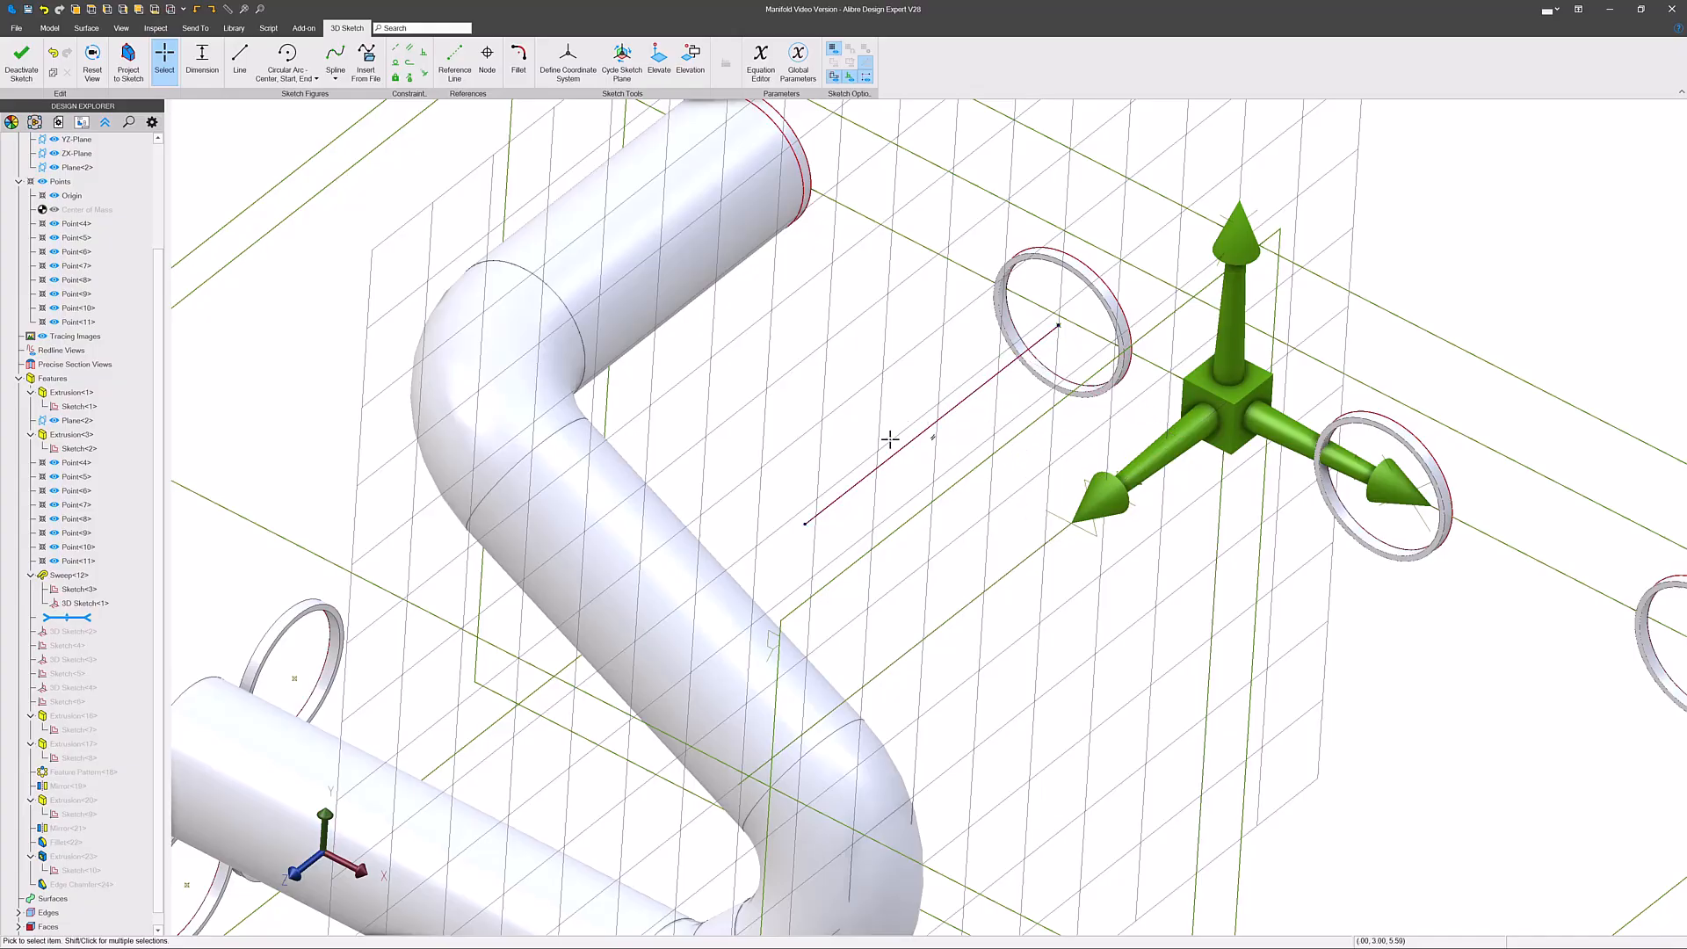
- Make the new line parallel, anchored at the upper ring's centre, and dimension its length
{"action": "left_click", "coordinate": [200, 60]}
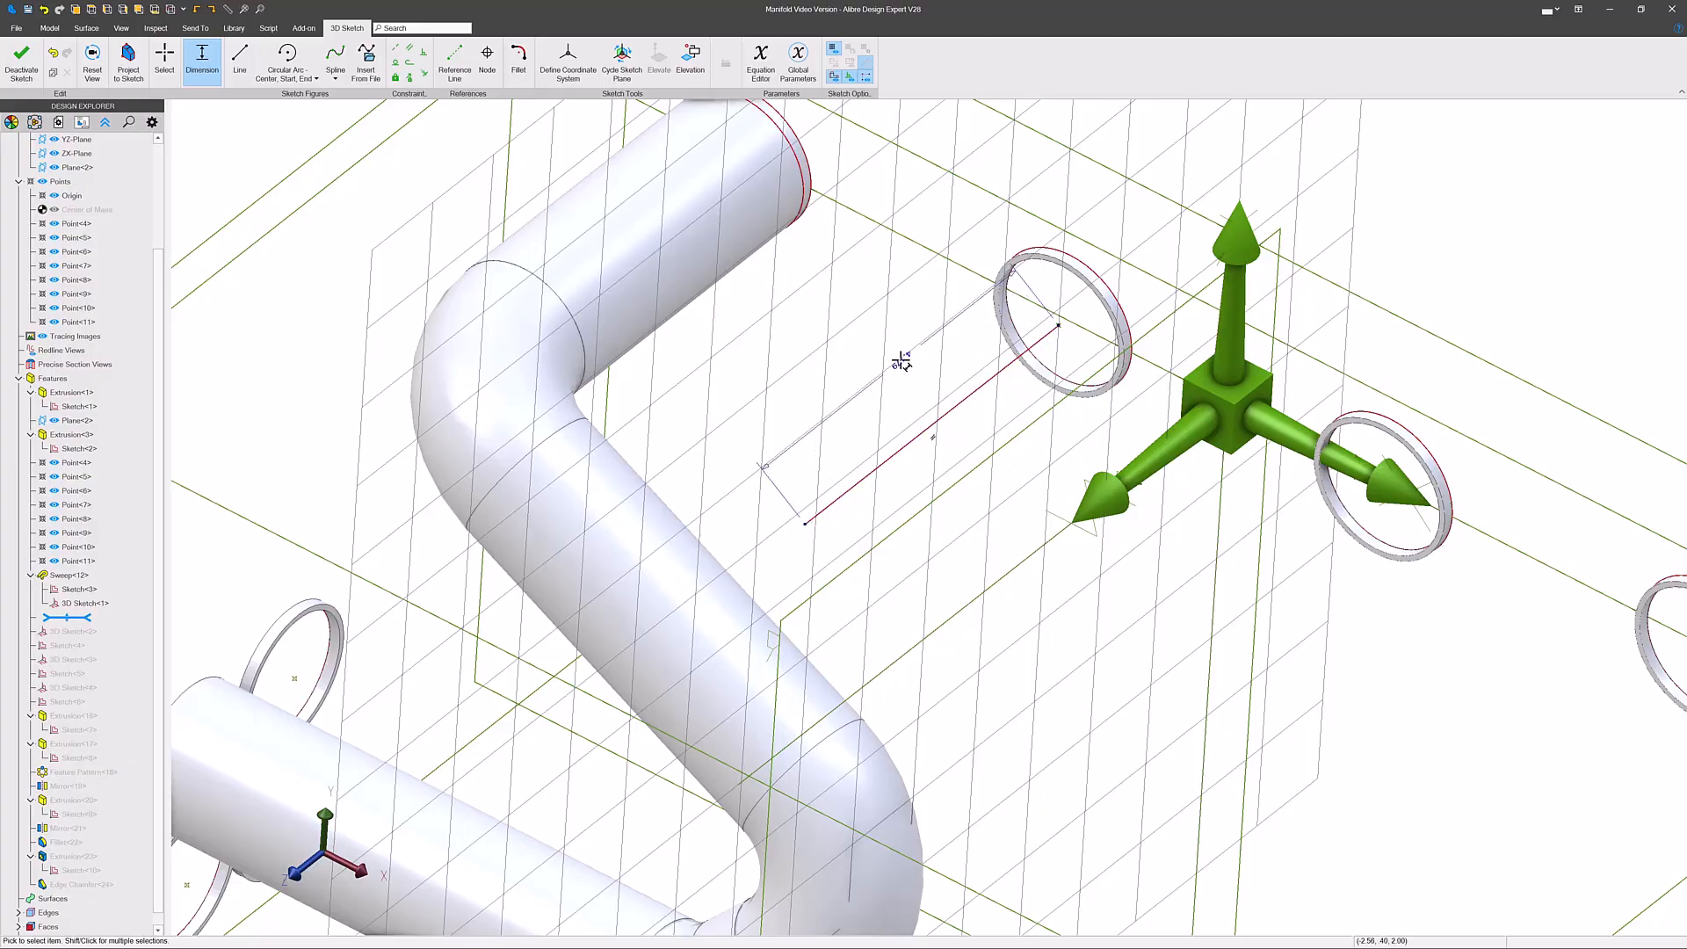
{"action": "left_click", "coordinate": [902, 366]}
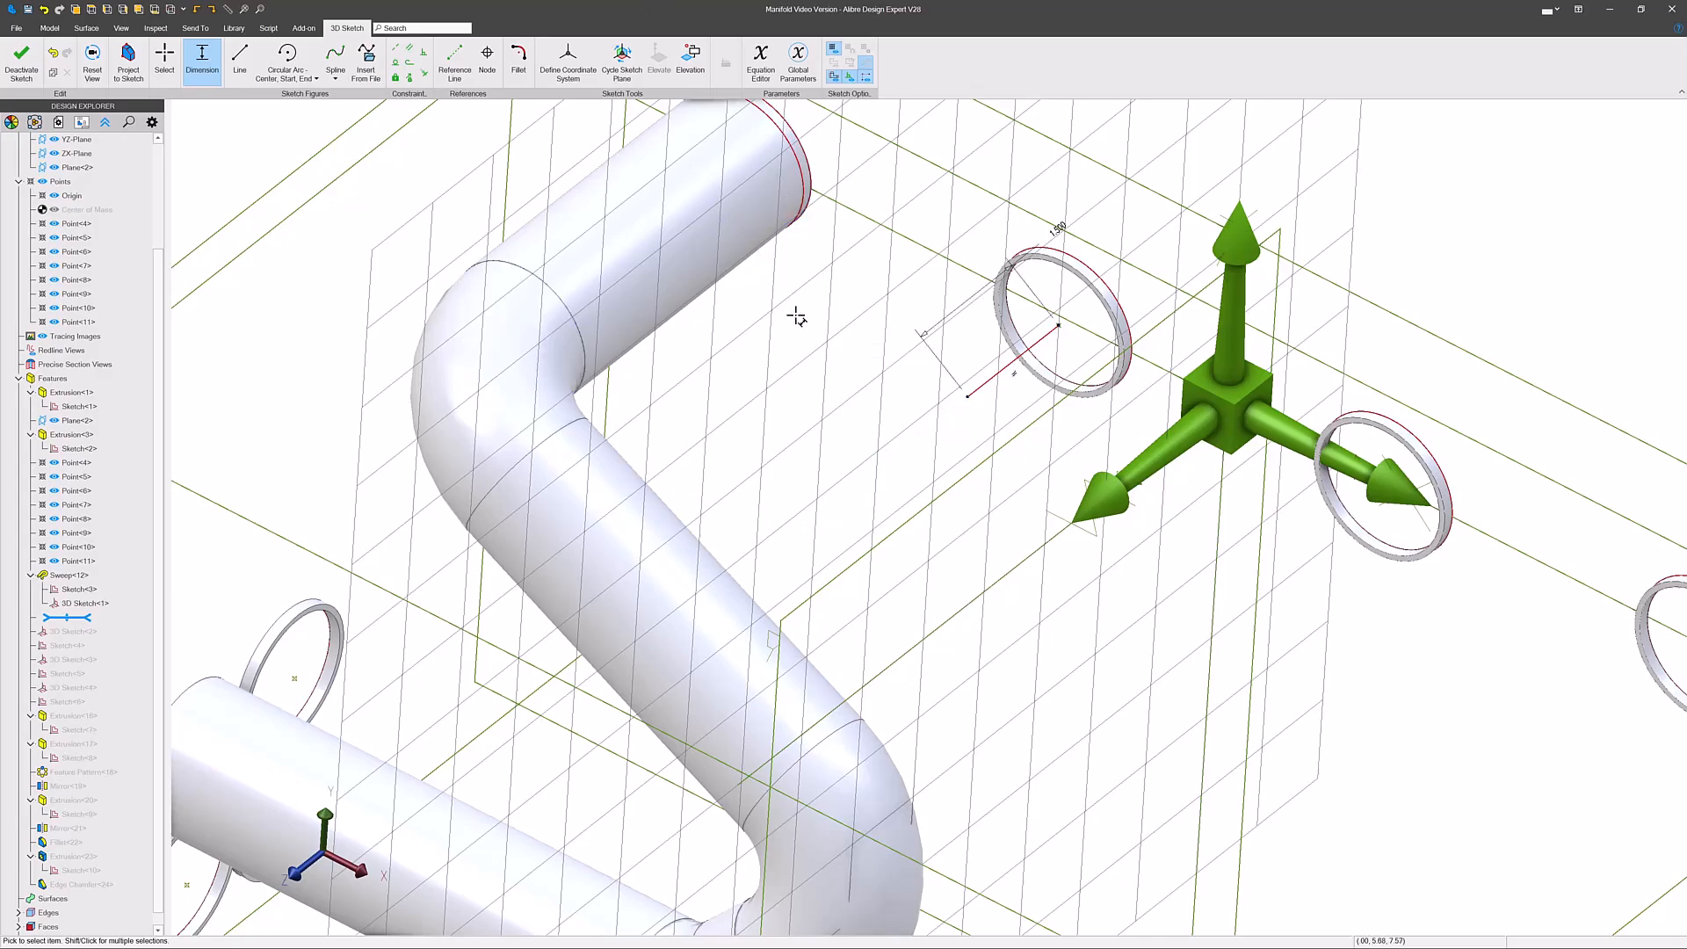
{"action": "left_click", "coordinate": [164, 59]}
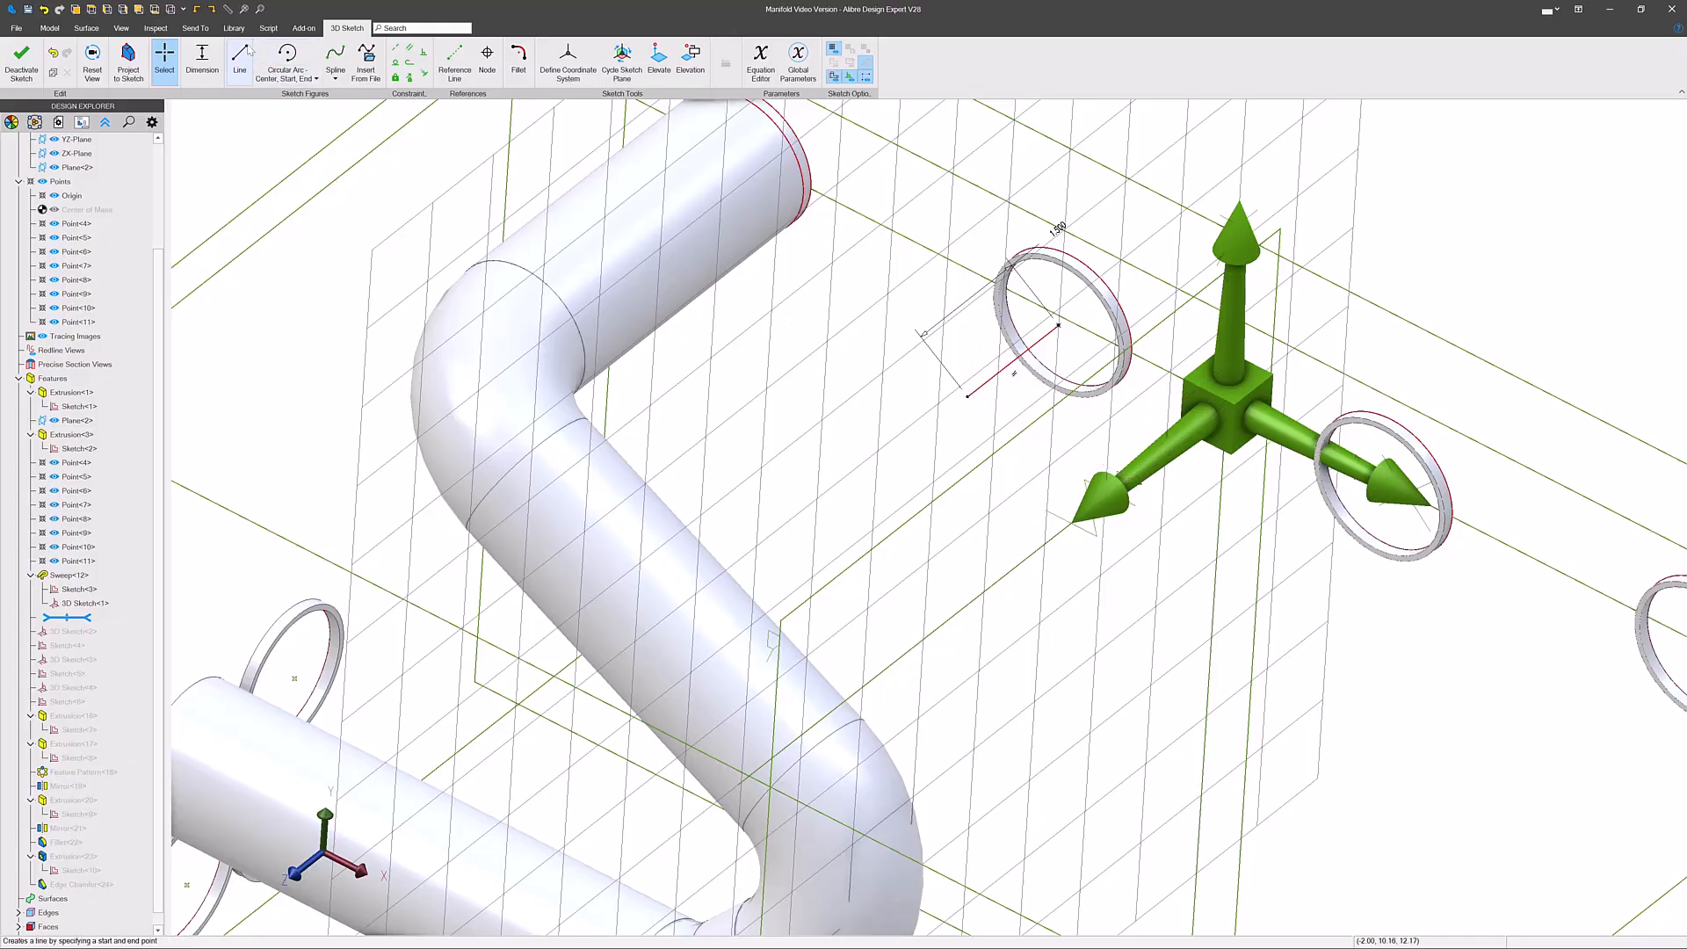
{"action": "left_click", "coordinate": [239, 59]}
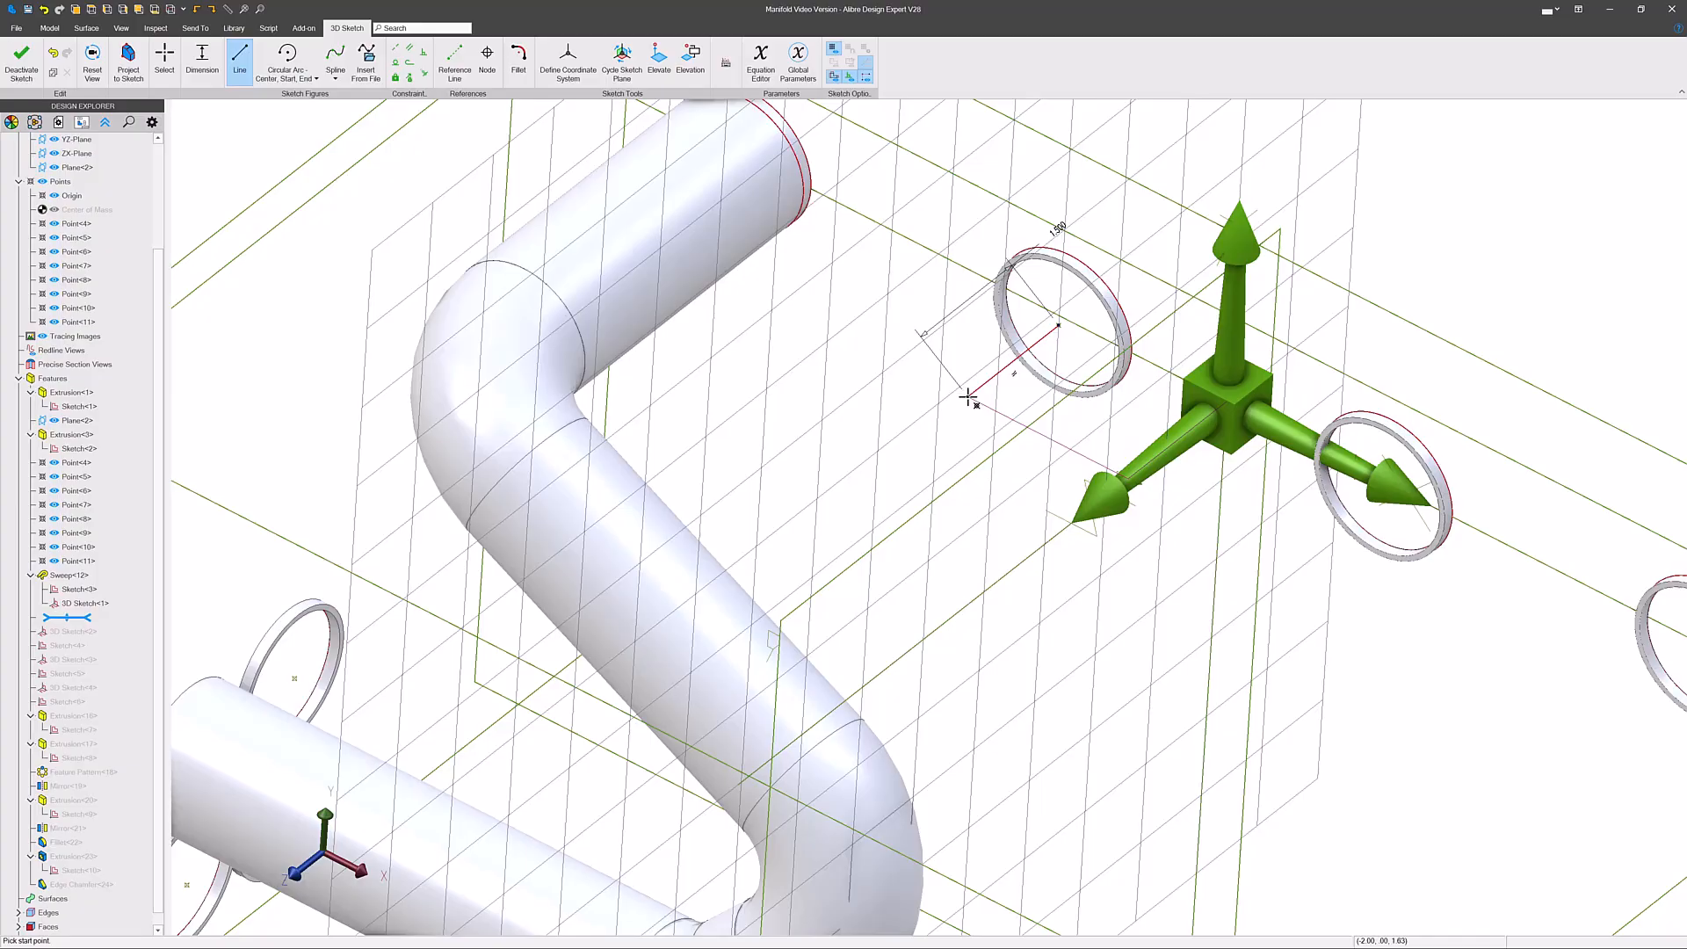
- Add a second angled line and parallel reference lines toward the middle ring
{"action": "scroll", "scroll_direction": "down", "scroll_amount": 3}
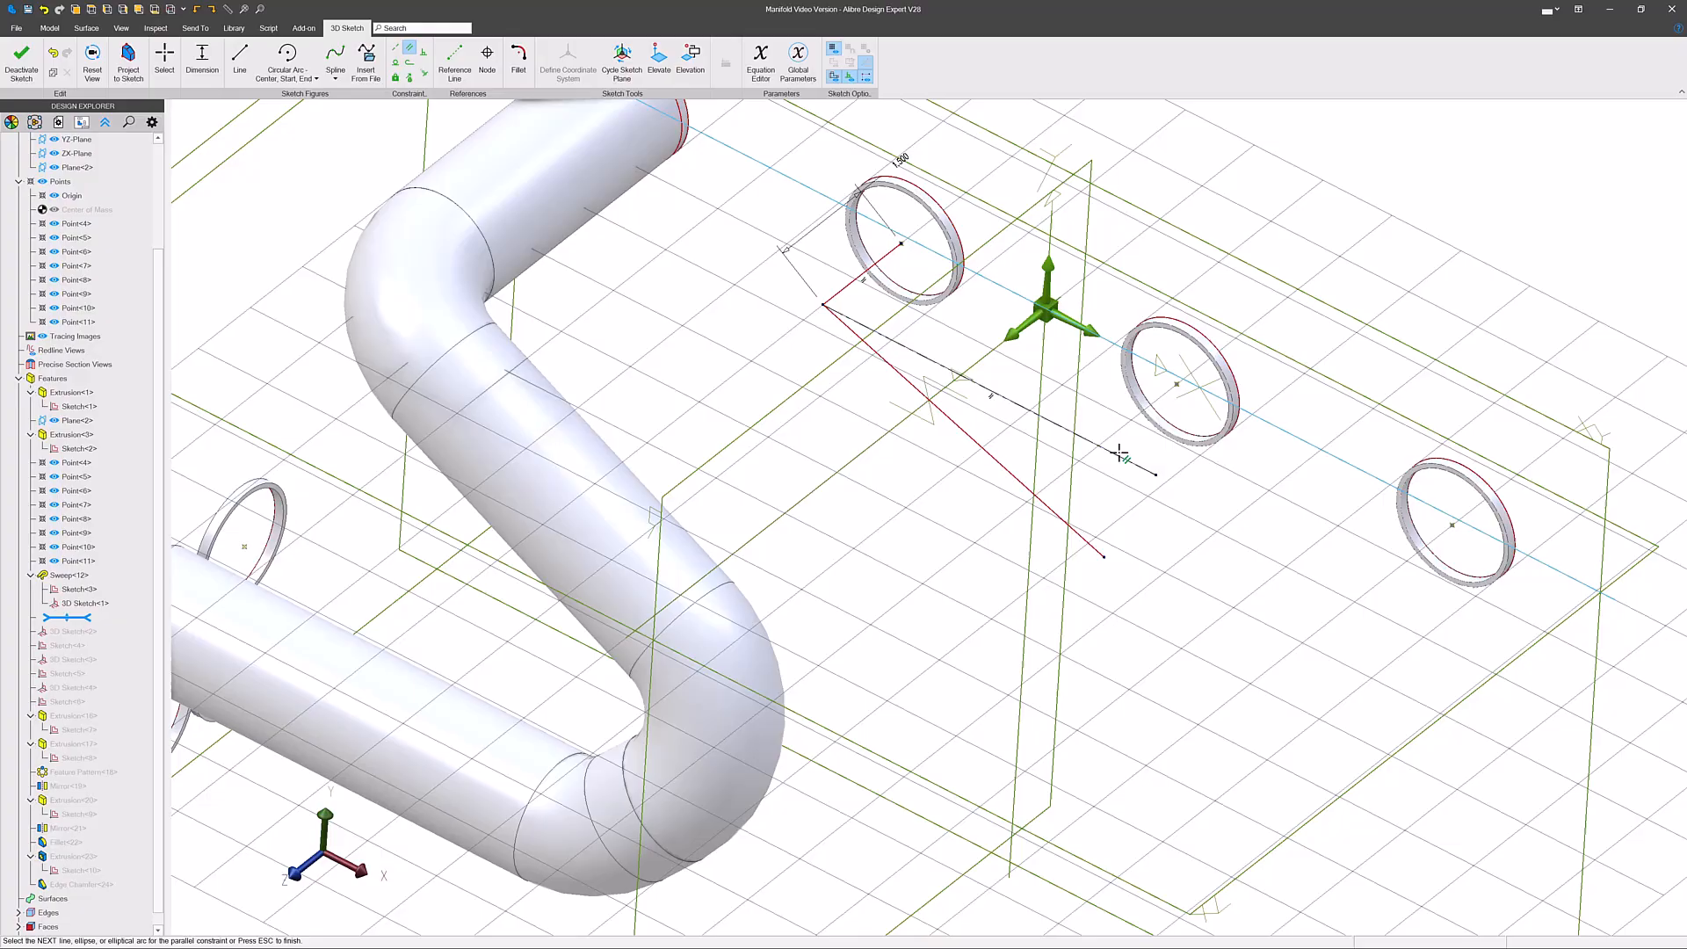
{"action": "left_click", "coordinate": [454, 62]}
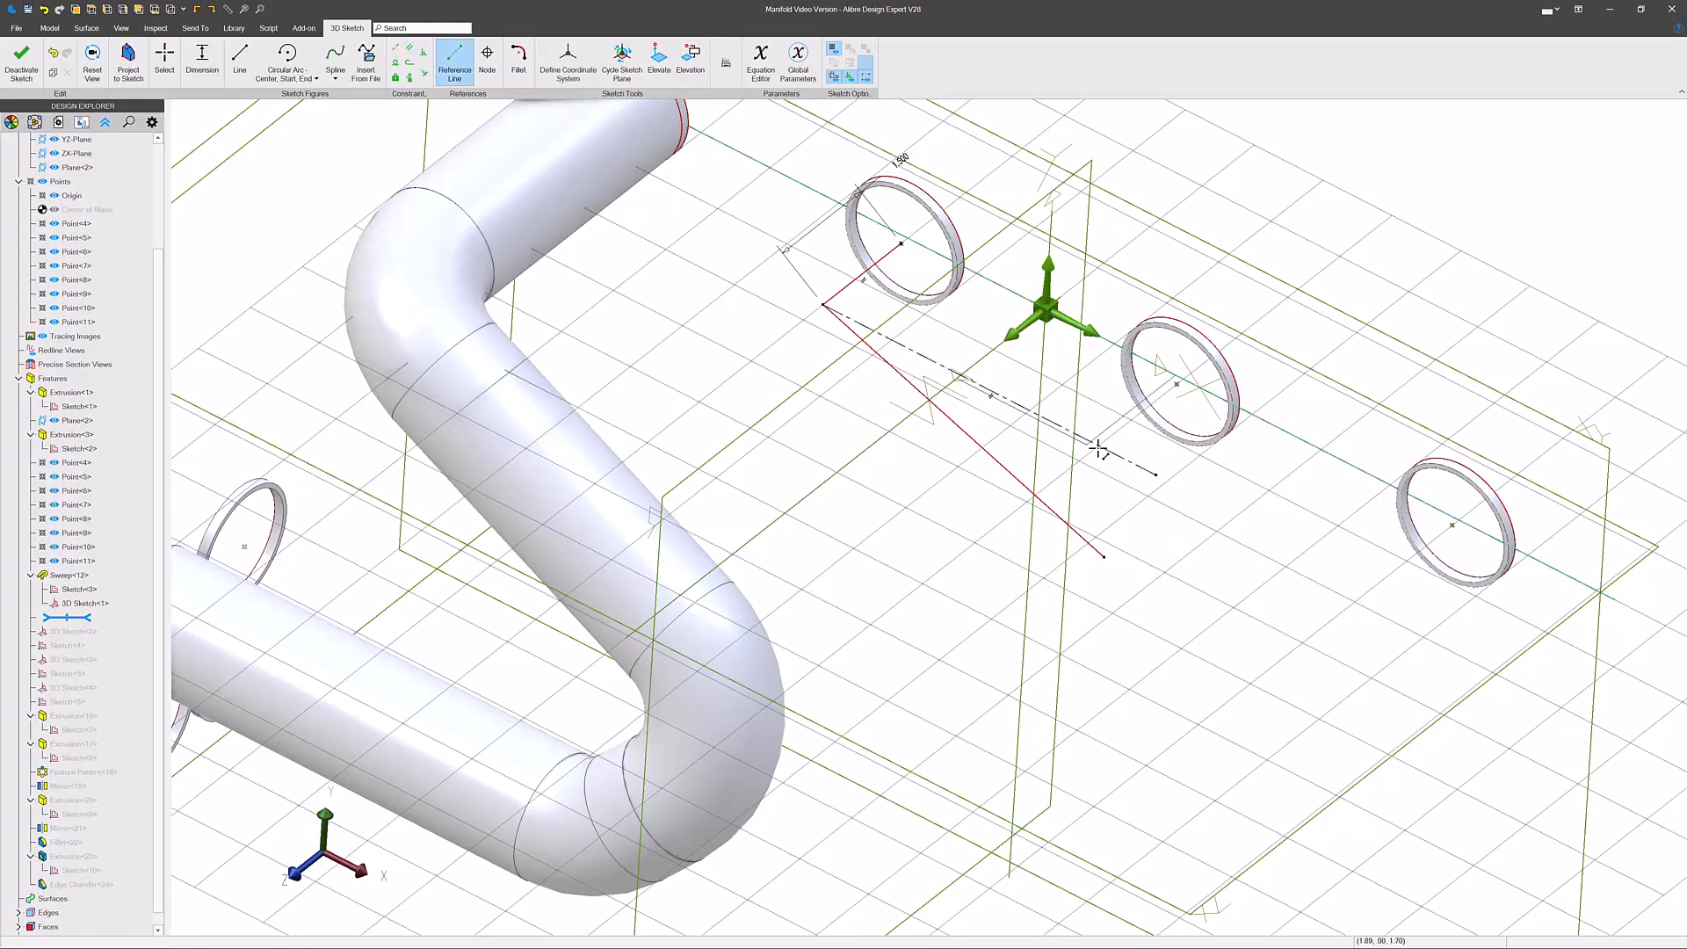
{"action": "mouse_move", "coordinate": [1213, 527]}
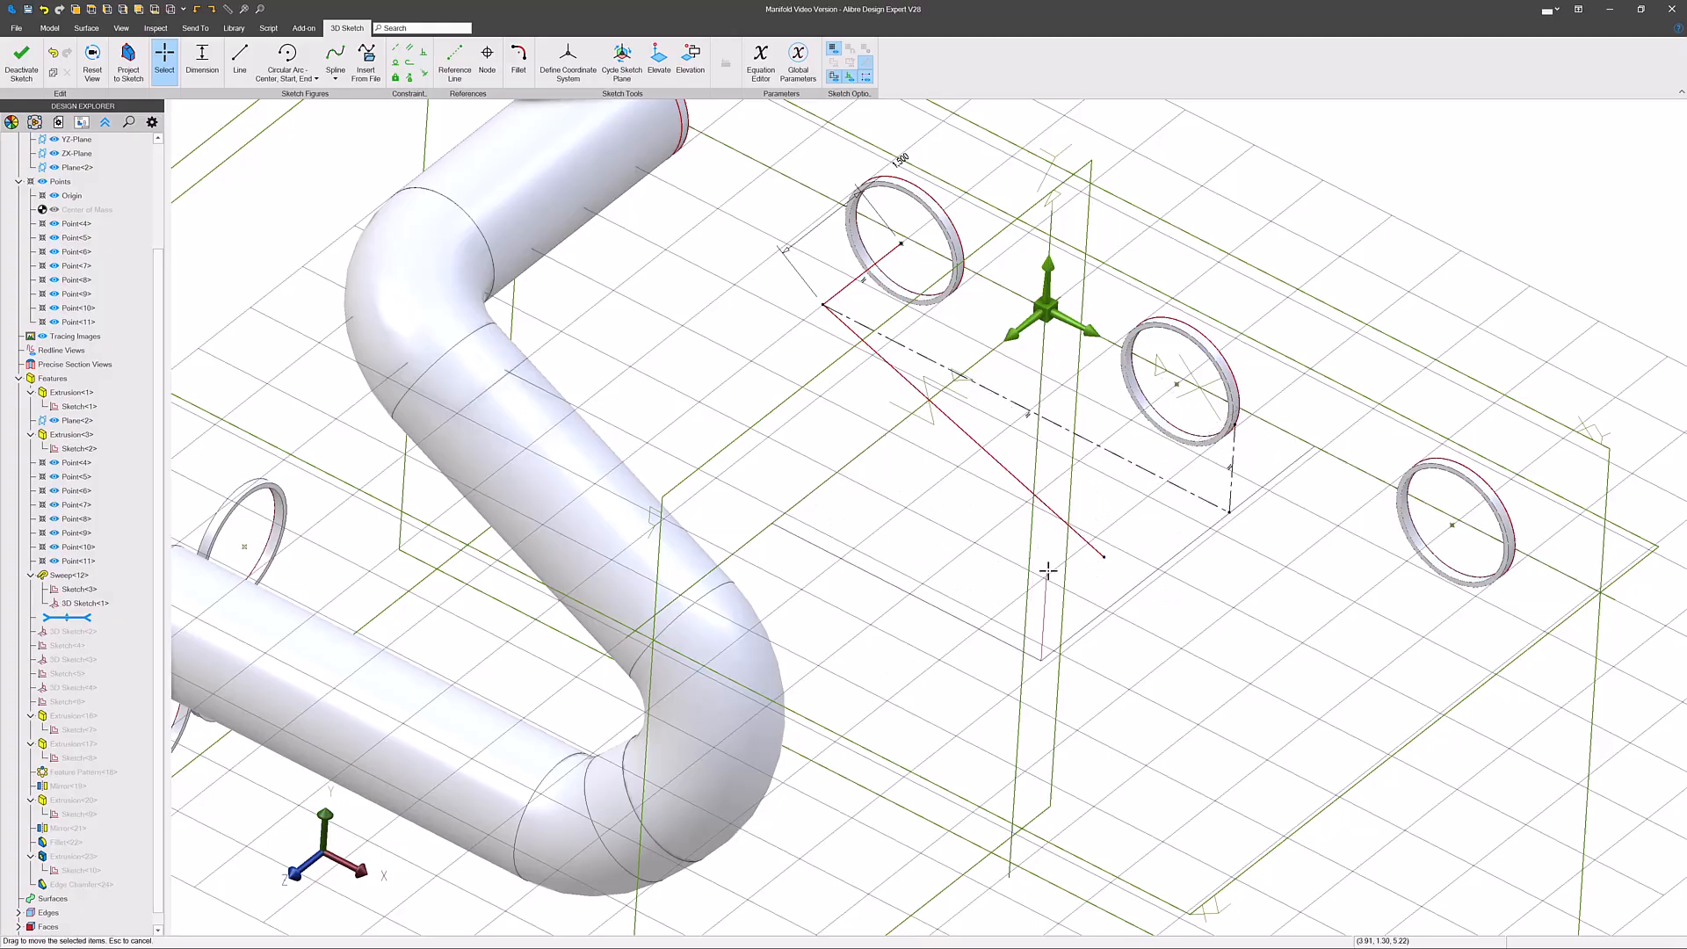
{"action": "left_click", "coordinate": [1183, 404]}
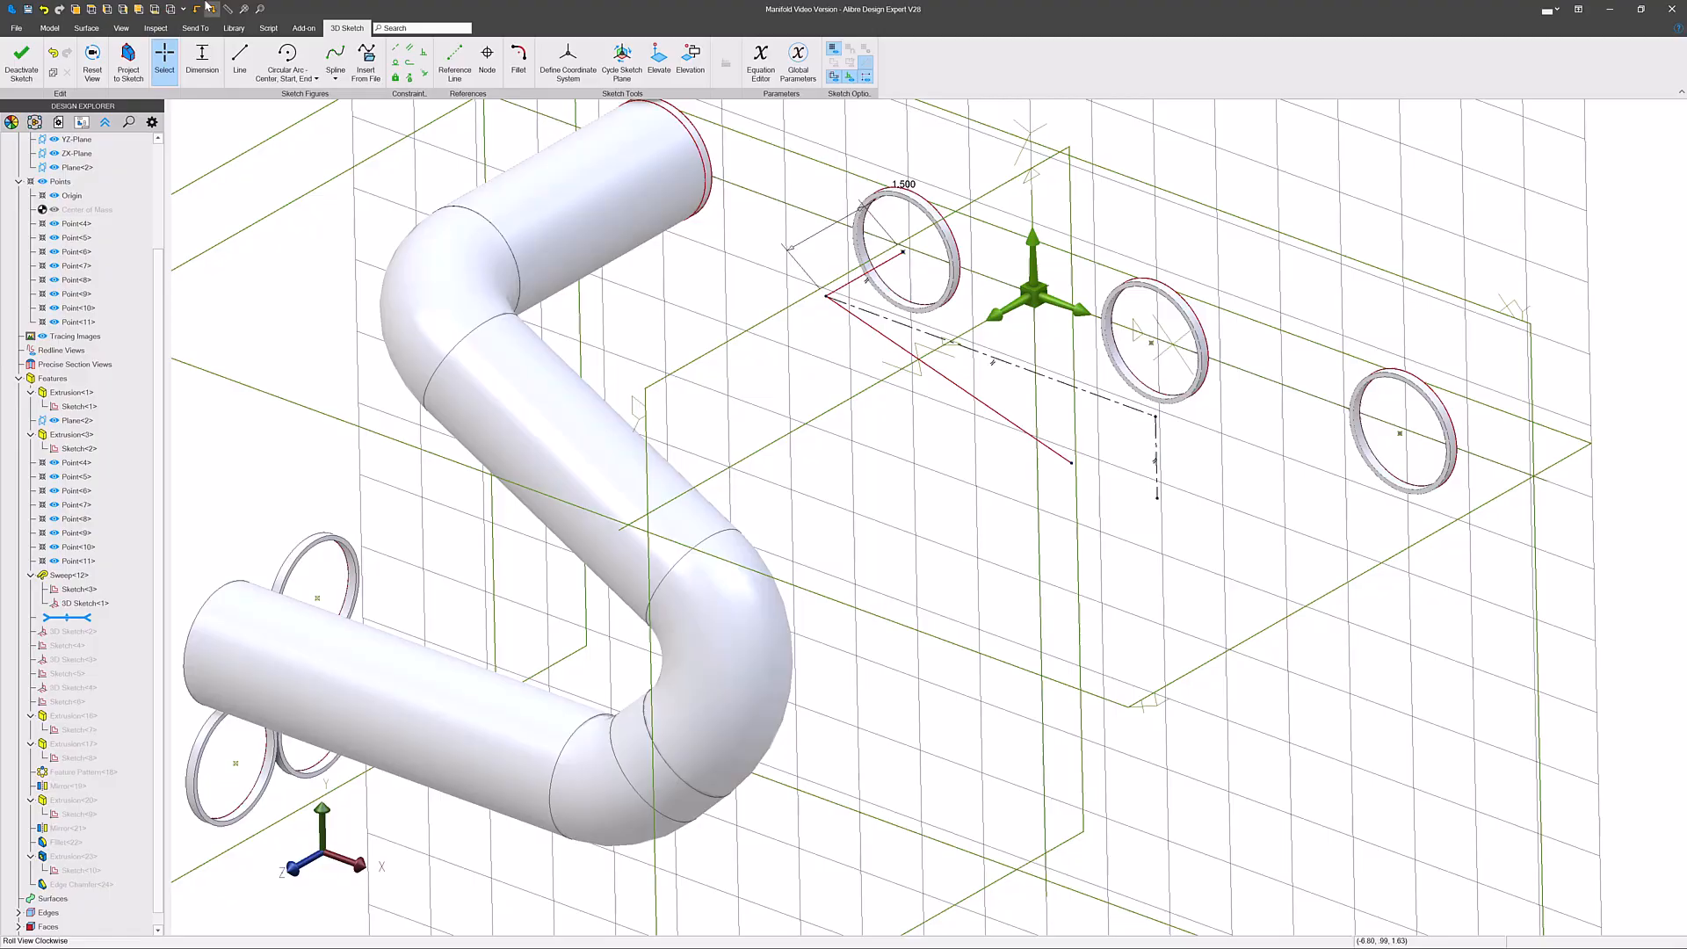
- Extend the reference outline downward and dimension the lengths of its segments
{"action": "left_click", "coordinate": [454, 63]}
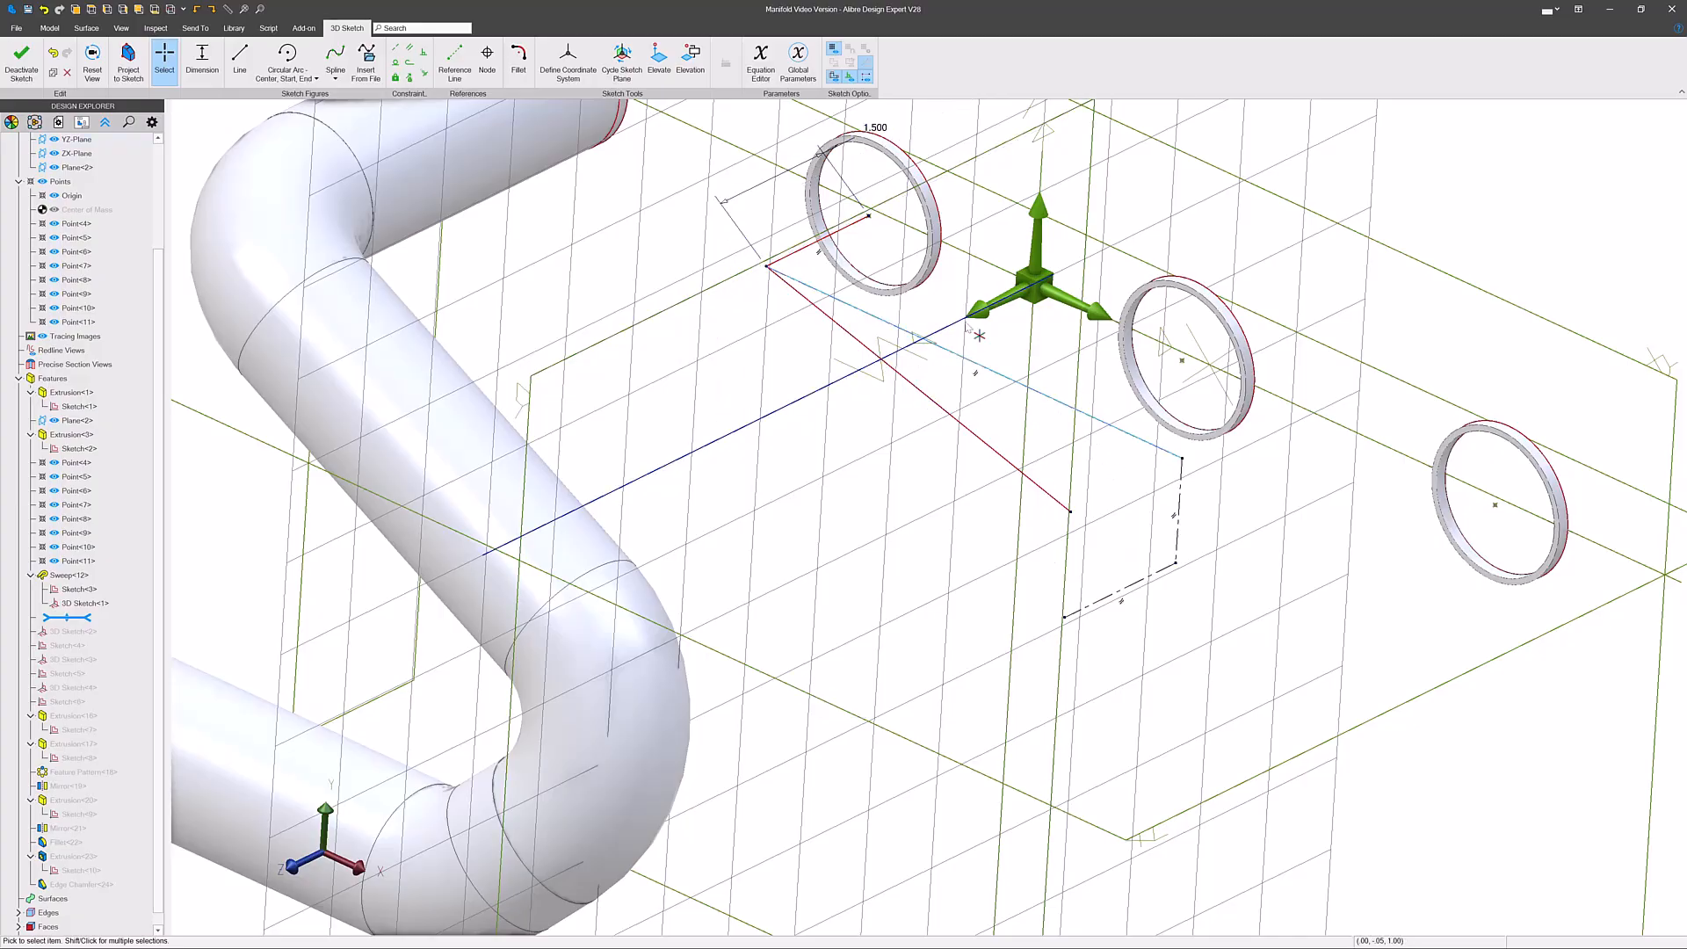
{"action": "left_click", "coordinate": [200, 60]}
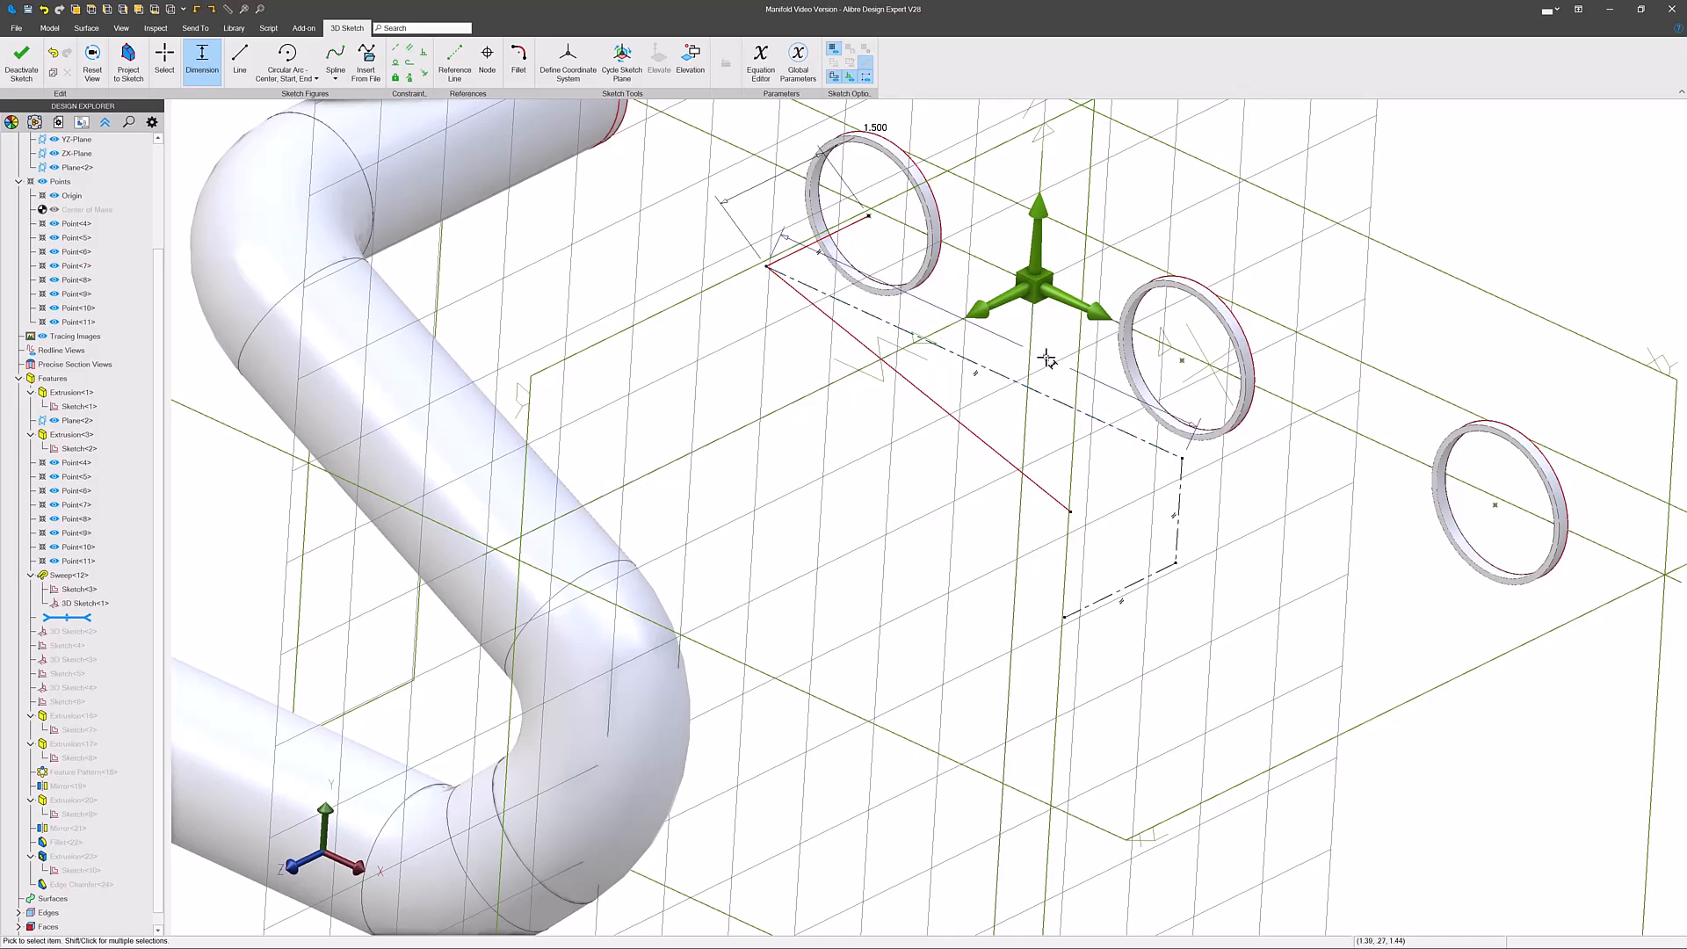
{"action": "left_click", "coordinate": [1048, 358]}
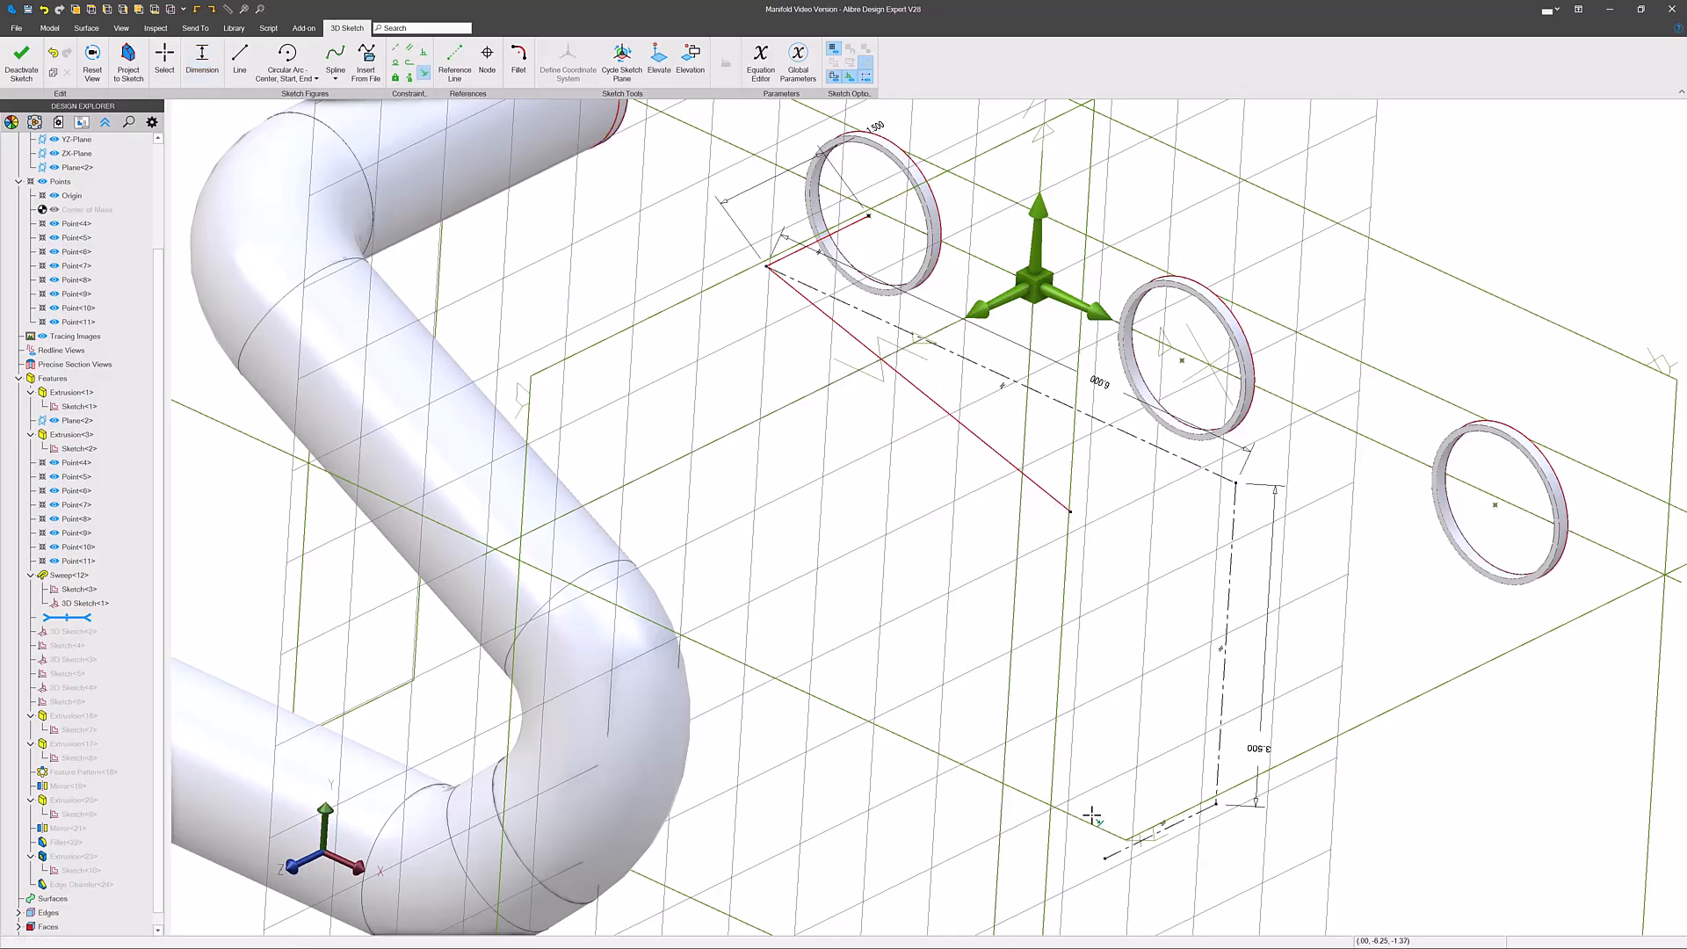
{"action": "left_click", "coordinate": [1103, 856]}
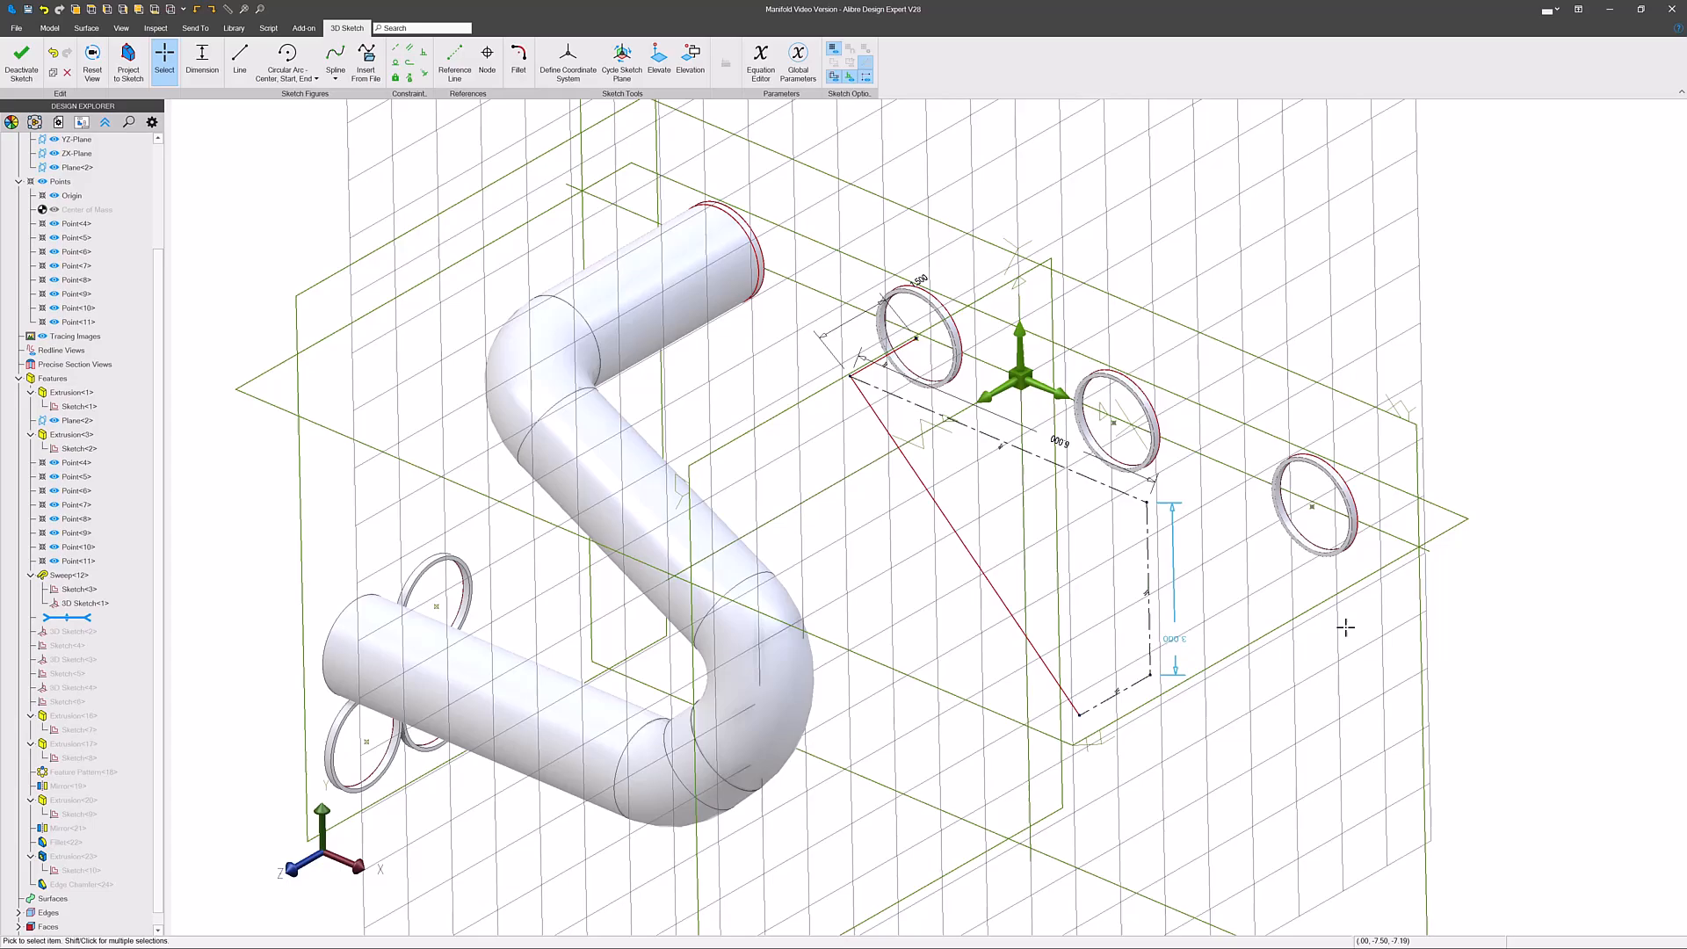
{"action": "mouse_move", "coordinate": [1171, 678]}
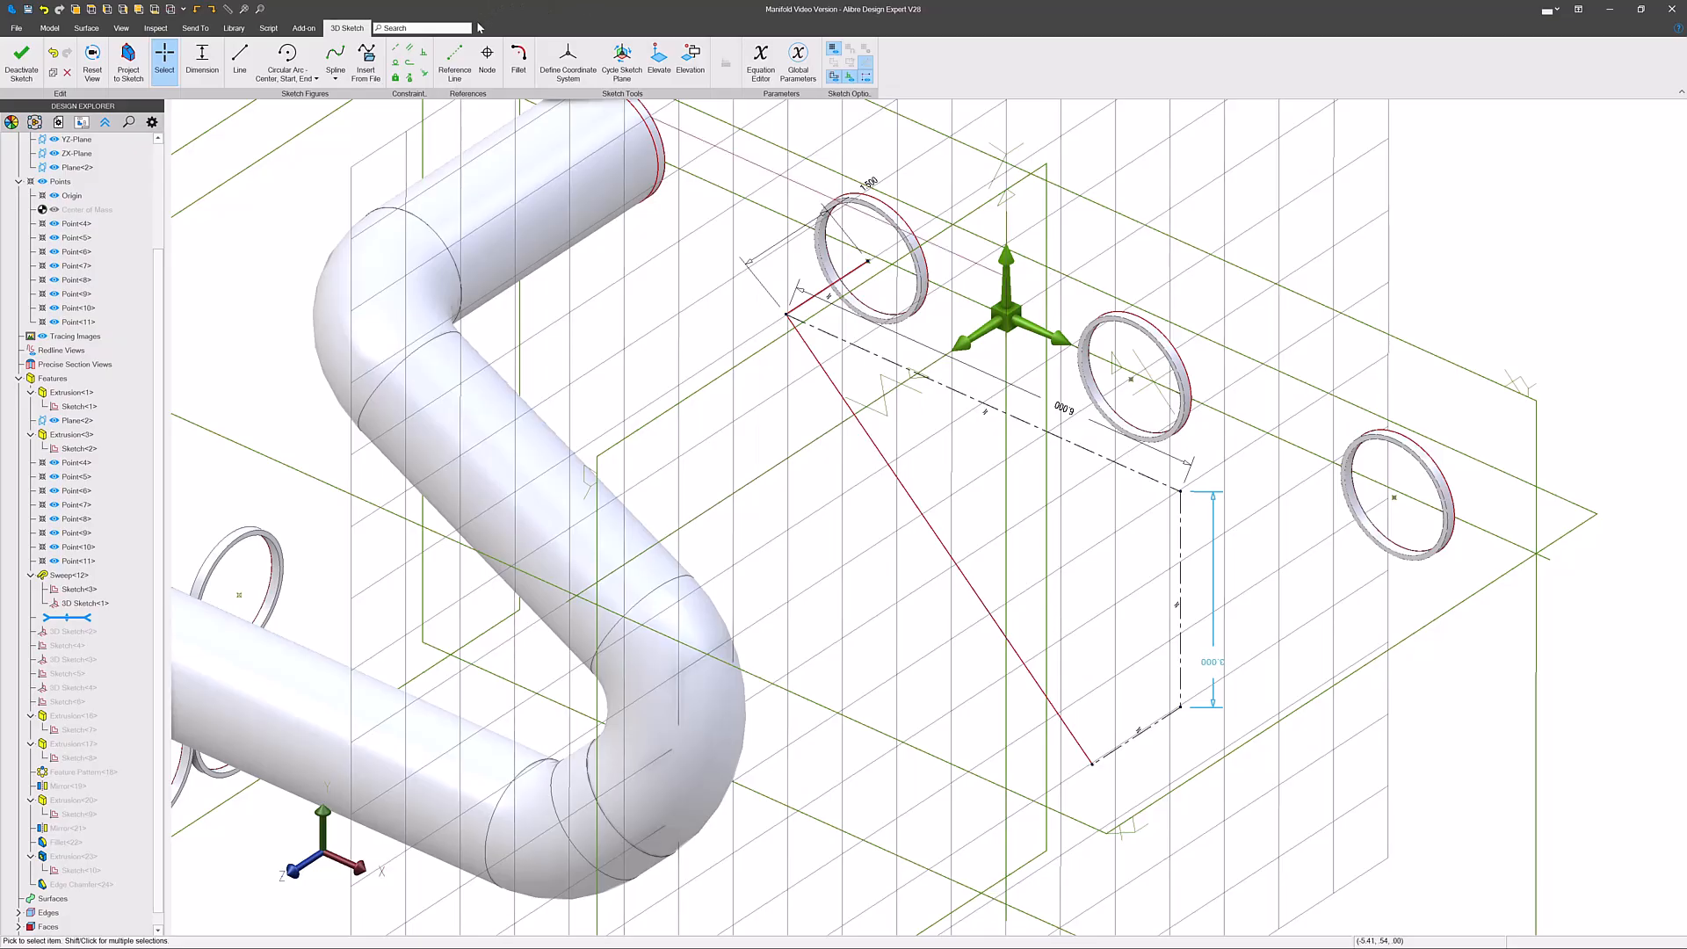
- Run a reference line out from the bottom corner, parallel to the path, at 5.000 long
{"action": "left_click", "coordinate": [453, 62]}
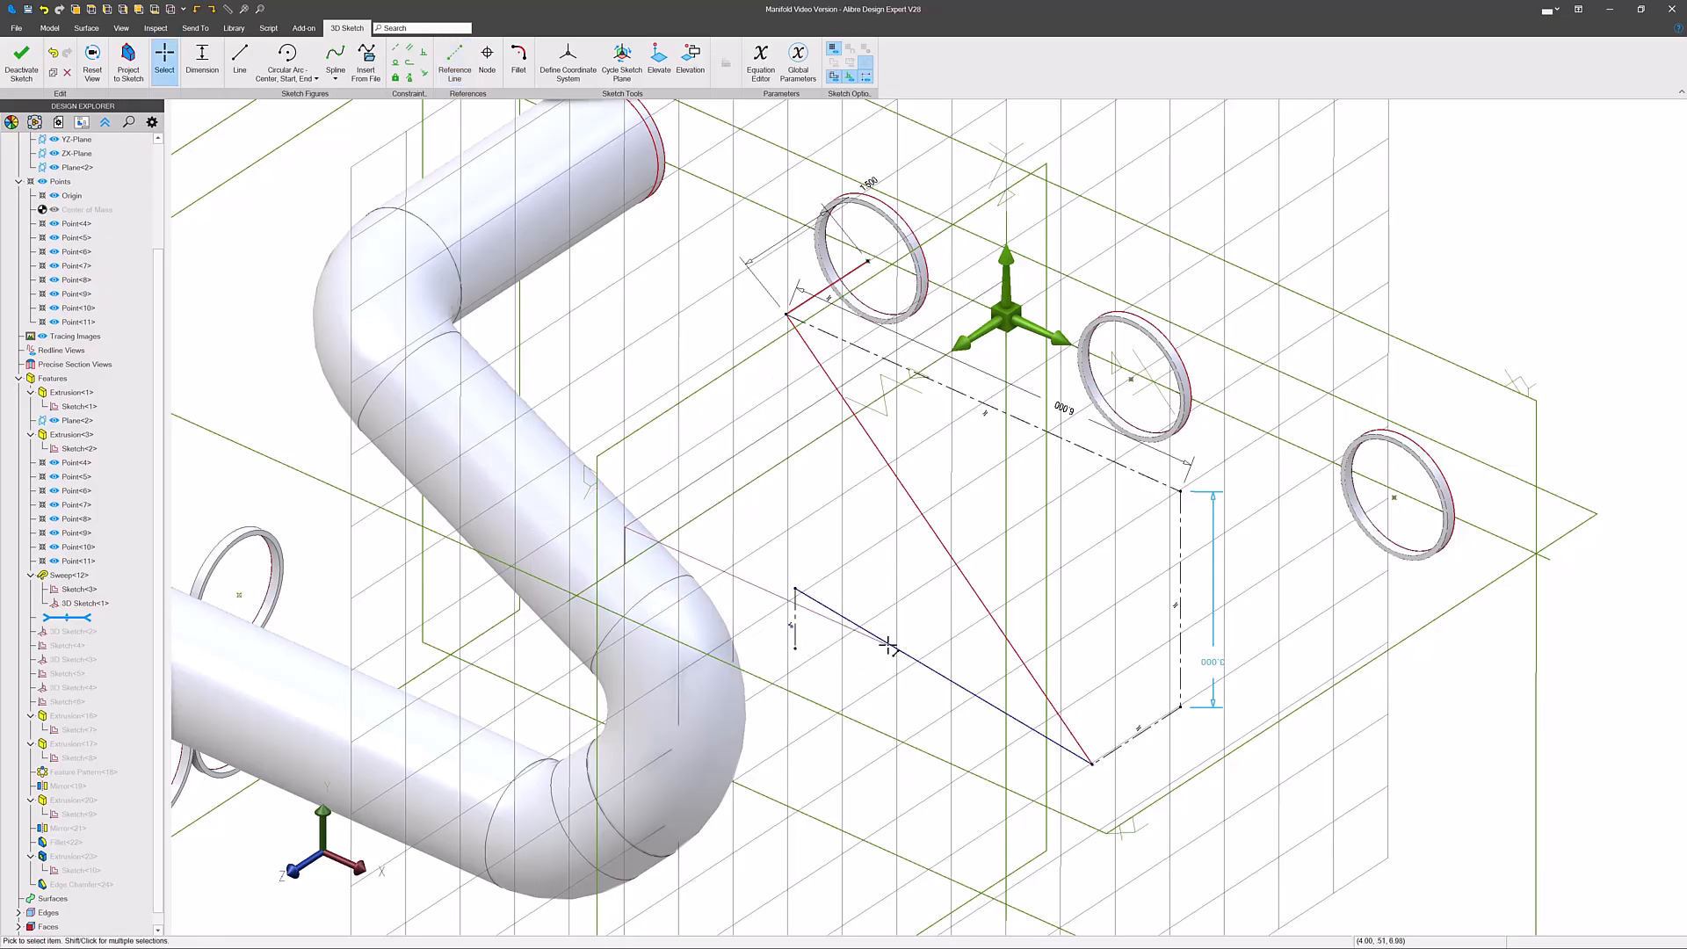
{"action": "left_click", "coordinate": [201, 60]}
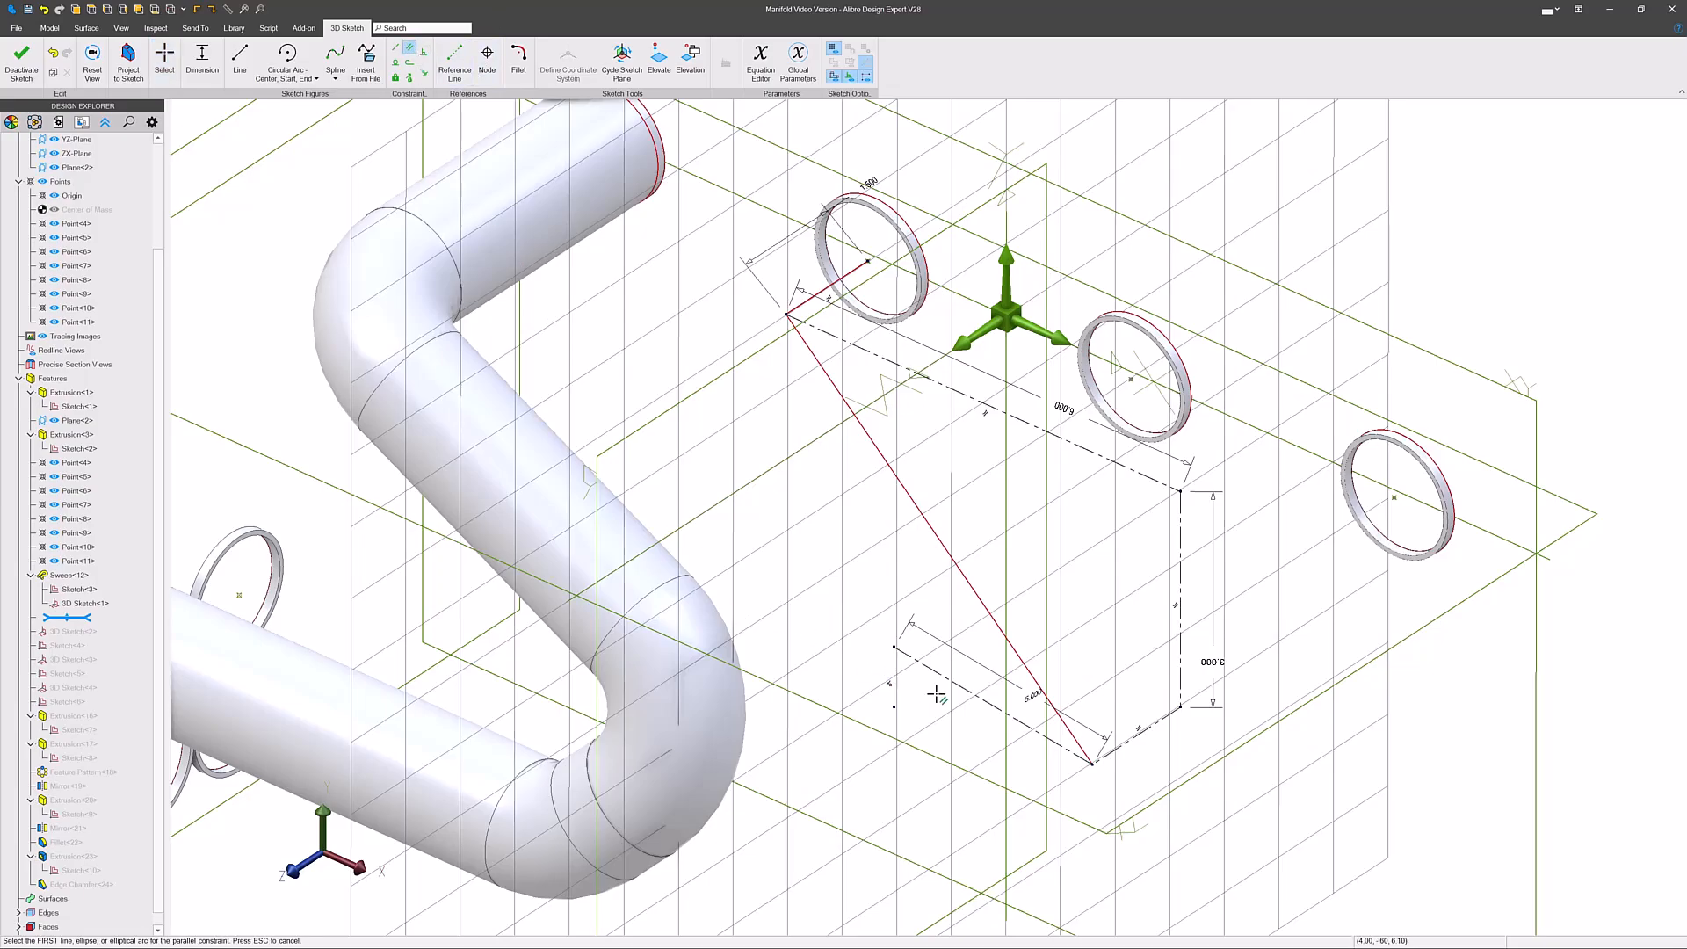
{"action": "left_click", "coordinate": [1264, 438]}
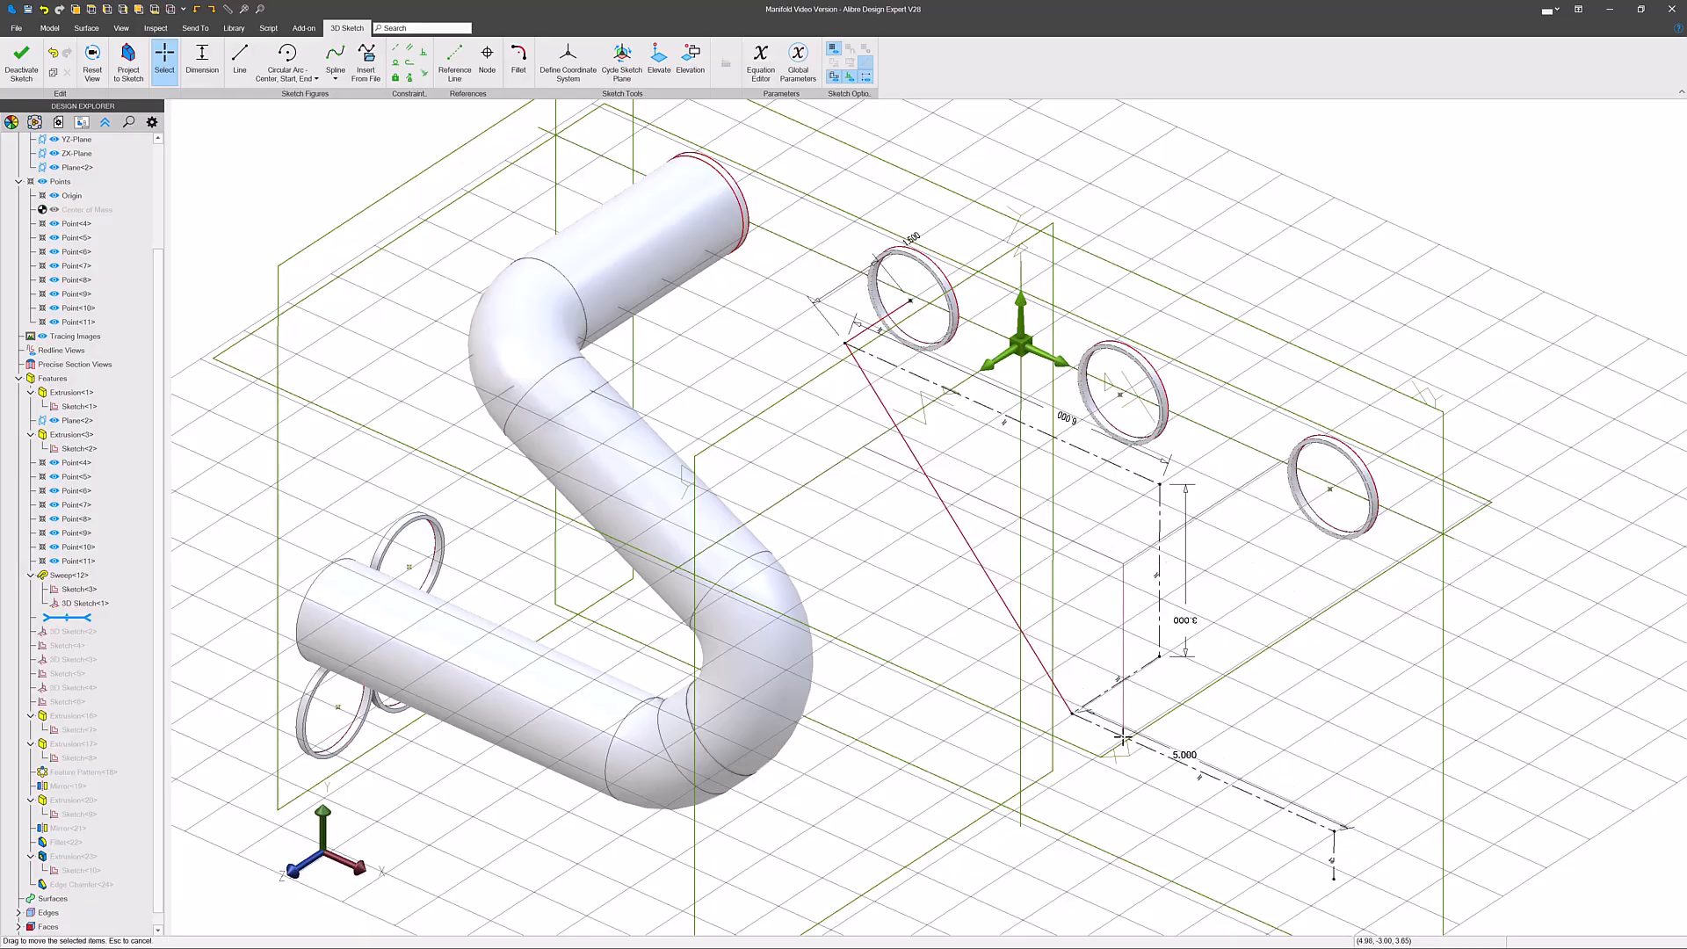
- Extend the outline leftward into a box and dimension the path lines at 5.000 and 1.000
{"action": "left_click_drag", "start_coordinate": [1076, 716], "coordinate": [1339, 840]}
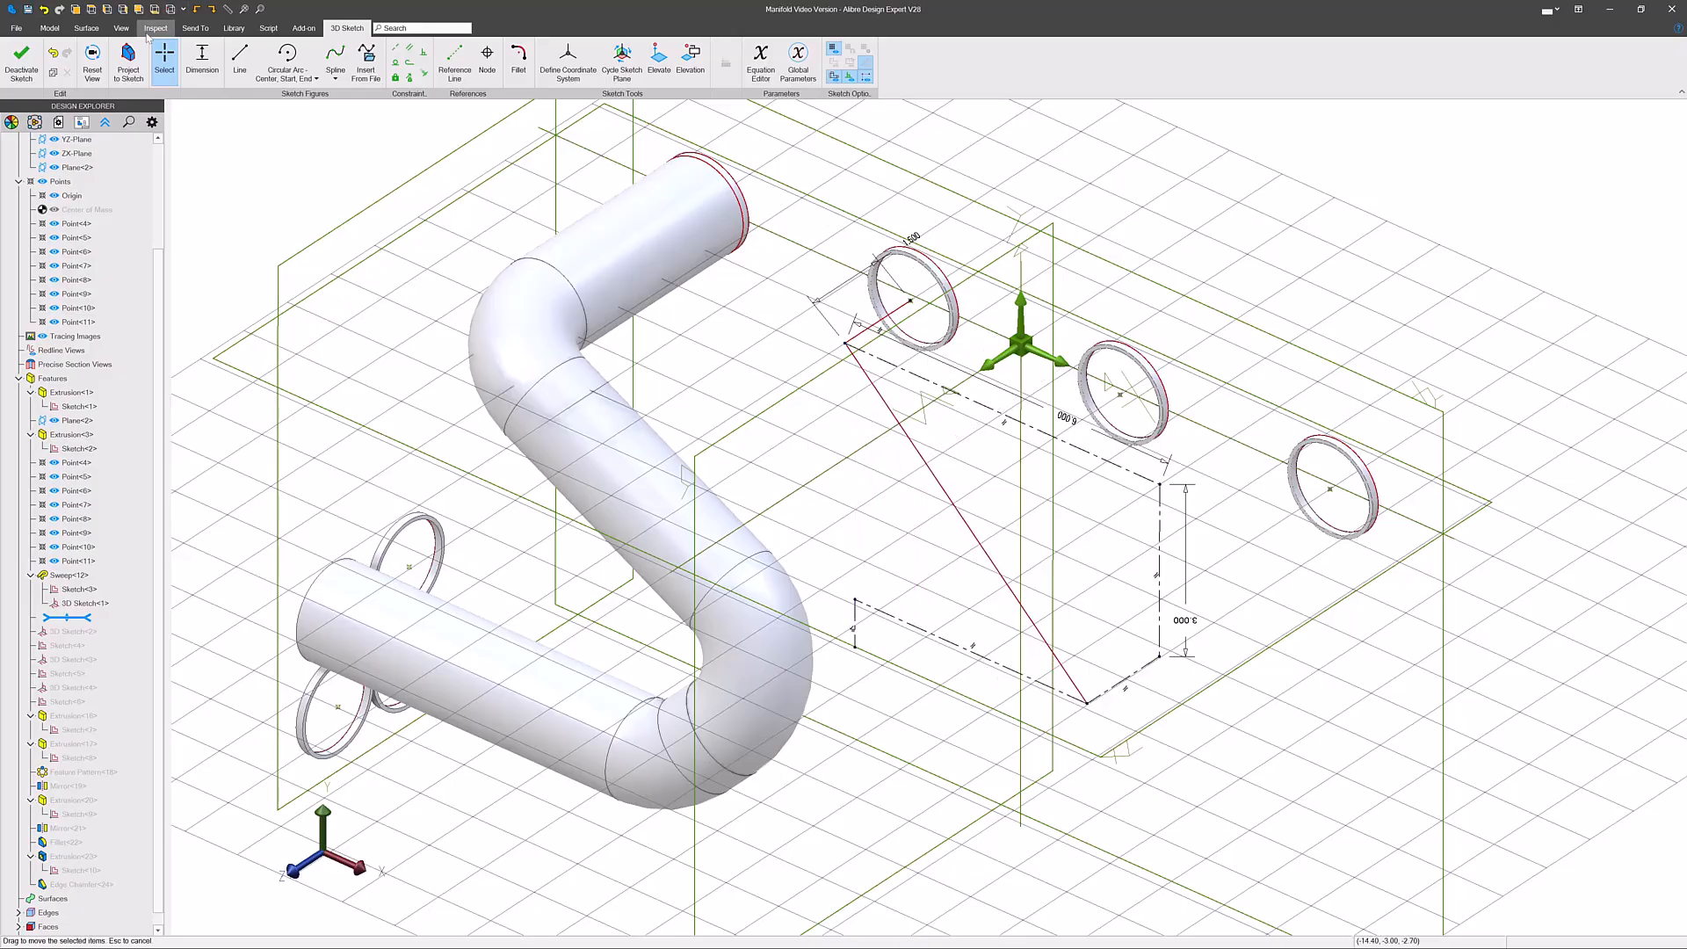
{"action": "left_click", "coordinate": [202, 60]}
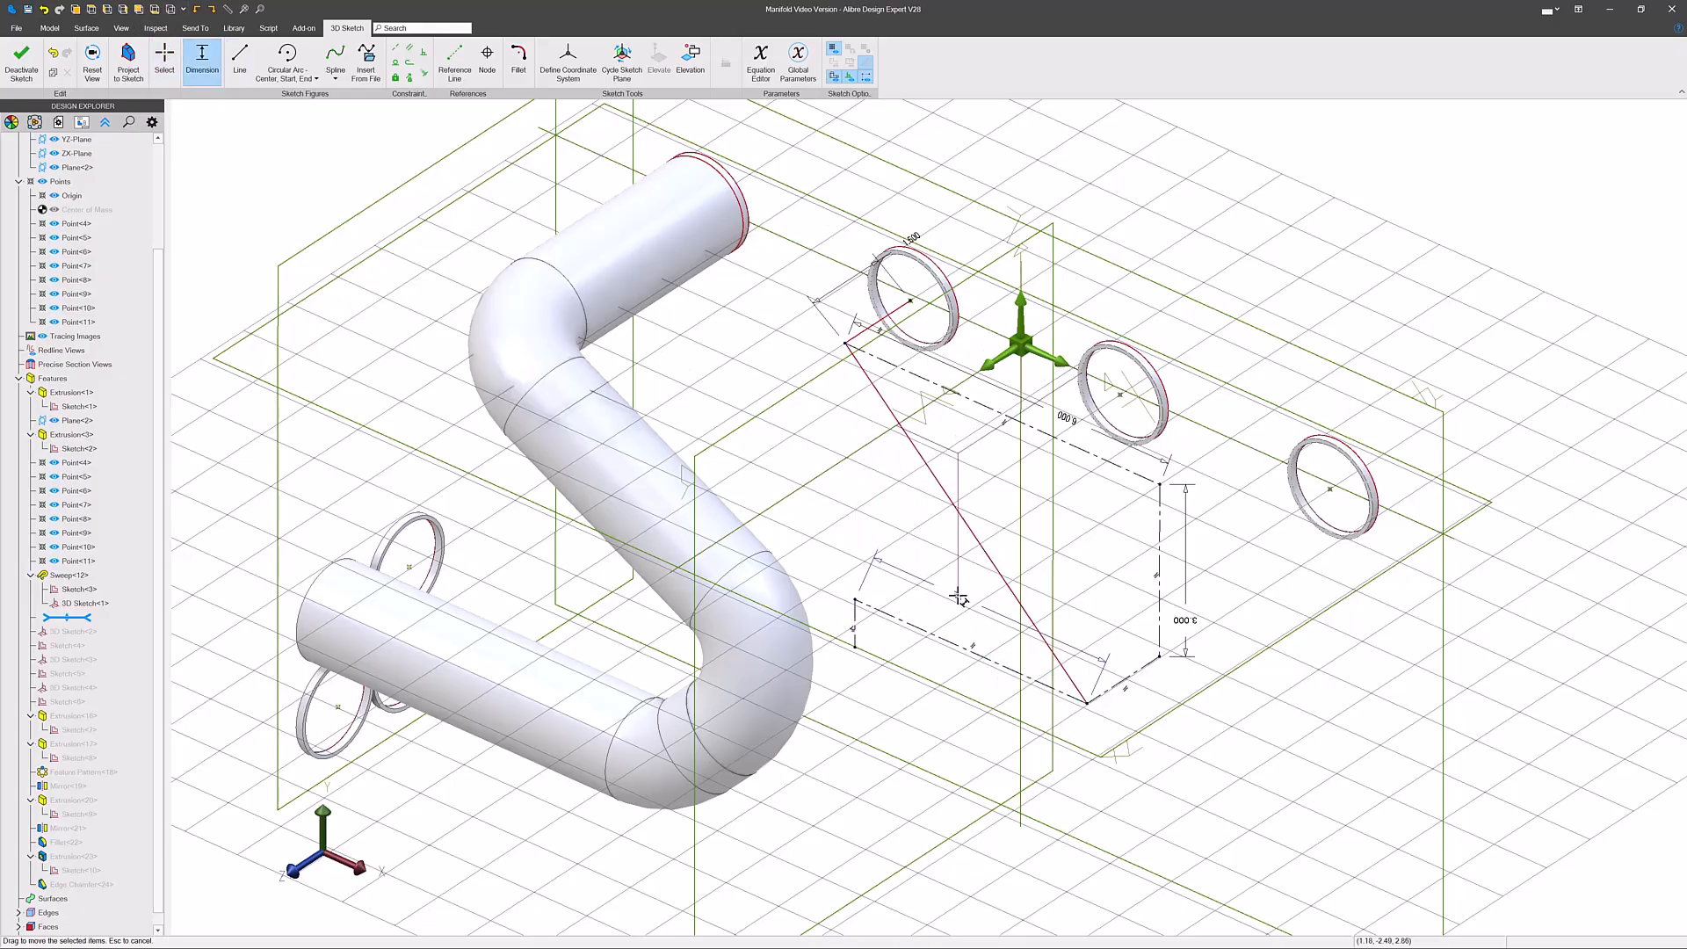
{"action": "left_click", "coordinate": [958, 597]}
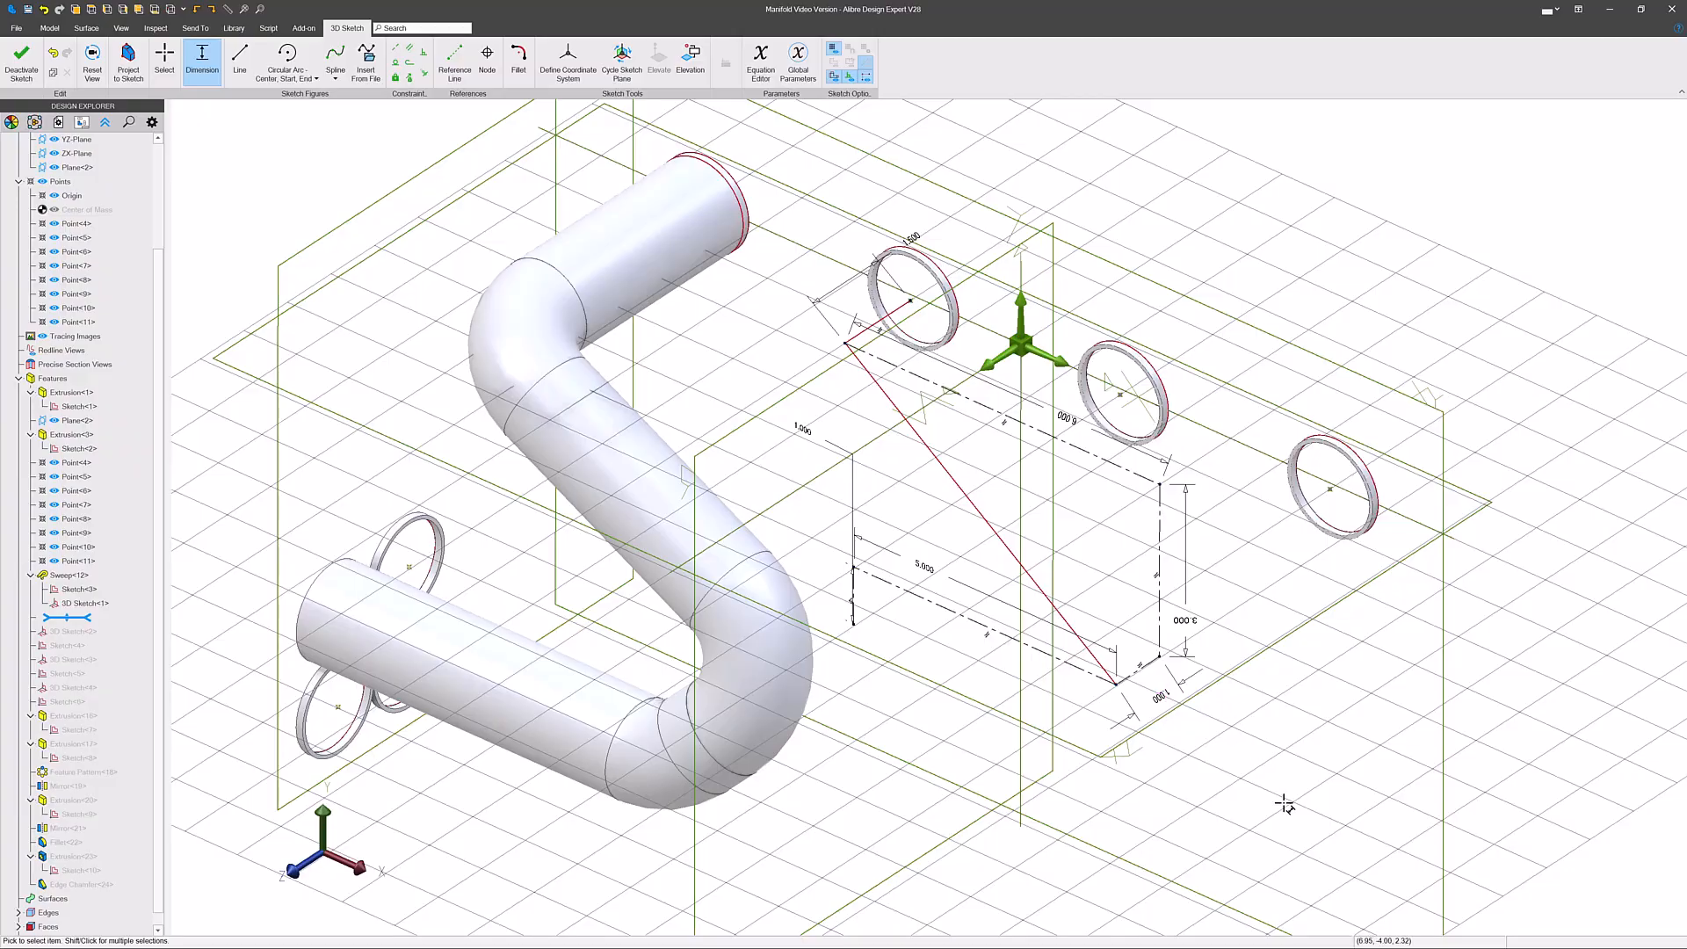
{"action": "left_click", "coordinate": [163, 60]}
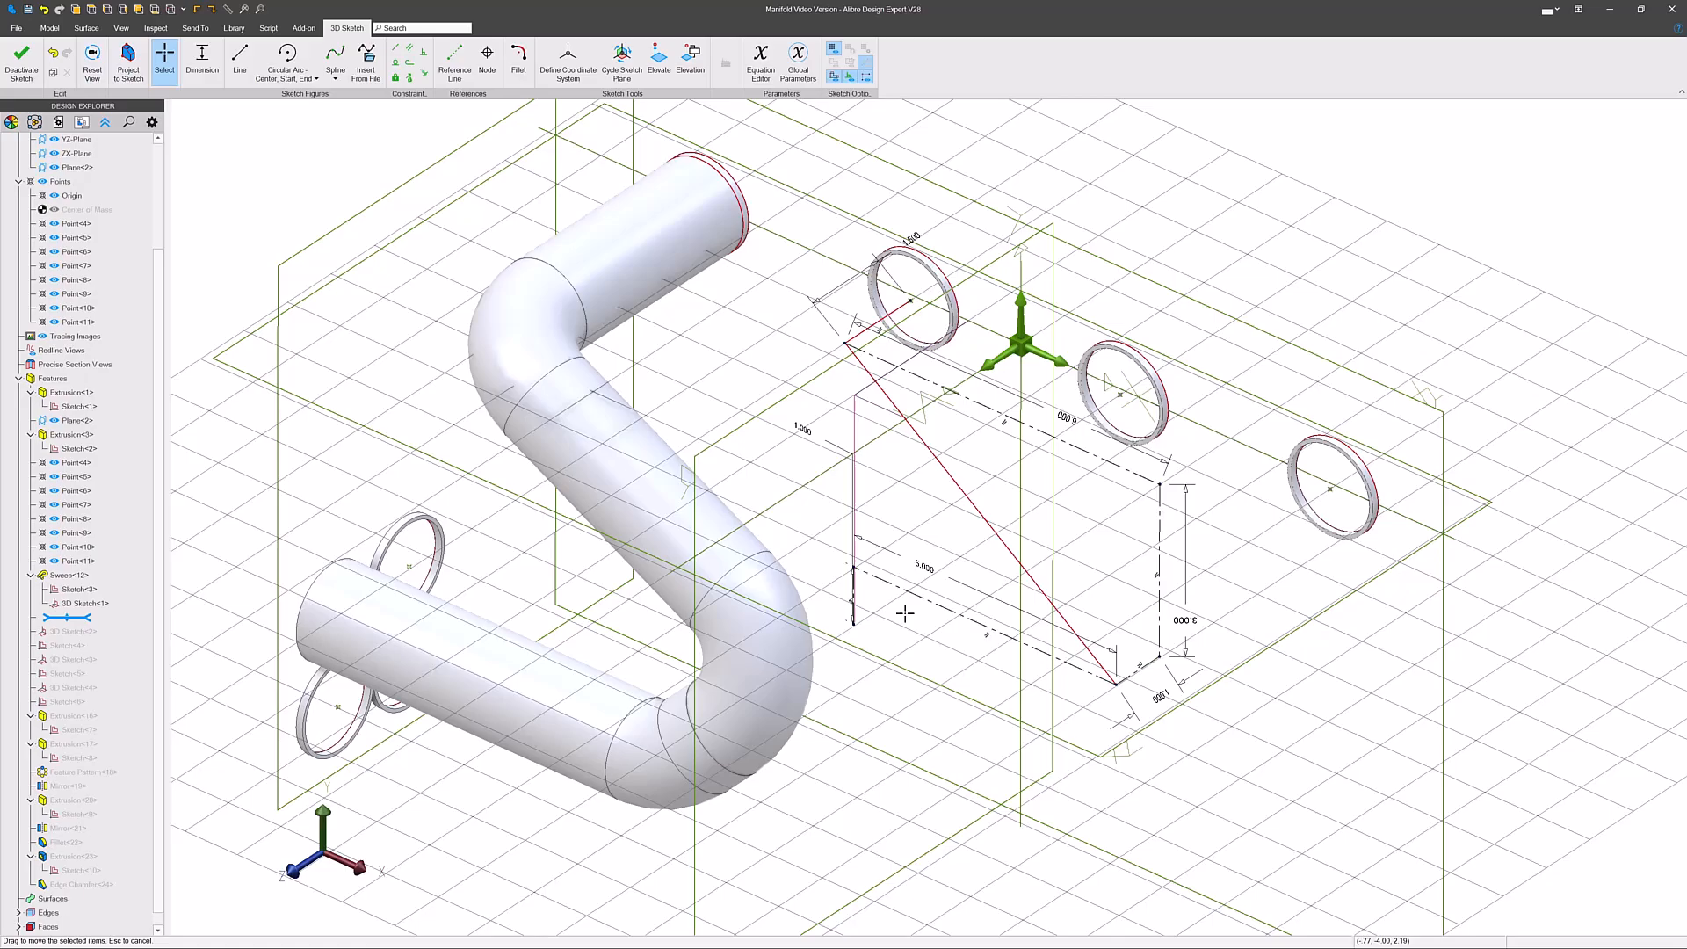
- Draw connected lines from the bottom corner to the lower-left ring centre and dimension them
{"action": "left_click", "coordinate": [239, 62]}
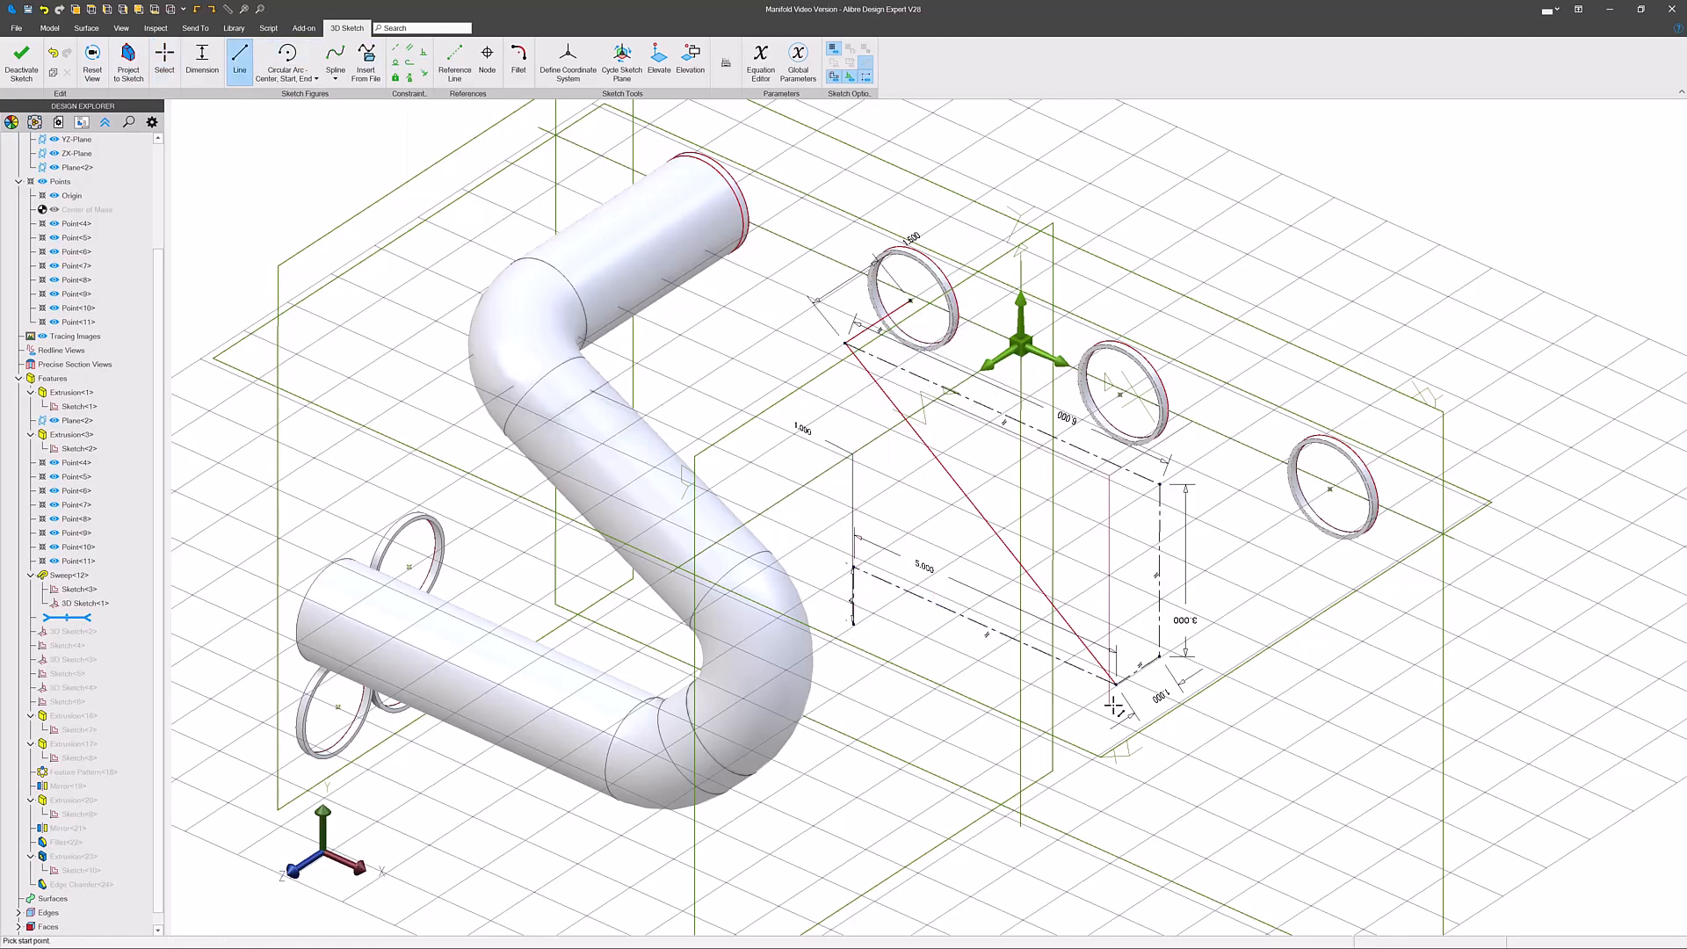
{"action": "left_click", "coordinate": [1112, 678]}
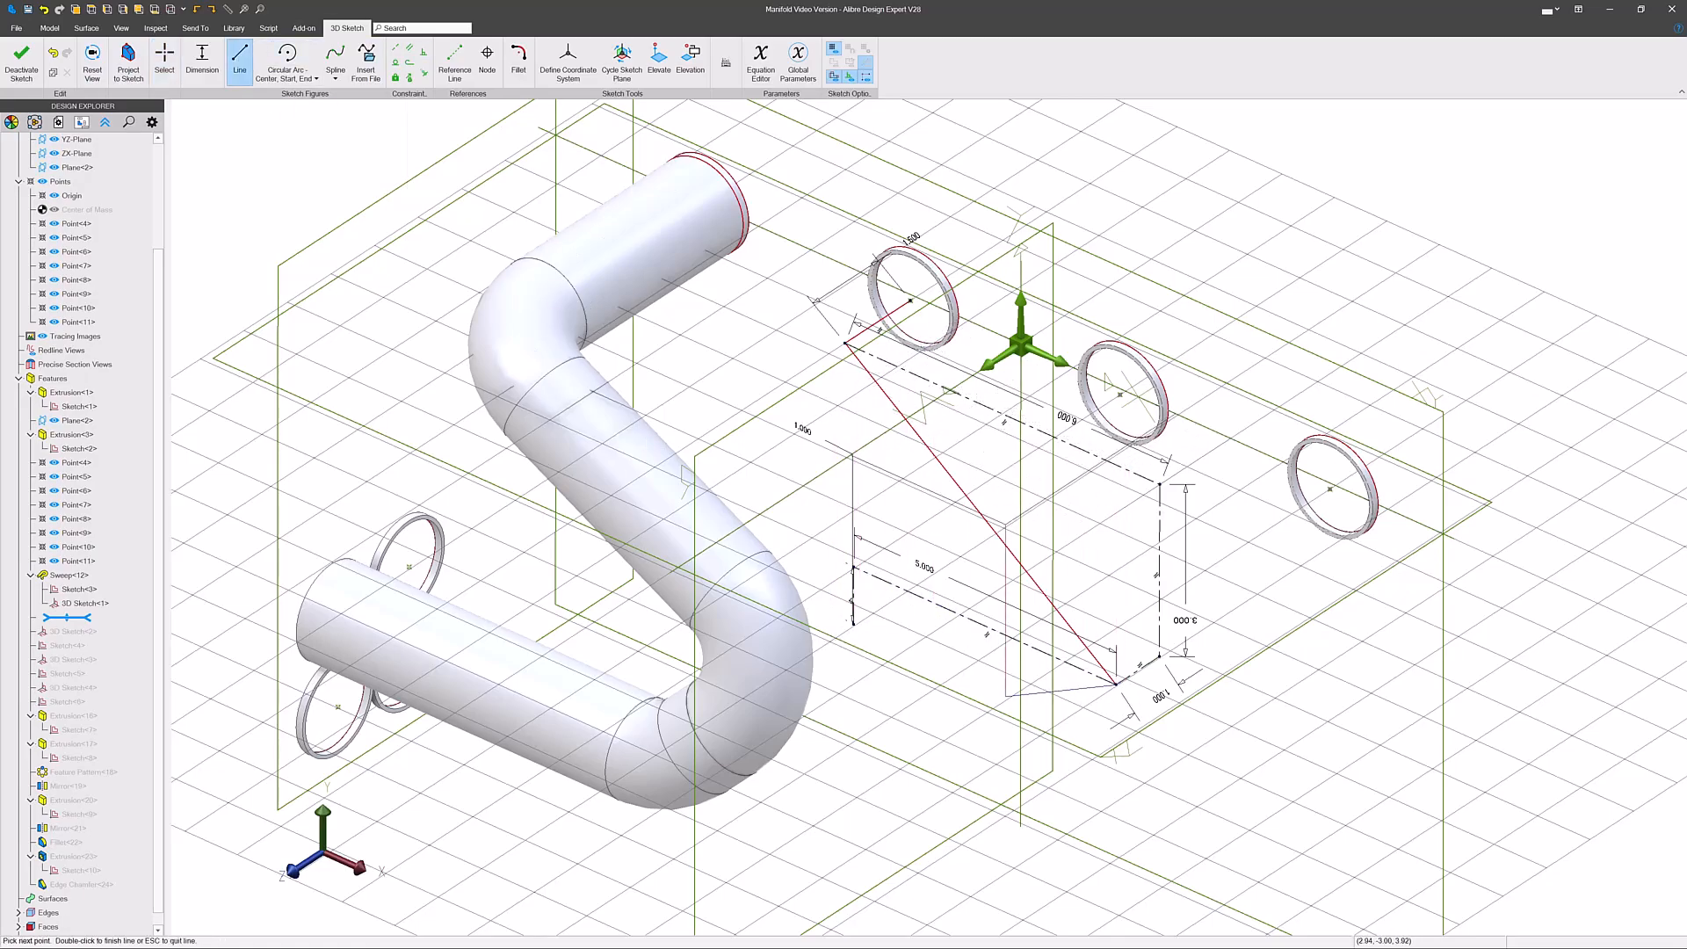
{"action": "left_click", "coordinate": [856, 629]}
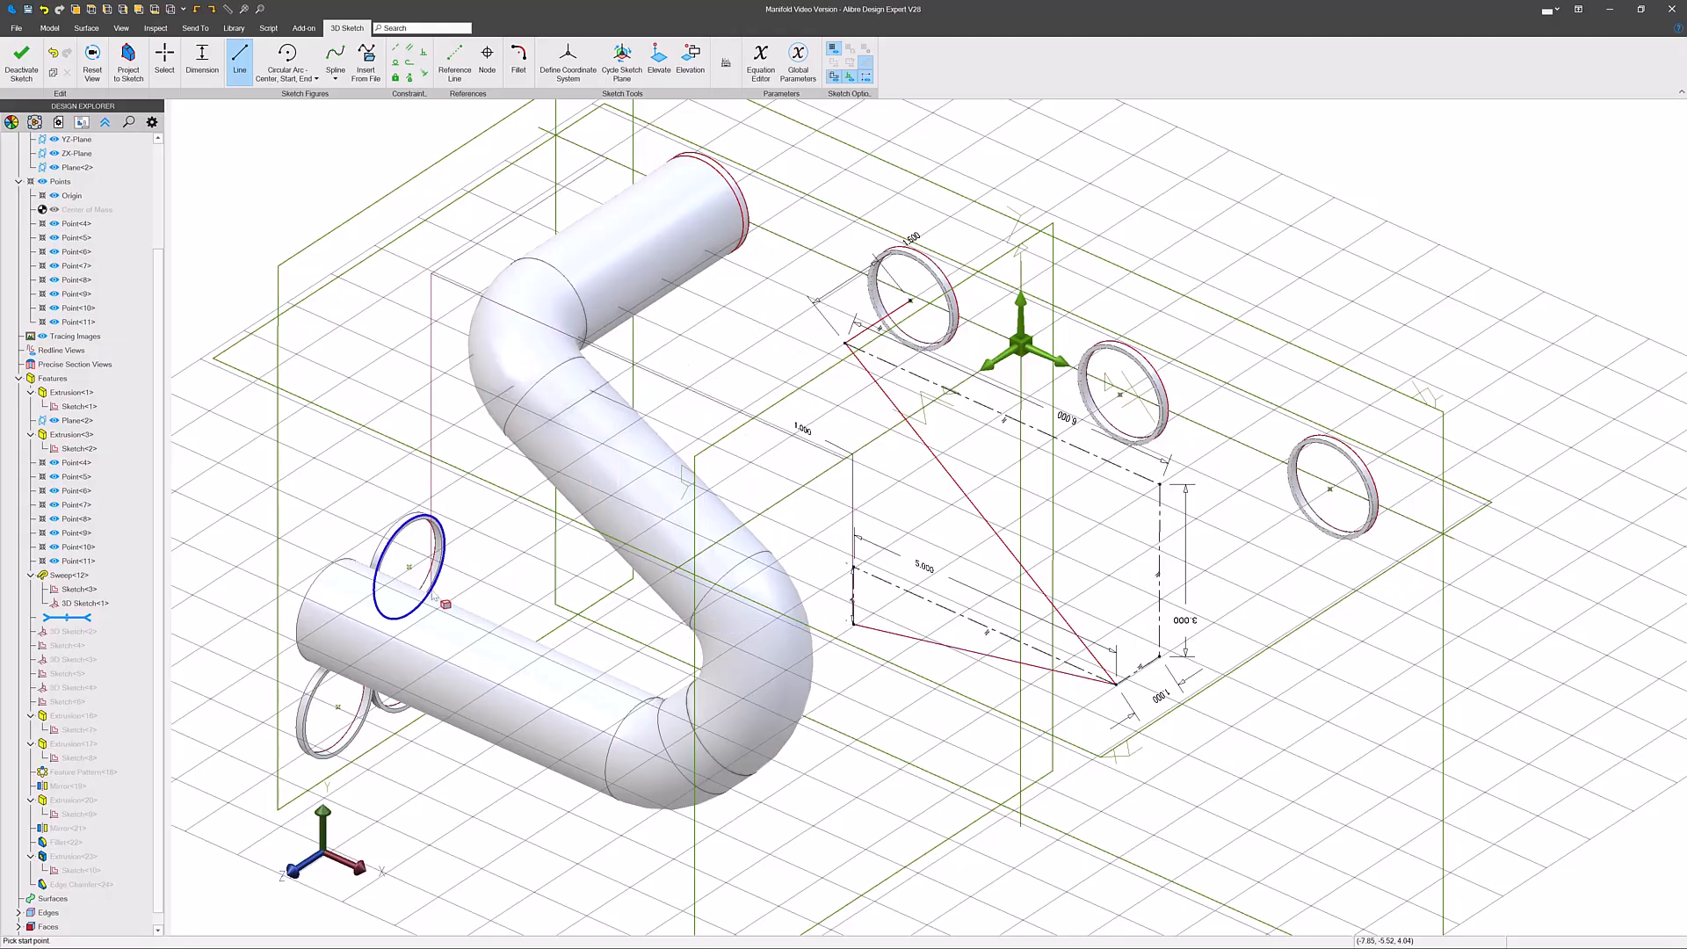
{"action": "left_click", "coordinate": [163, 60]}
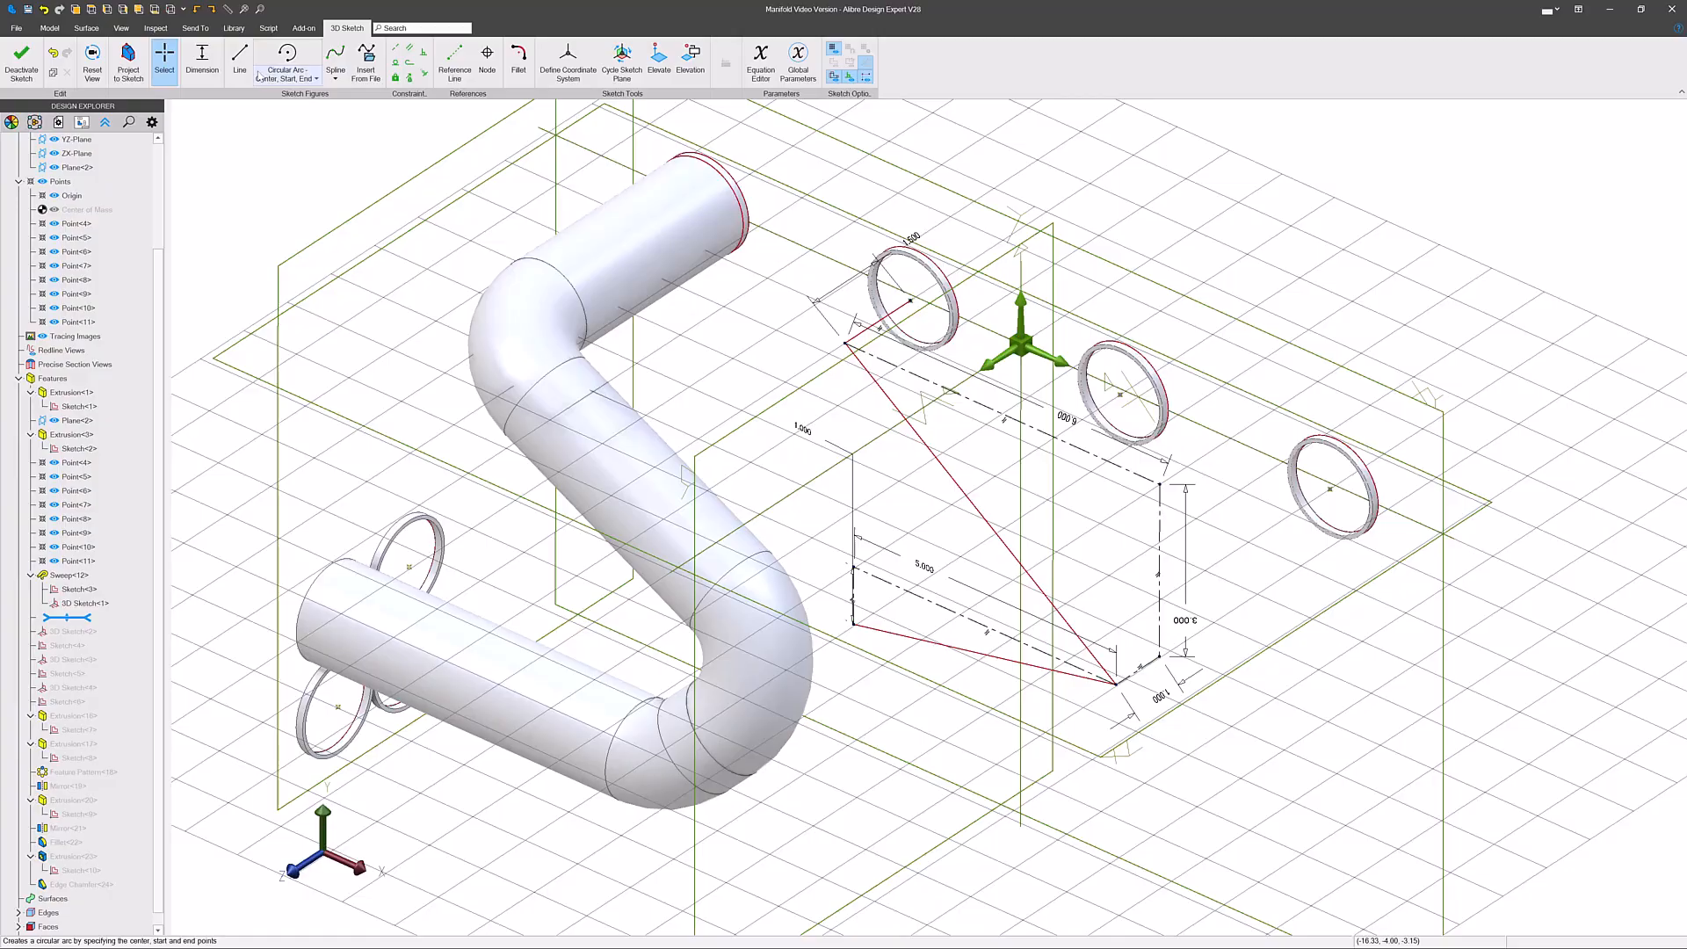
{"action": "left_click", "coordinate": [239, 60]}
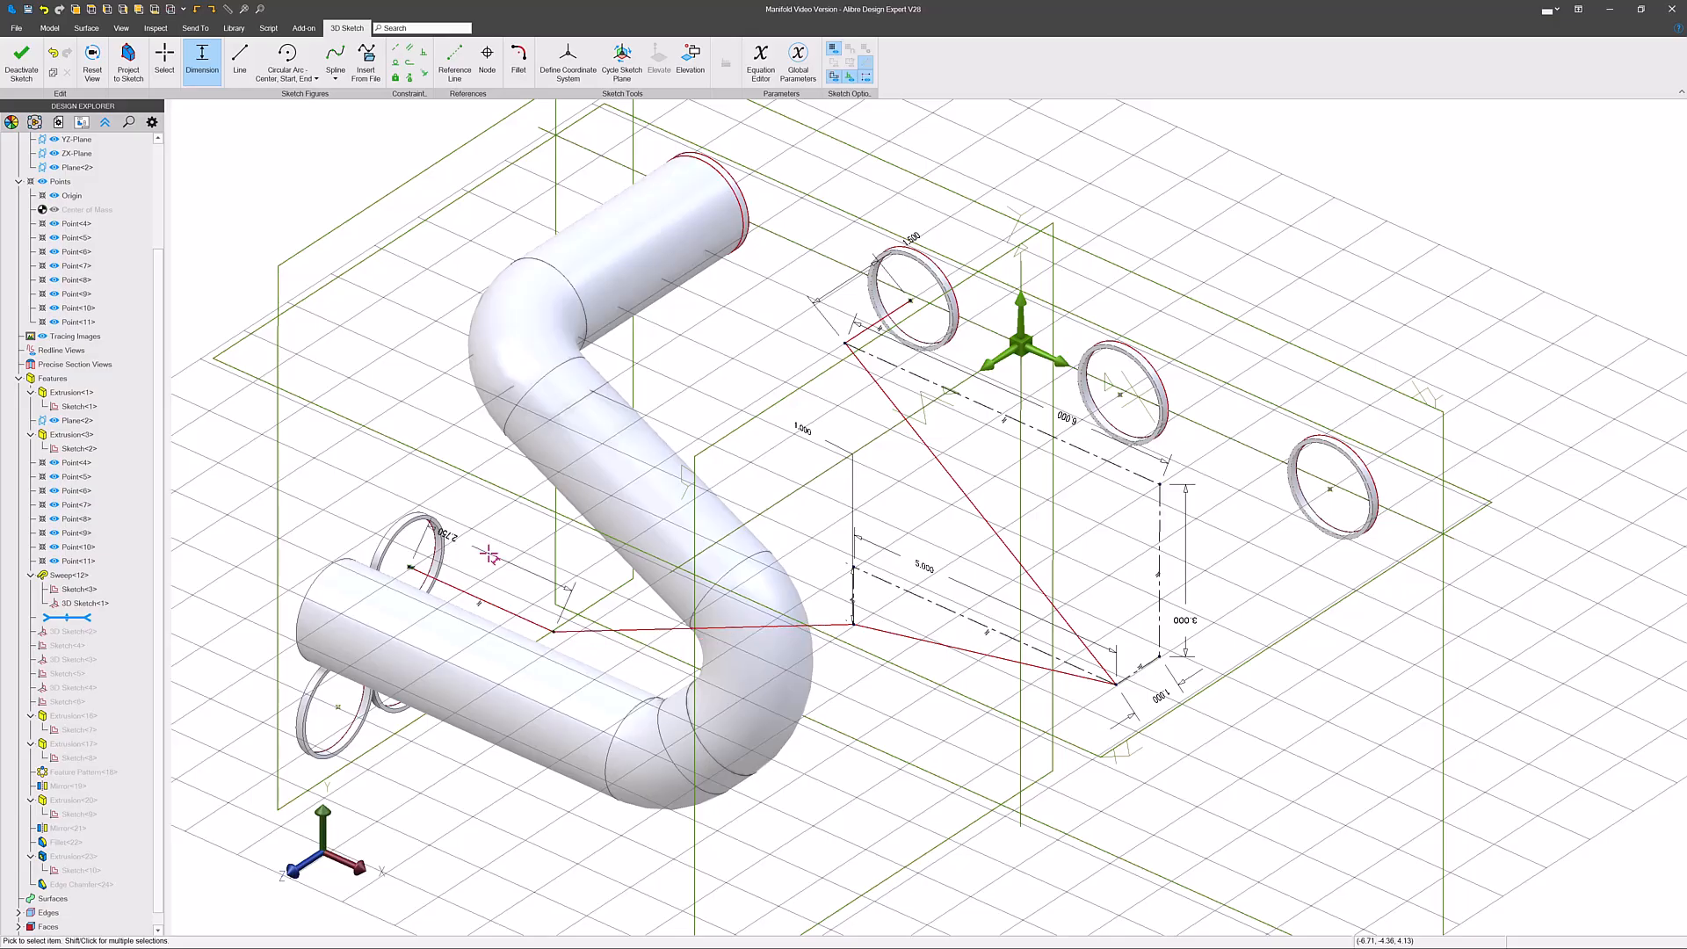
{"action": "left_click", "coordinate": [163, 57]}
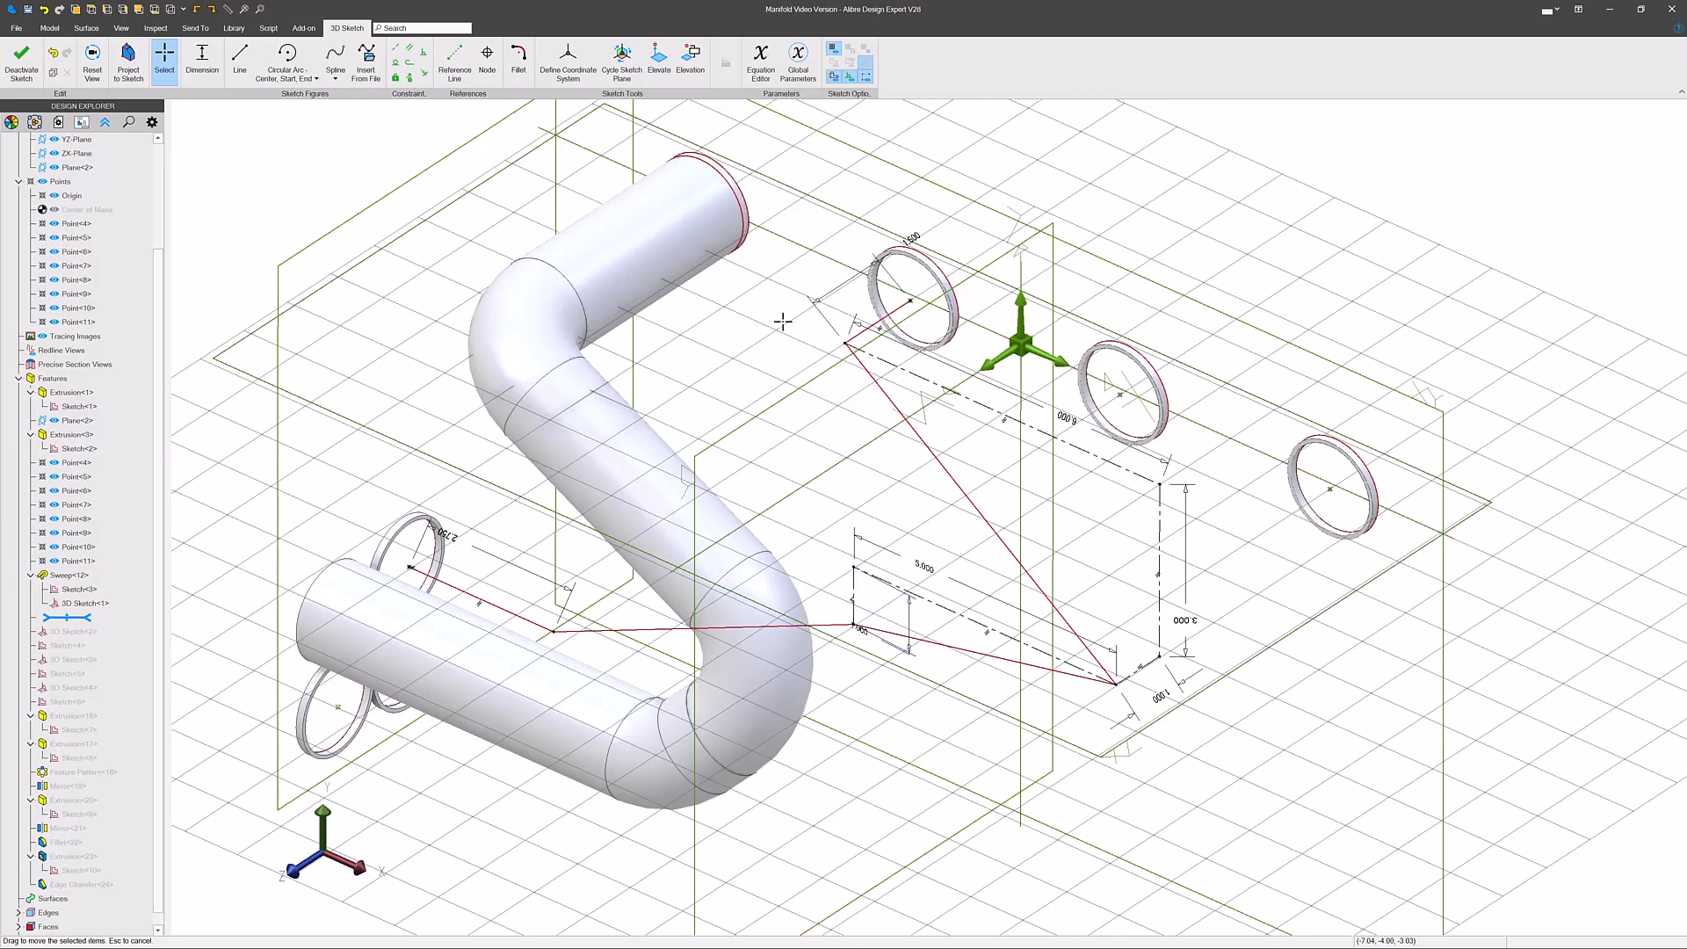
{"action": "left_click", "coordinate": [517, 60]}
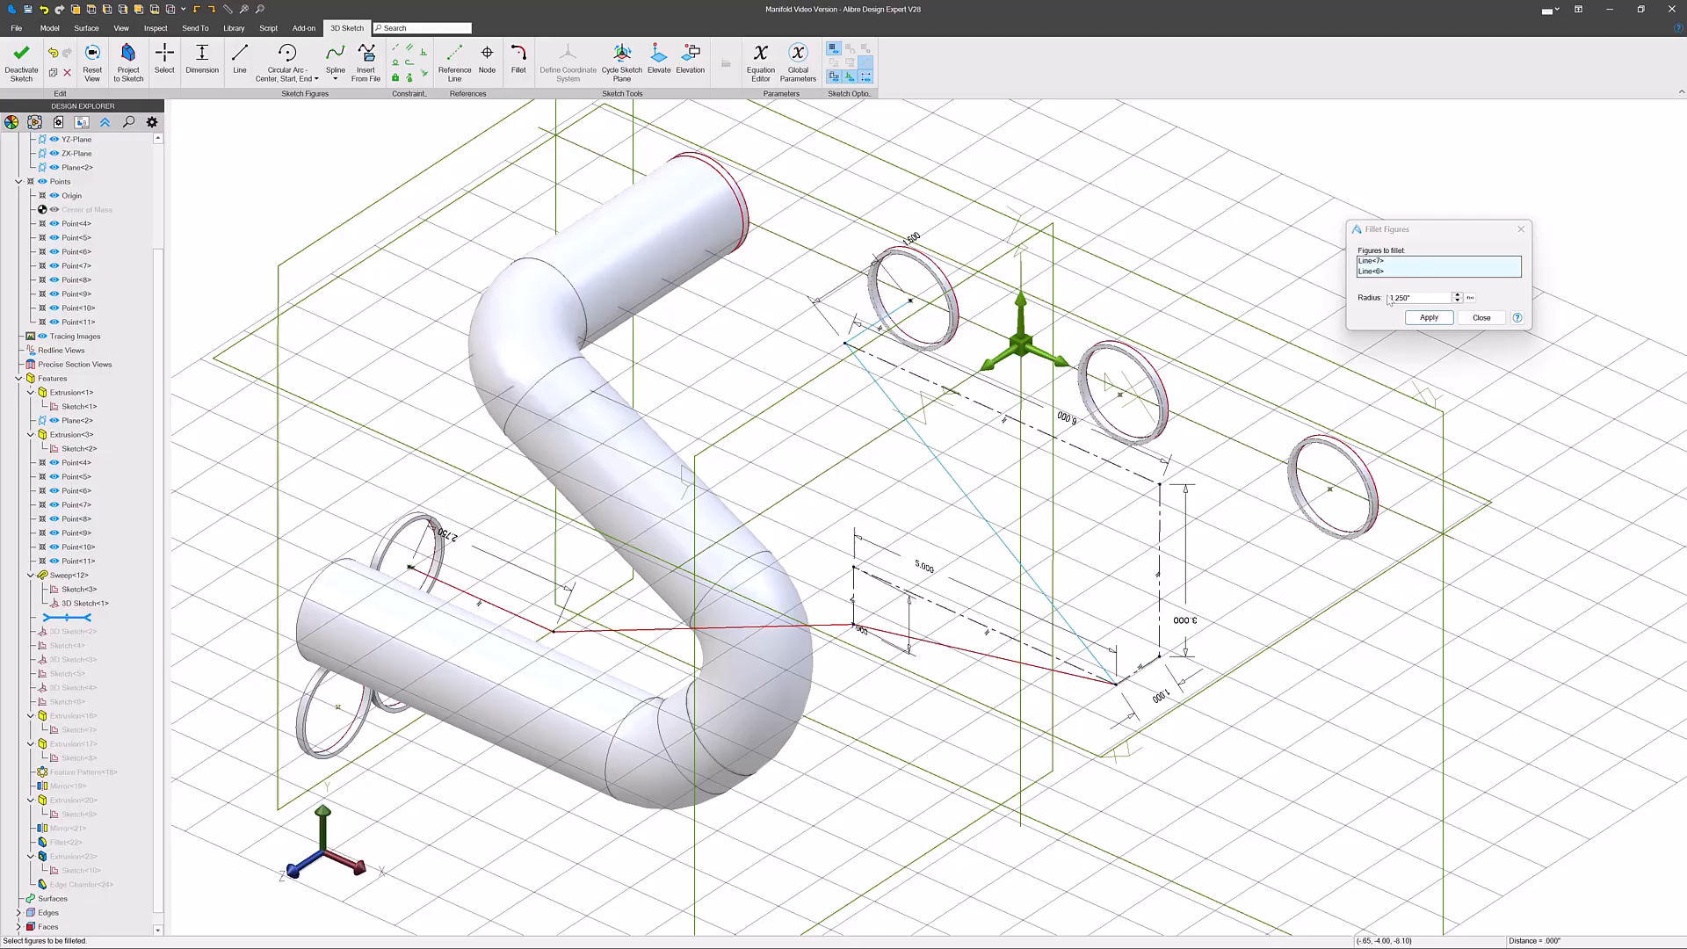
- Round every corner of the new path with 1.250 fillets into a smooth route between rings
{"action": "left_click", "coordinate": [1429, 318]}
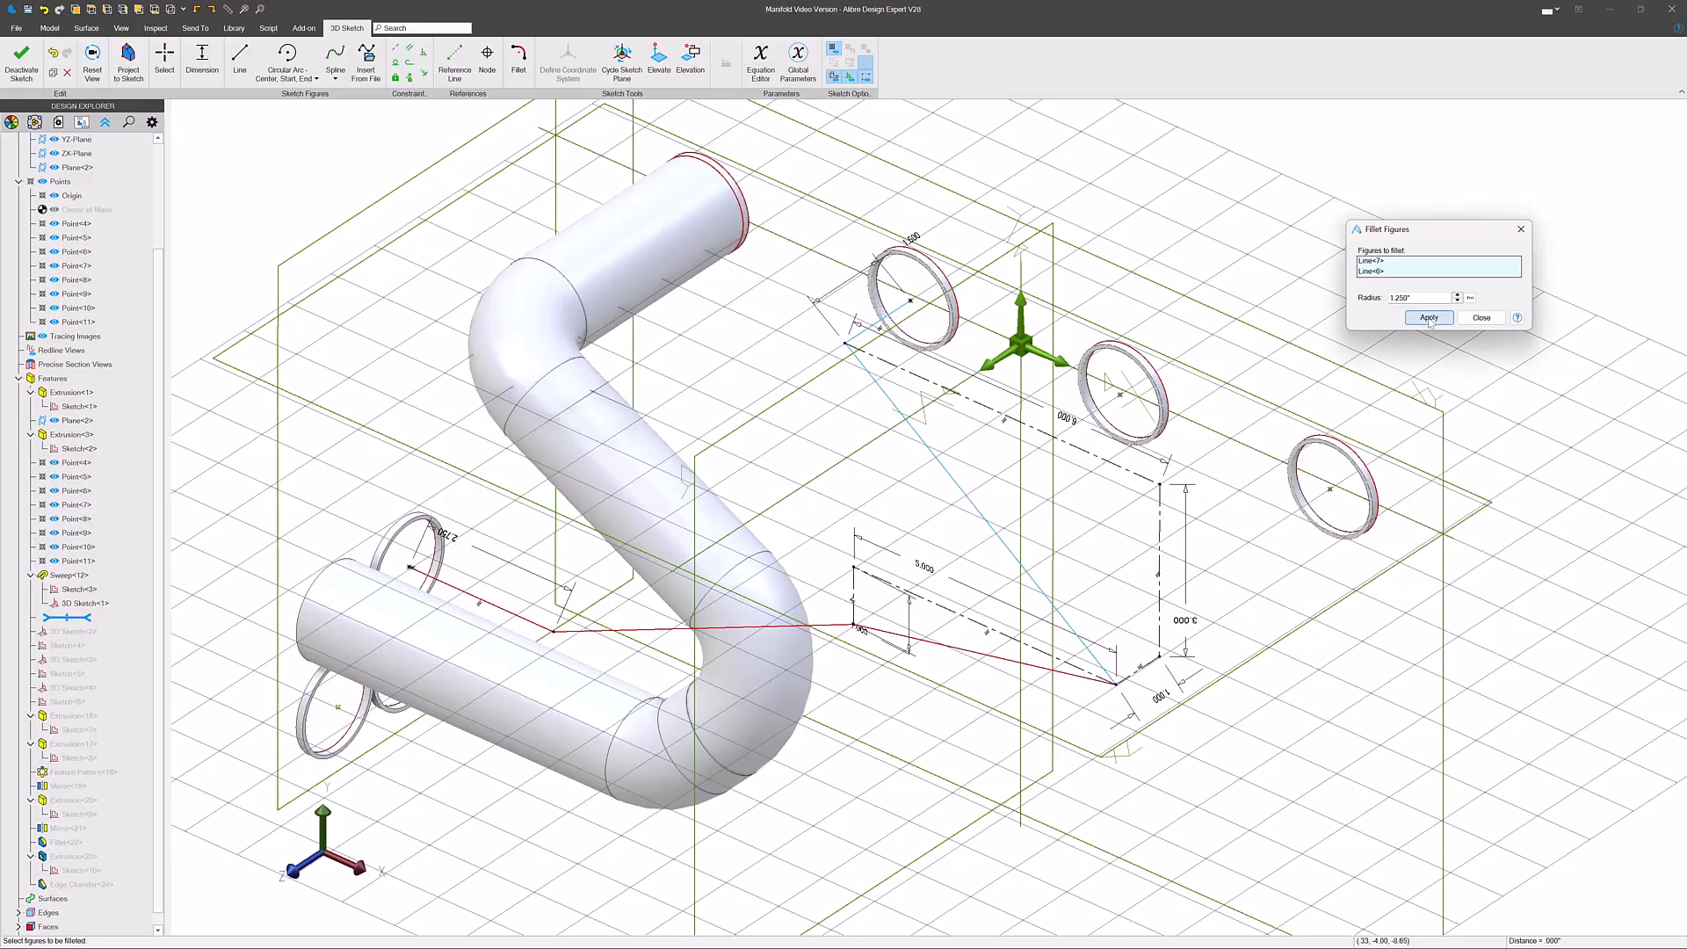
{"action": "left_click", "coordinate": [1428, 318]}
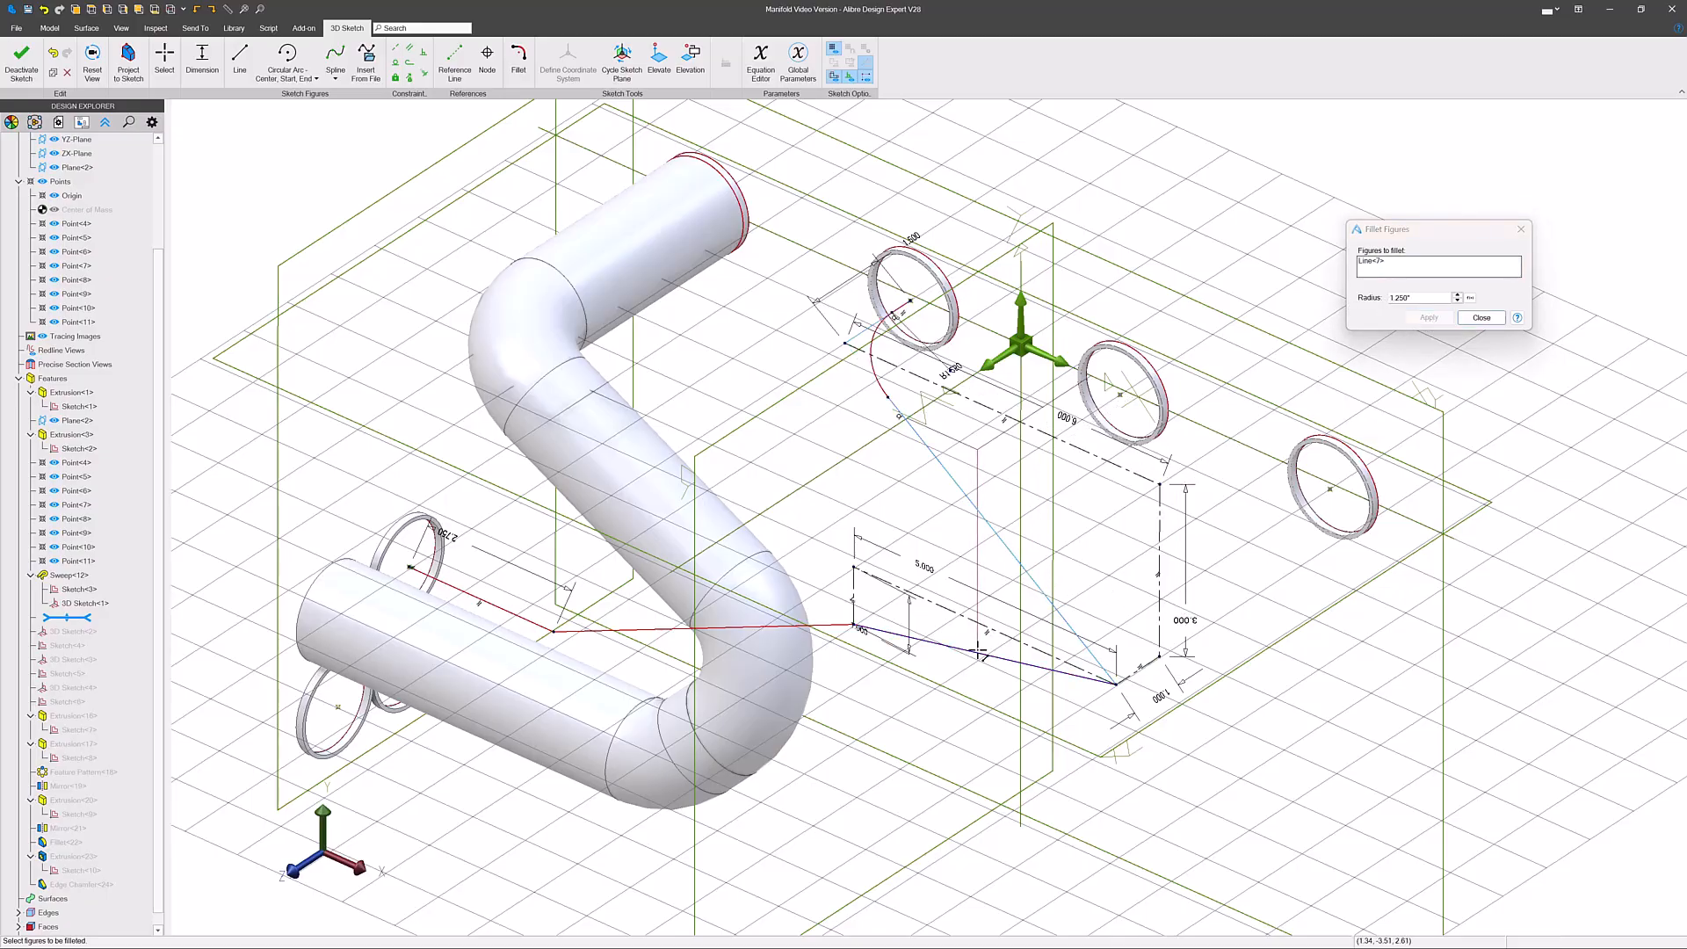
{"action": "left_click", "coordinate": [1429, 318]}
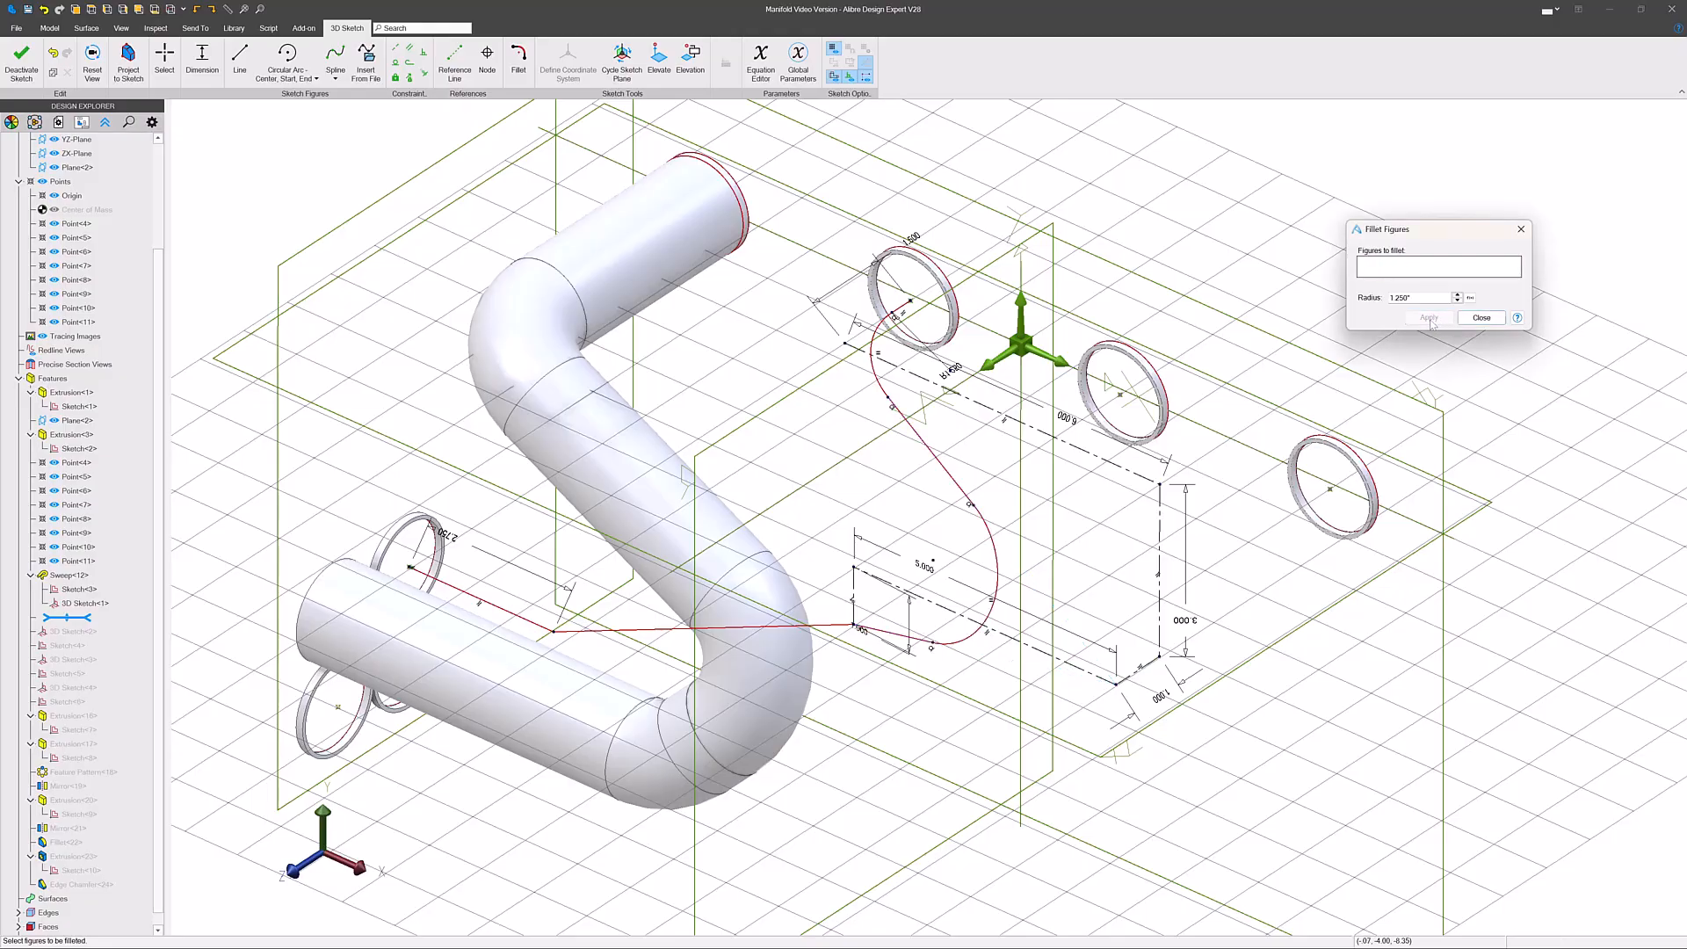
{"action": "left_click", "coordinate": [840, 628]}
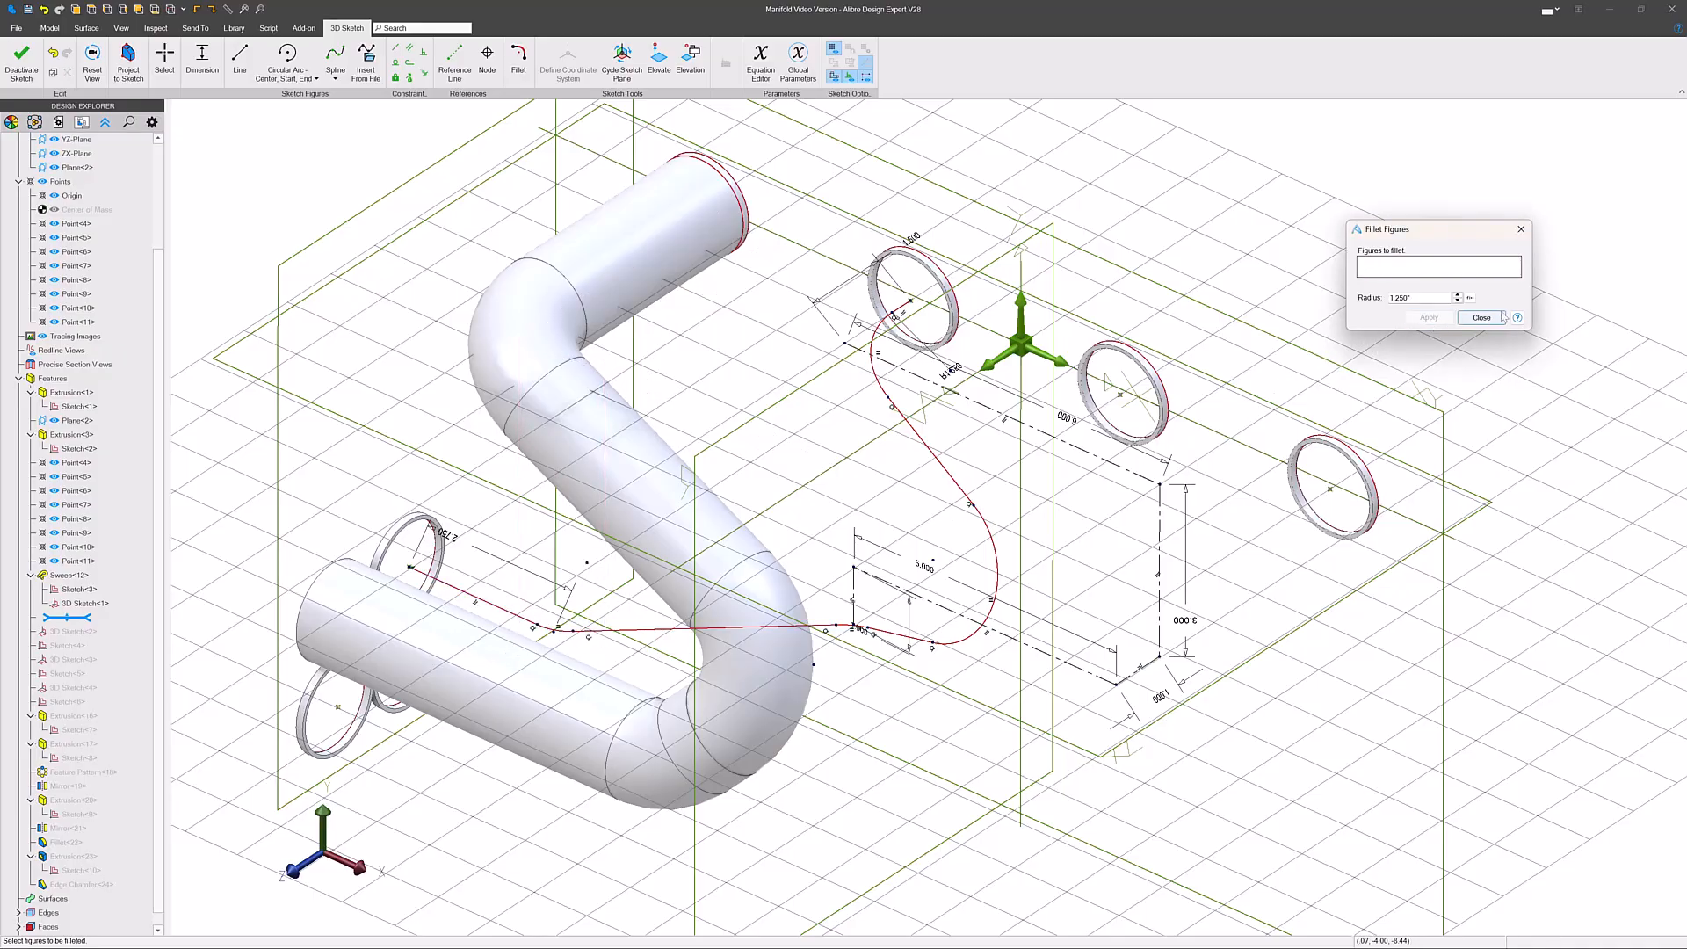
{"action": "left_click", "coordinate": [1484, 318]}
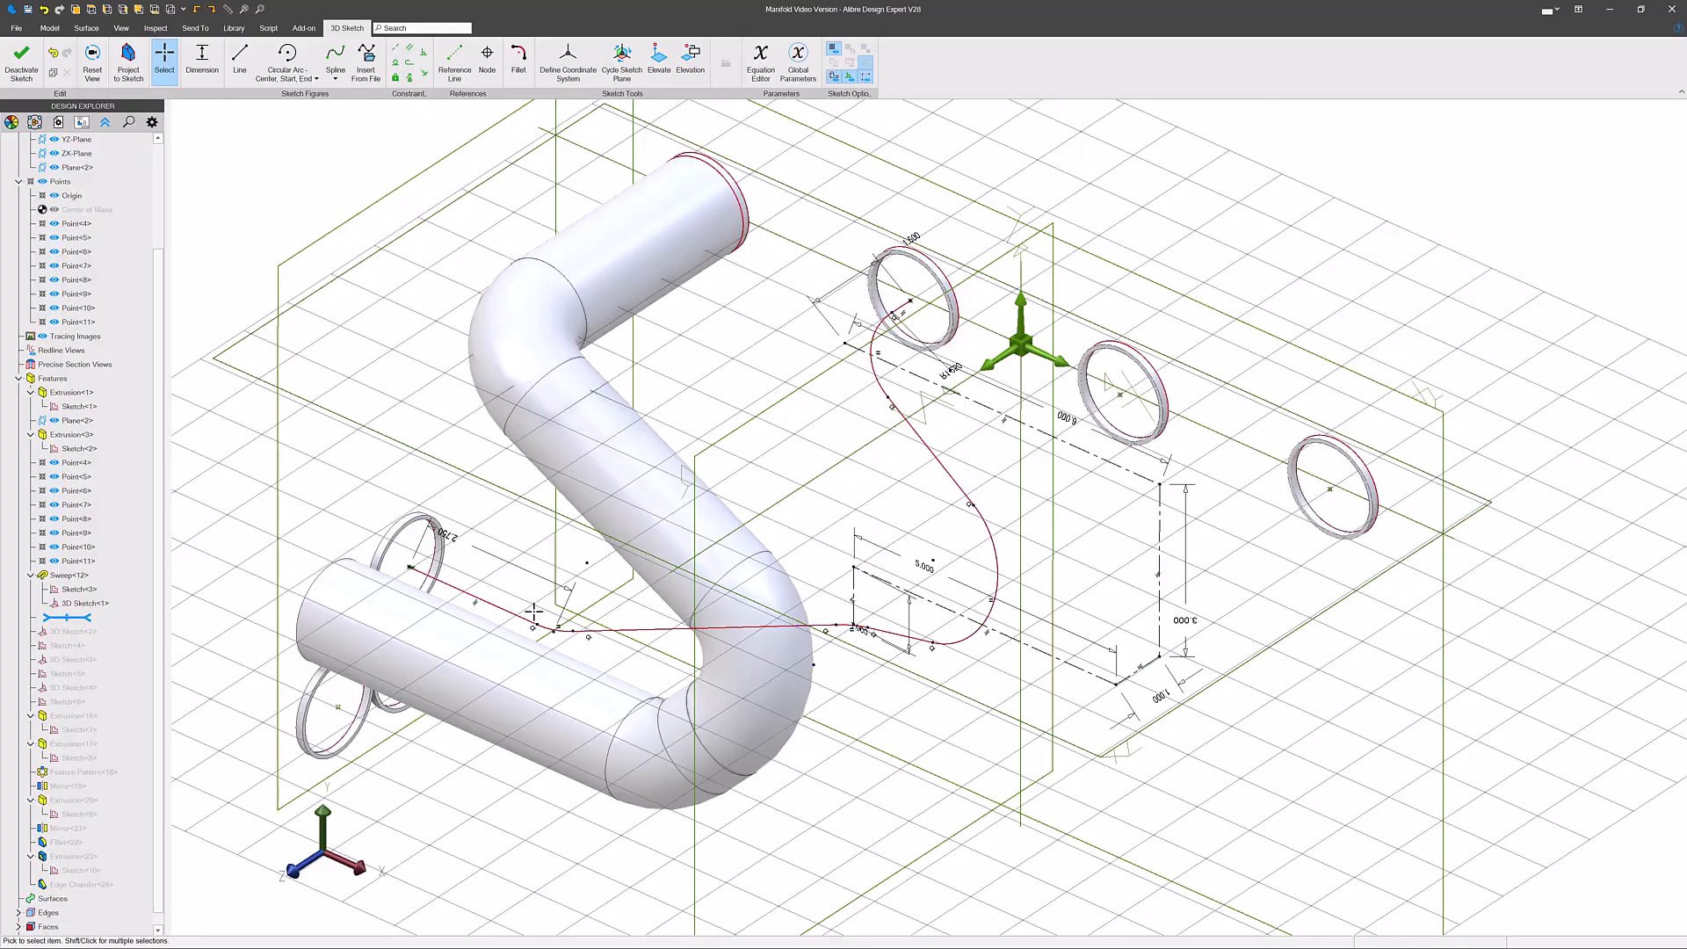
{"action": "mouse_move", "coordinate": [596, 617]}
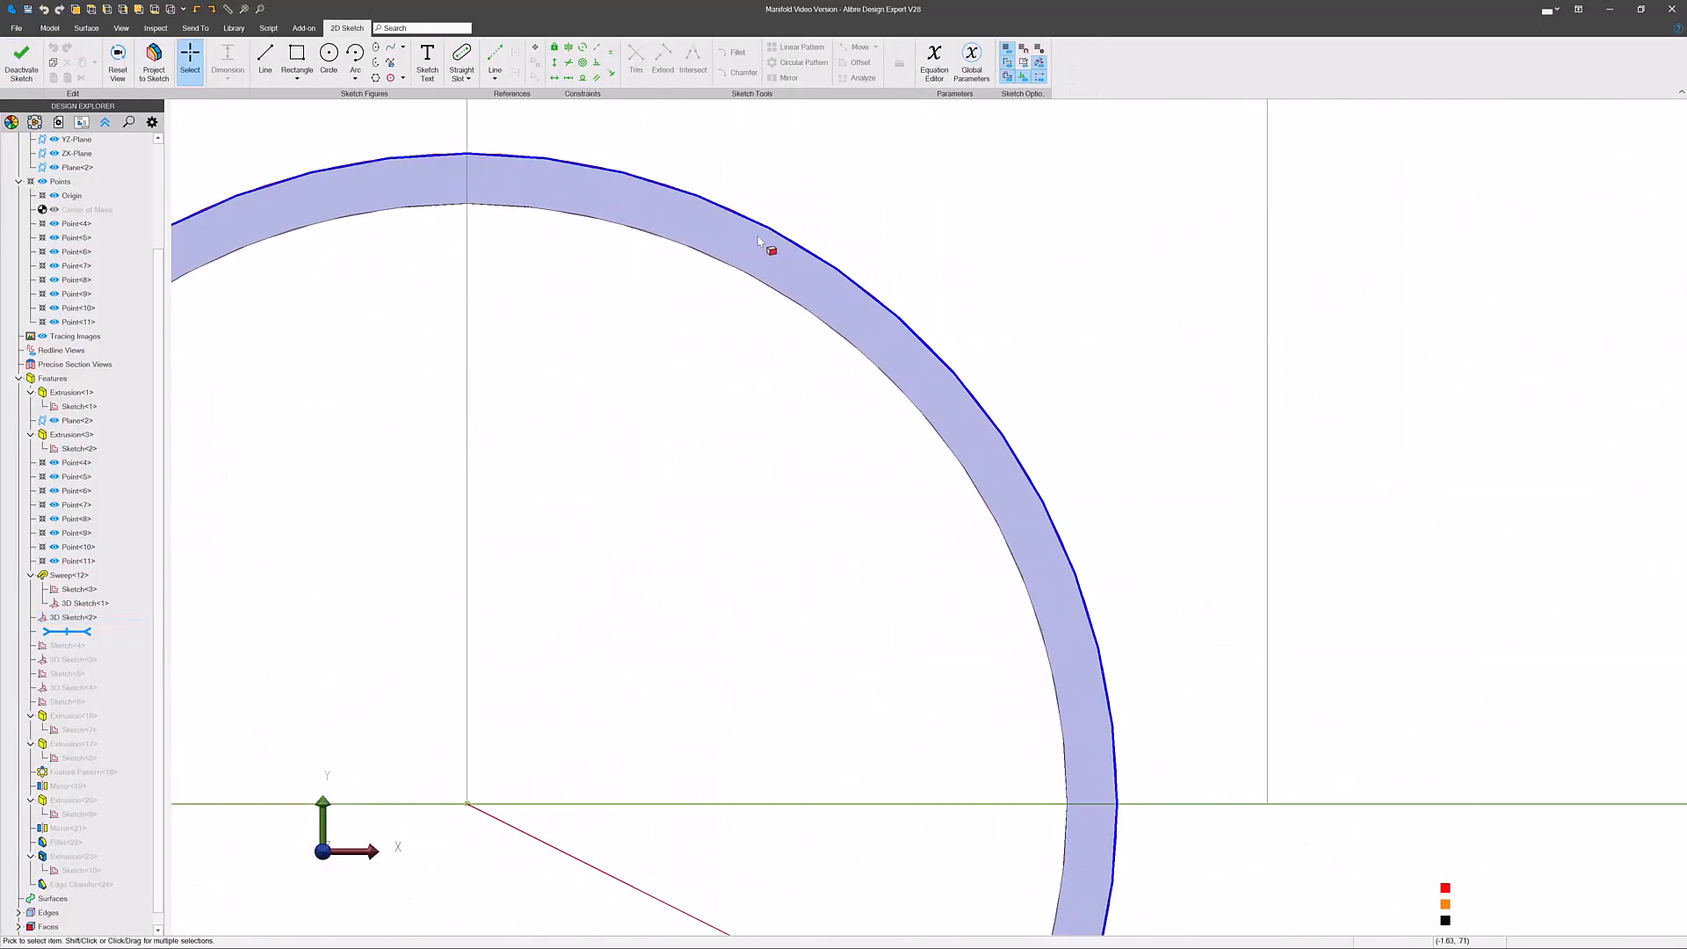
- Project the port ring face into the profile sketch and finish the sketch for the sweep
{"action": "left_click", "coordinate": [155, 63]}
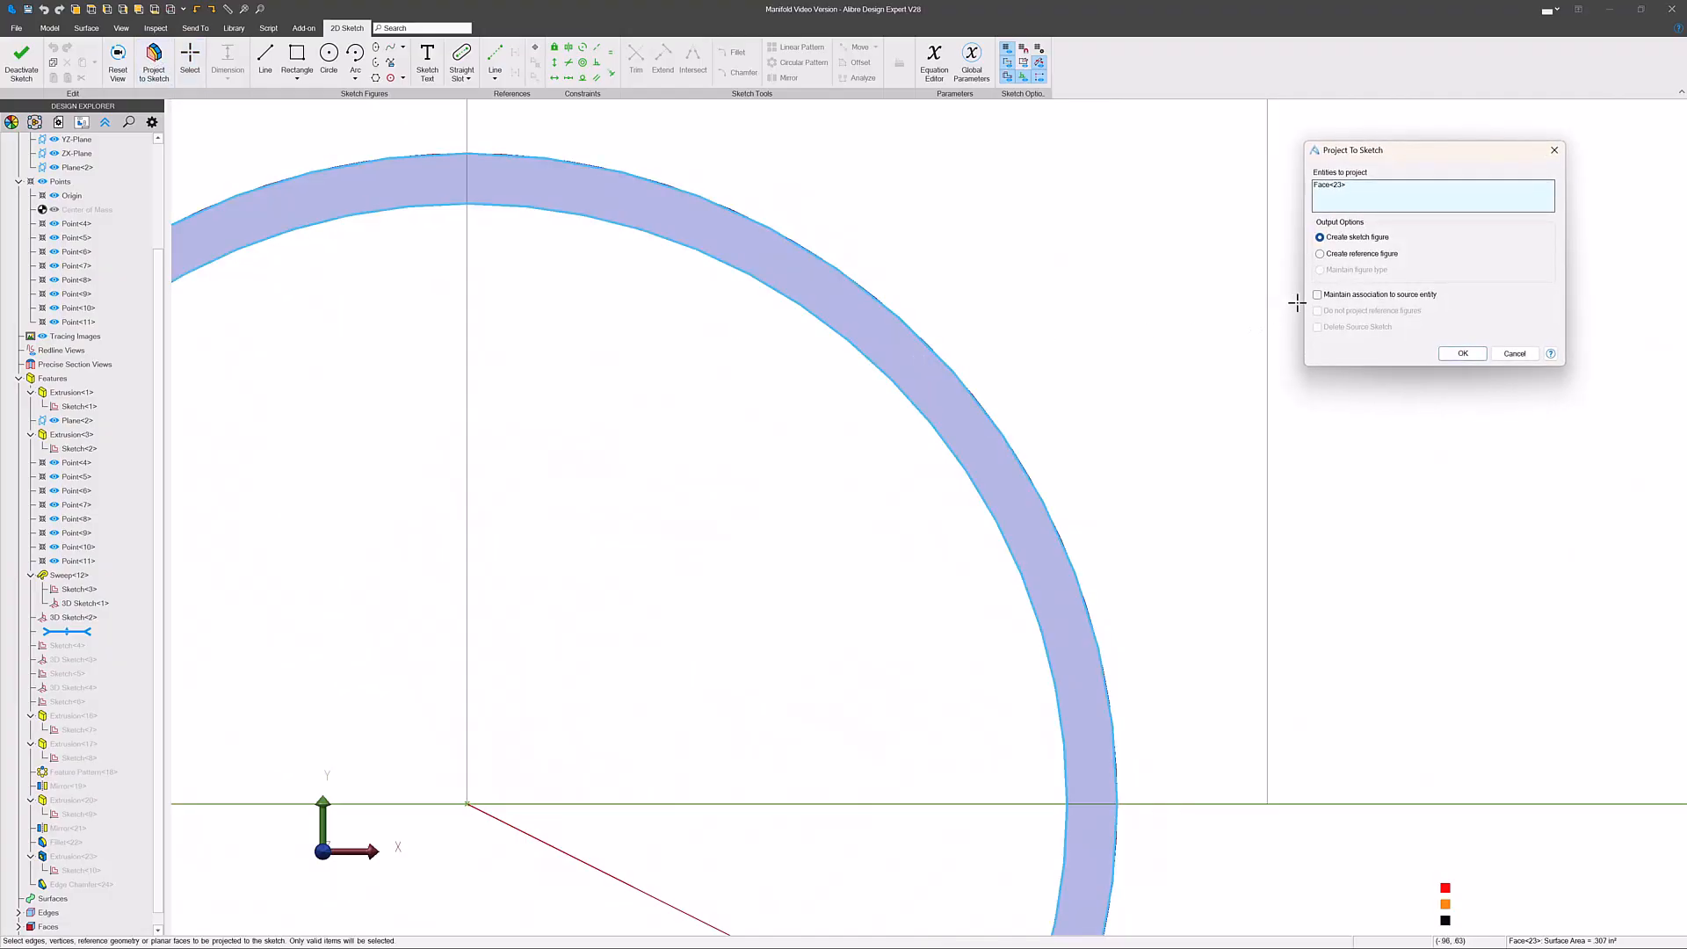
{"action": "left_click", "coordinate": [1461, 353]}
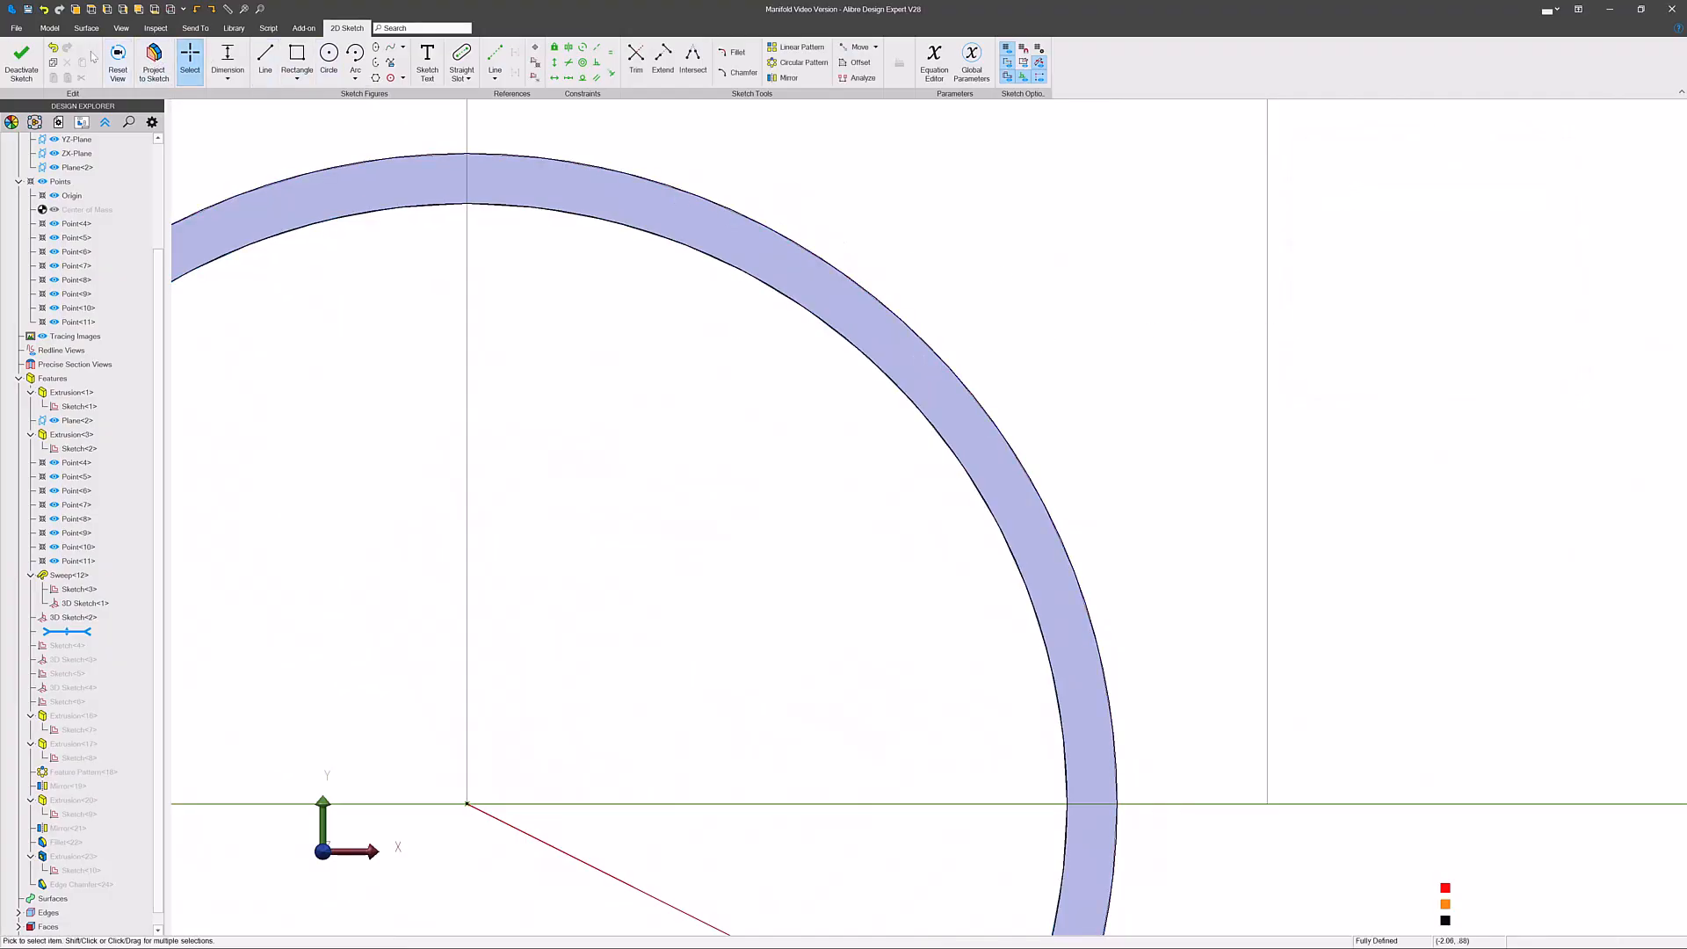
{"action": "left_click", "coordinate": [174, 59]}
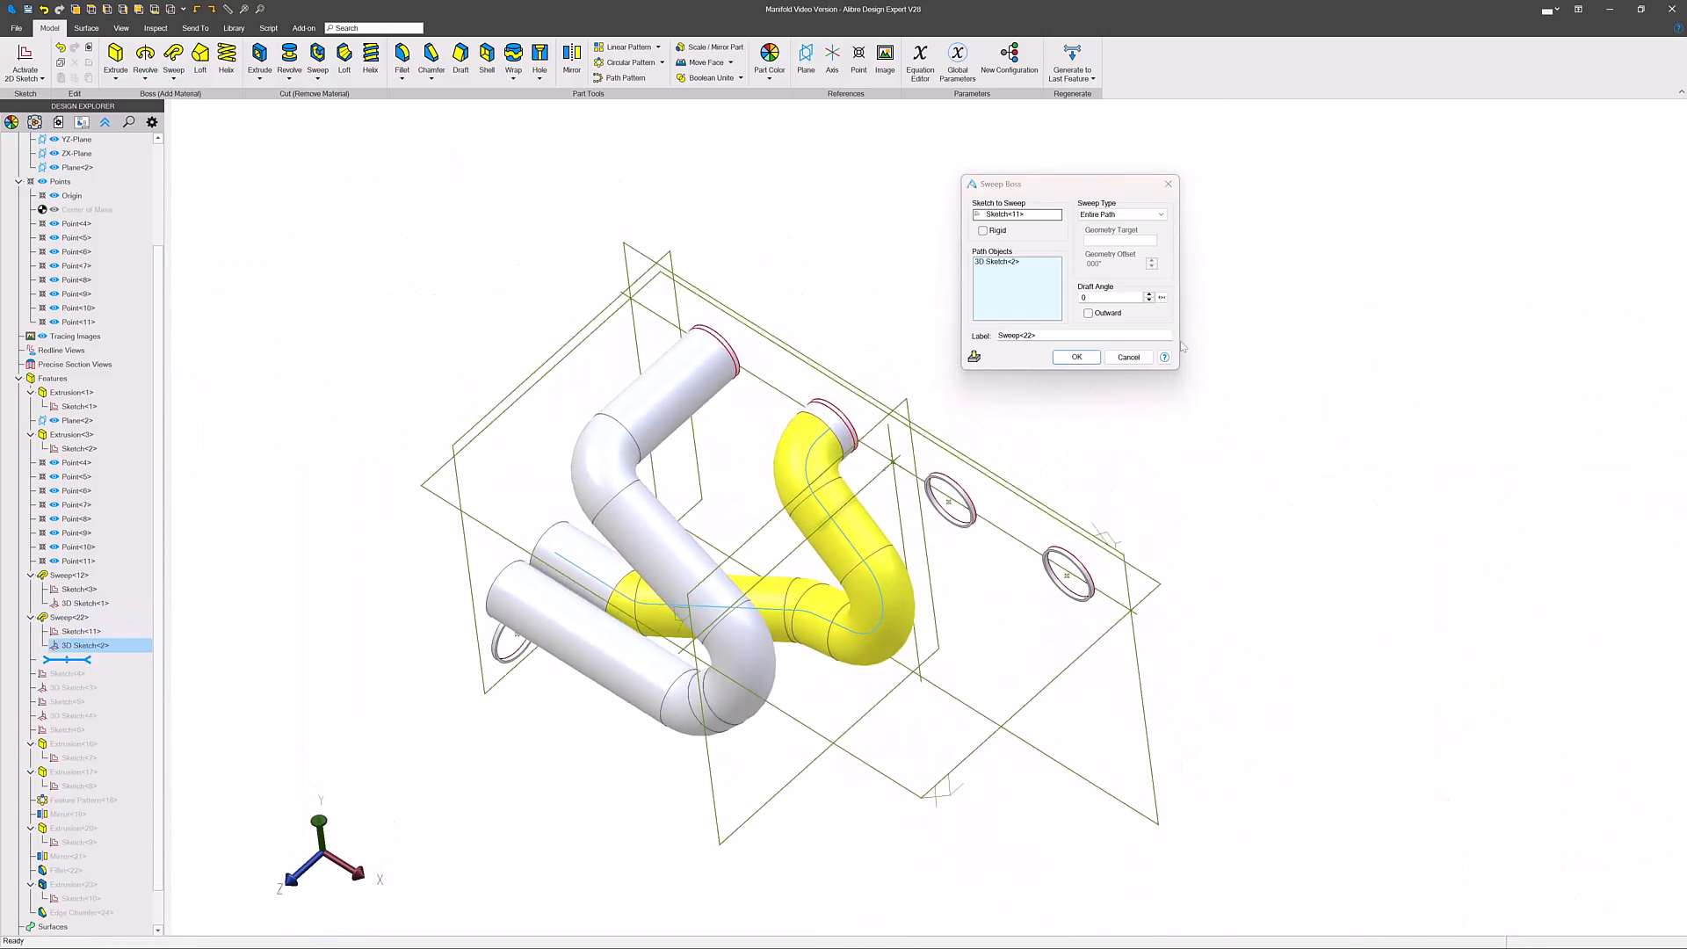
- Confirm the Sweep Boss to create the Sweep<22> runner and inspect it
{"action": "left_click", "coordinate": [1074, 357]}
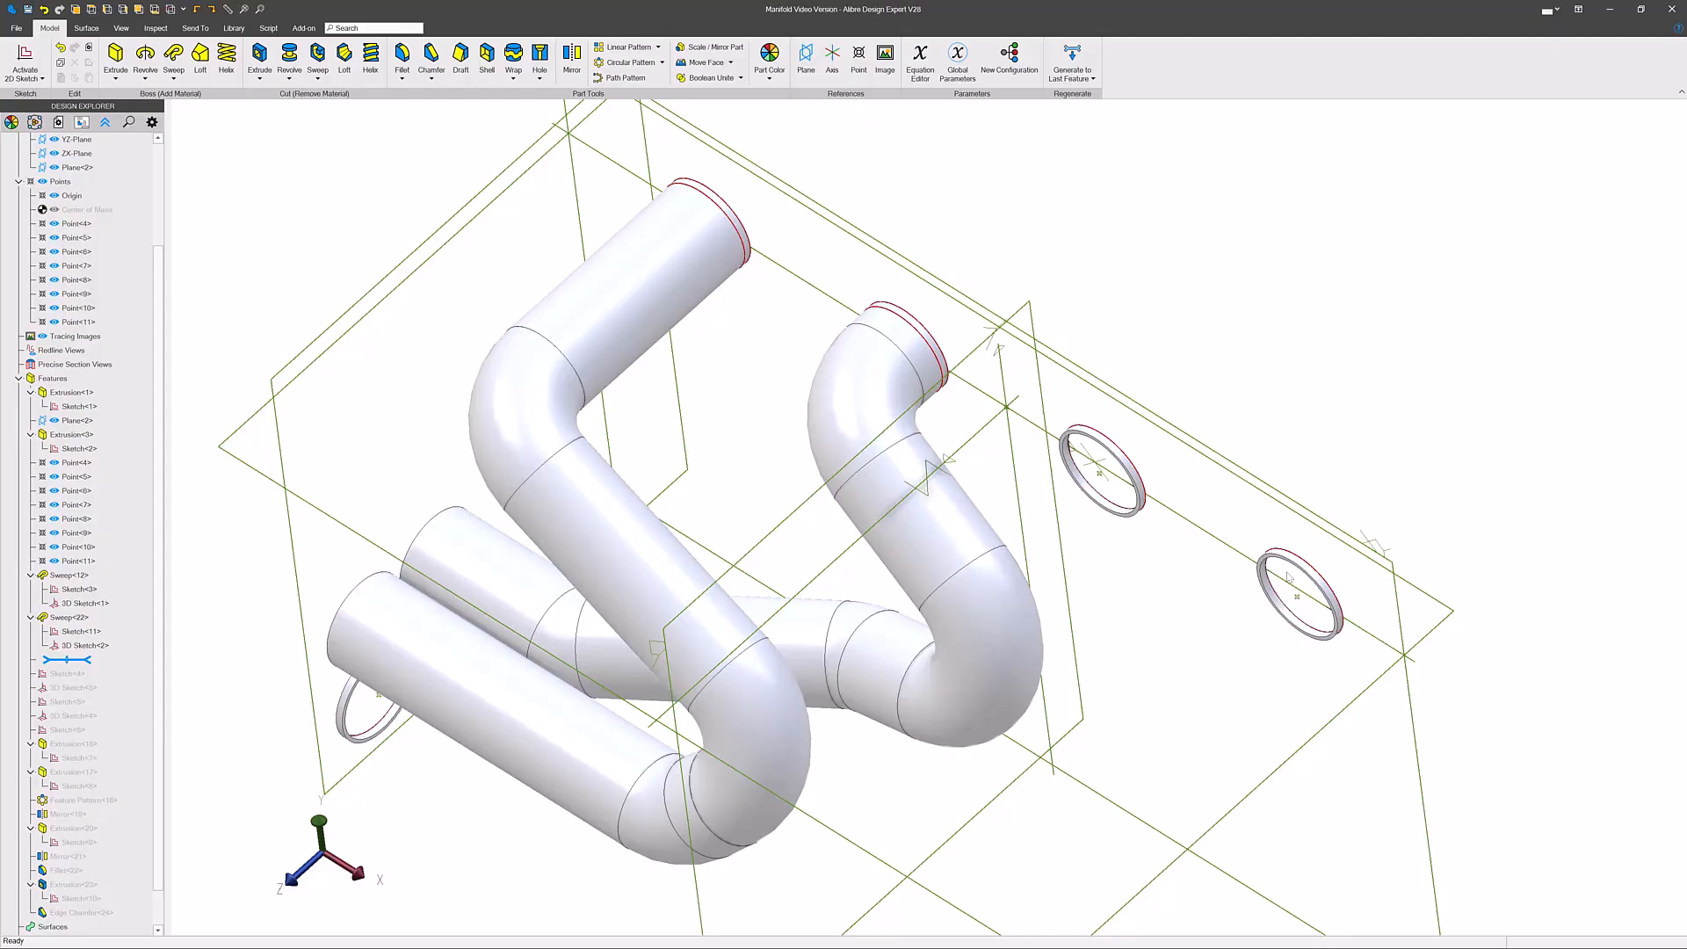
{"action": "left_click", "coordinate": [569, 611]}
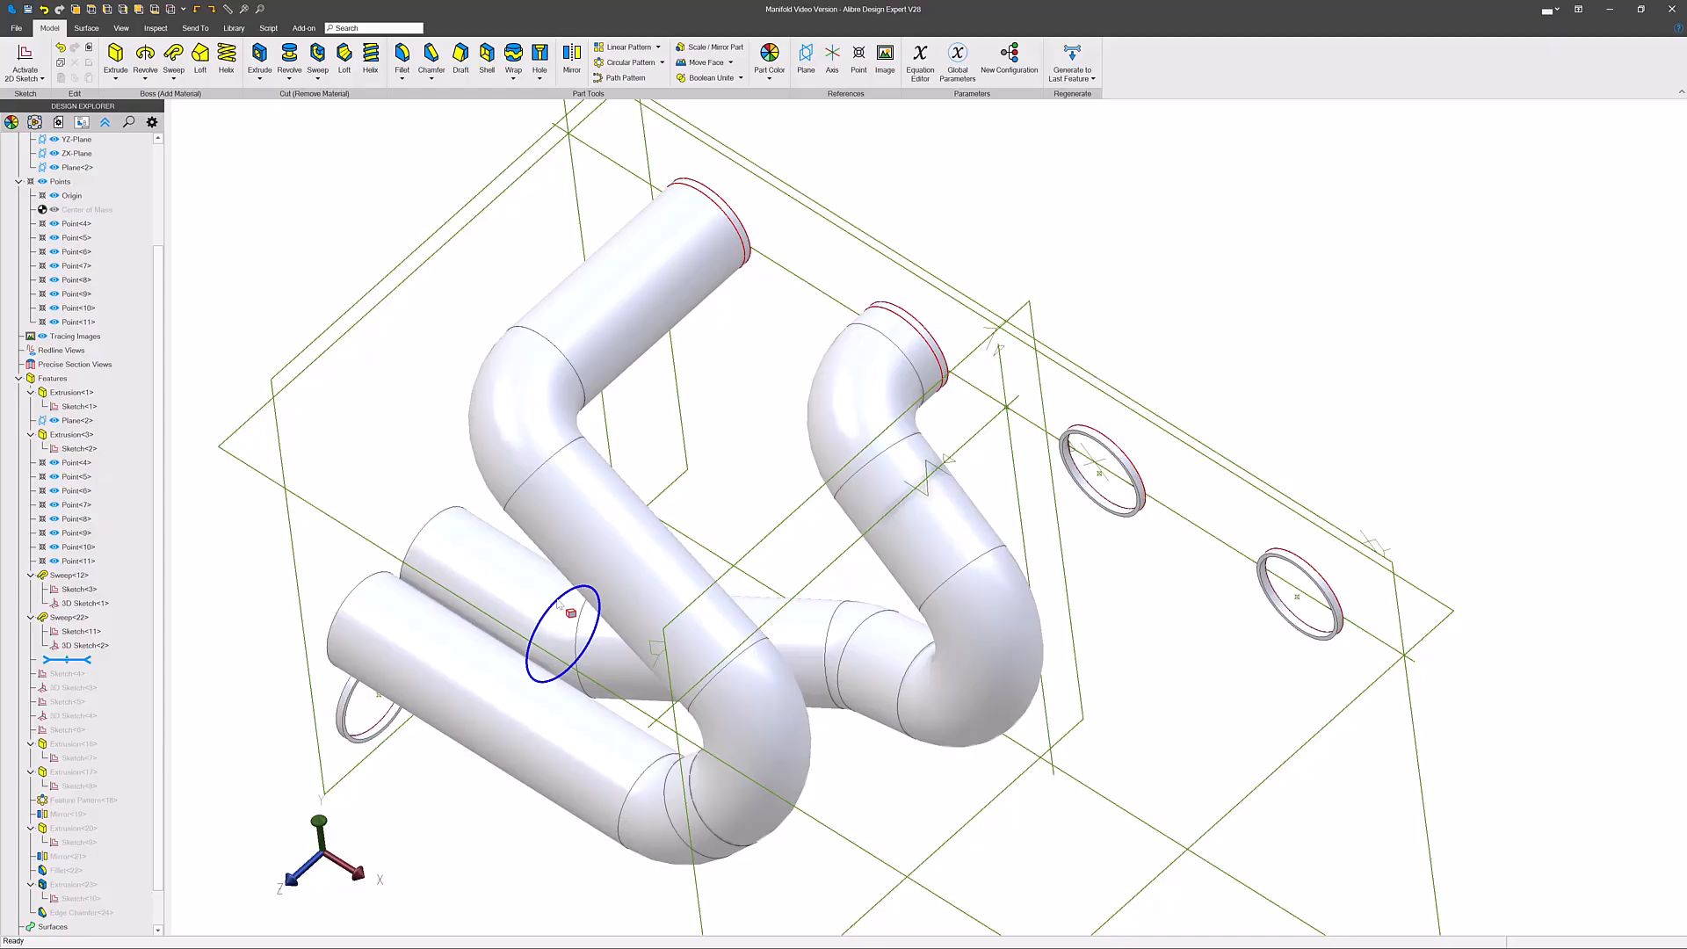
{"action": "left_click", "coordinate": [645, 527]}
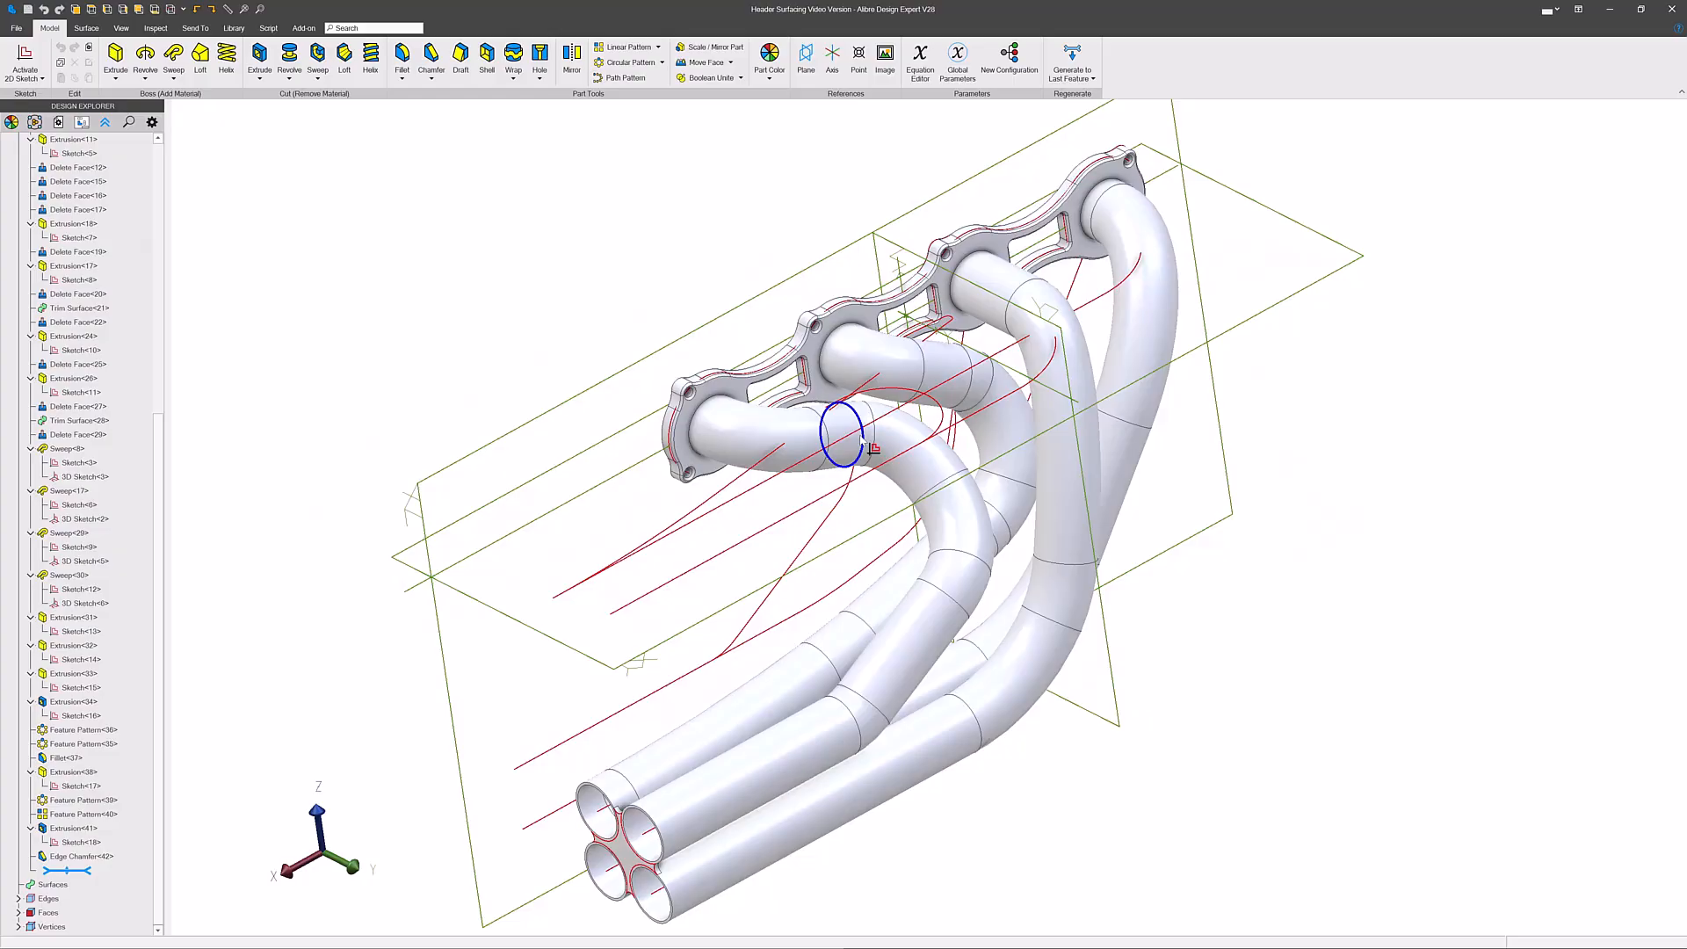
- Rotate the four-runner header surfacing model to examine its swept runners
{"action": "left_click", "coordinate": [914, 462]}
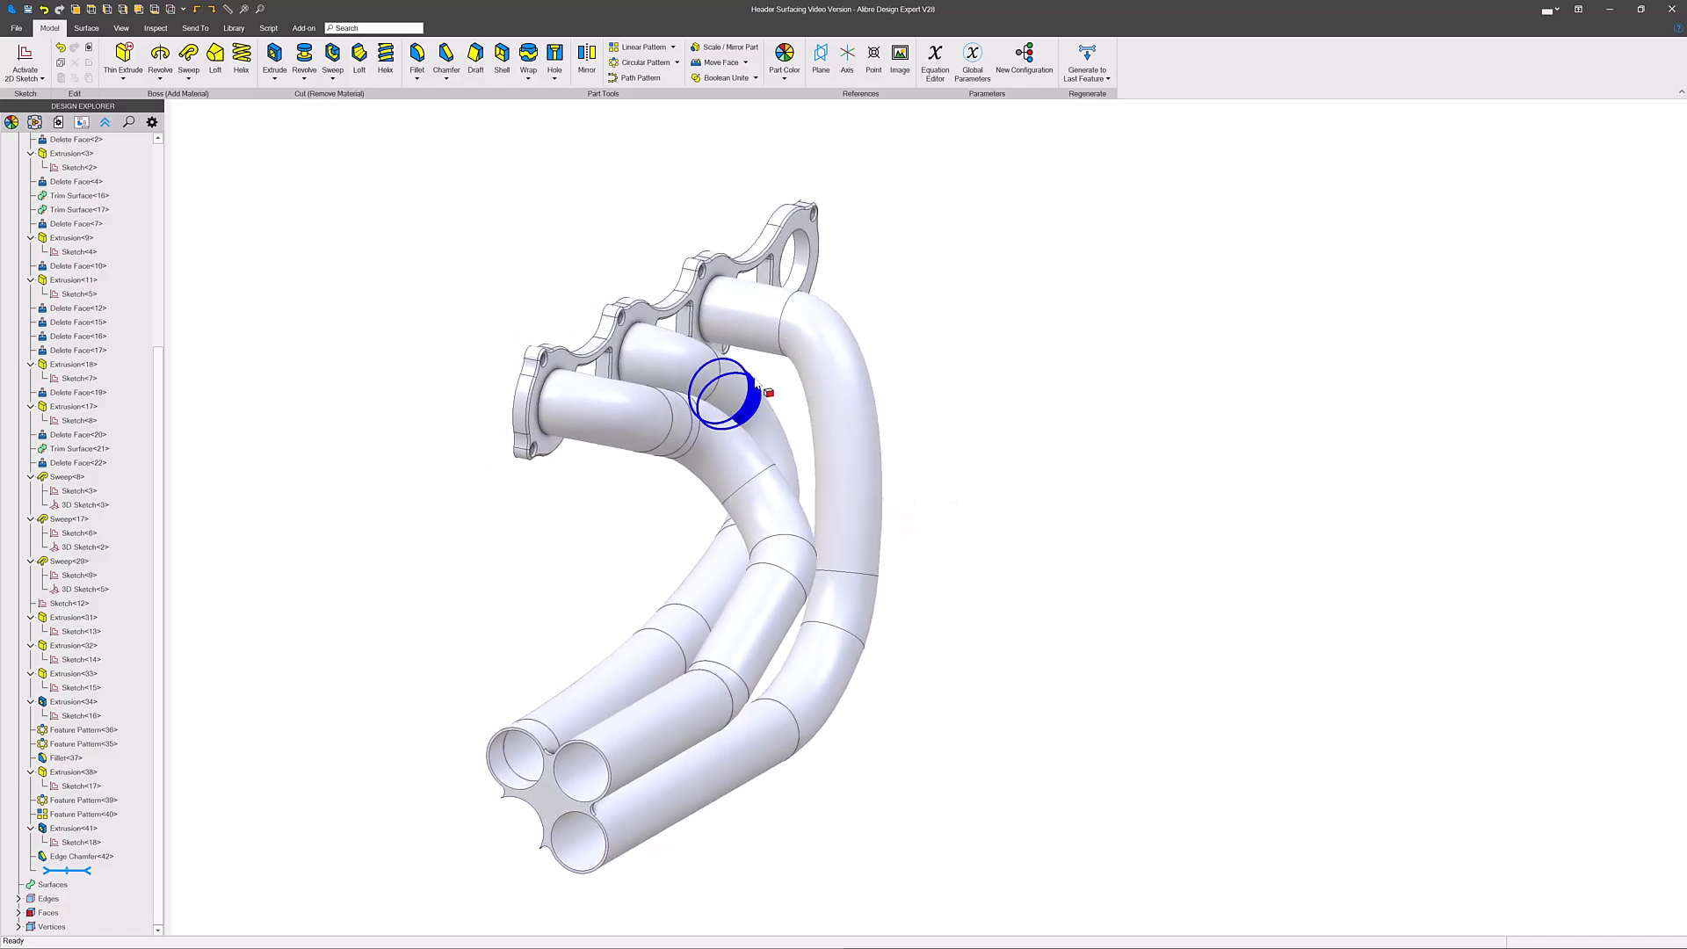
{"action": "left_click", "coordinate": [742, 634]}
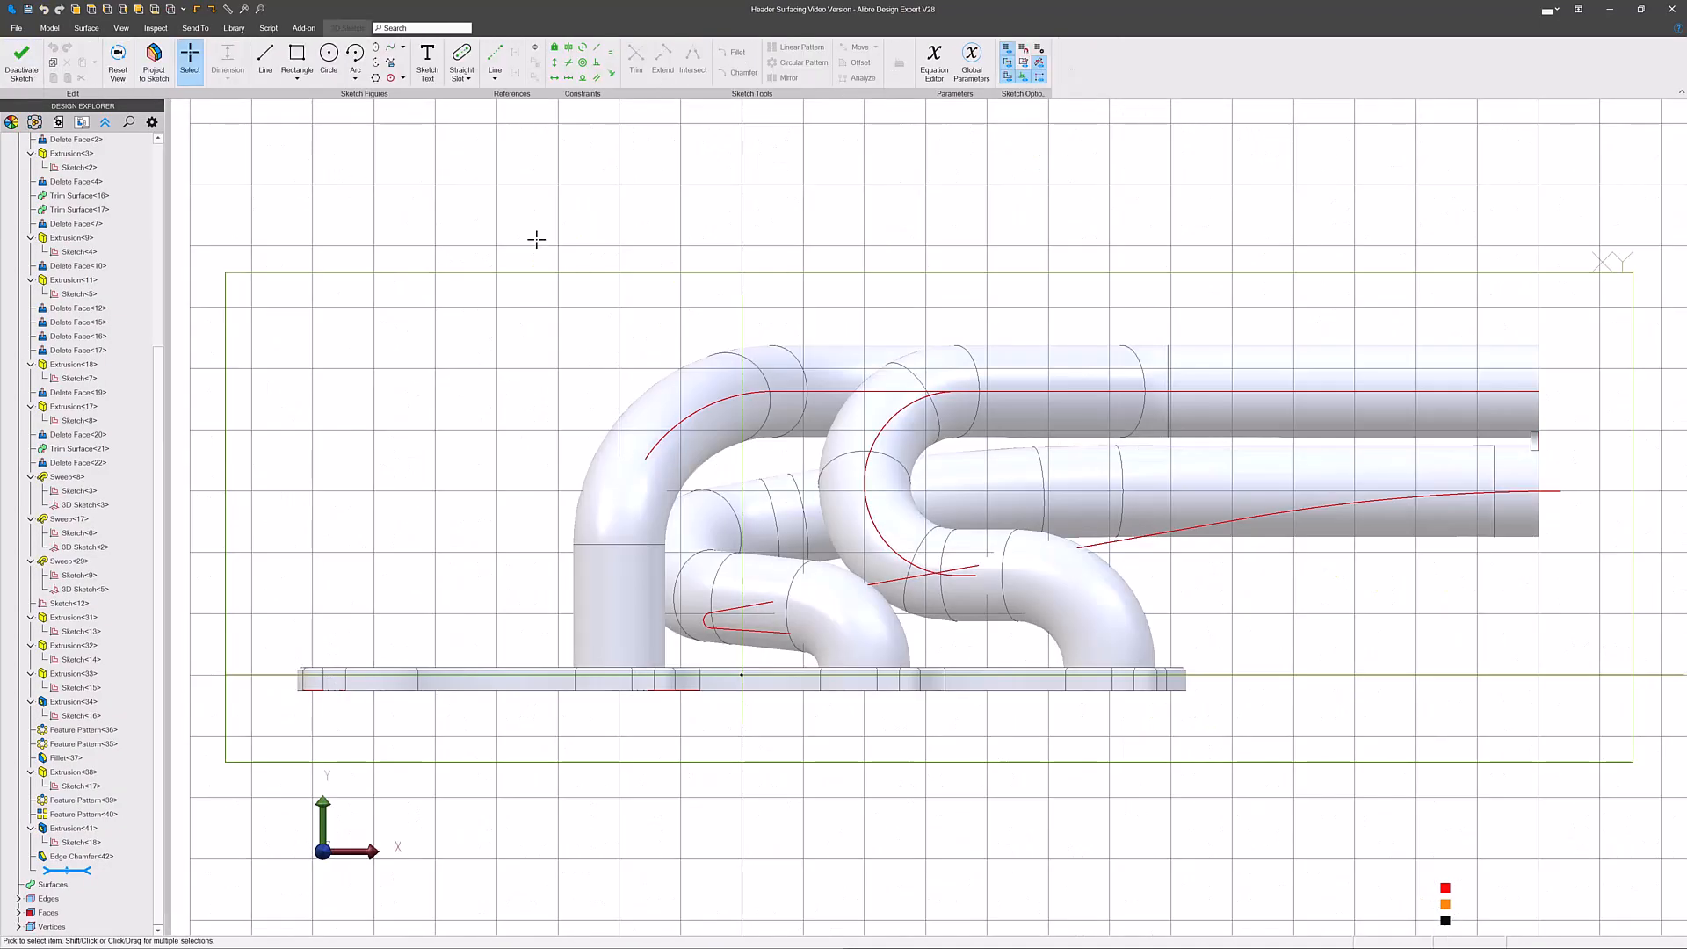
- Draw the side-view path lines from the flange and dimension them 6.000, 3.000 and 30.000
{"action": "left_click", "coordinate": [265, 63]}
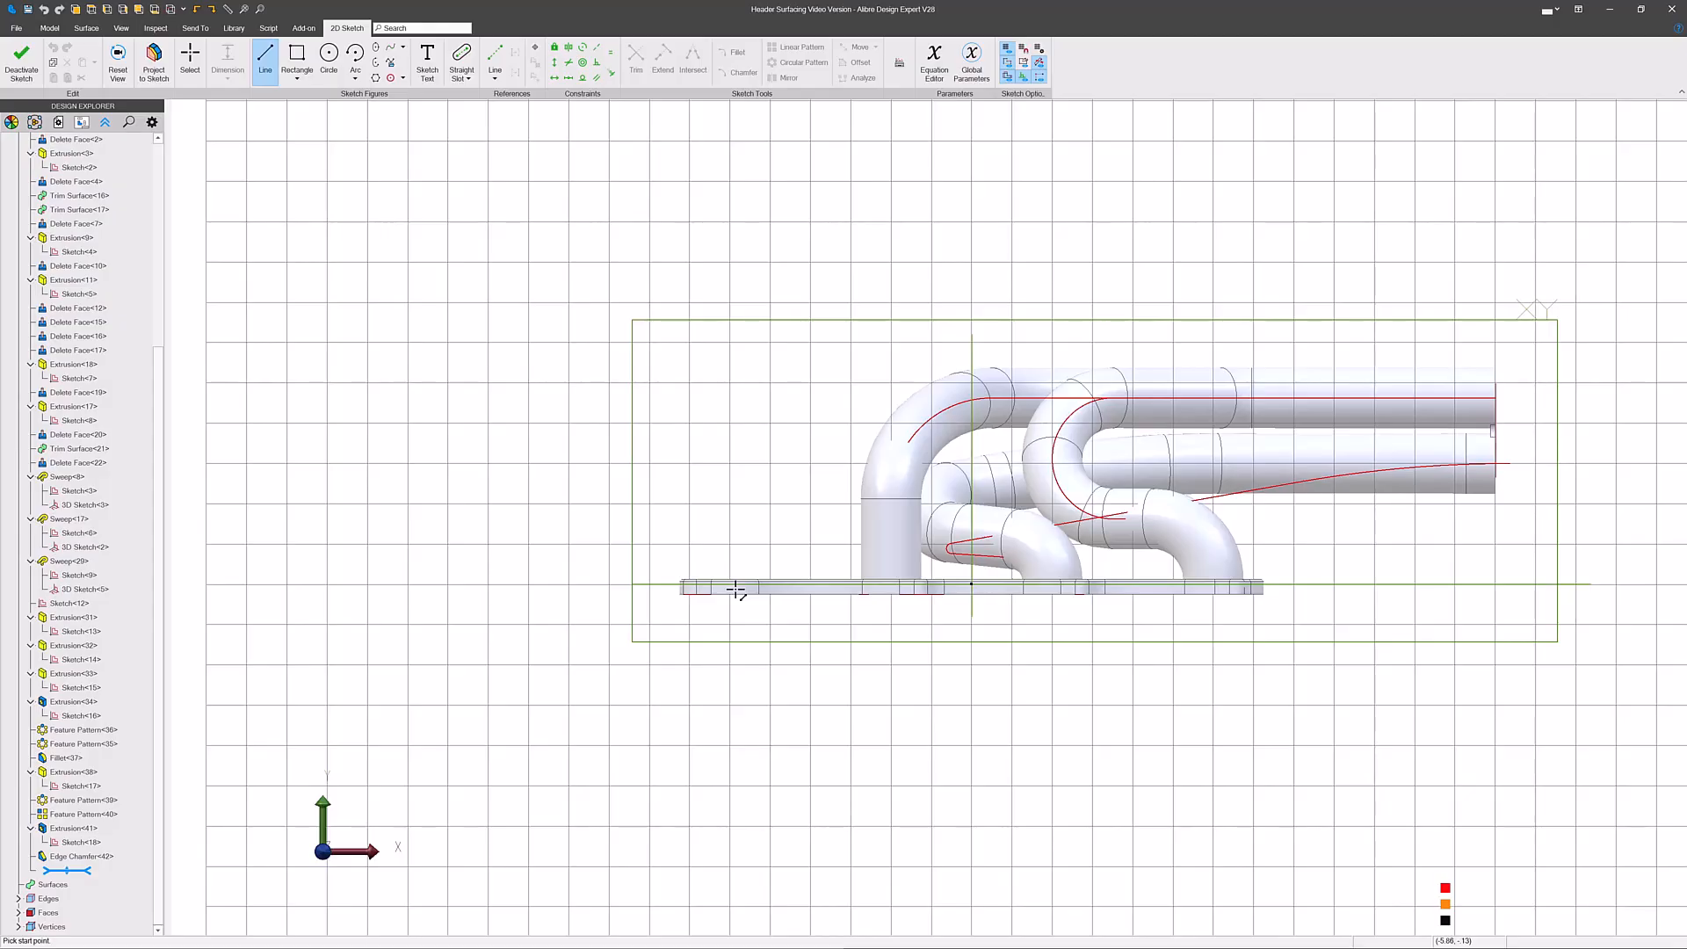
{"action": "mouse_move", "coordinate": [734, 590]}
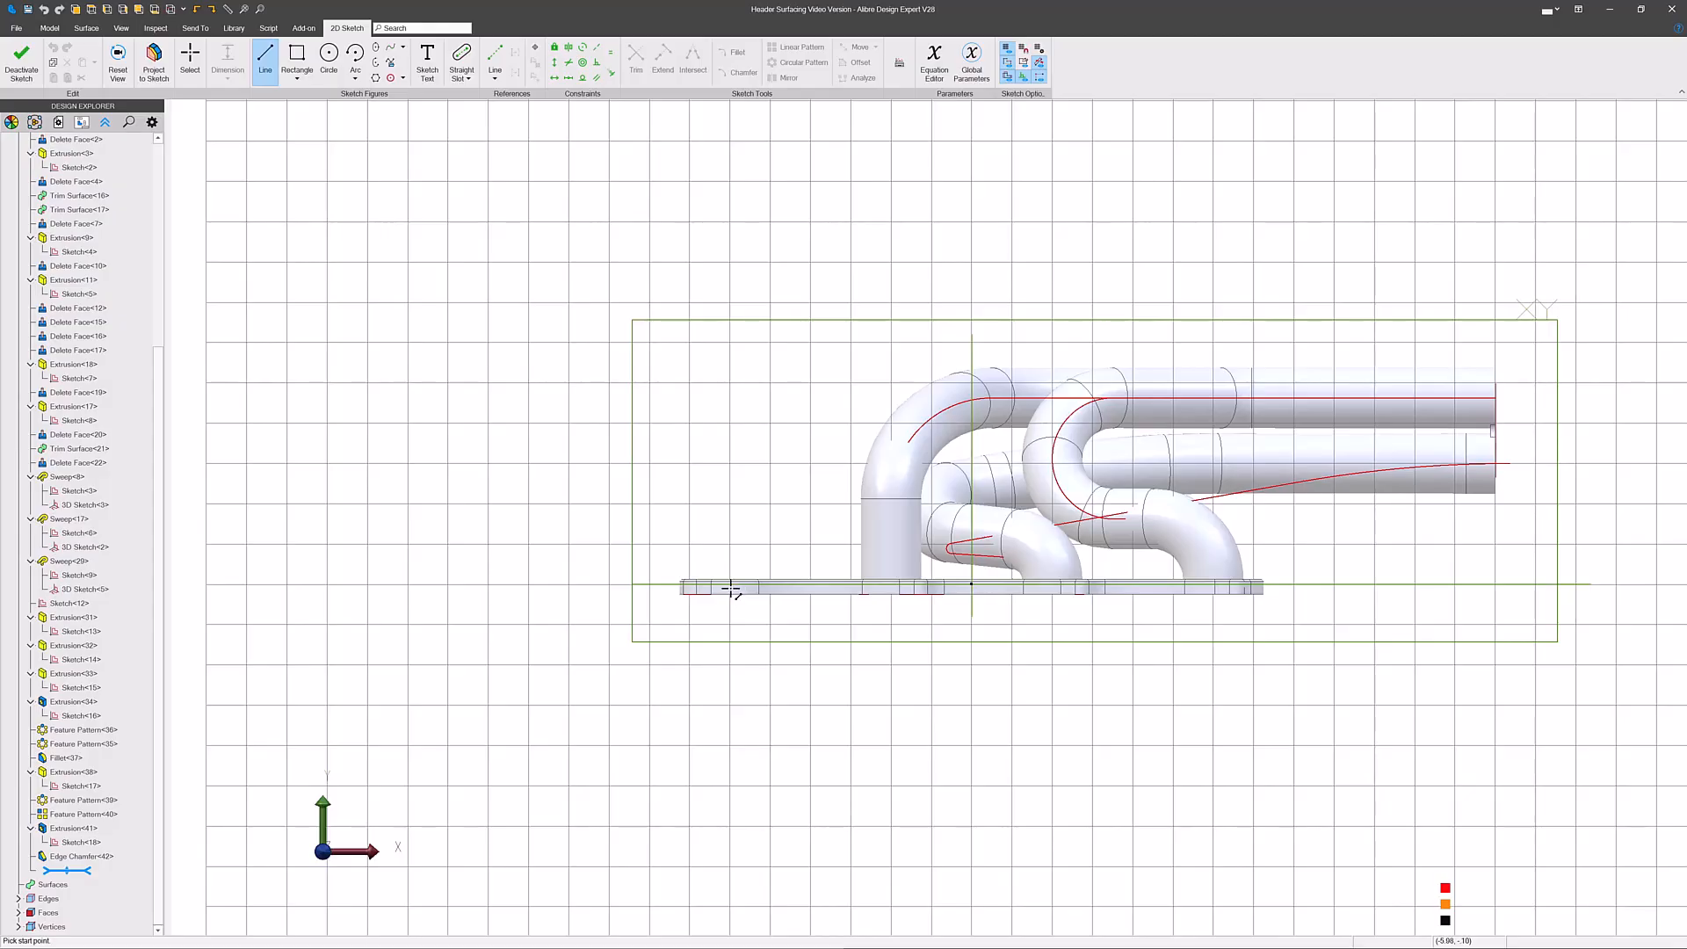
{"action": "left_click", "coordinate": [737, 587]}
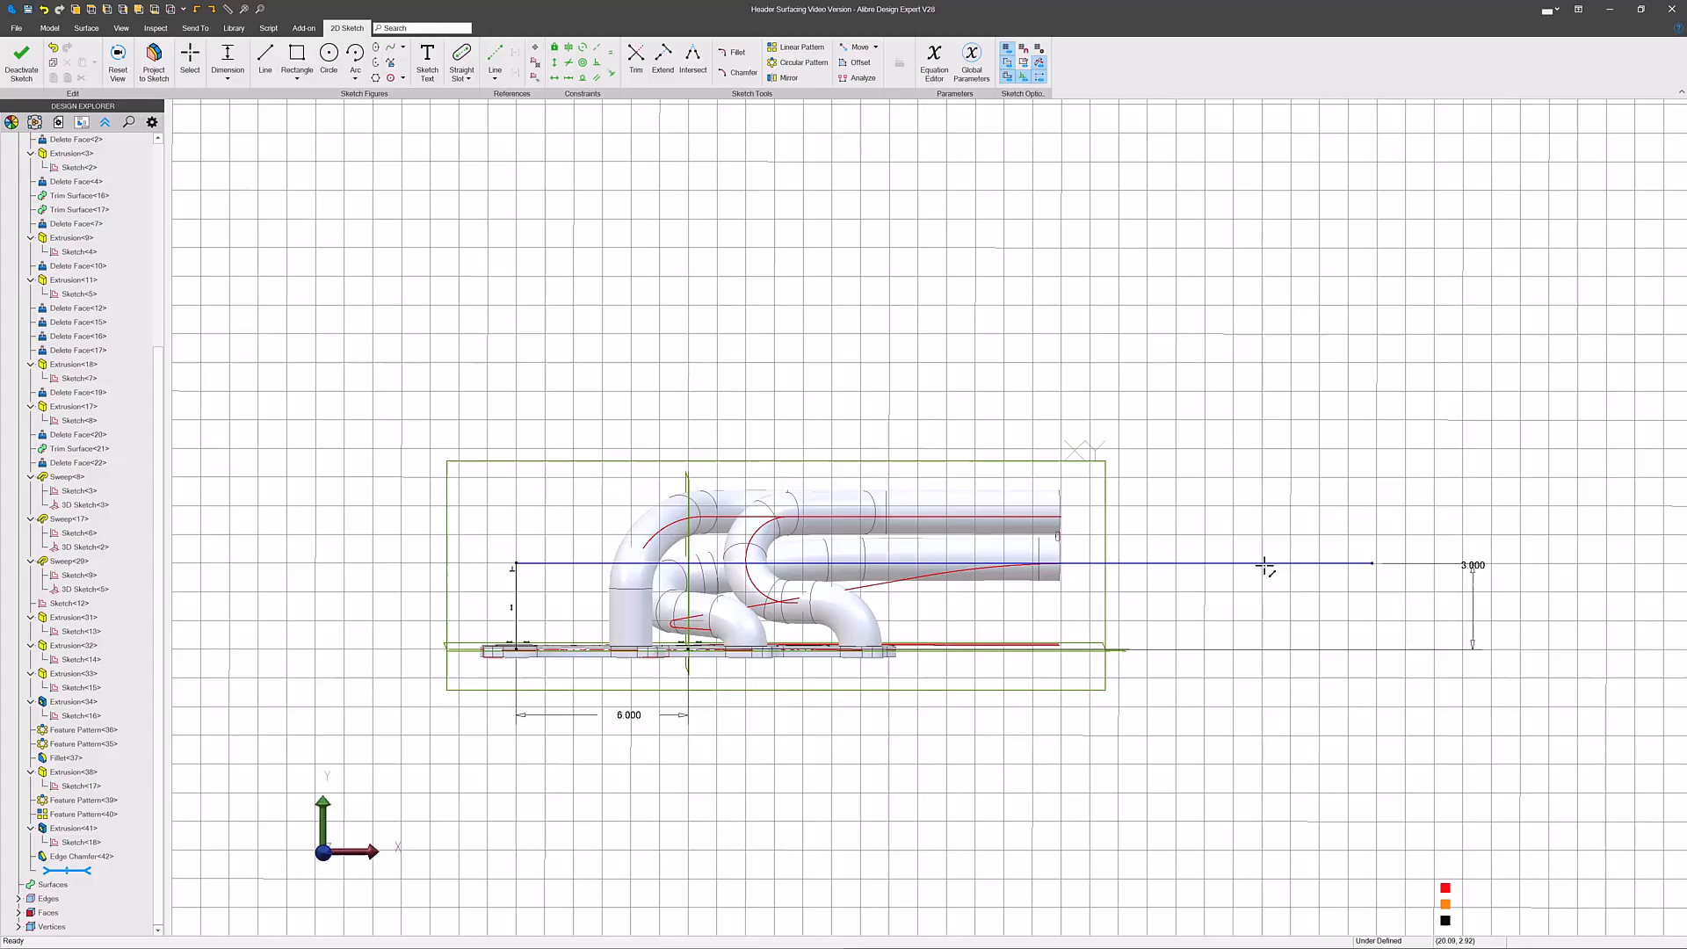
{"action": "left_click", "coordinate": [1264, 564]}
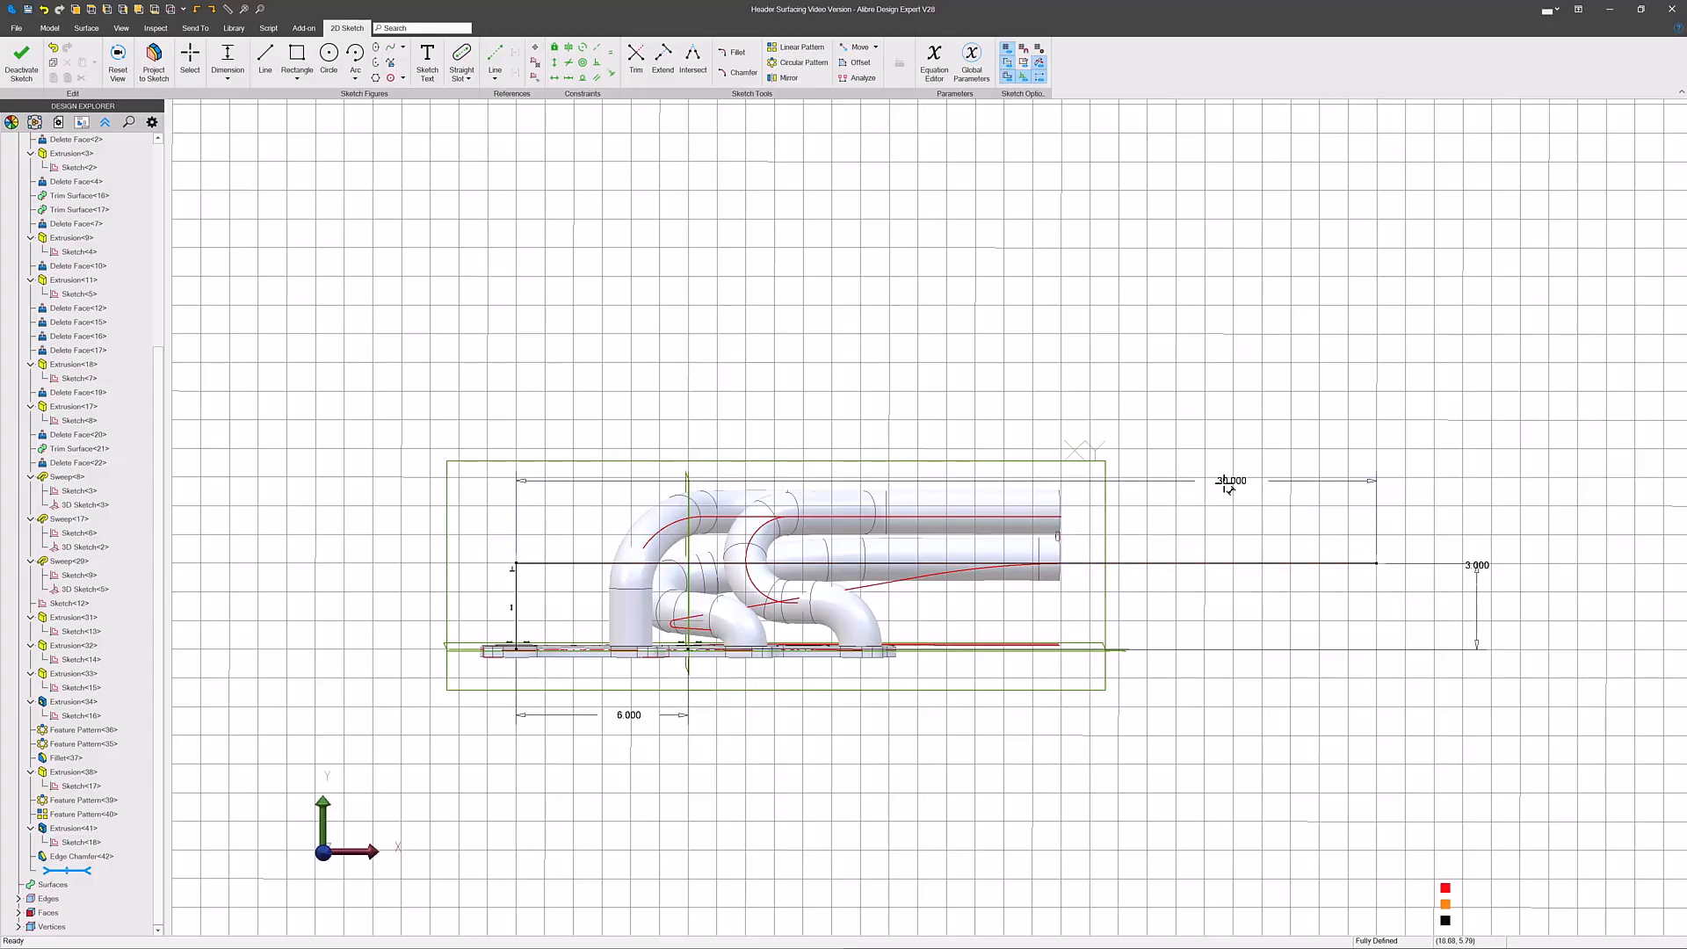
{"action": "left_click", "coordinate": [329, 55]}
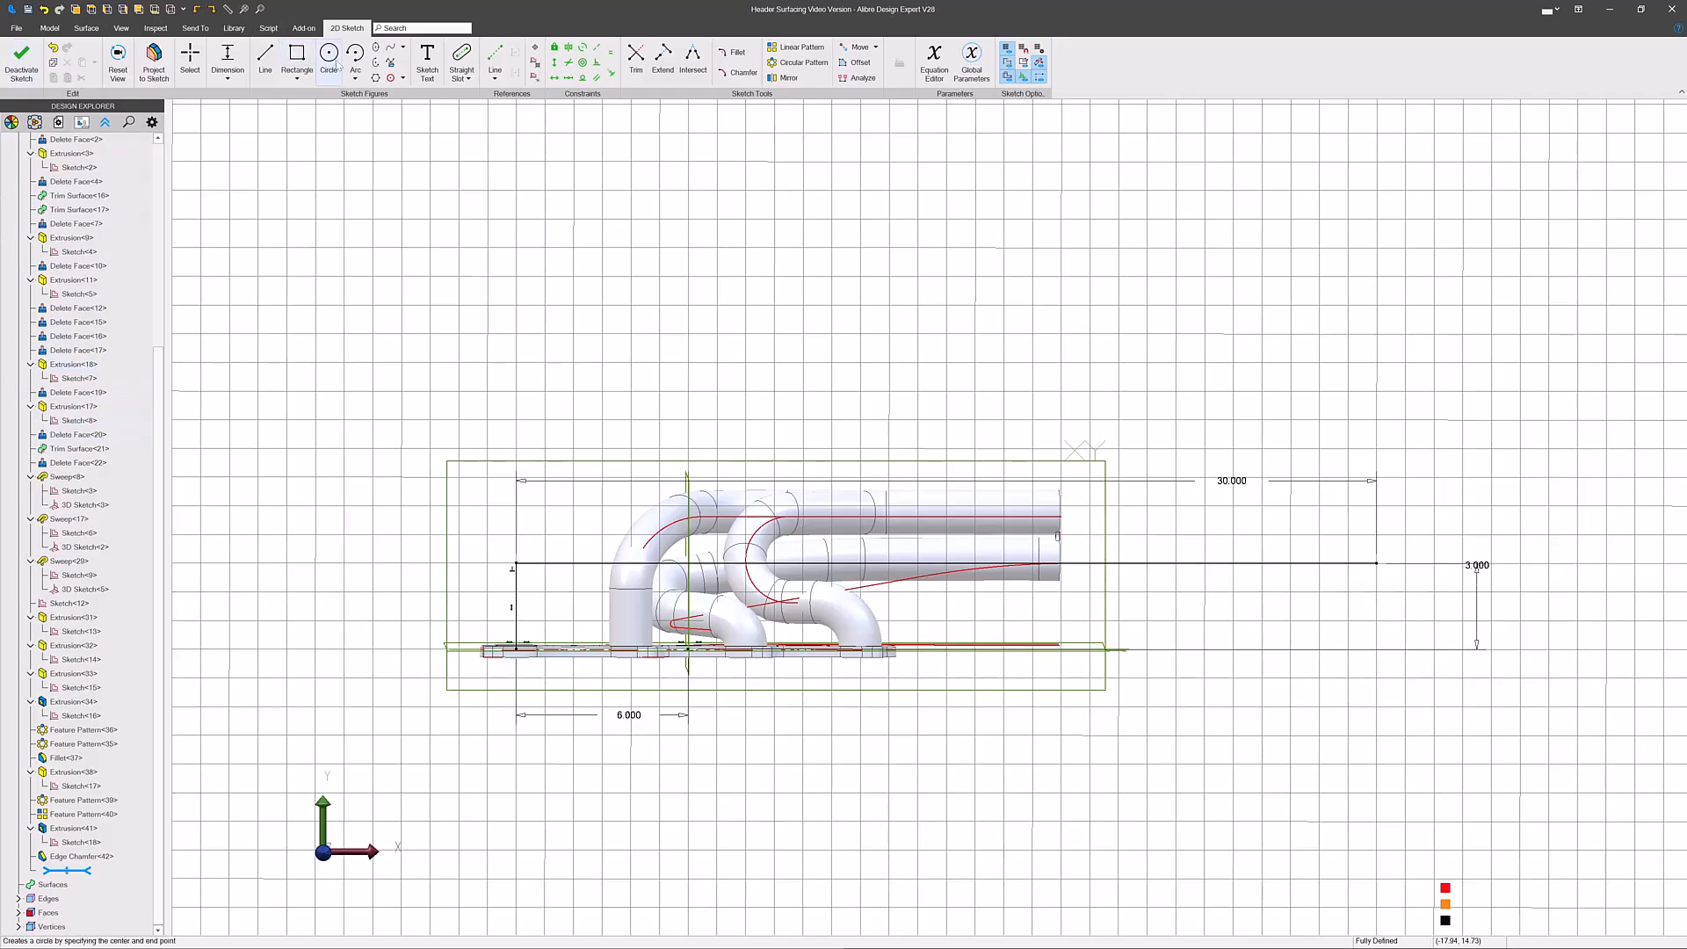
{"action": "mouse_move", "coordinate": [693, 56]}
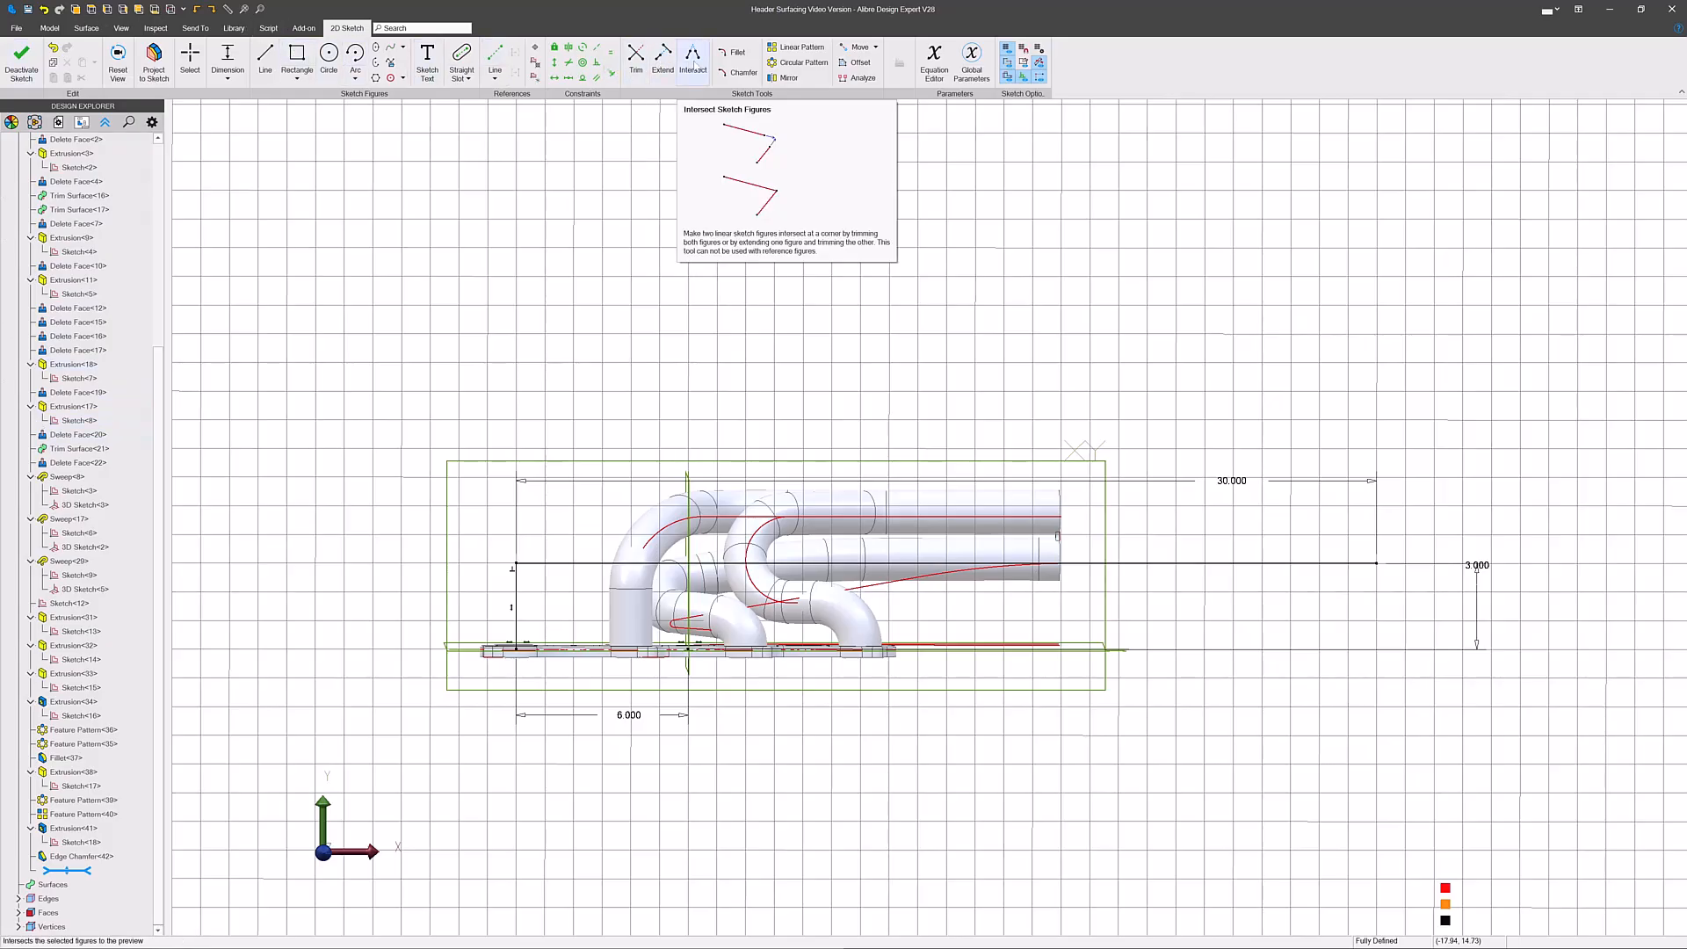
- Fillet the corner between Line<2> and Line<1> at radius 1.500 and deactivate the sketch
{"action": "left_click", "coordinate": [736, 51]}
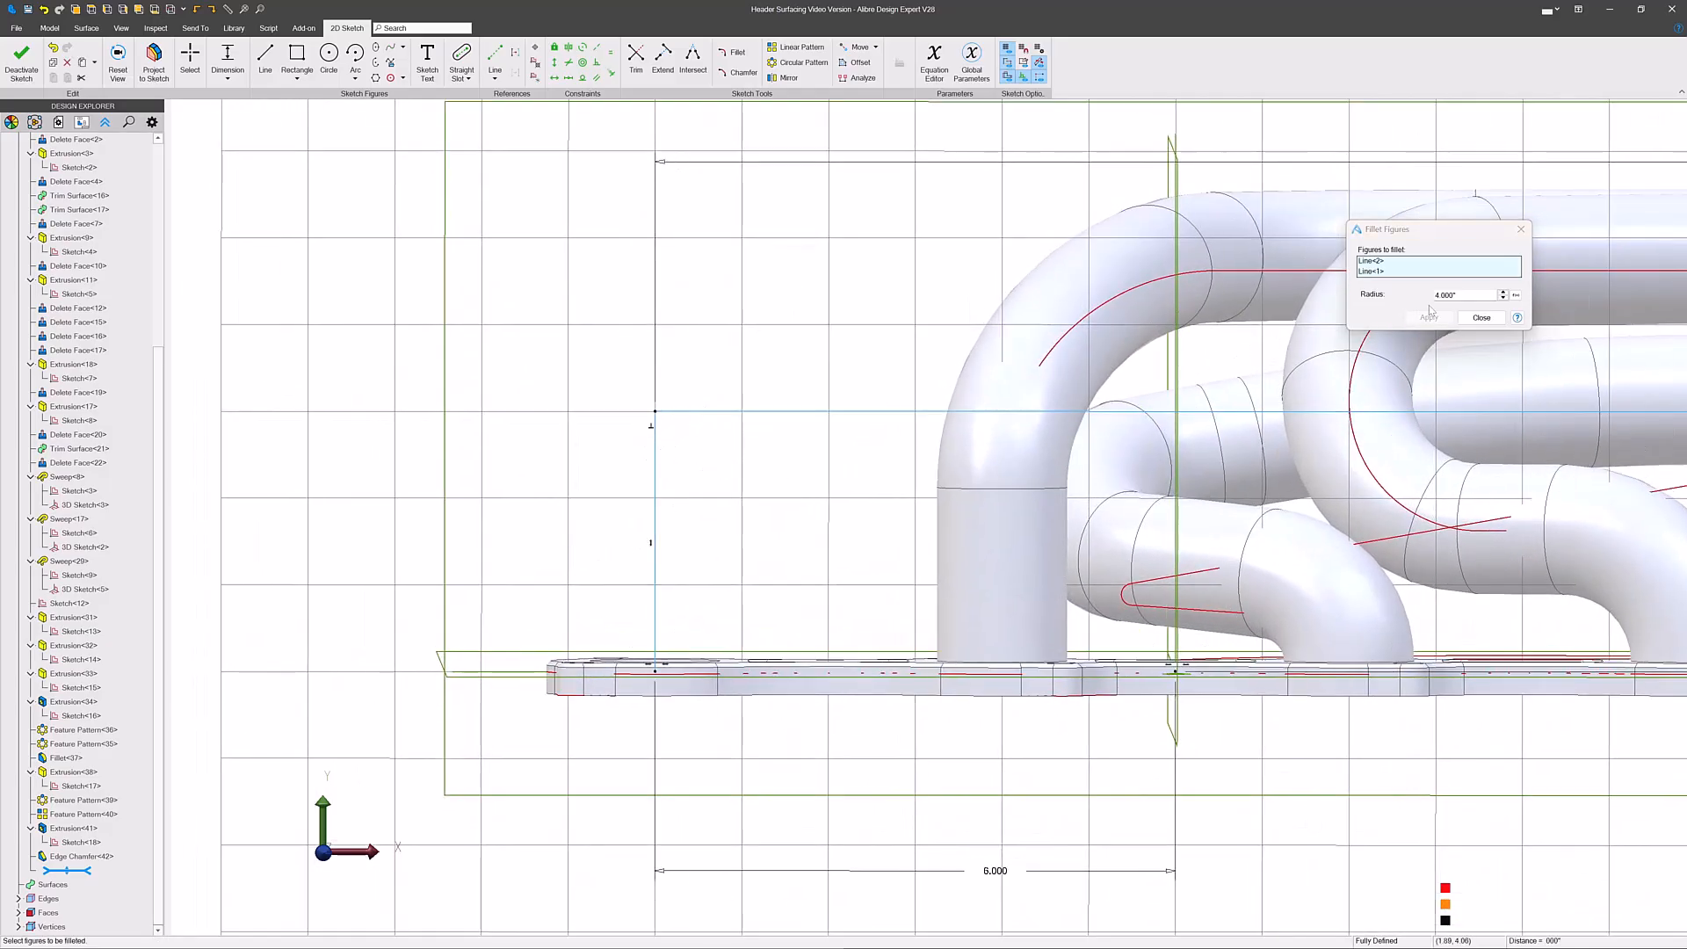
{"action": "triple_click", "coordinate": [1464, 296]}
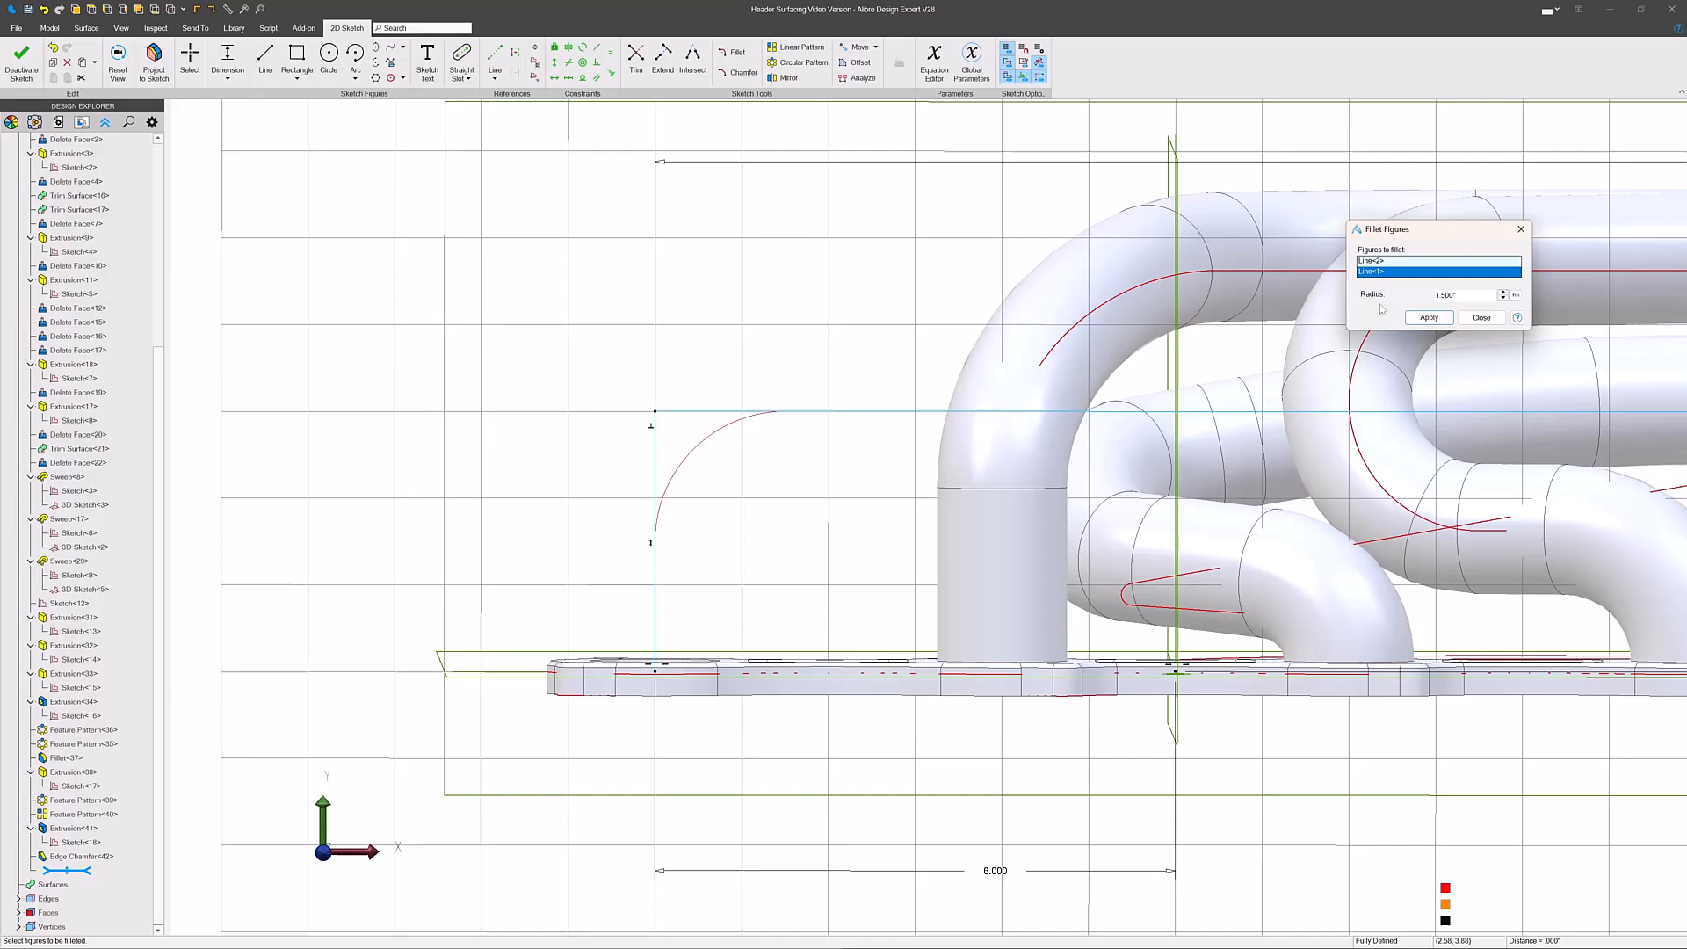
{"action": "left_click", "coordinate": [1427, 317]}
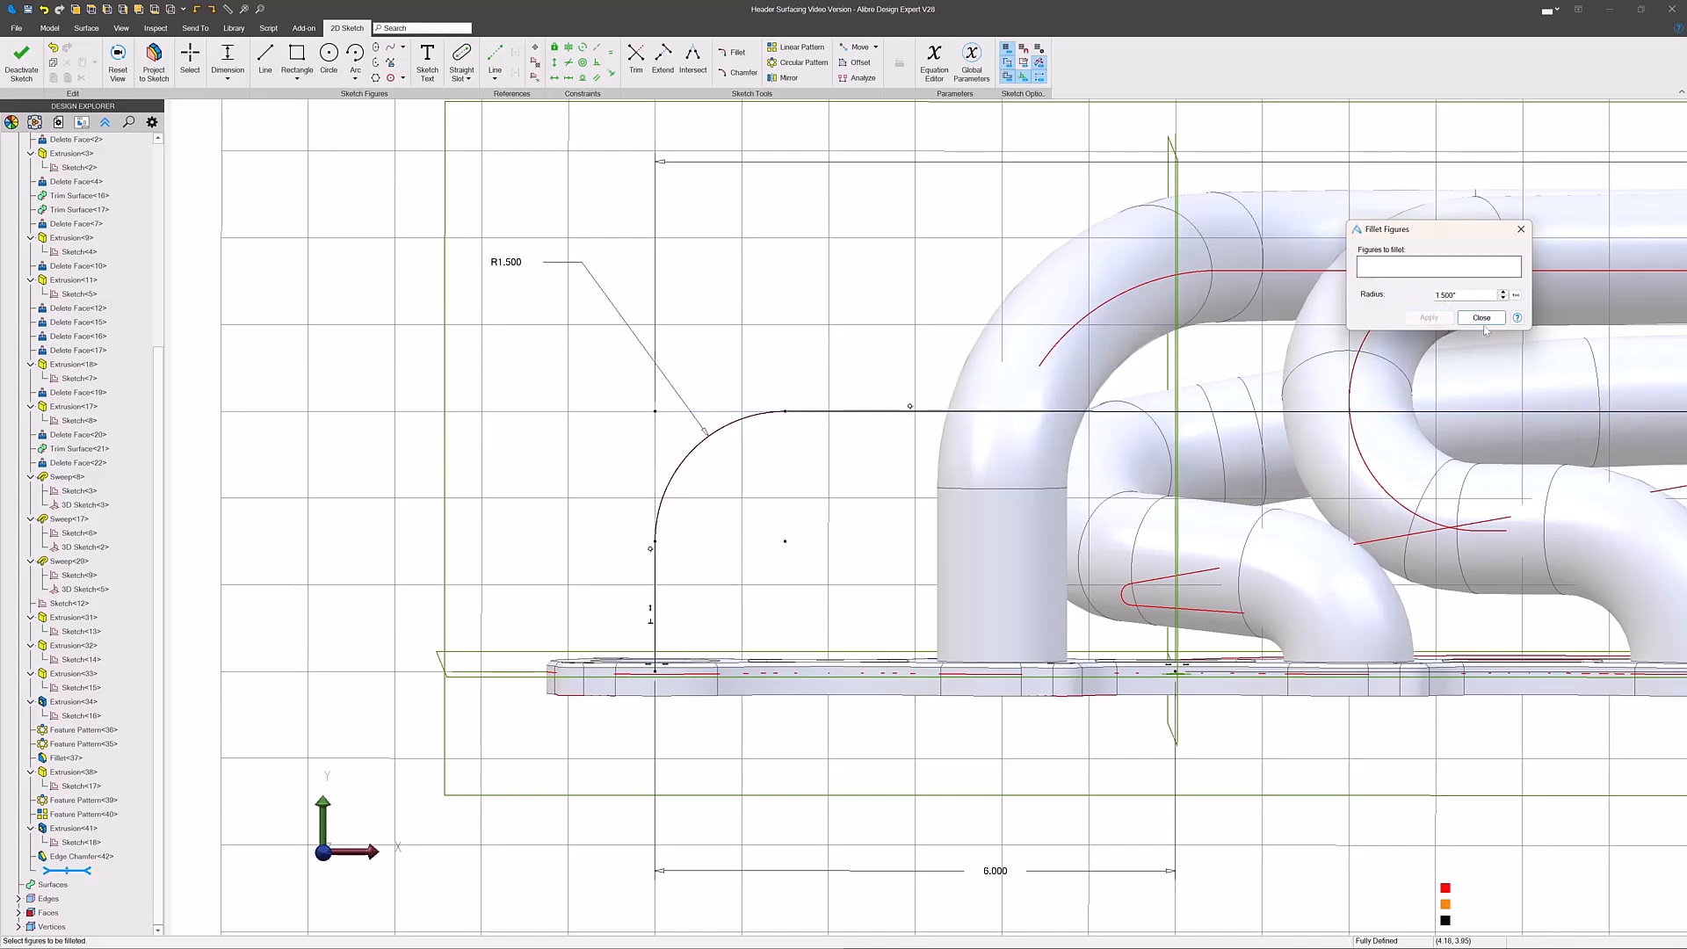
{"action": "left_click", "coordinate": [1482, 319]}
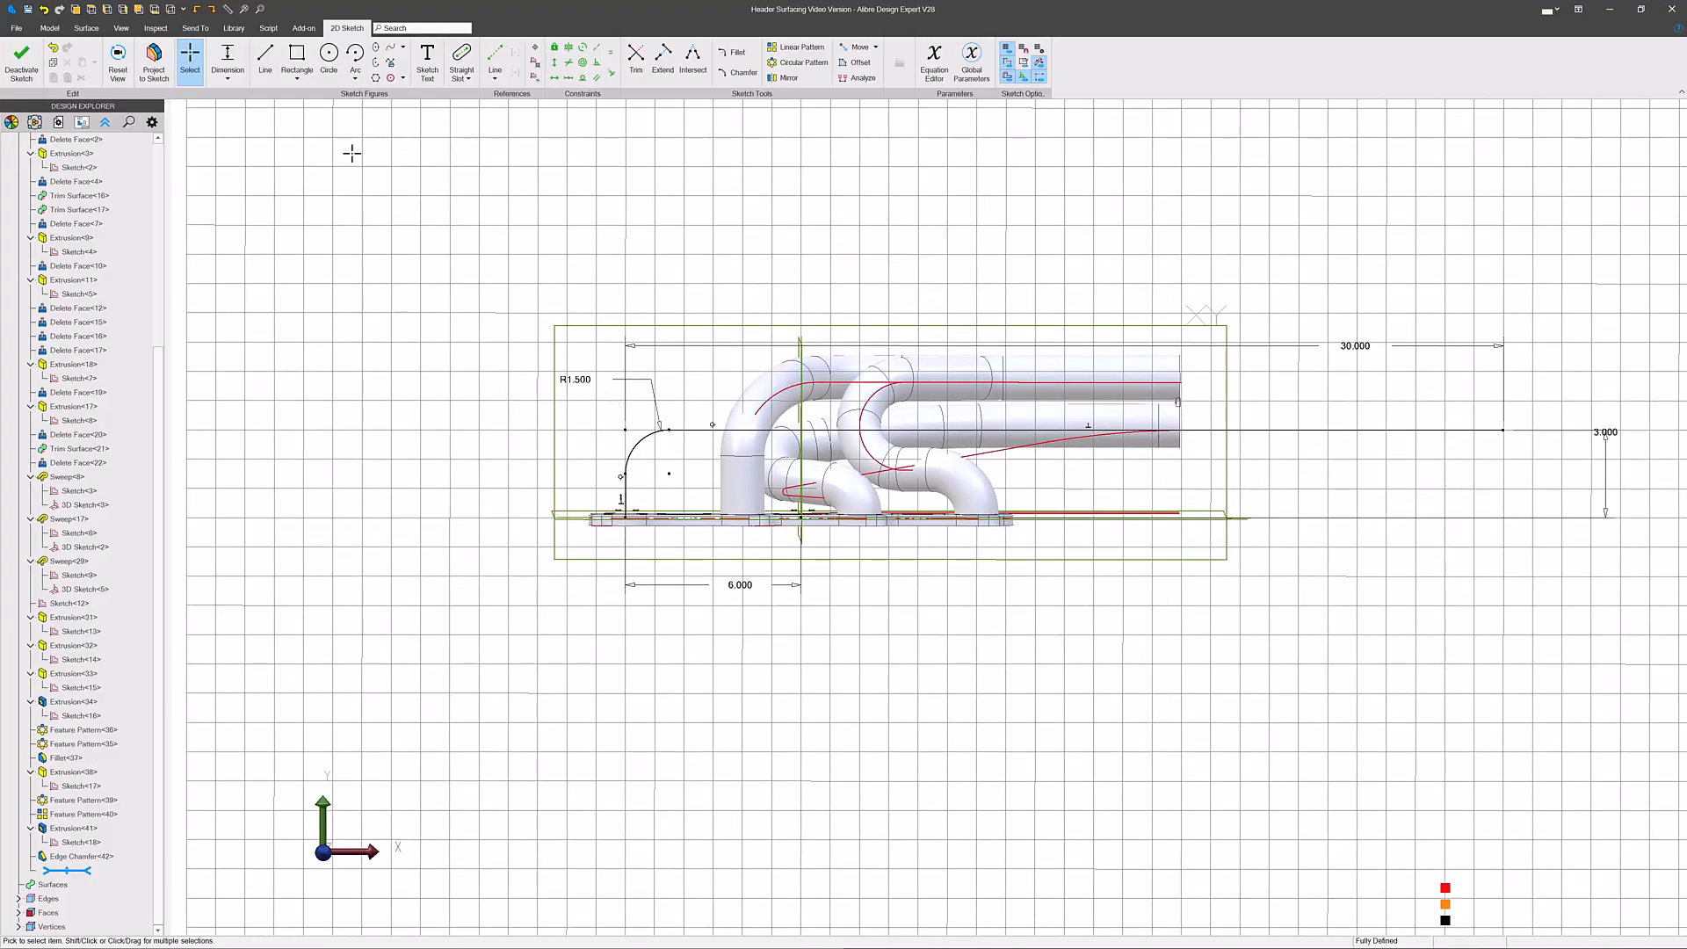
{"action": "mouse_move", "coordinate": [21, 56]}
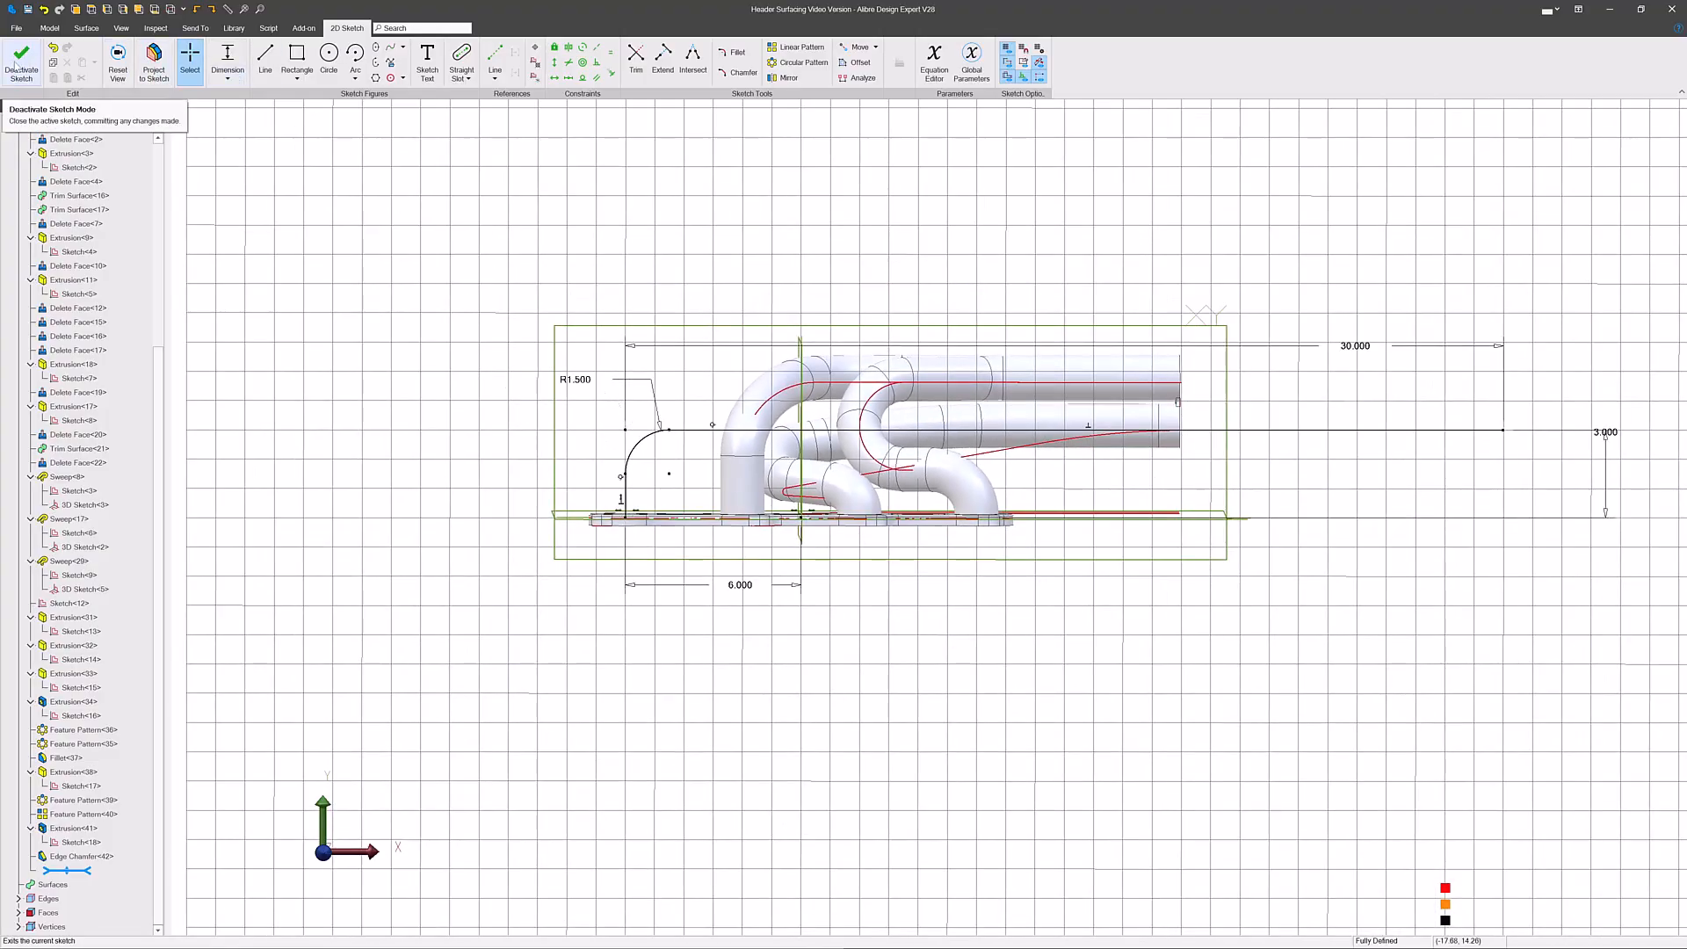
{"action": "left_click", "coordinate": [21, 60]}
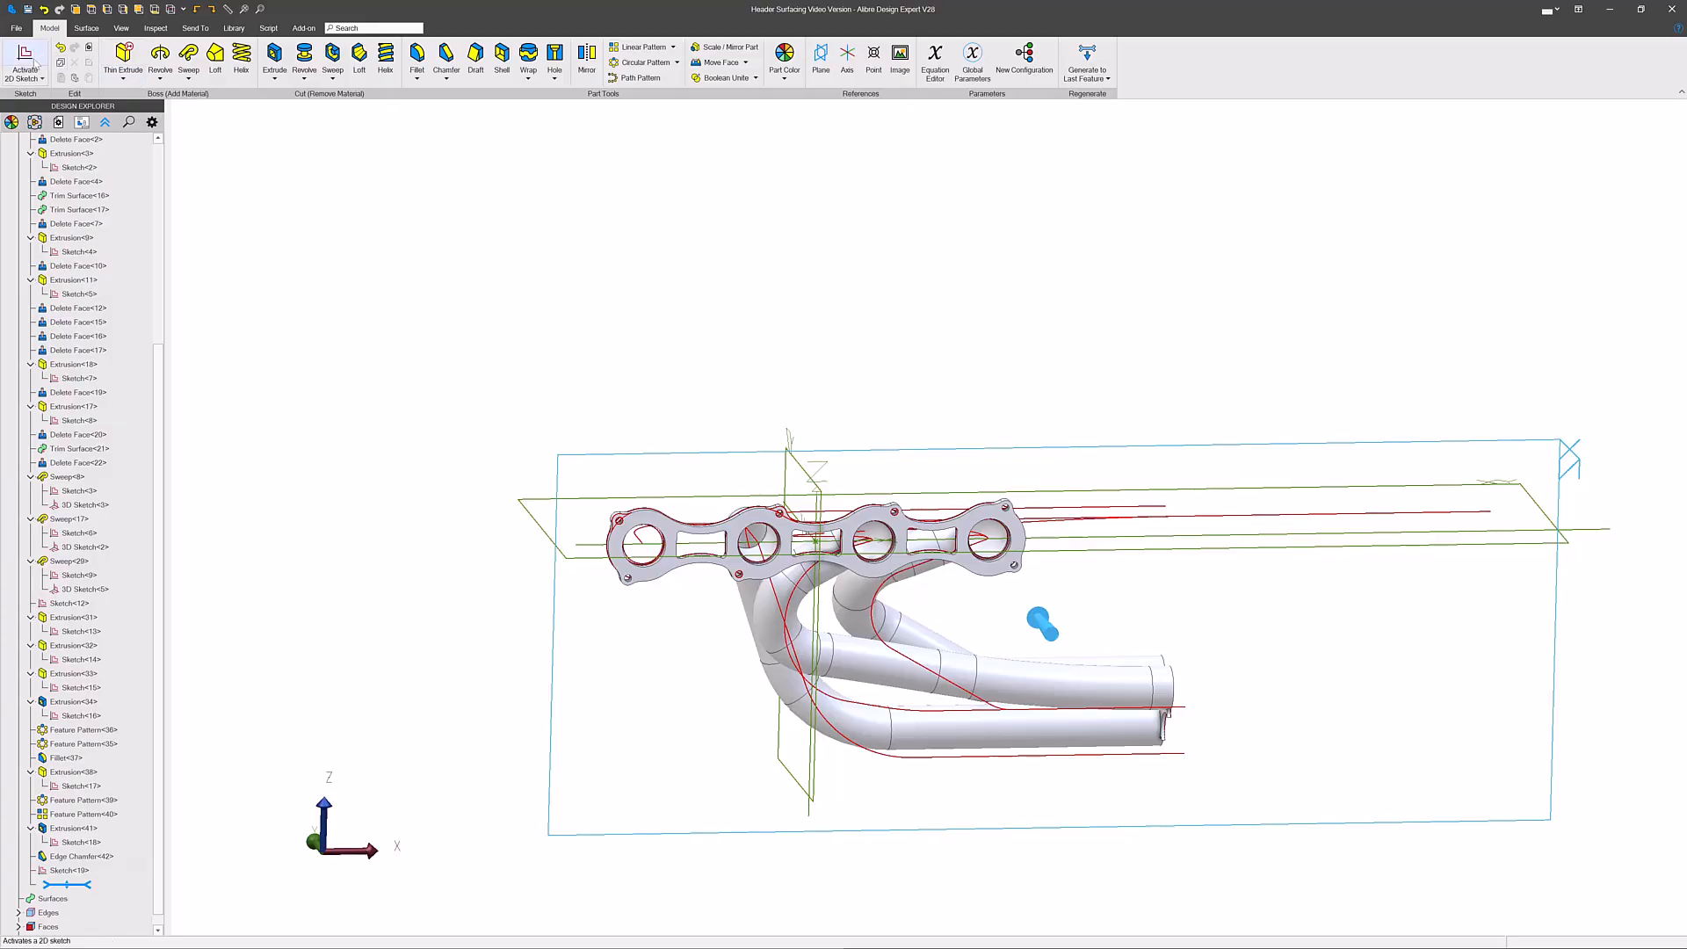
- Draw two top-view path lines from the port to the runner and dimension their 127° angle
{"action": "left_click", "coordinate": [23, 64]}
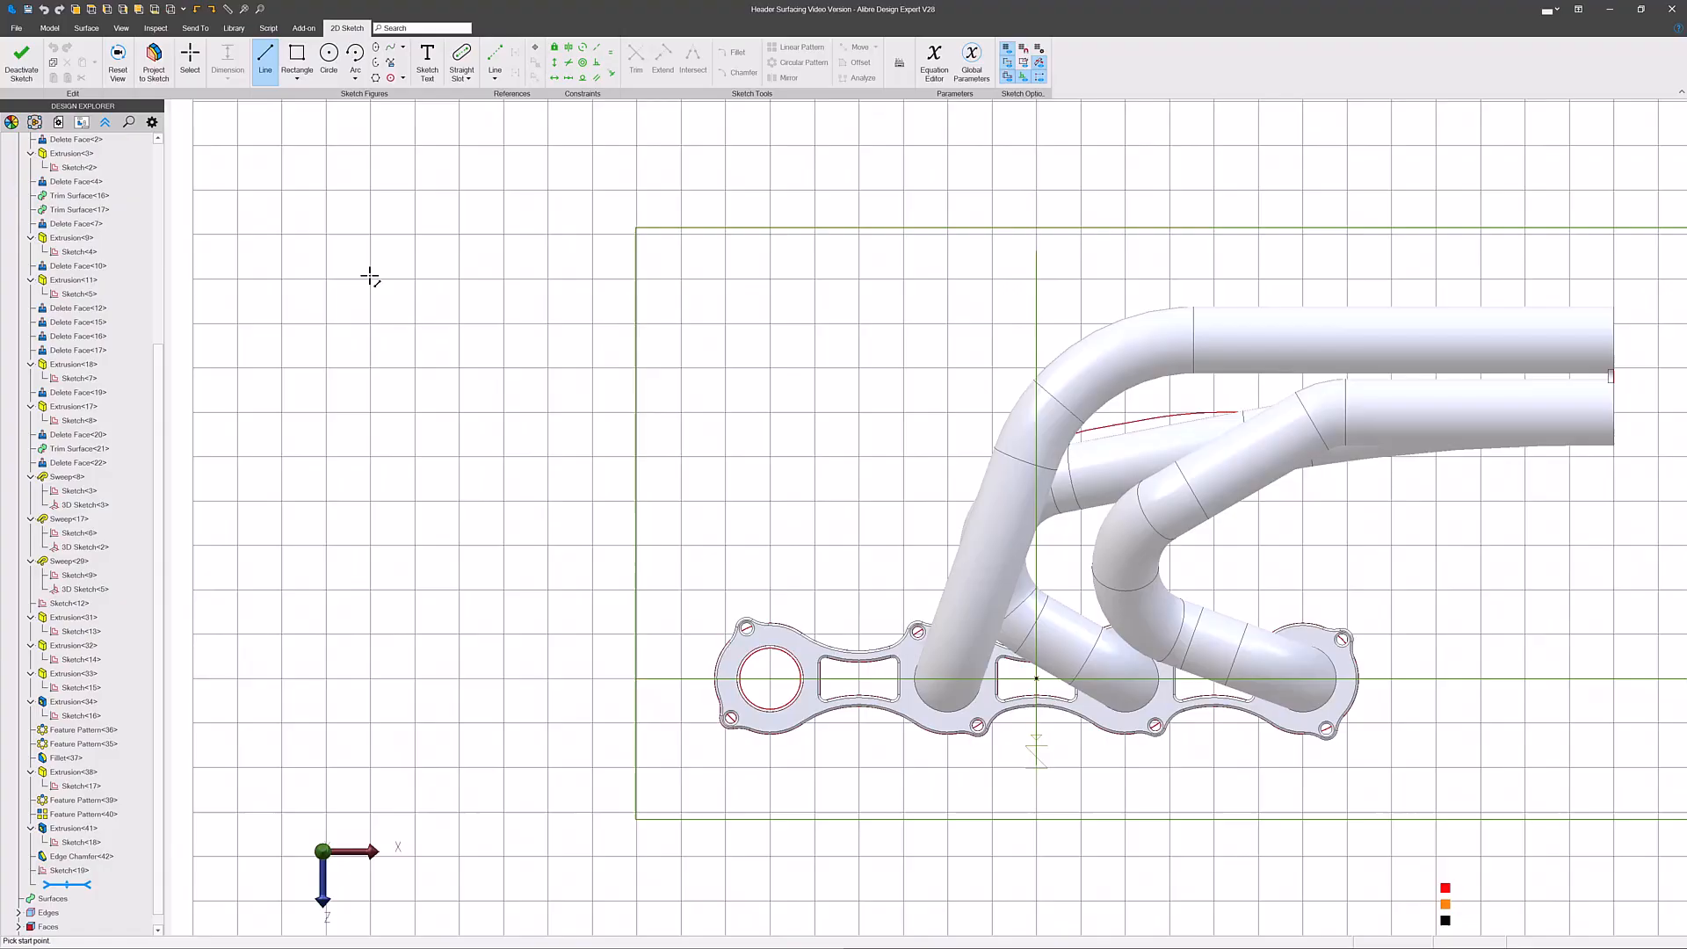
{"action": "mouse_move", "coordinate": [768, 675]}
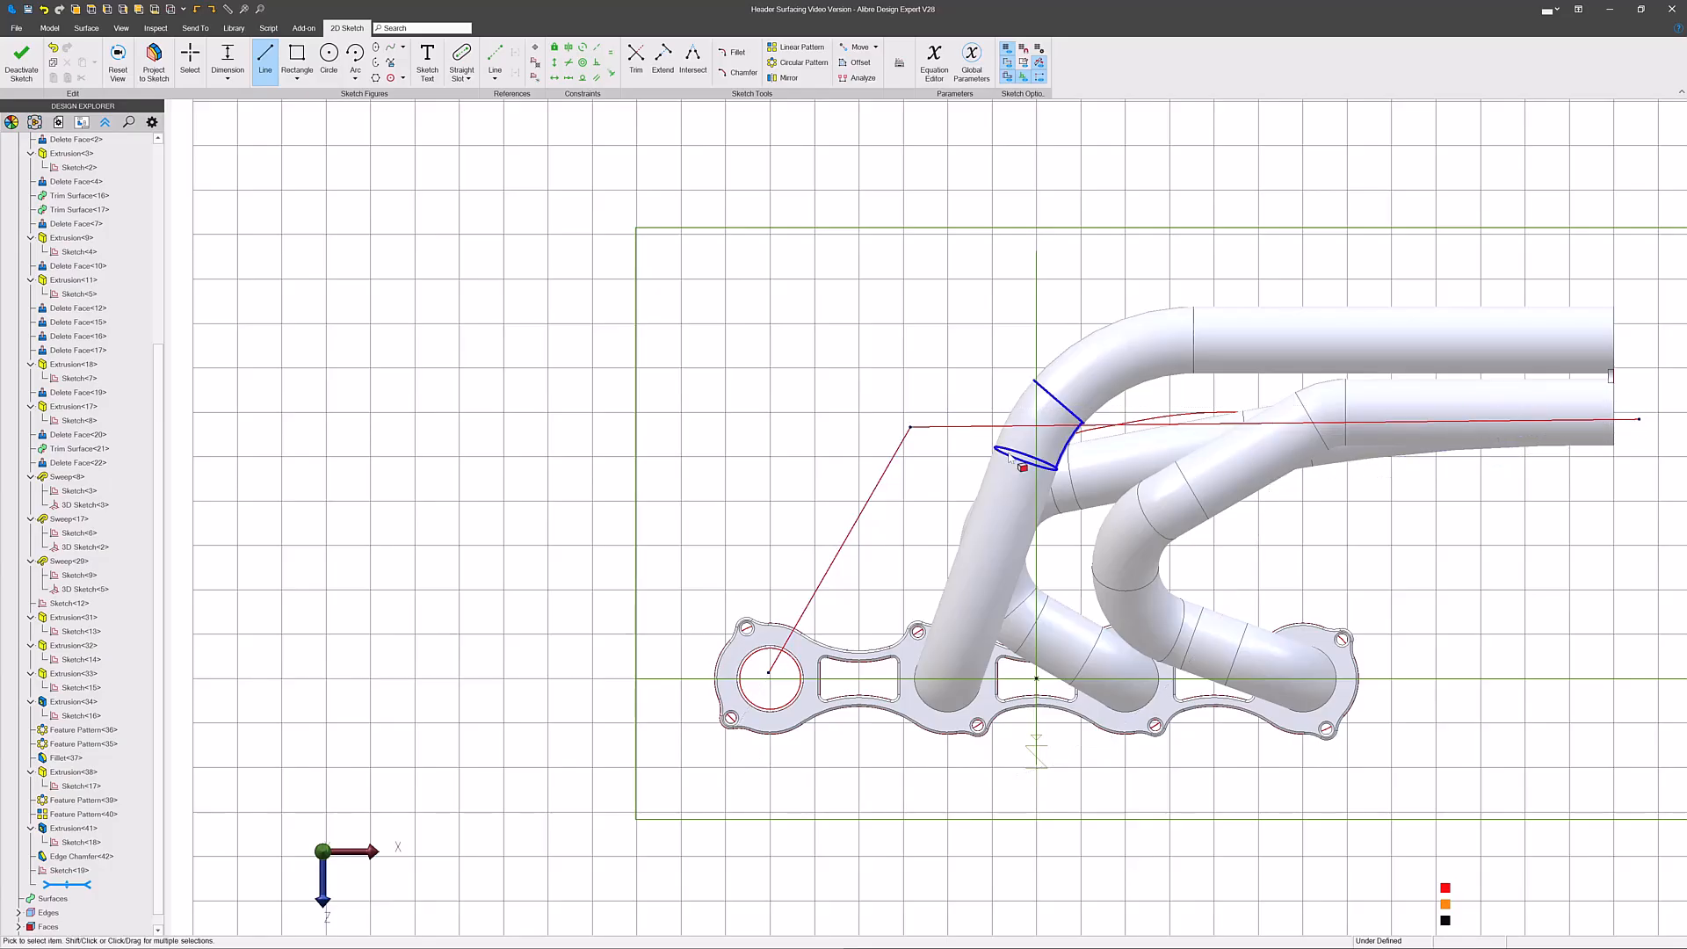
{"action": "left_click", "coordinate": [190, 57]}
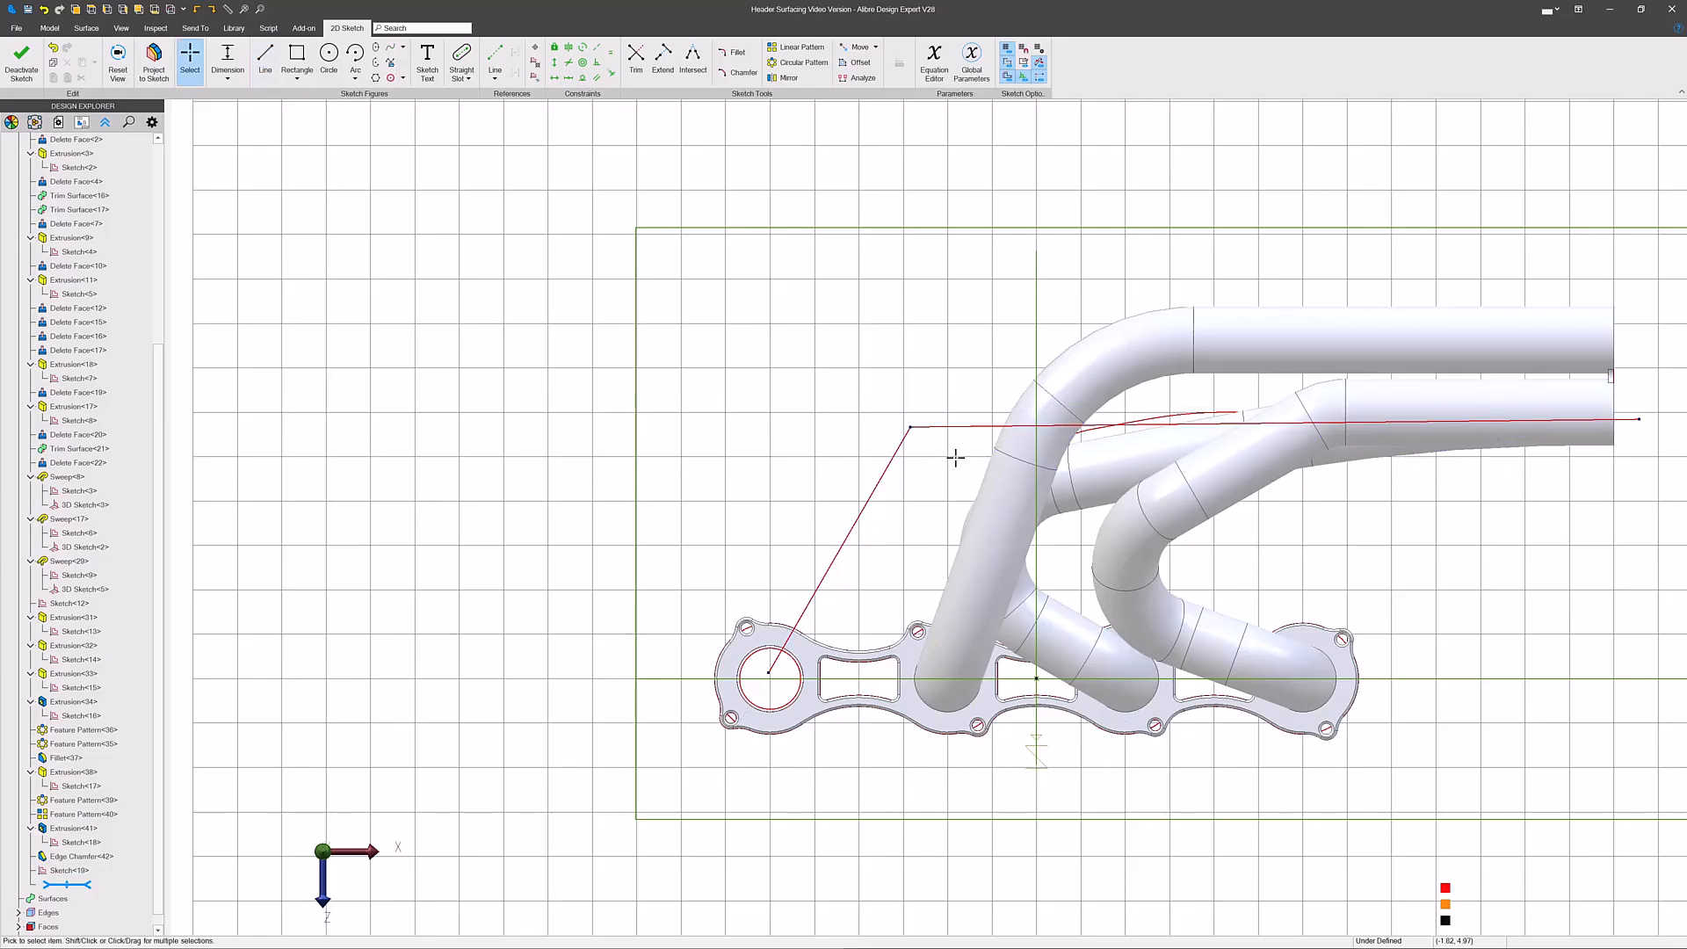
{"action": "left_click", "coordinate": [1574, 424]}
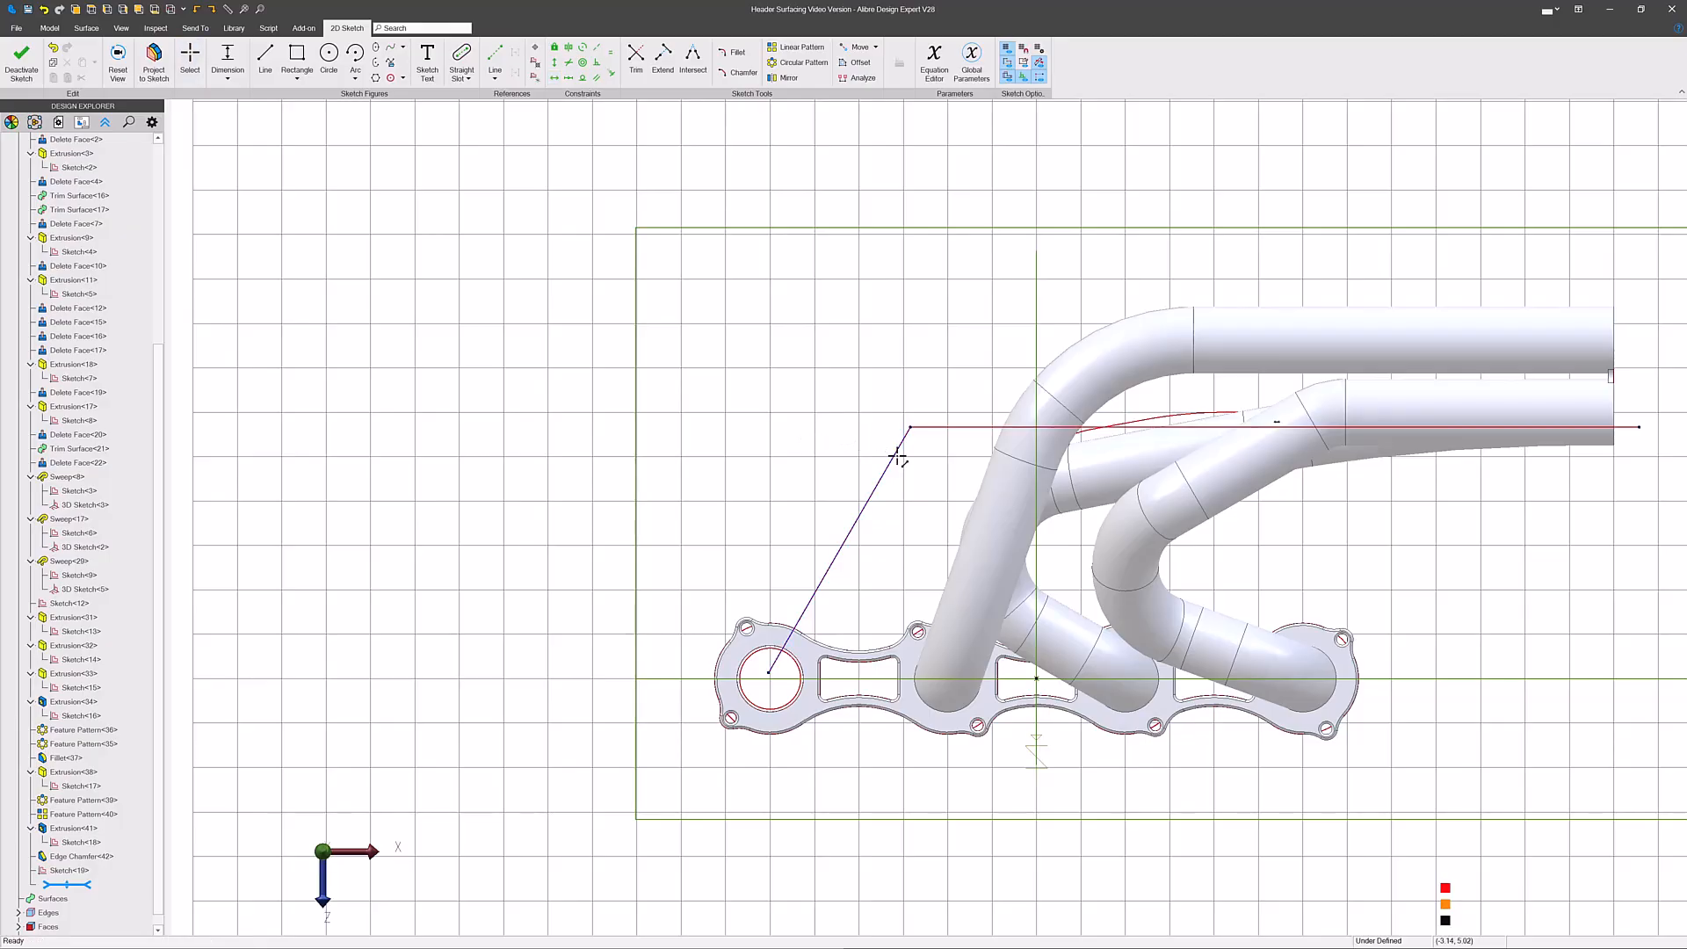
{"action": "left_click", "coordinate": [901, 441]}
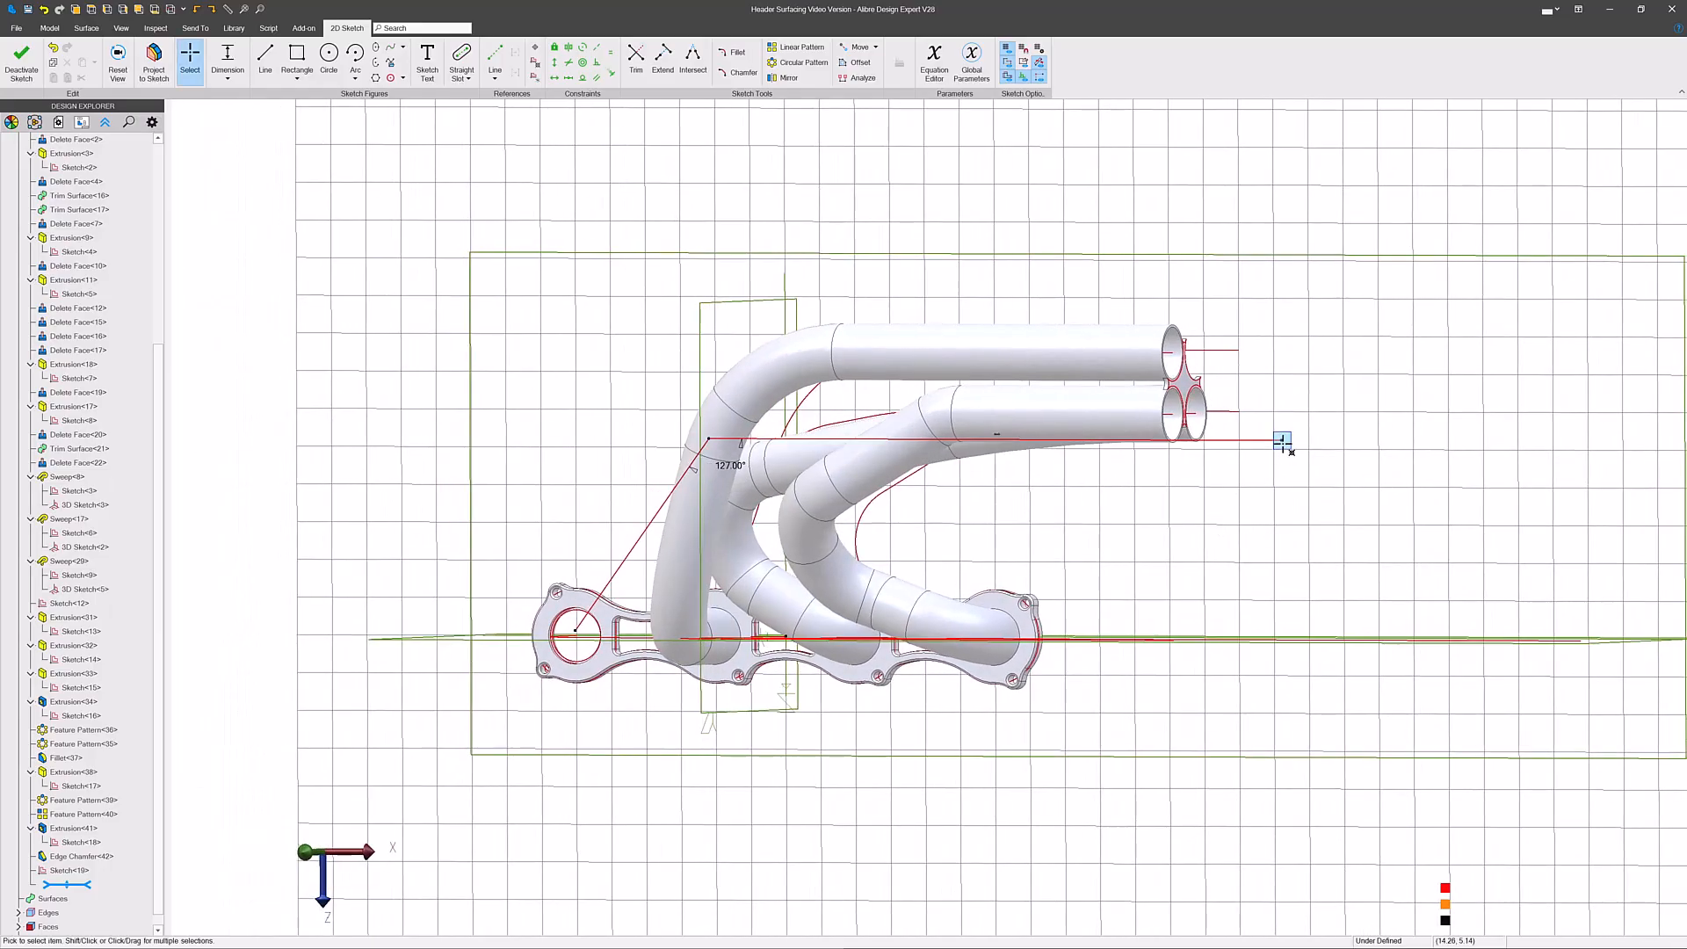
{"action": "left_click_drag", "start_coordinate": [1282, 441], "coordinate": [1238, 357]}
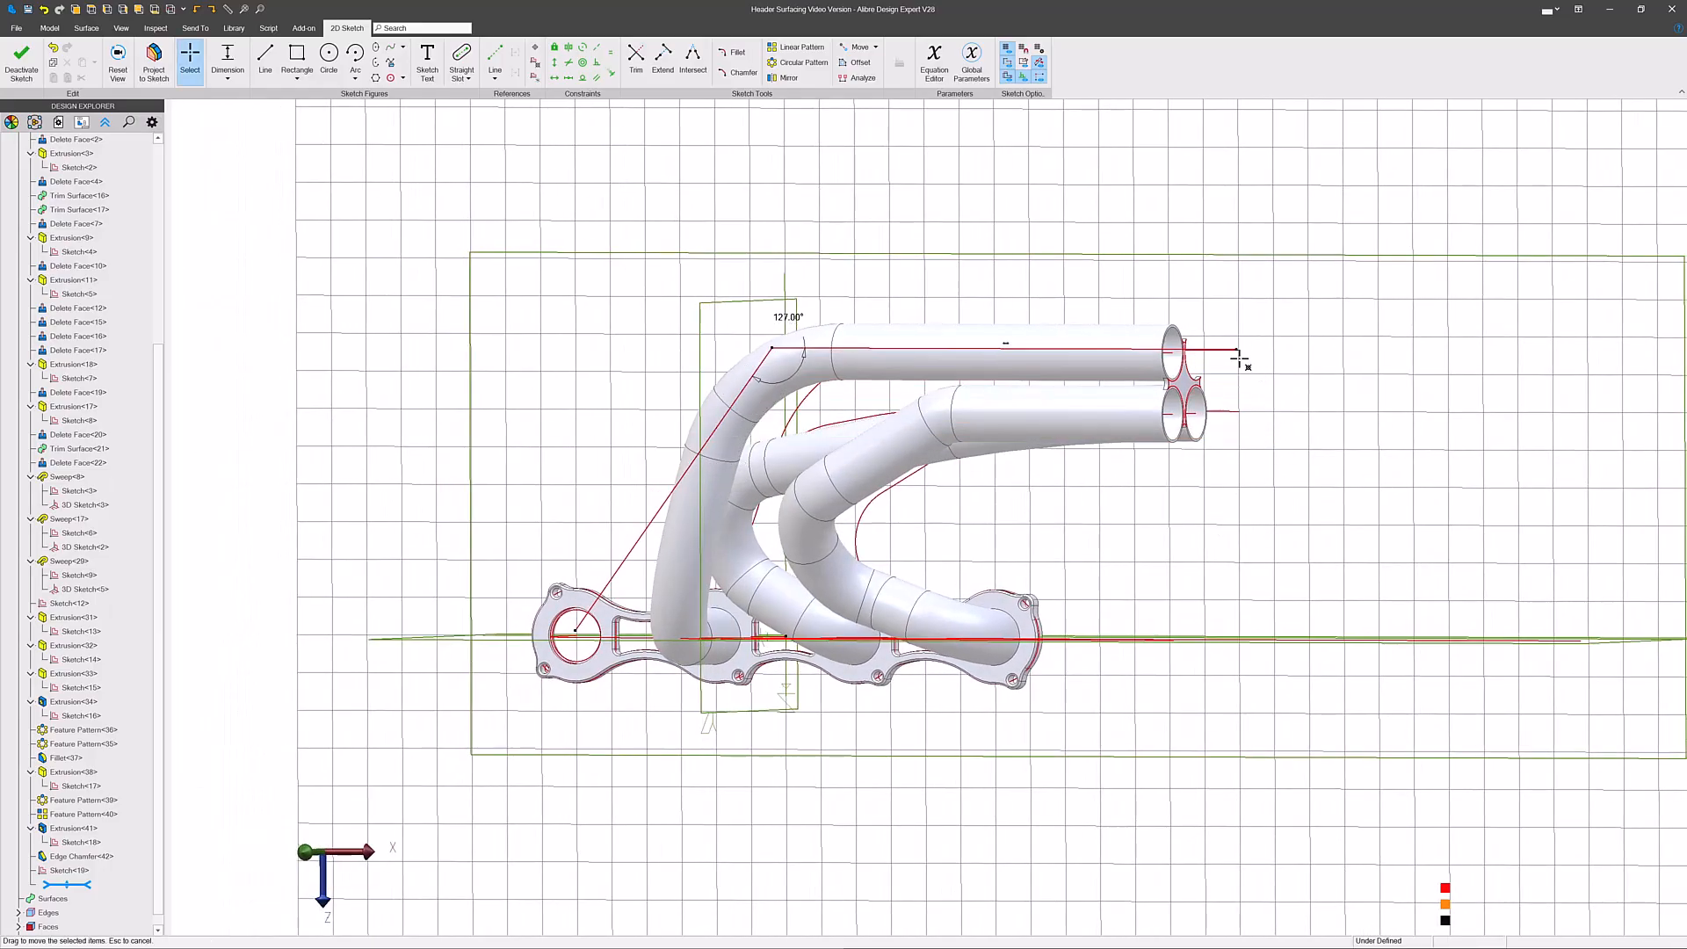
{"action": "left_click", "coordinate": [155, 65]}
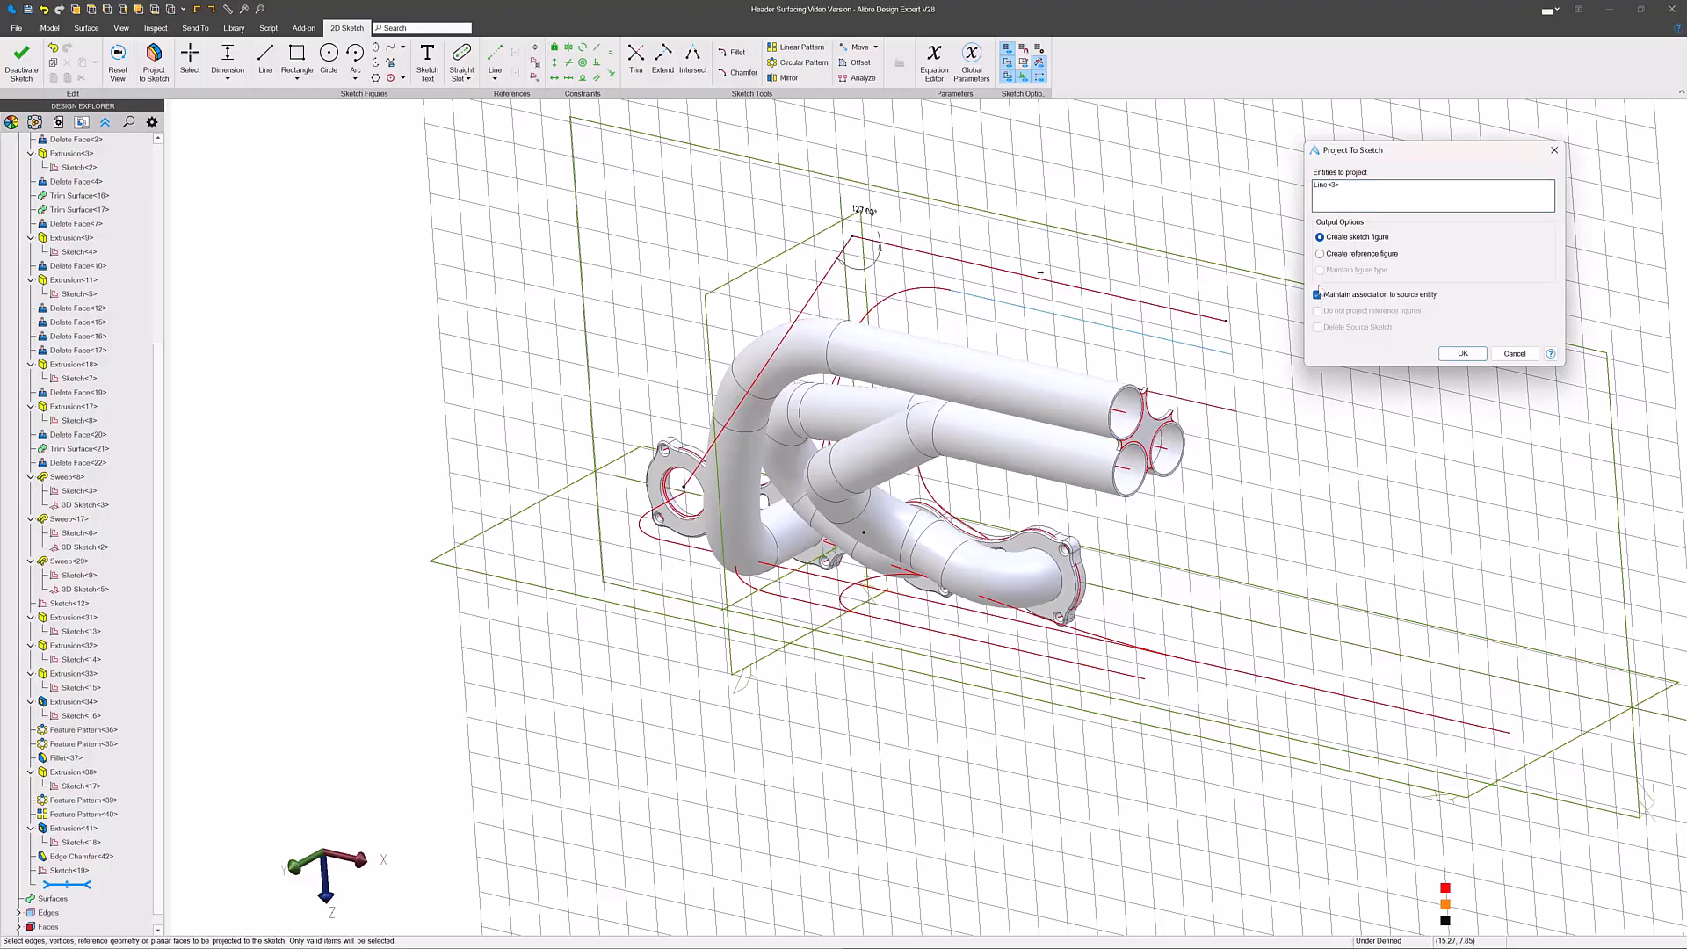
- Project Line<3> into the sketch and add a 6.000 dimension from the port centre
{"action": "left_click", "coordinate": [1461, 353]}
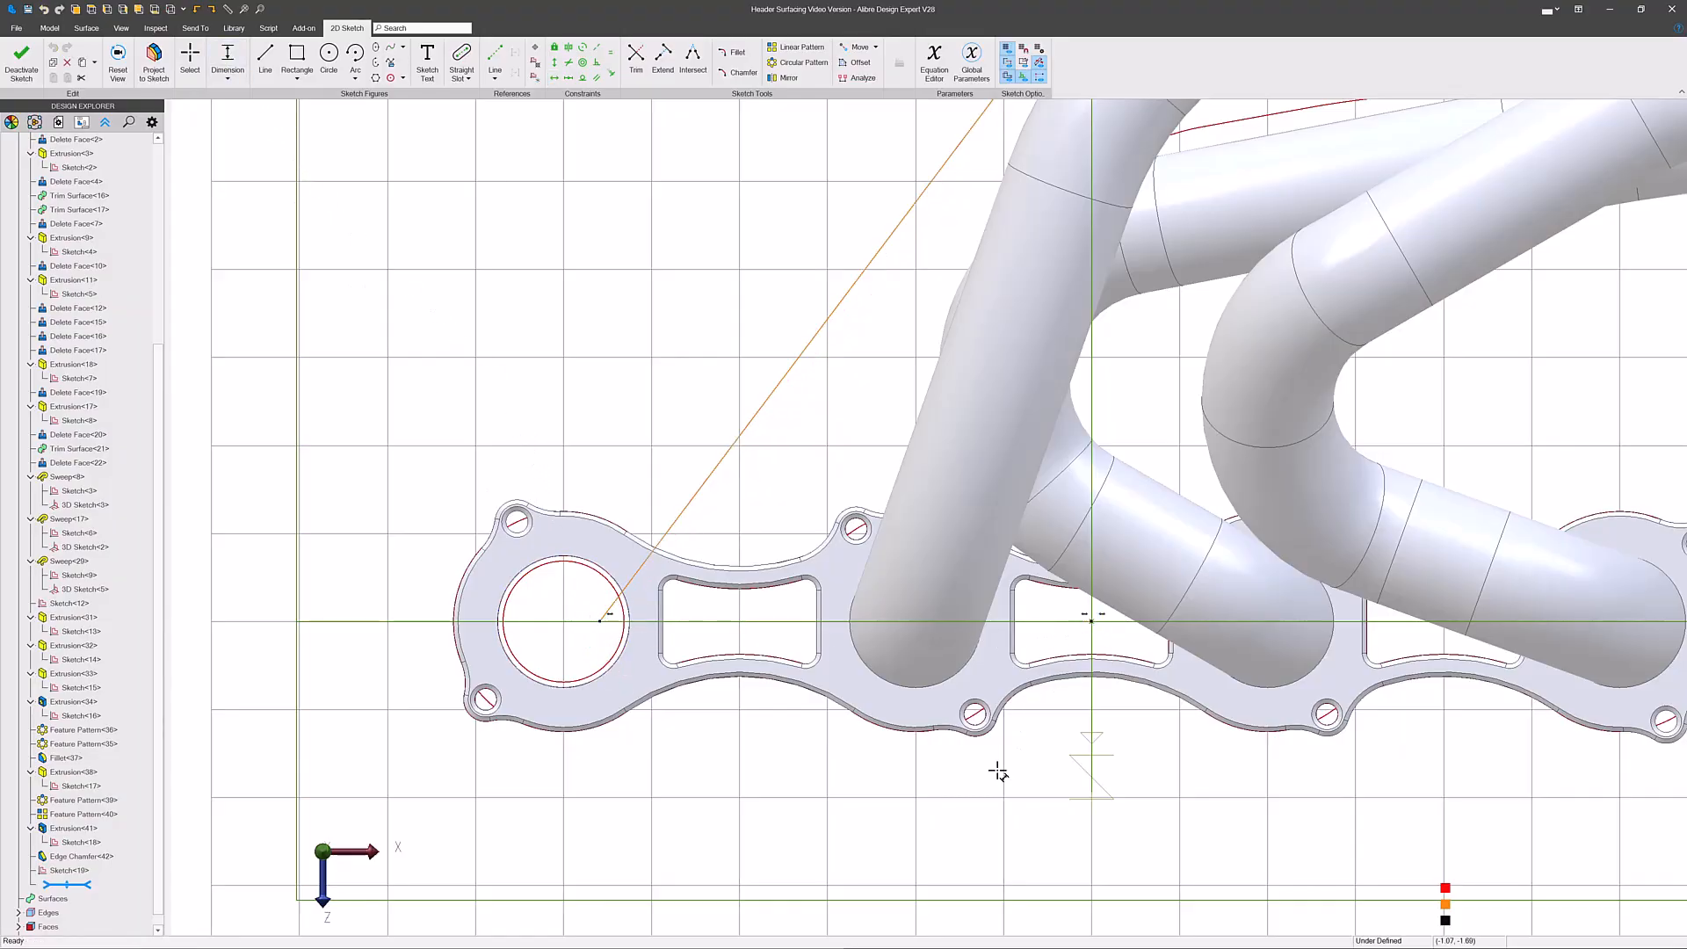
{"action": "left_click", "coordinate": [599, 620]}
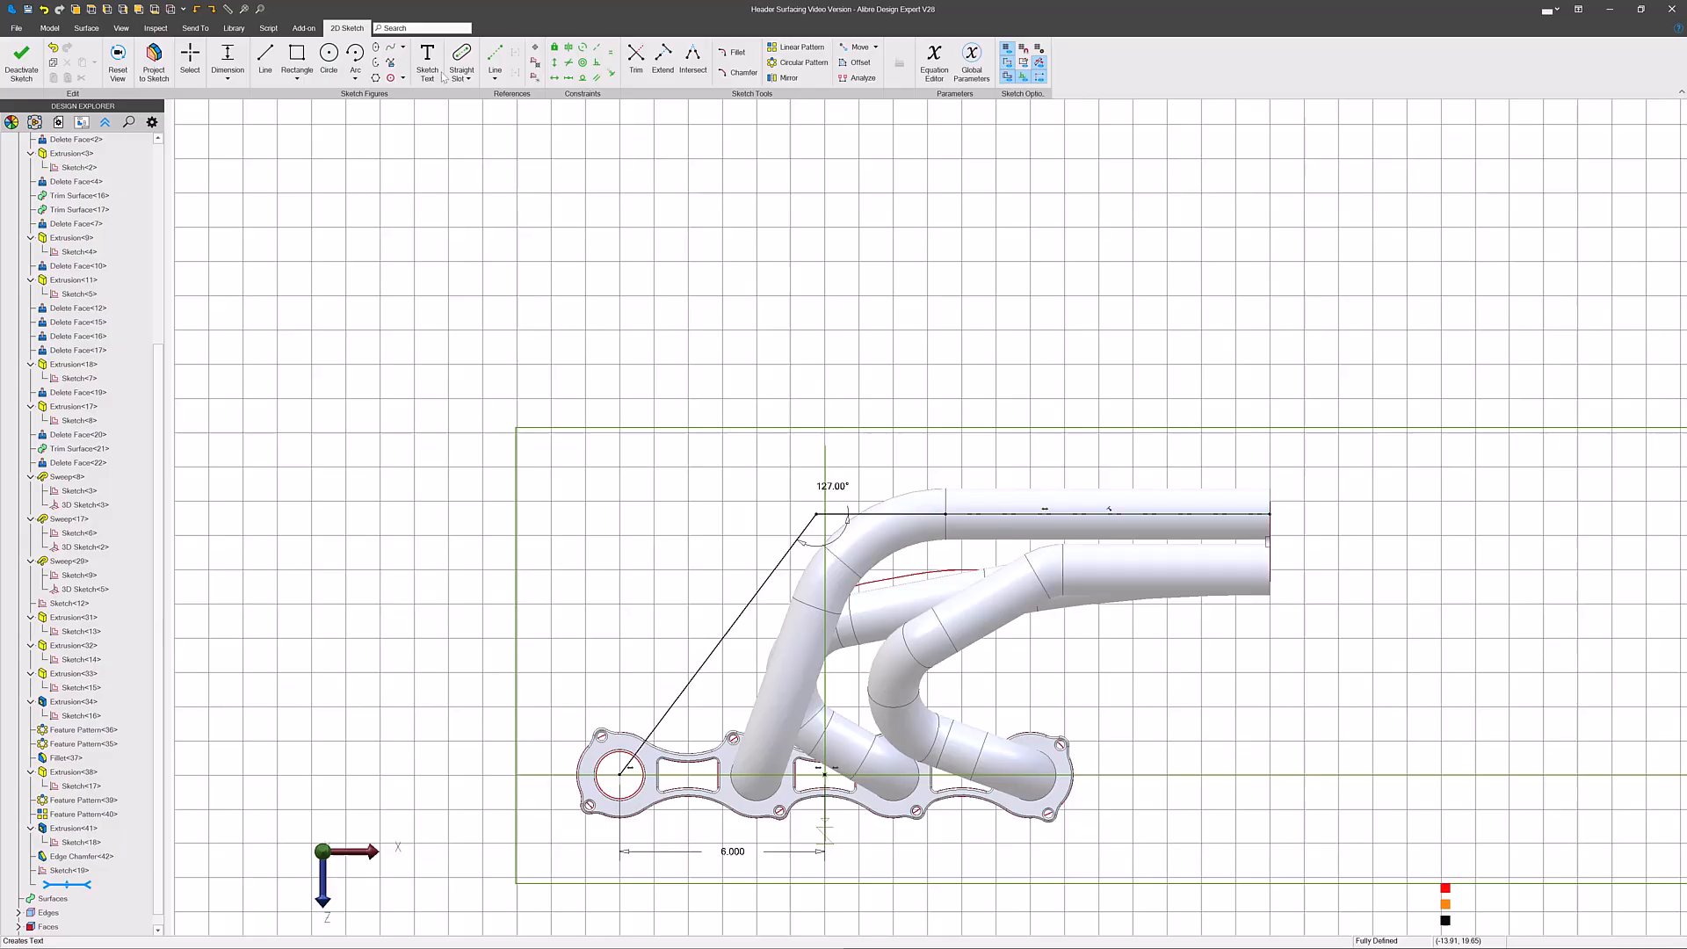
{"action": "left_click", "coordinate": [736, 51]}
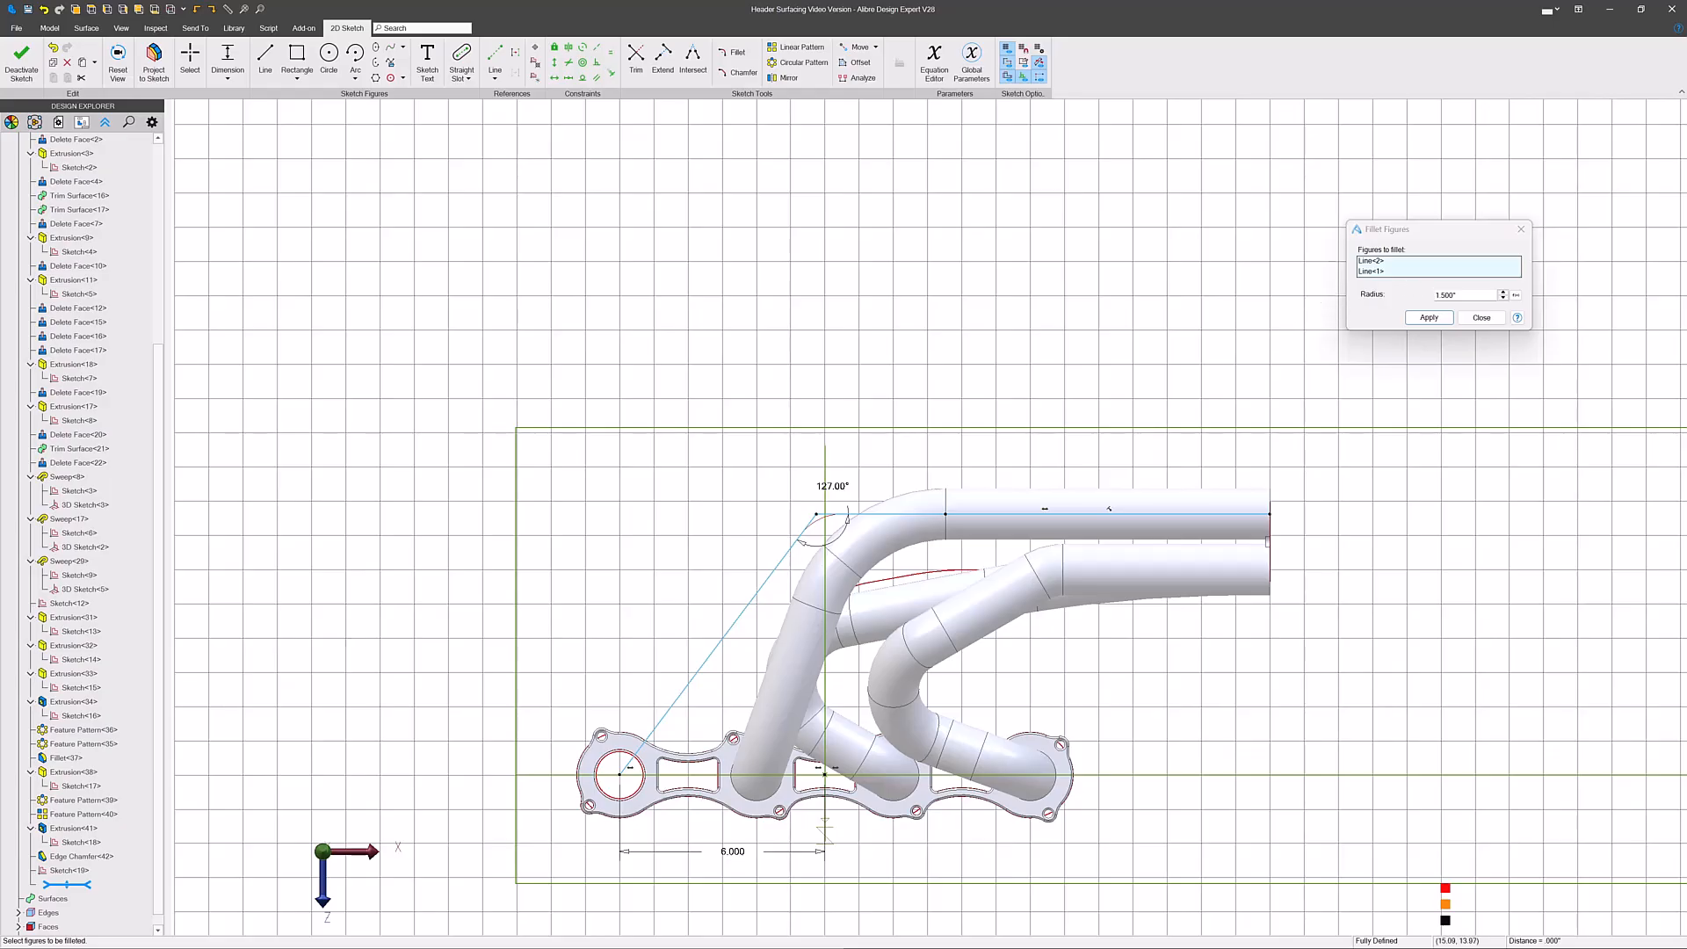
- Apply the 4.000 radius fillet to the path bend and deactivate the sketch
{"action": "left_click", "coordinate": [1427, 316]}
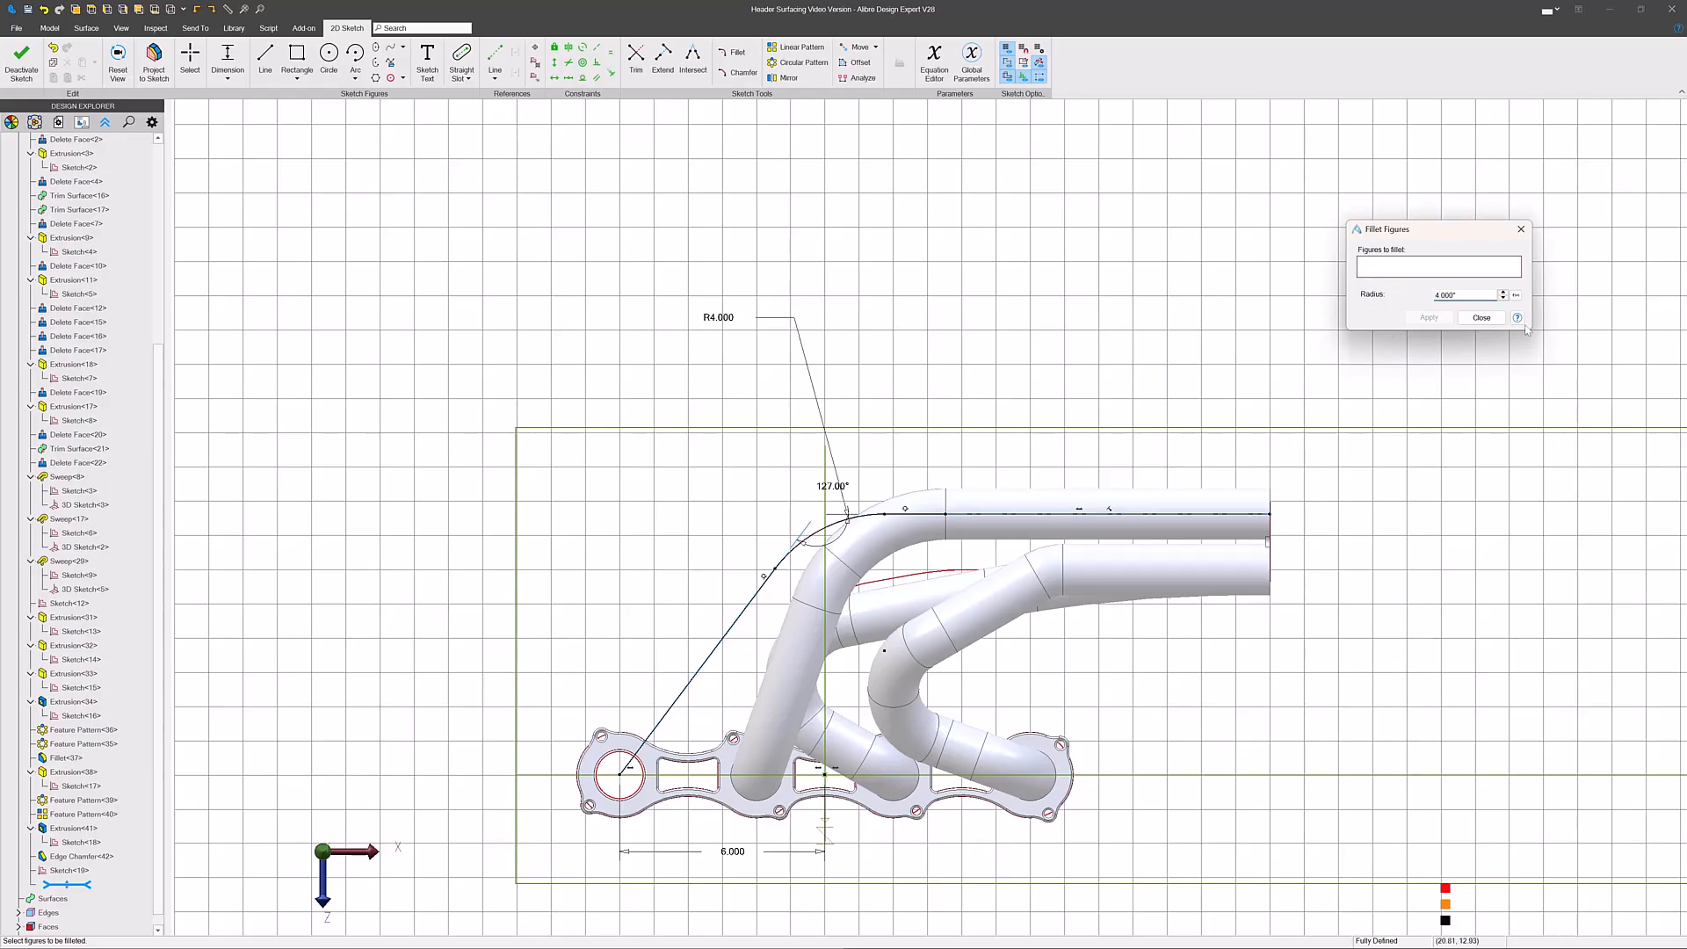
{"action": "left_click", "coordinate": [1484, 318]}
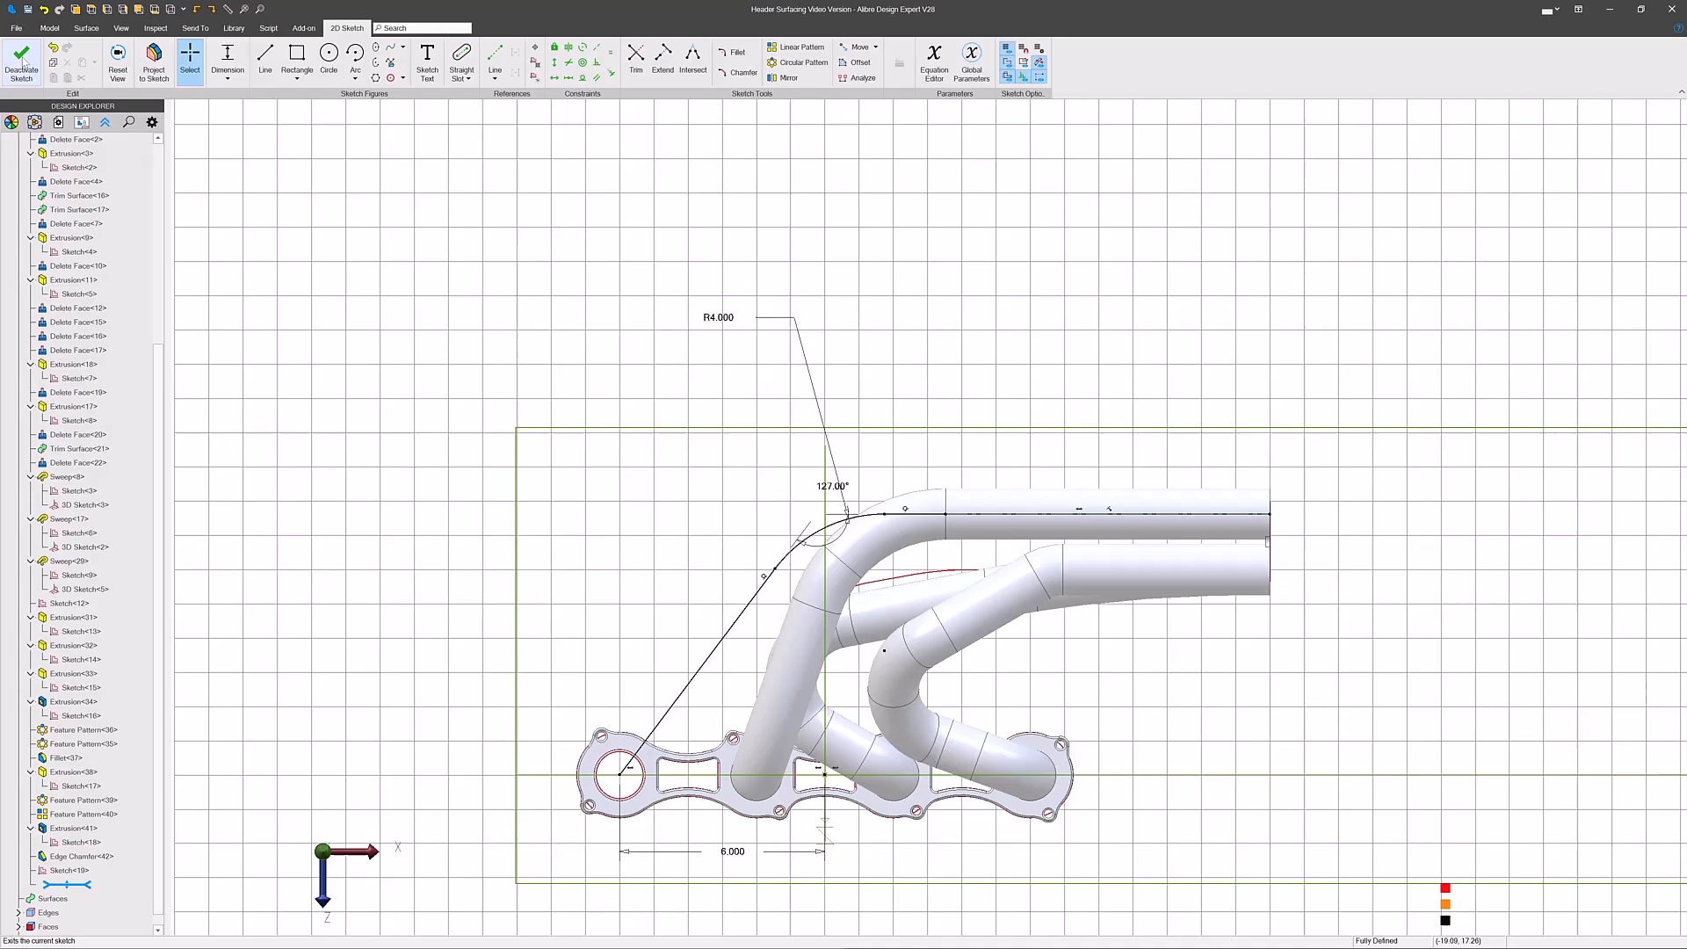
{"action": "left_click", "coordinate": [21, 61]}
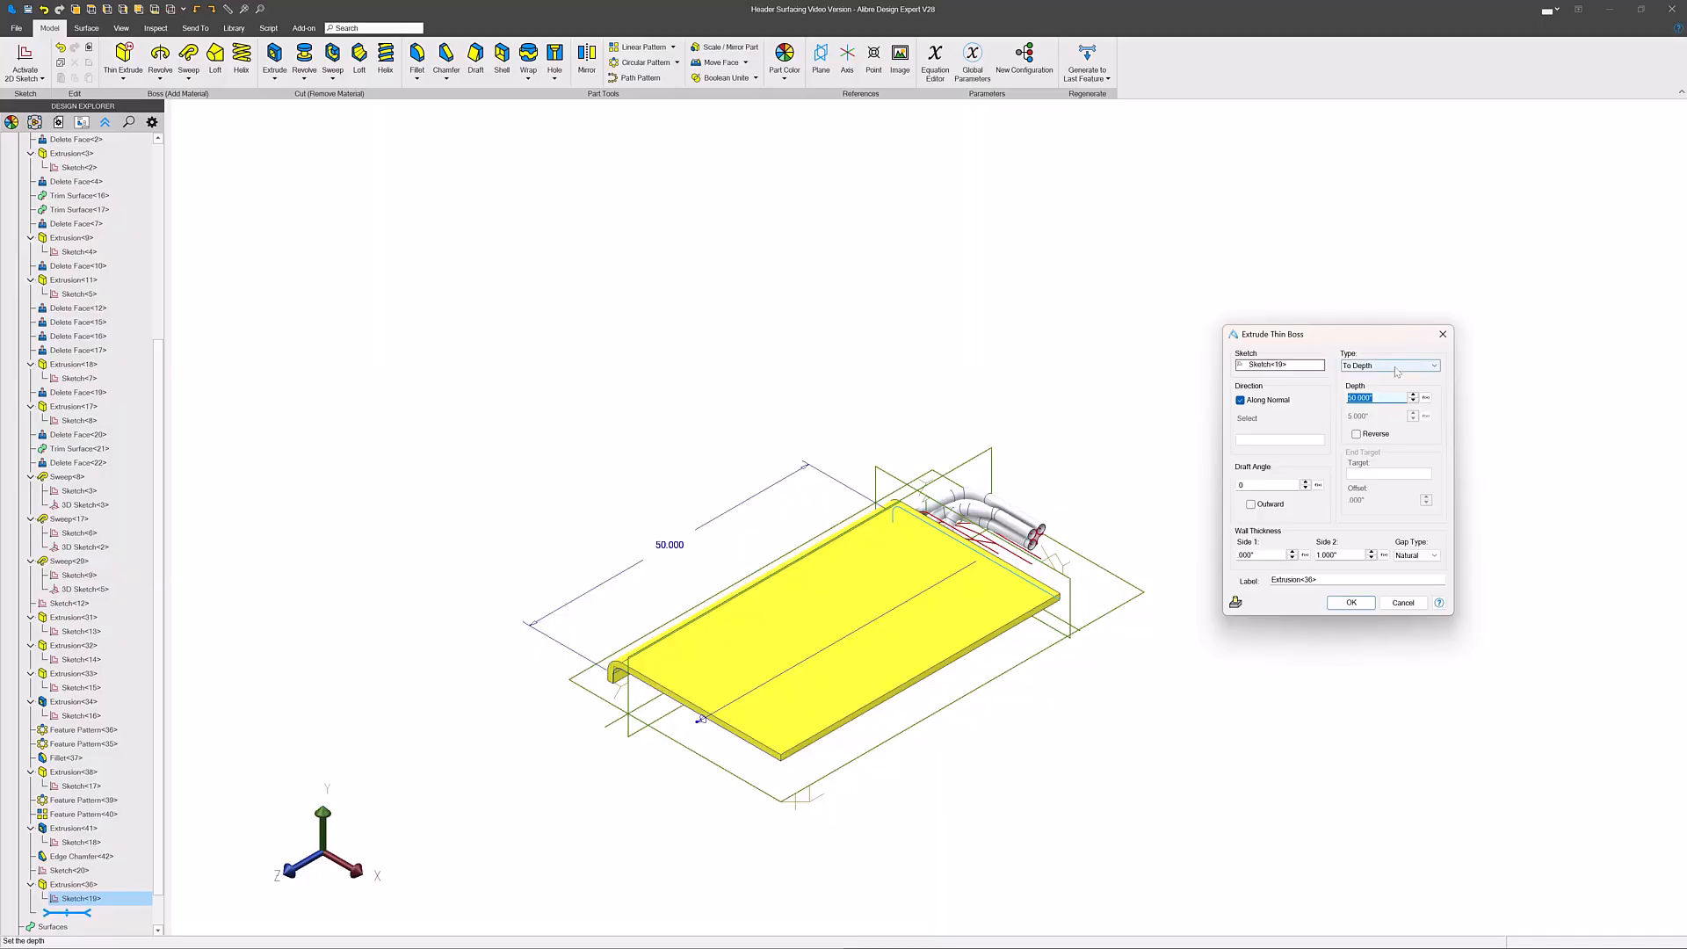
- Thin-extrude Sketch<19> Mid Plane to depth 50.000 with a 1.000 wall
{"action": "left_click", "coordinate": [1432, 366]}
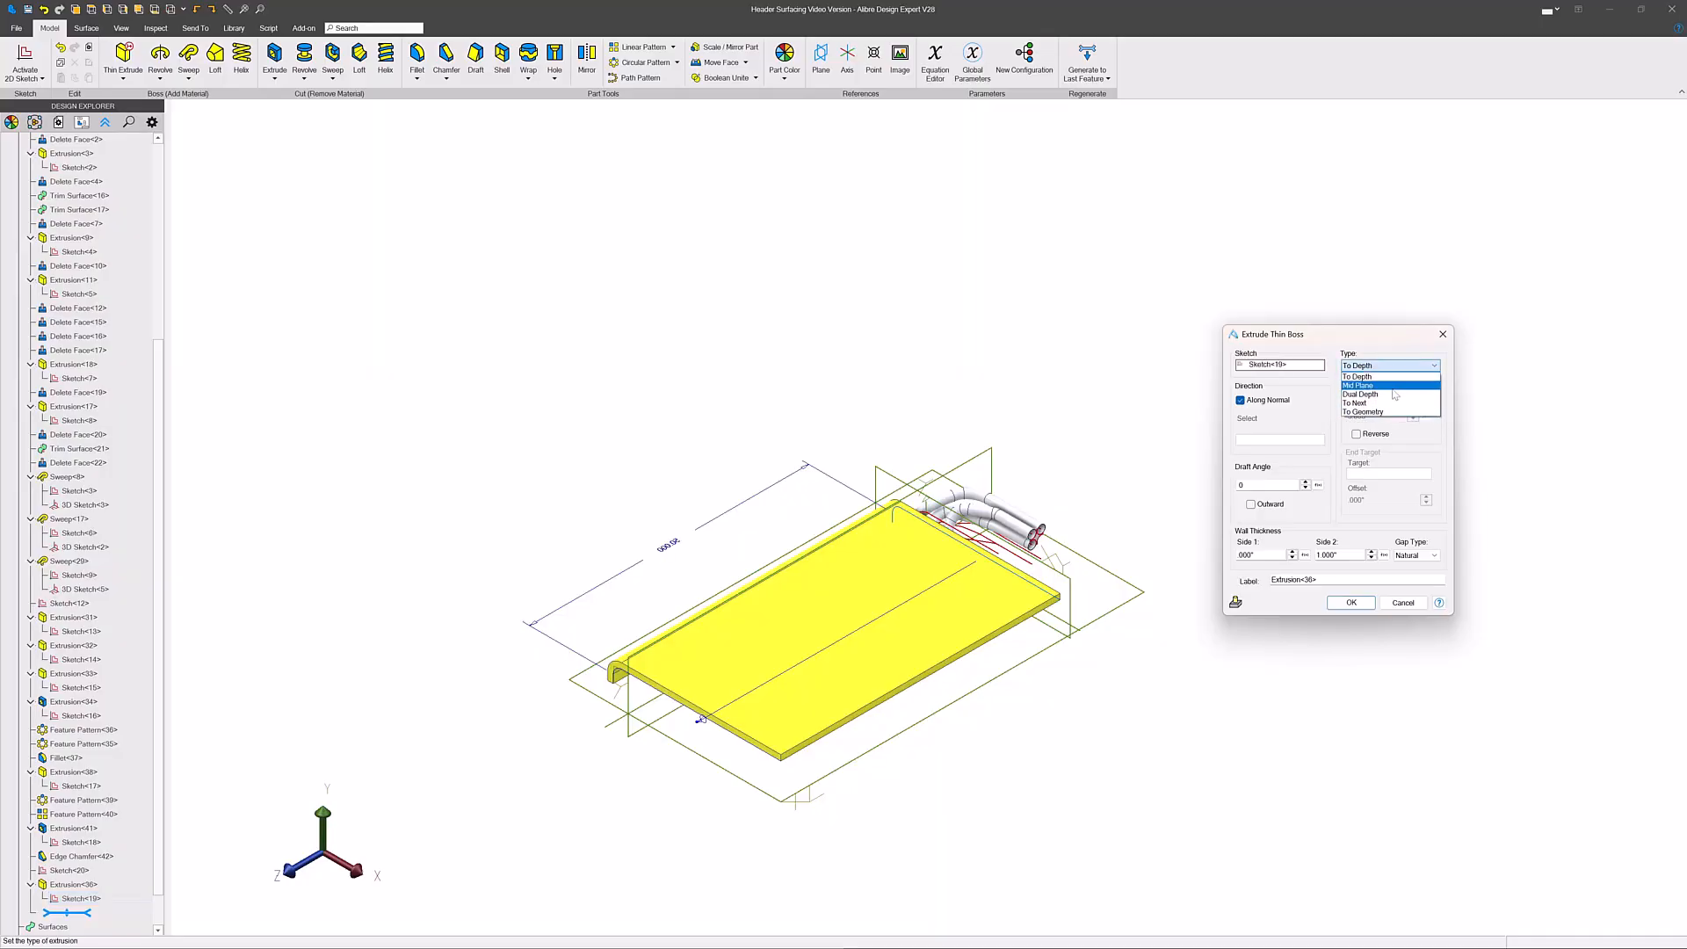
{"action": "left_click", "coordinate": [1359, 385]}
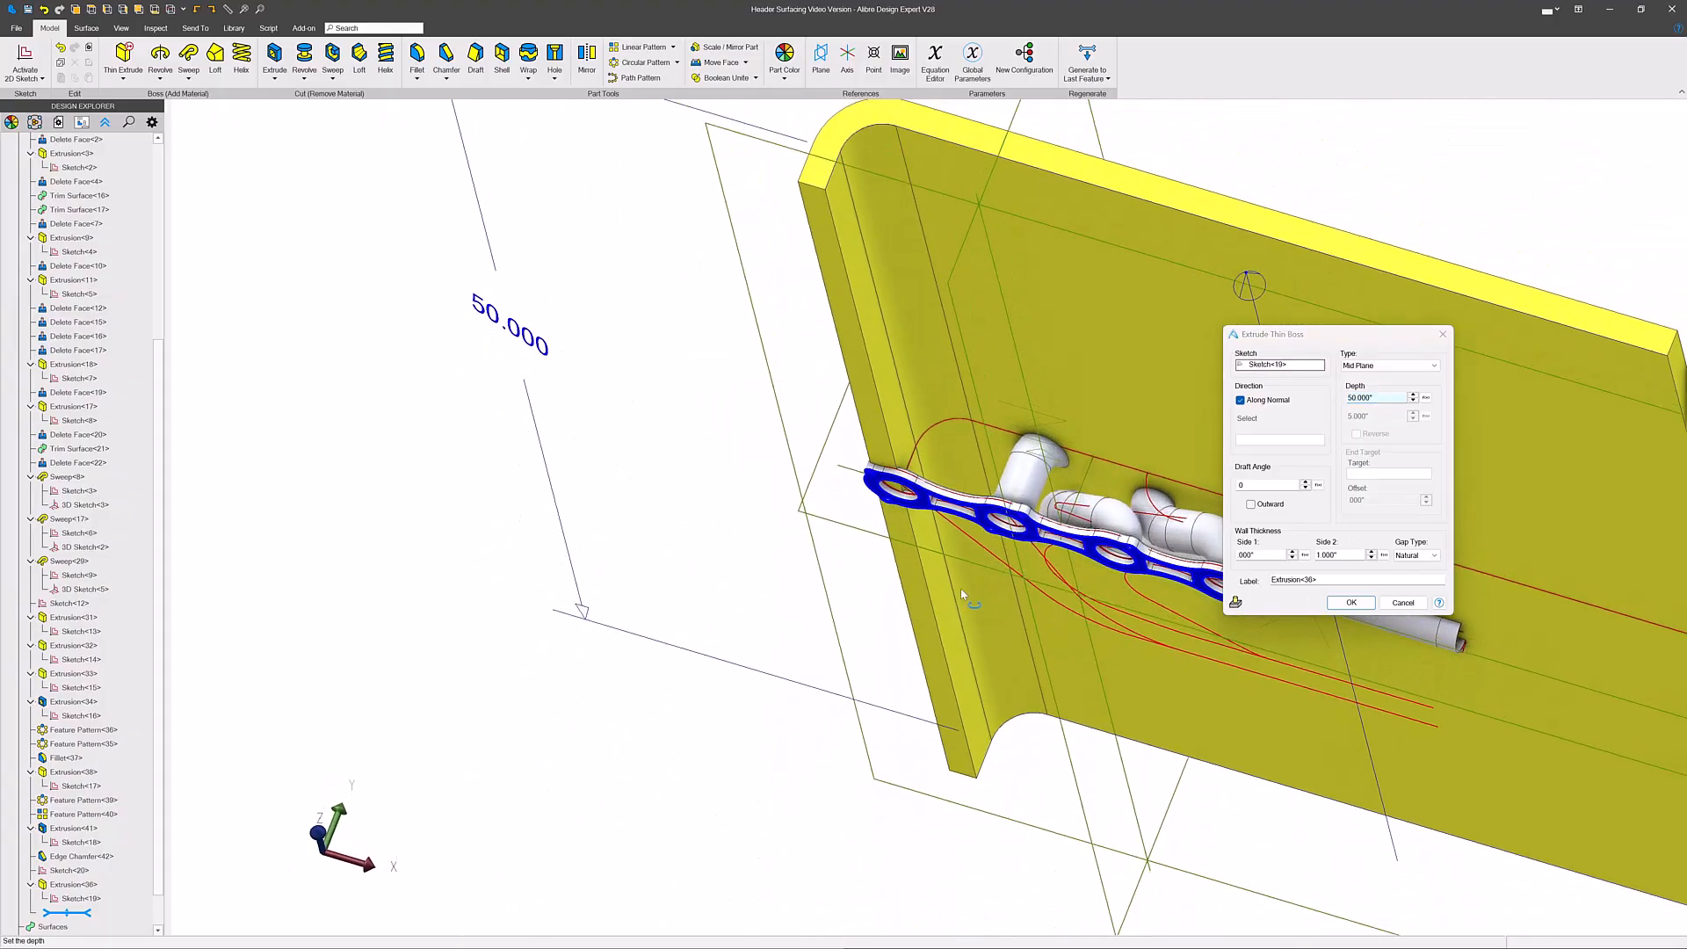
{"action": "left_click", "coordinate": [1349, 601]}
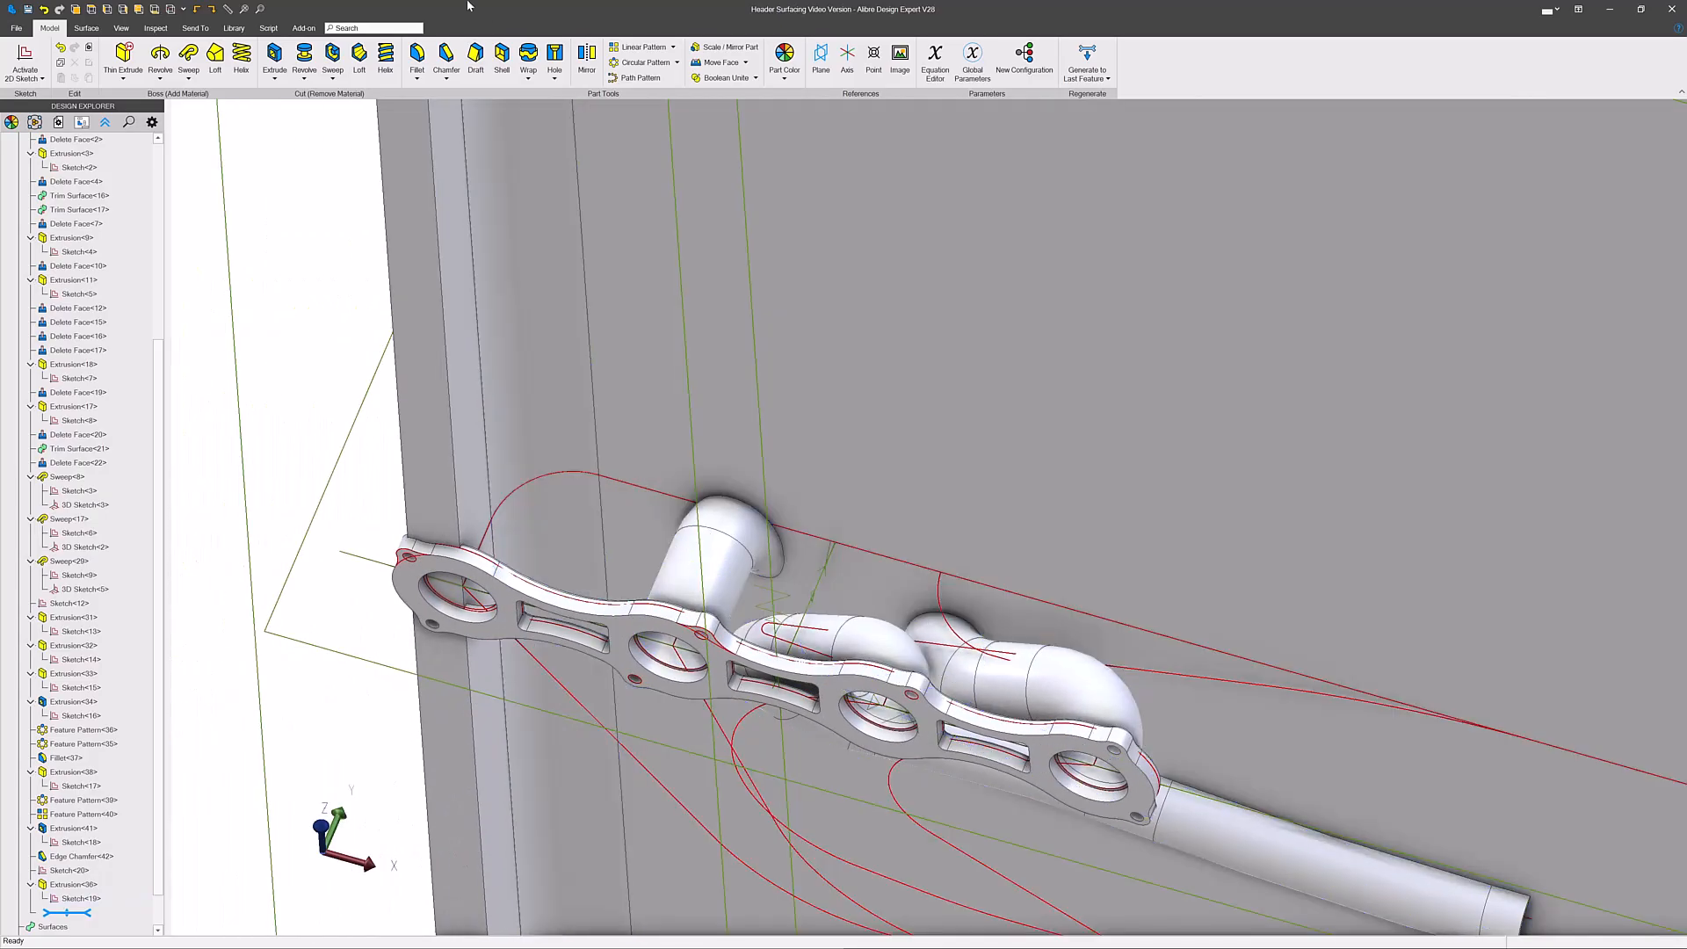
{"action": "left_click", "coordinate": [75, 167]}
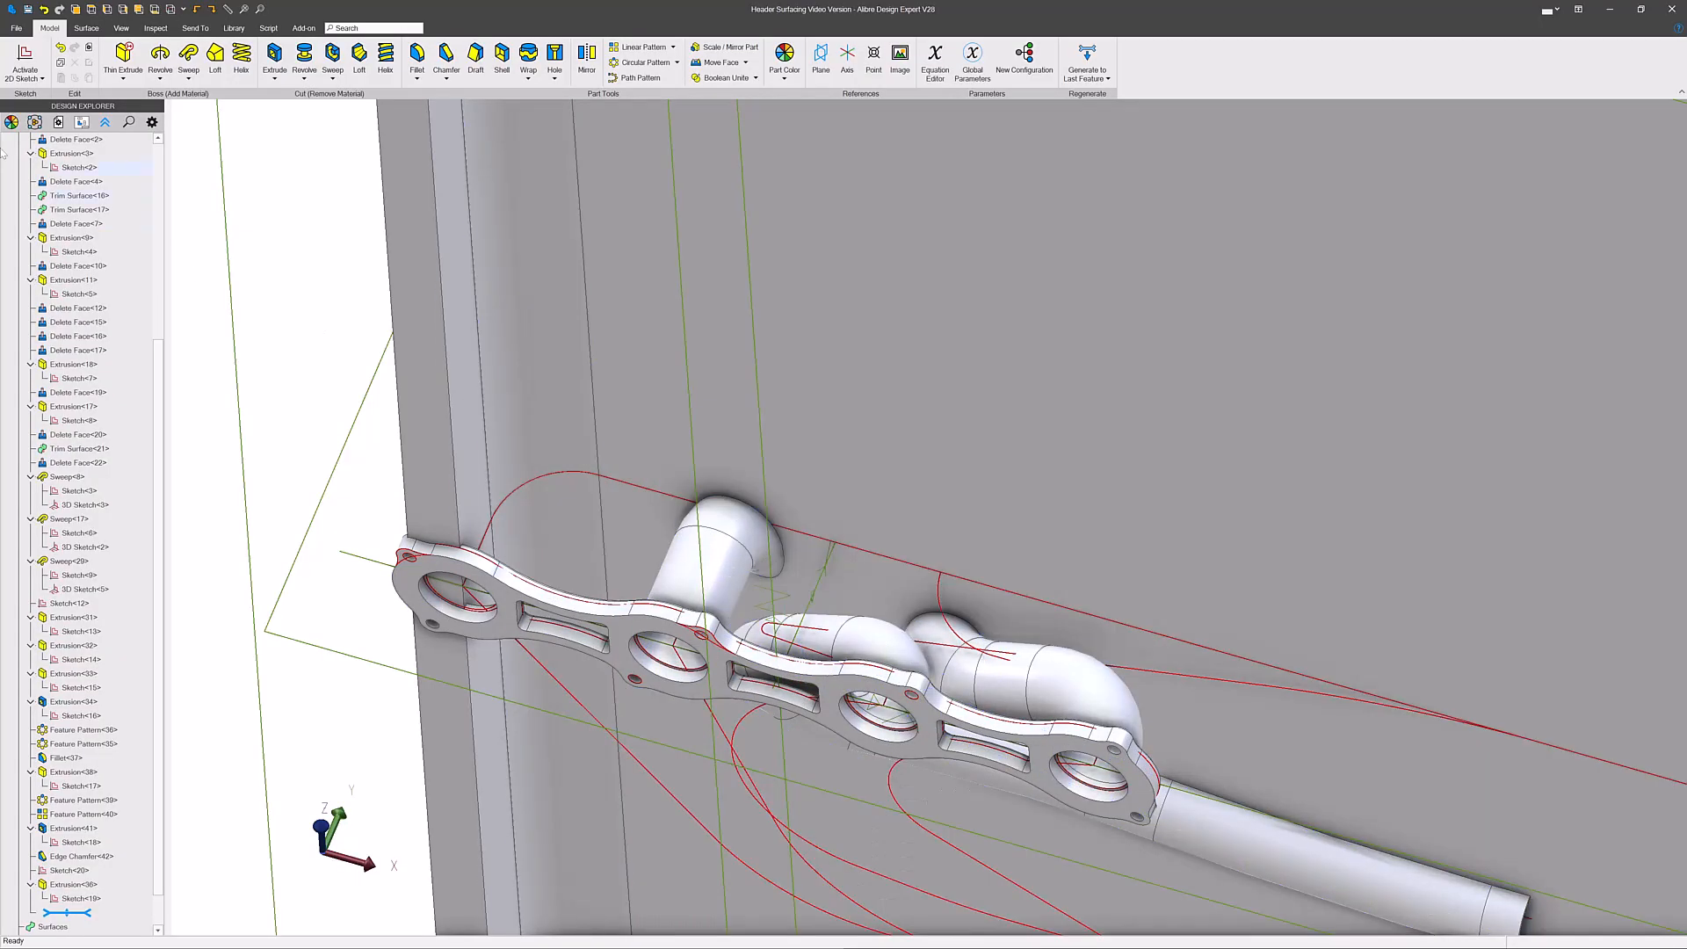
{"action": "left_click", "coordinate": [84, 26]}
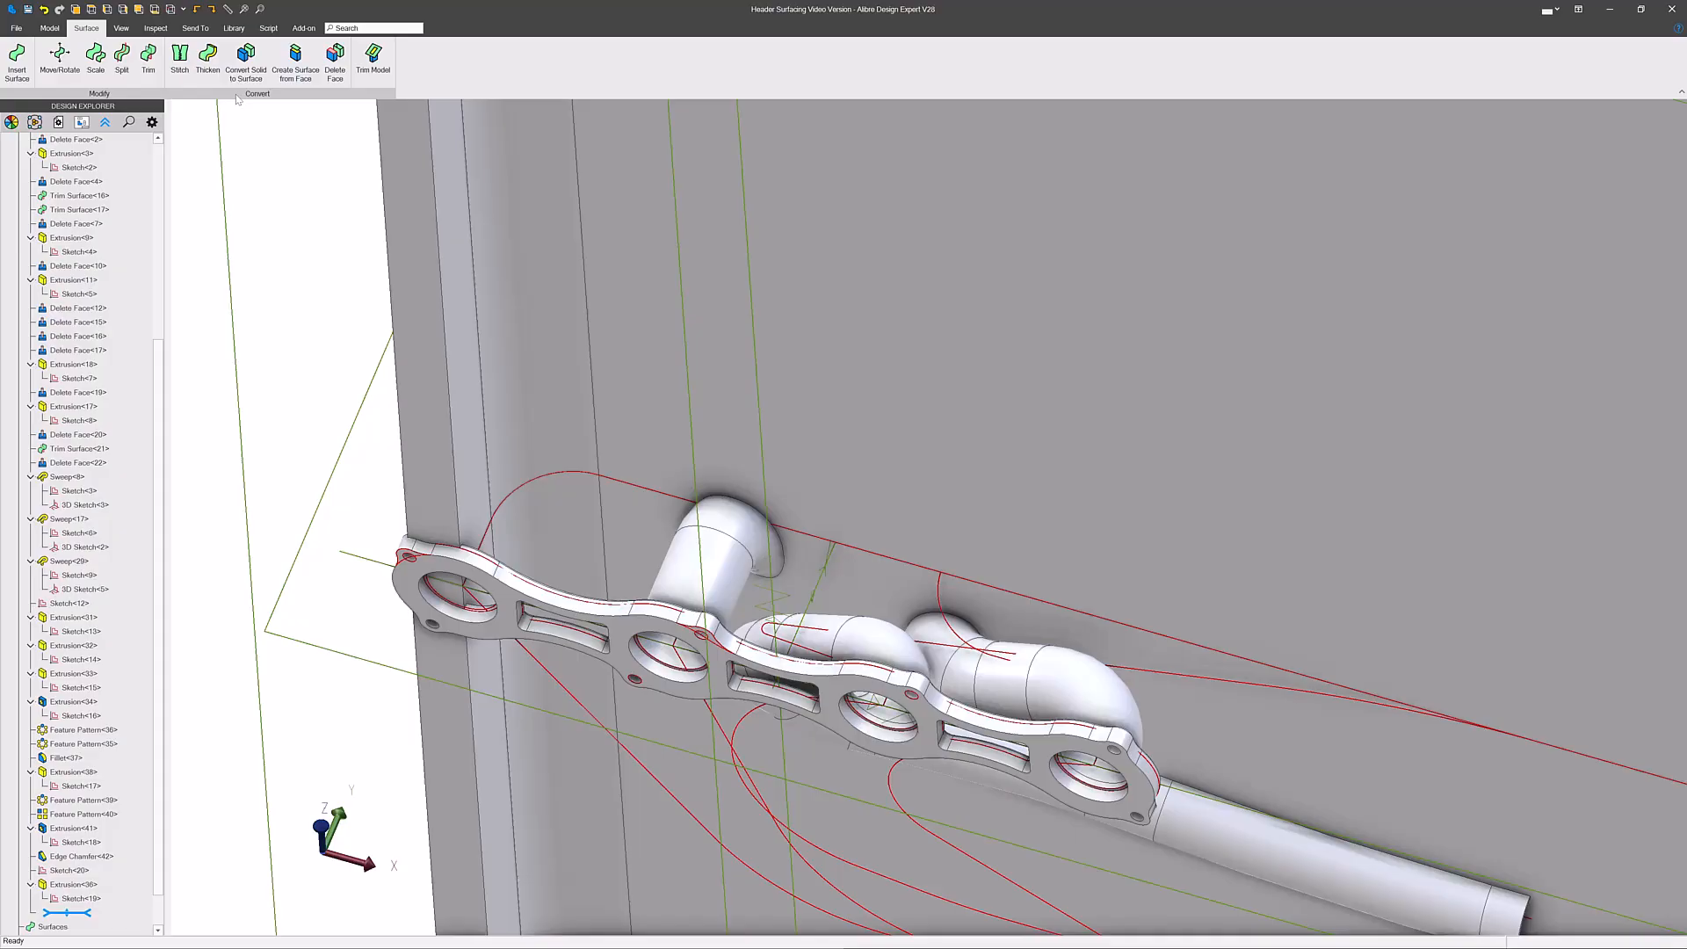
- Create a surface from wall faces <13>, <11>, <3>, then roll back the extrusion
{"action": "left_click", "coordinate": [296, 59]}
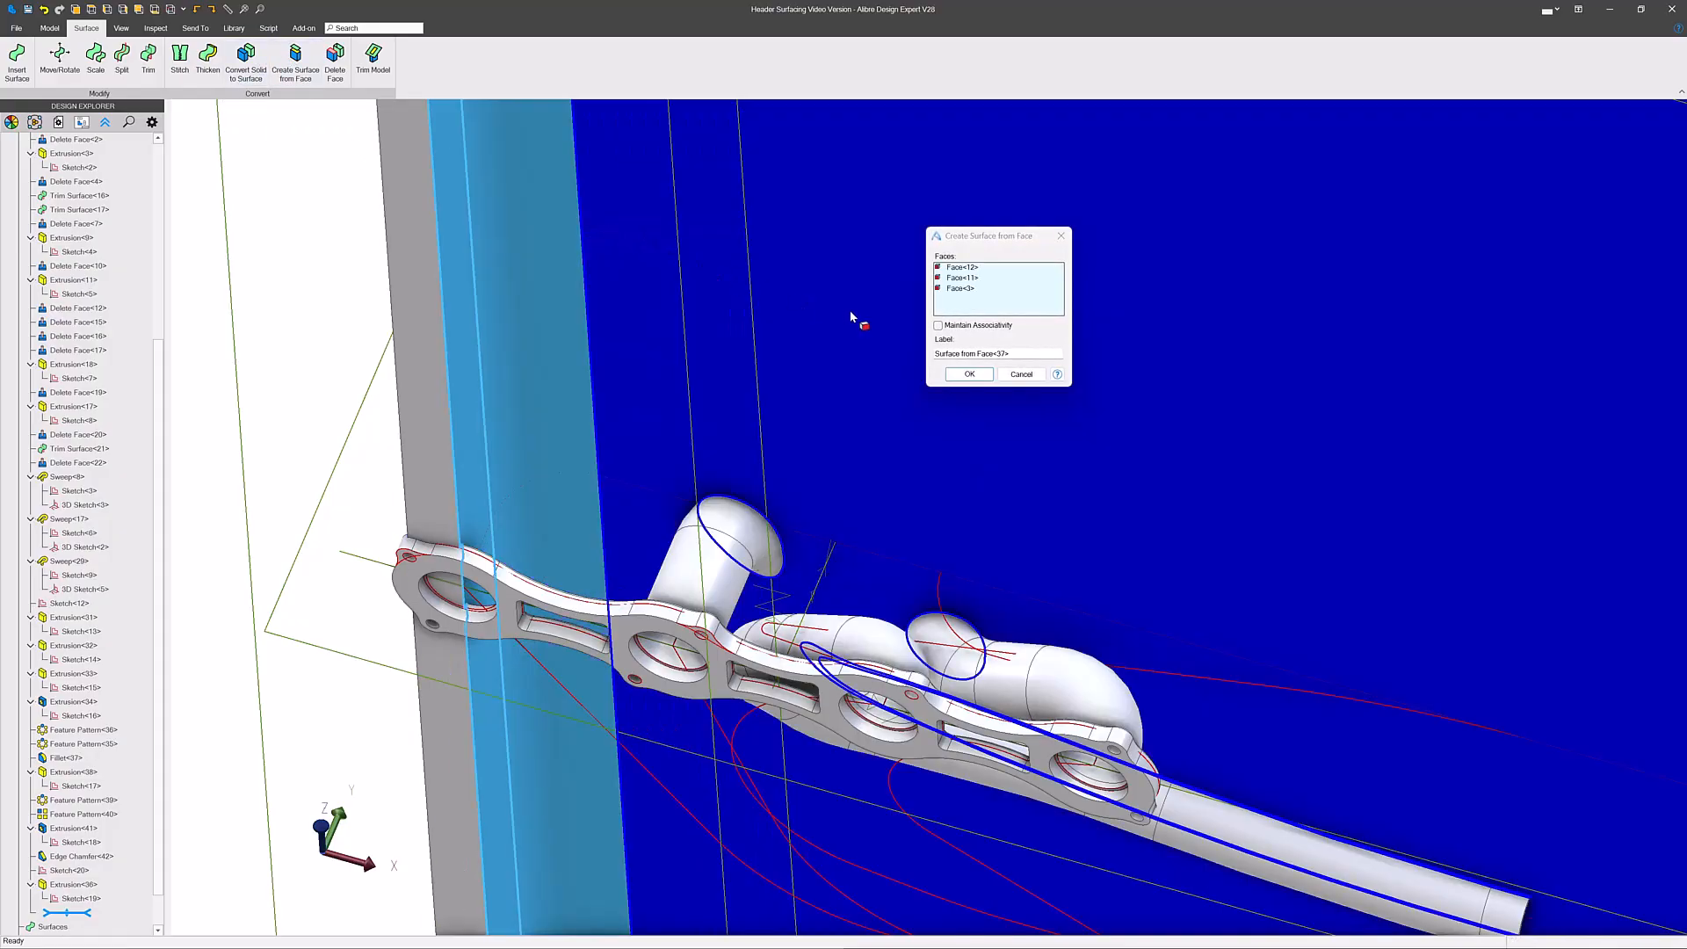
{"action": "left_click", "coordinate": [967, 373]}
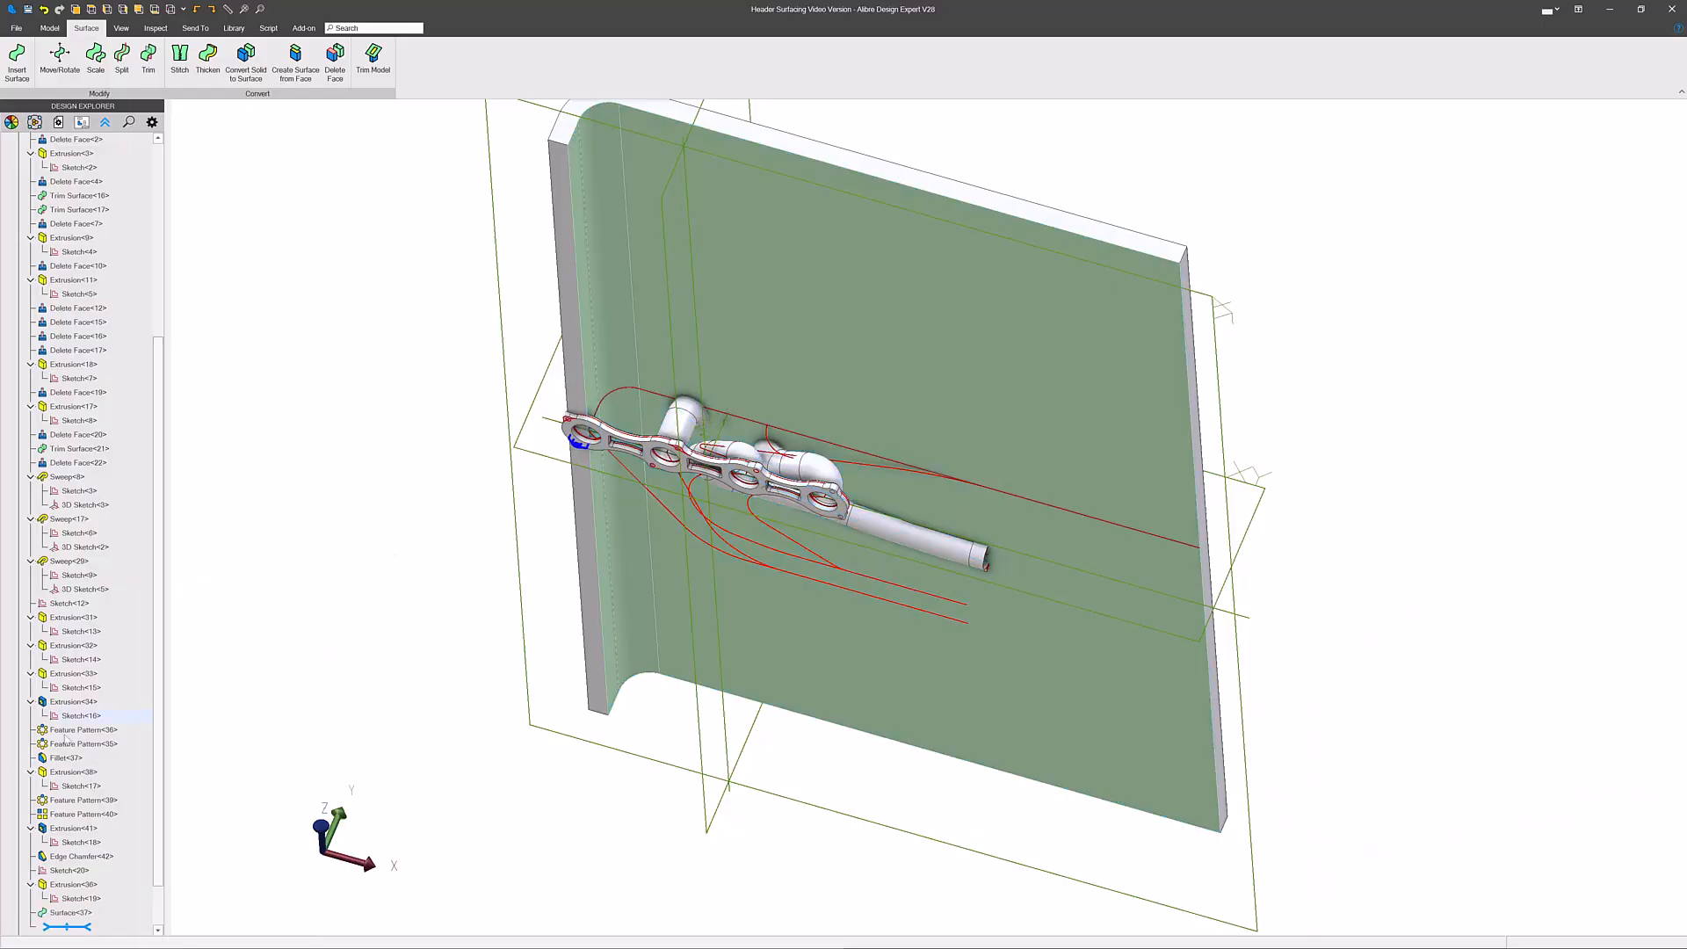
{"action": "left_click", "coordinate": [74, 884]}
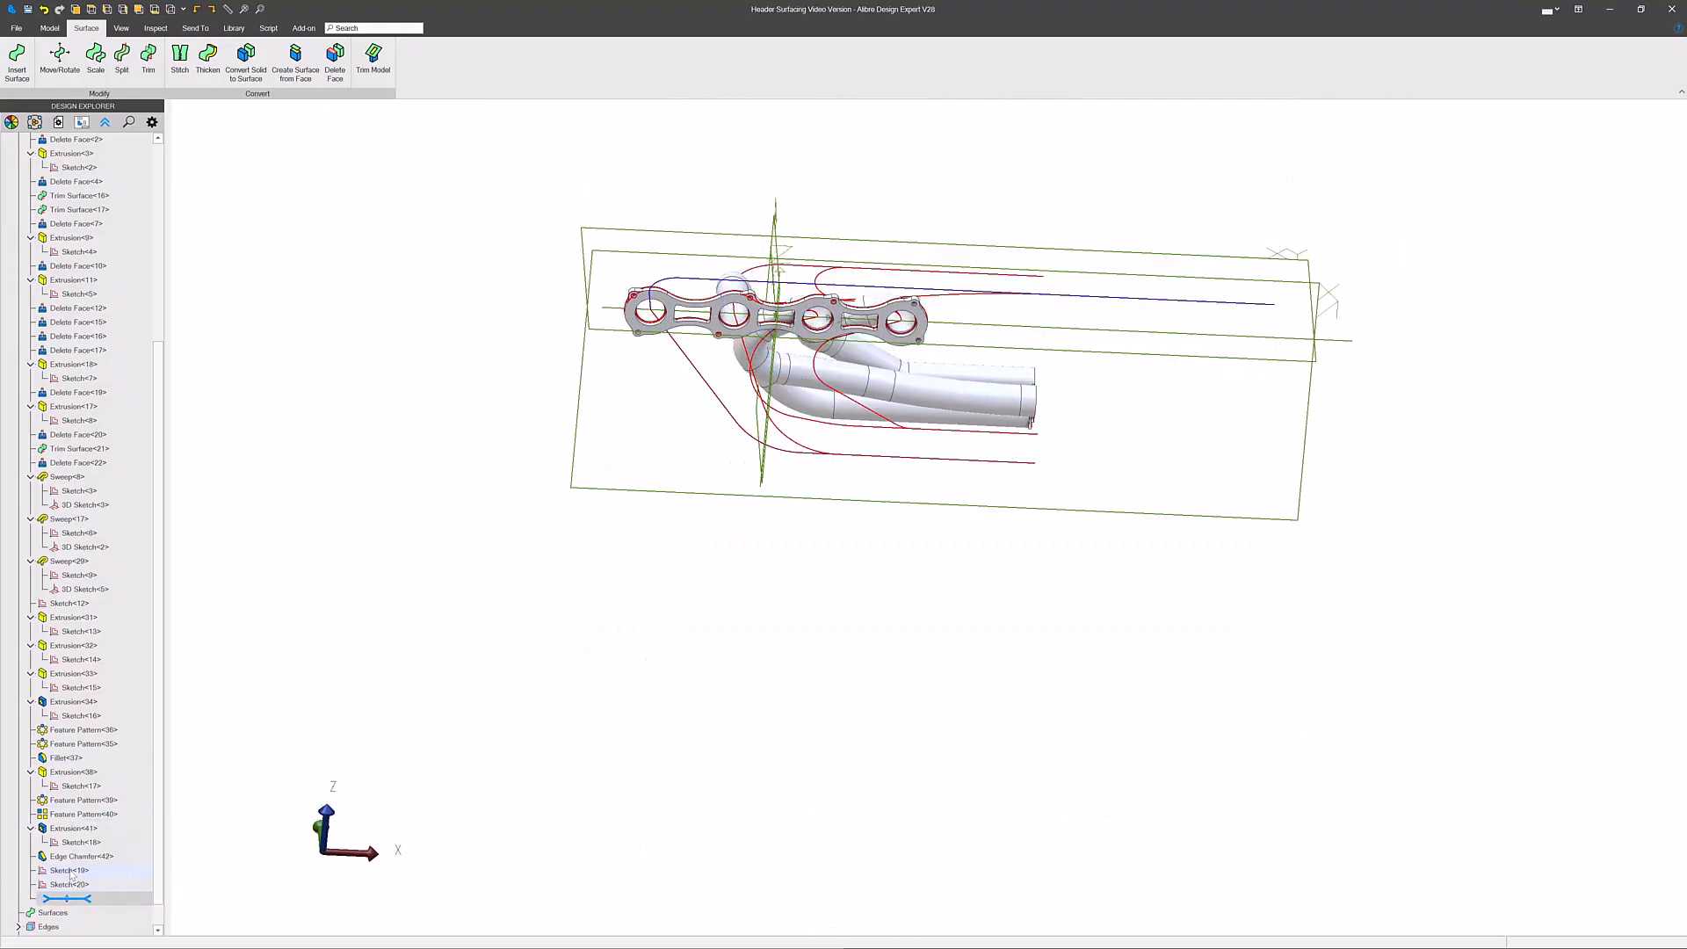
- Extrude the bent path sketch as a 50.000 mid-plane thin wall
{"action": "right_click", "coordinate": [70, 870]}
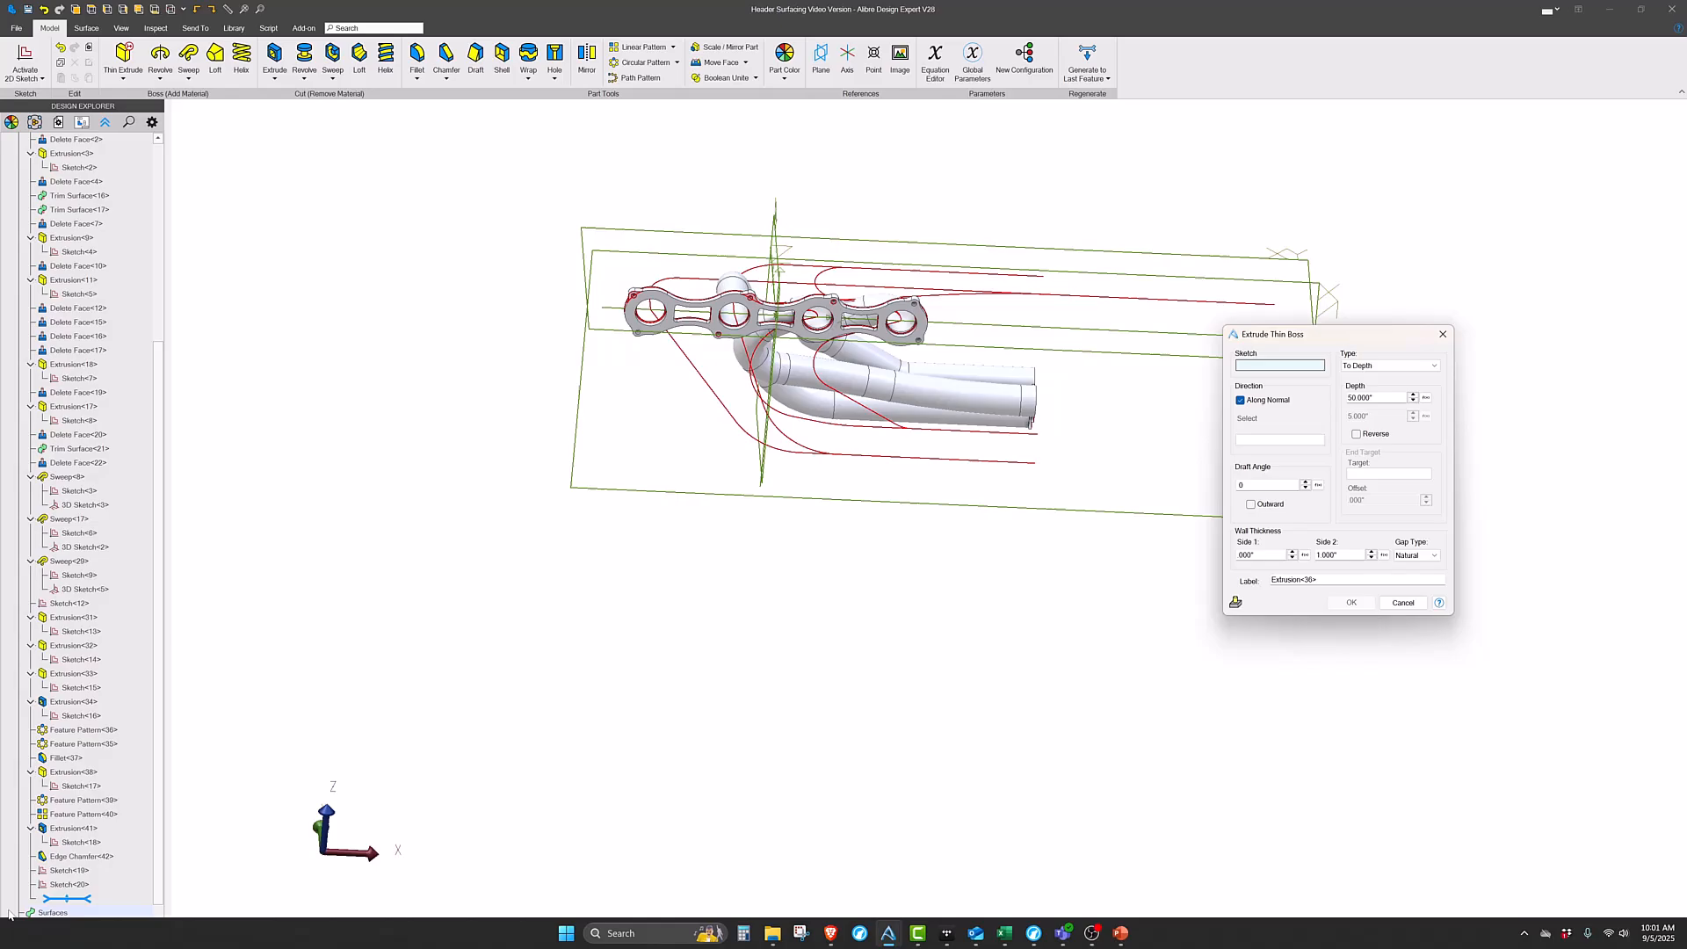
{"action": "left_click", "coordinate": [79, 898]}
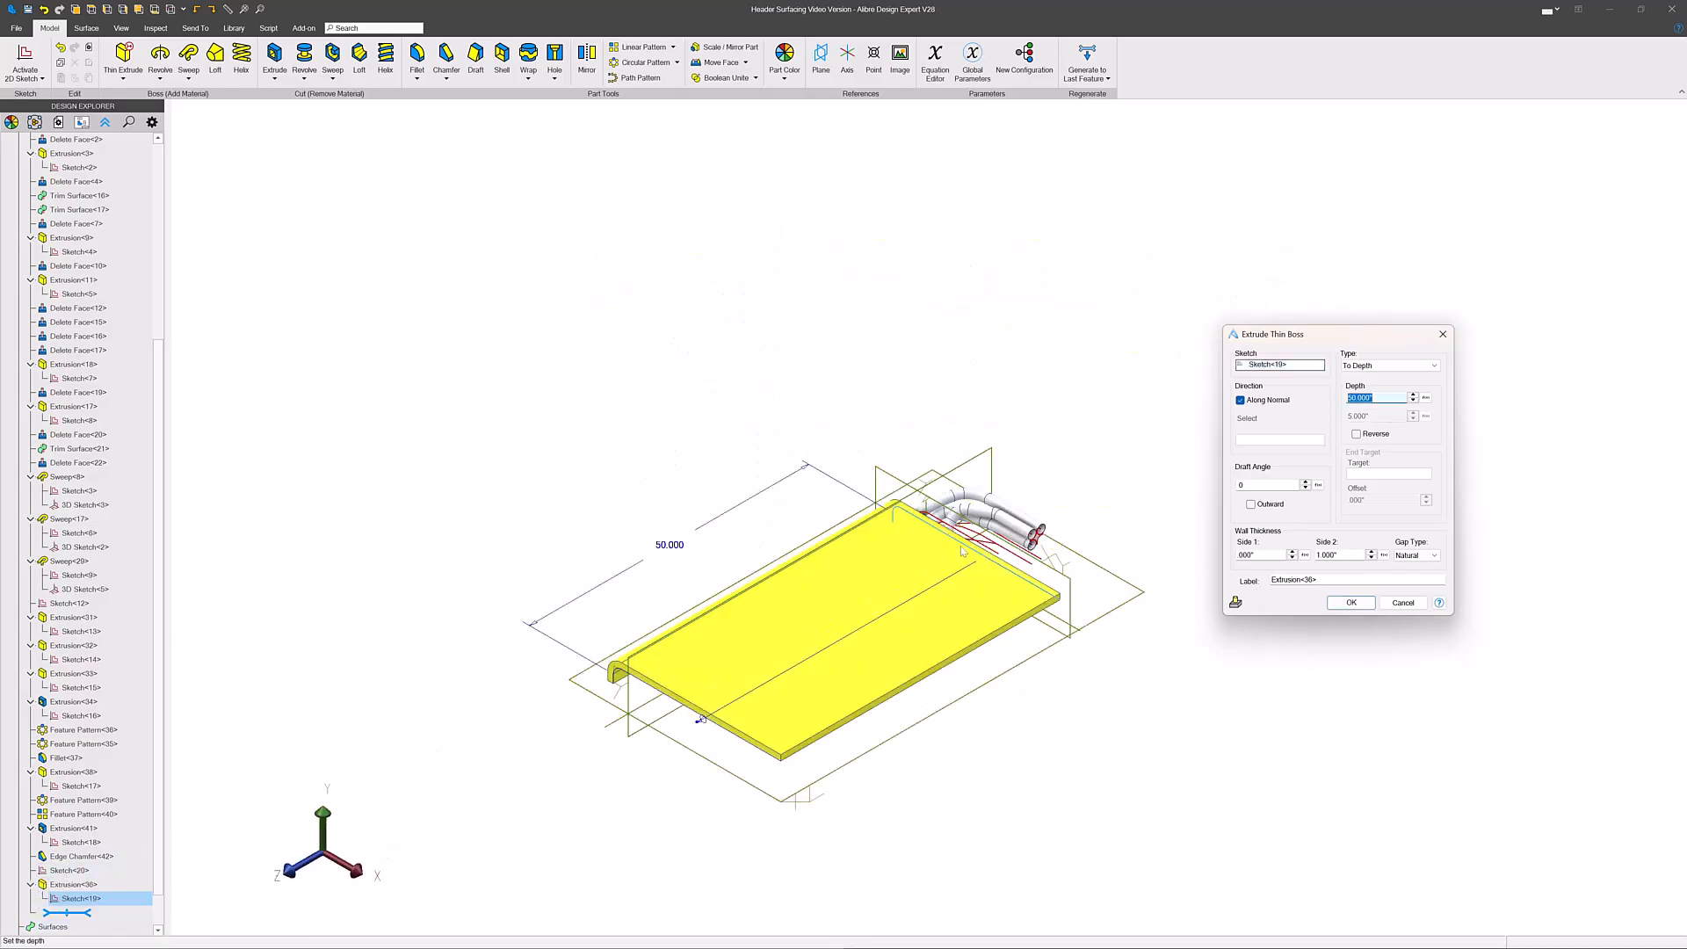
{"action": "left_click", "coordinate": [1434, 365]}
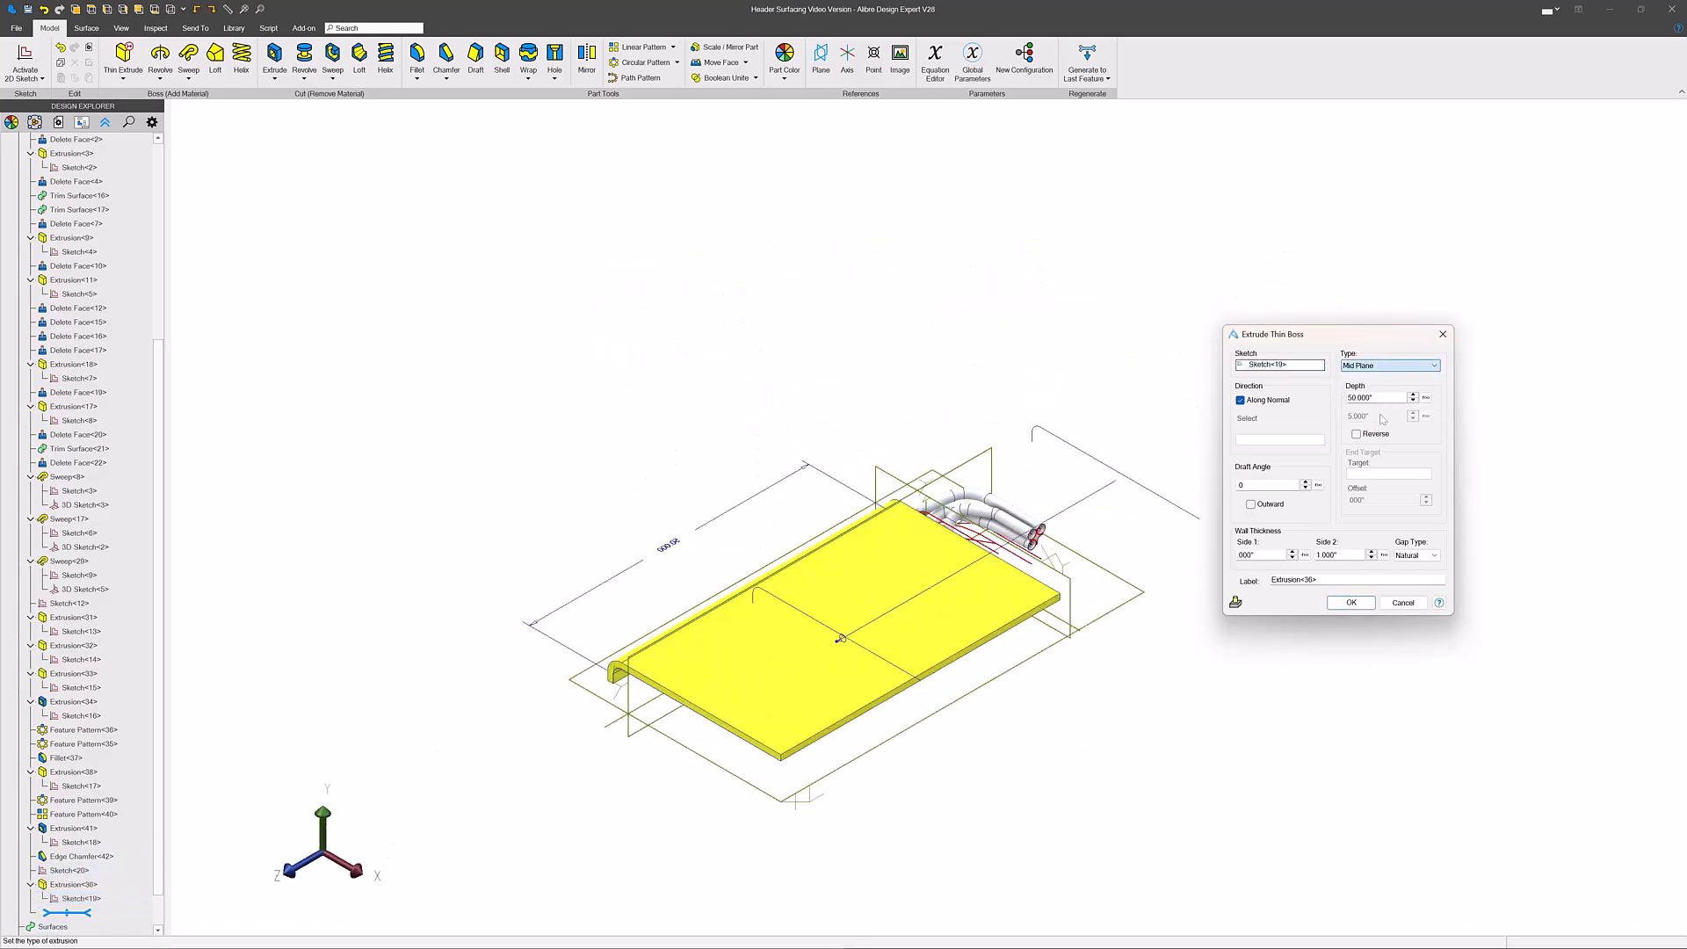
{"action": "left_click", "coordinate": [1351, 603]}
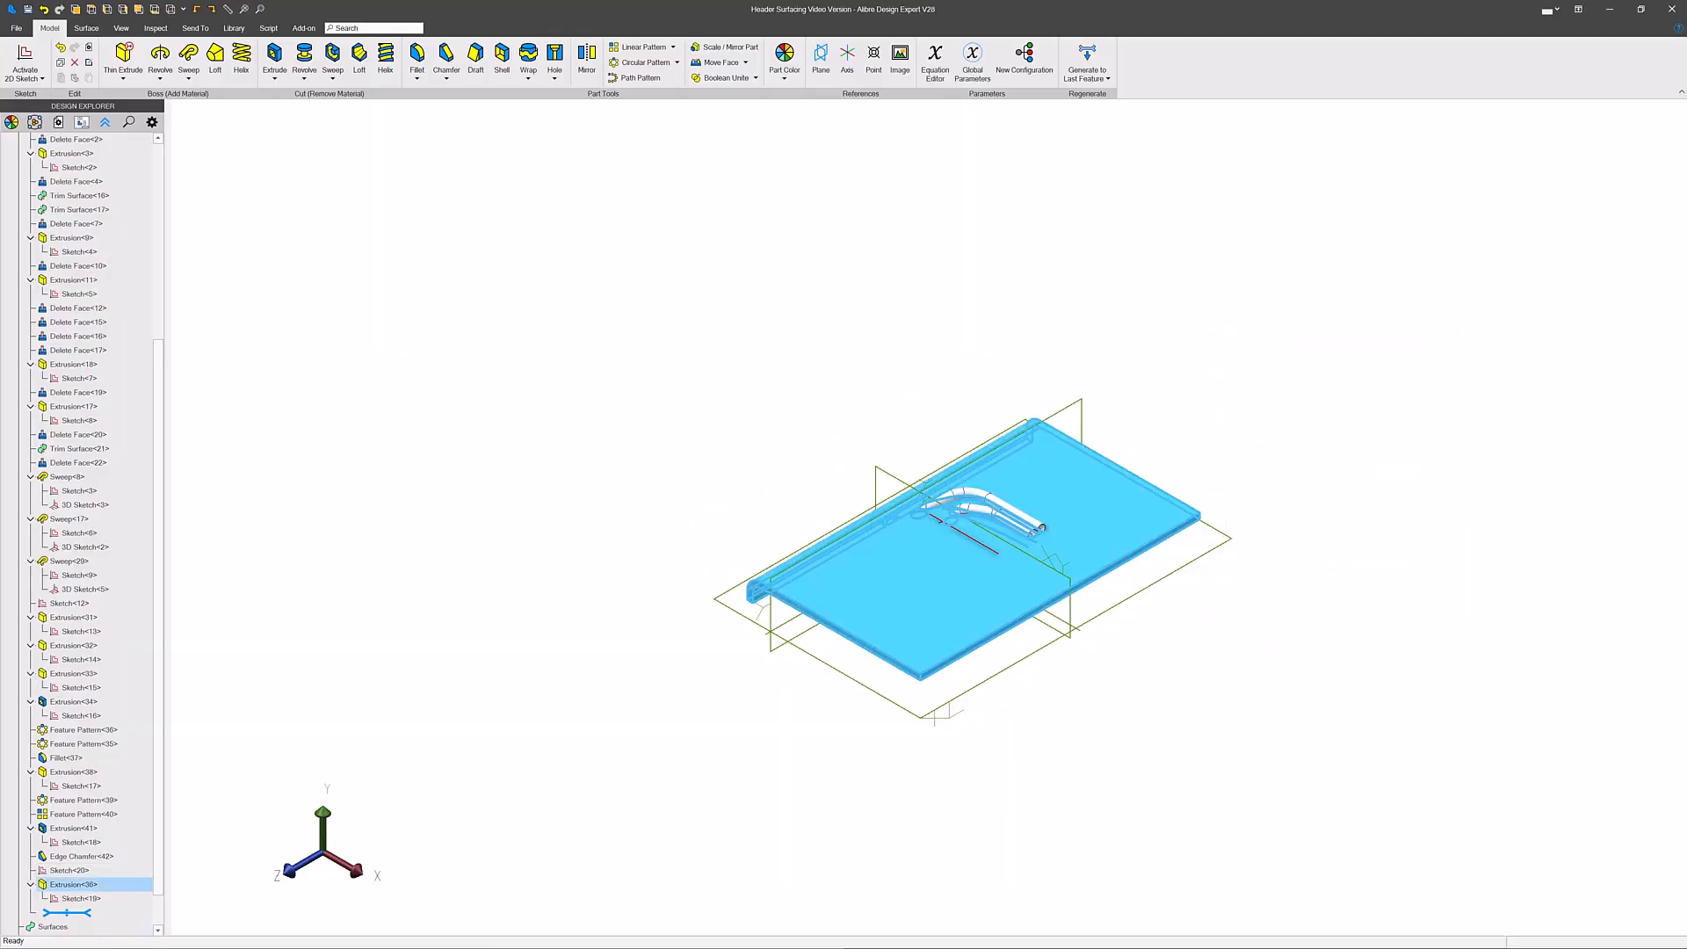
- Roll back the later features and orbit the model to face the plate
{"action": "left_click", "coordinate": [74, 856]}
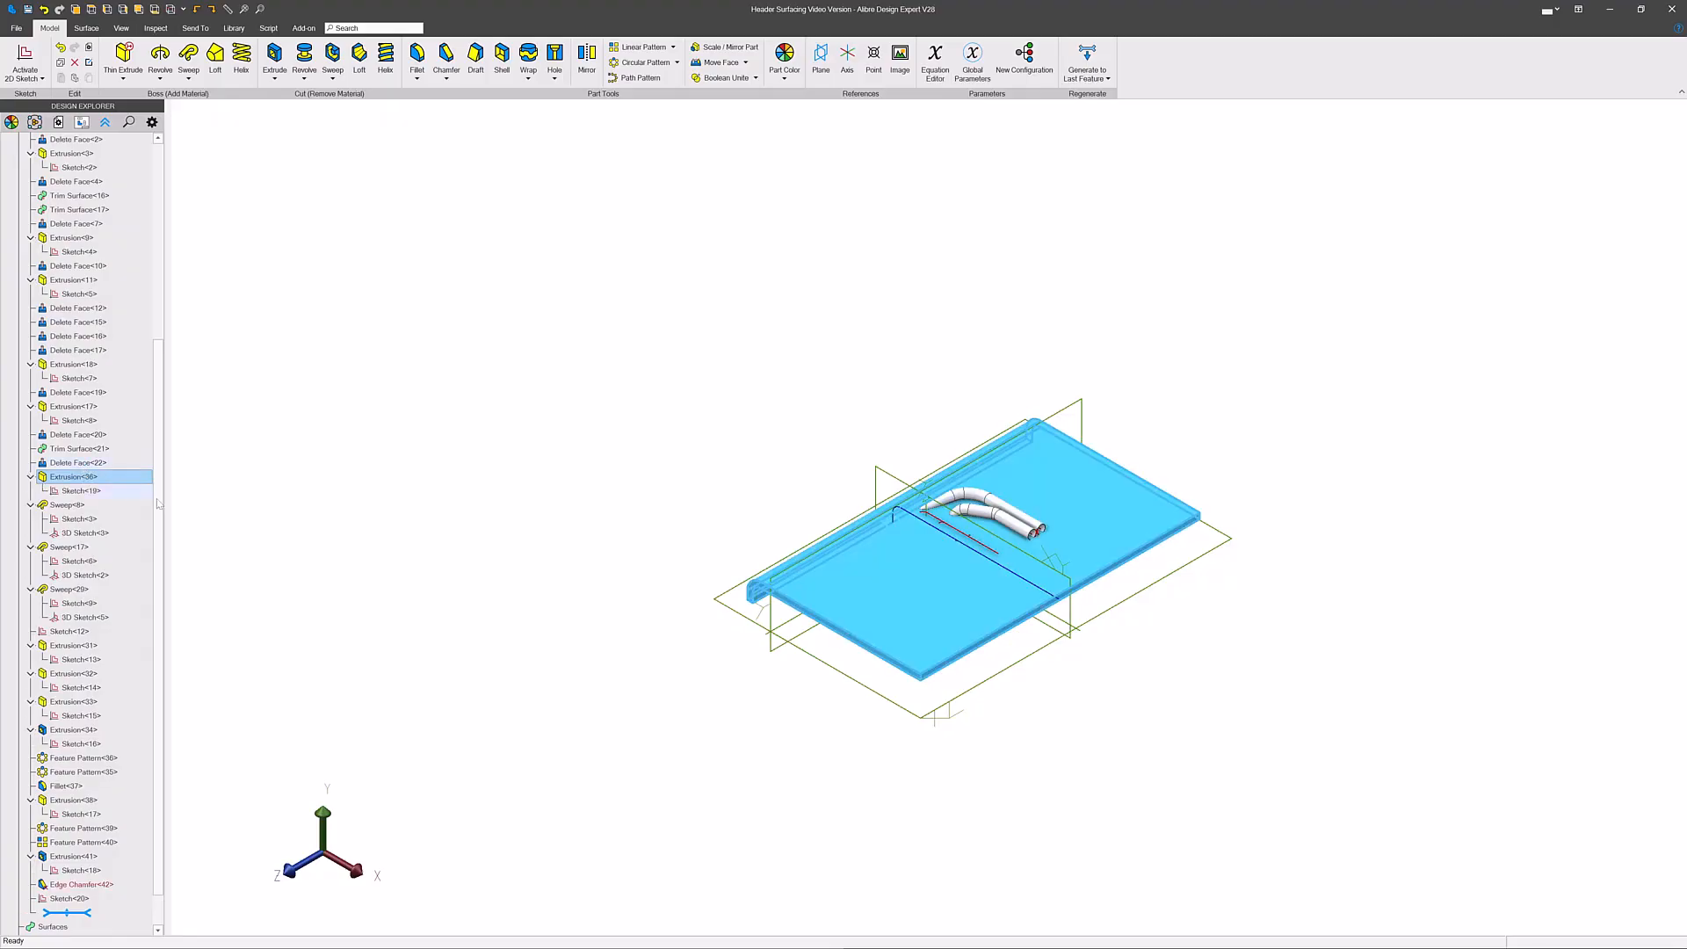
{"action": "left_click", "coordinate": [72, 406]}
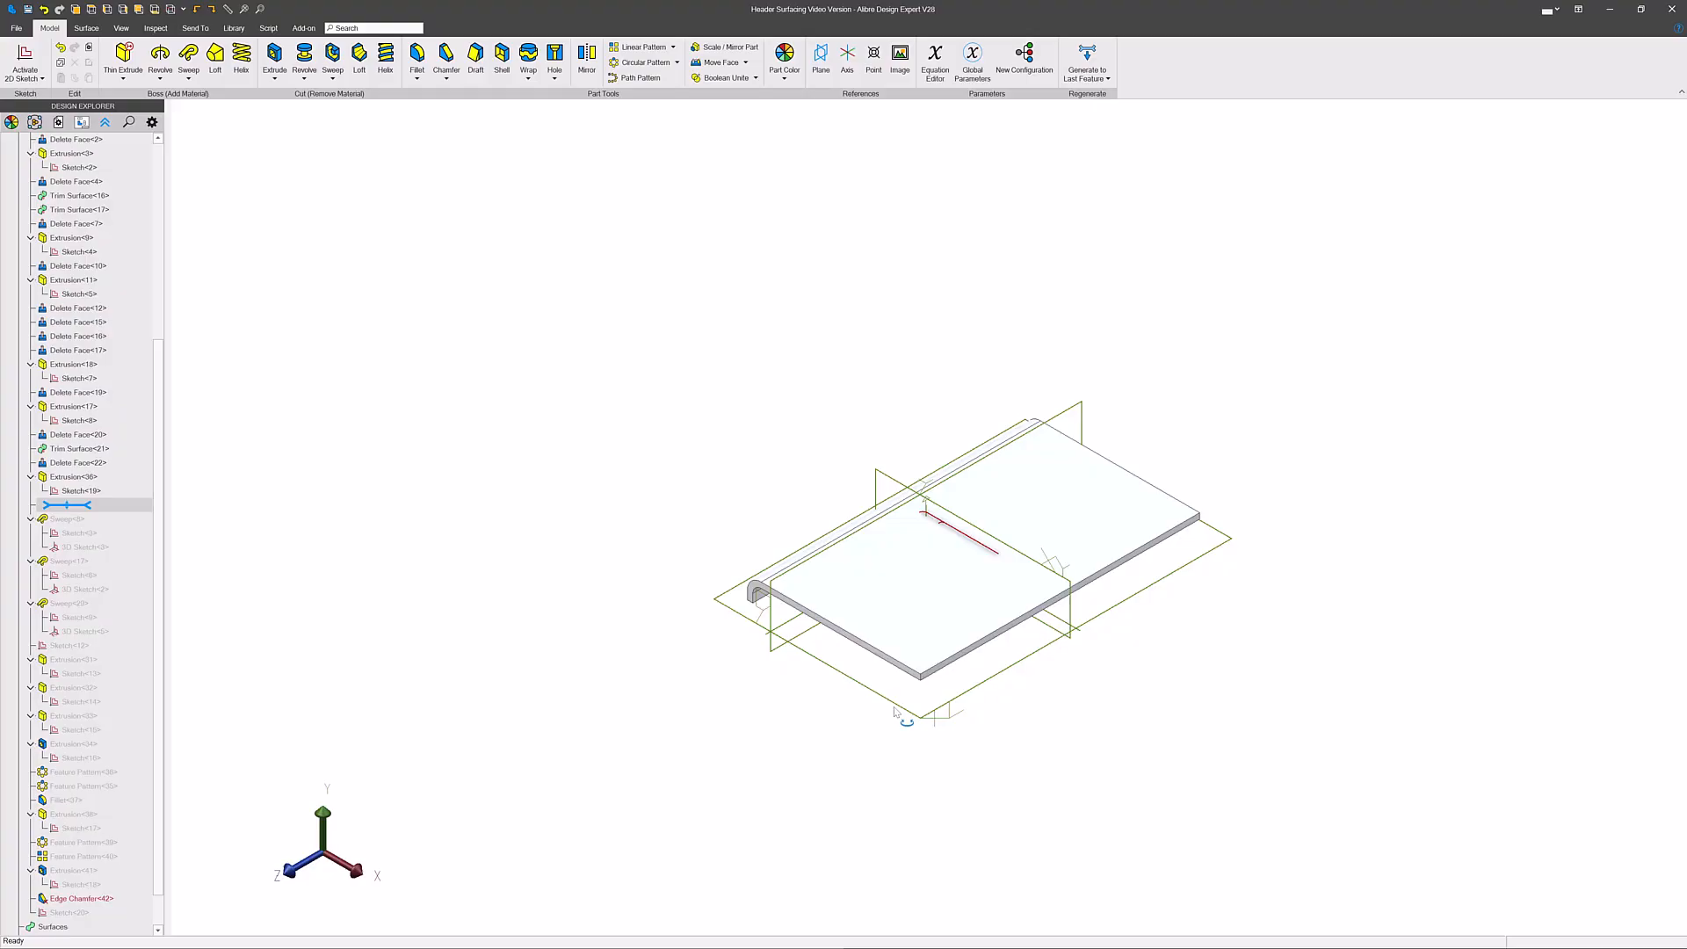
{"action": "left_click_drag", "start_coordinate": [969, 538], "coordinate": [846, 614]}
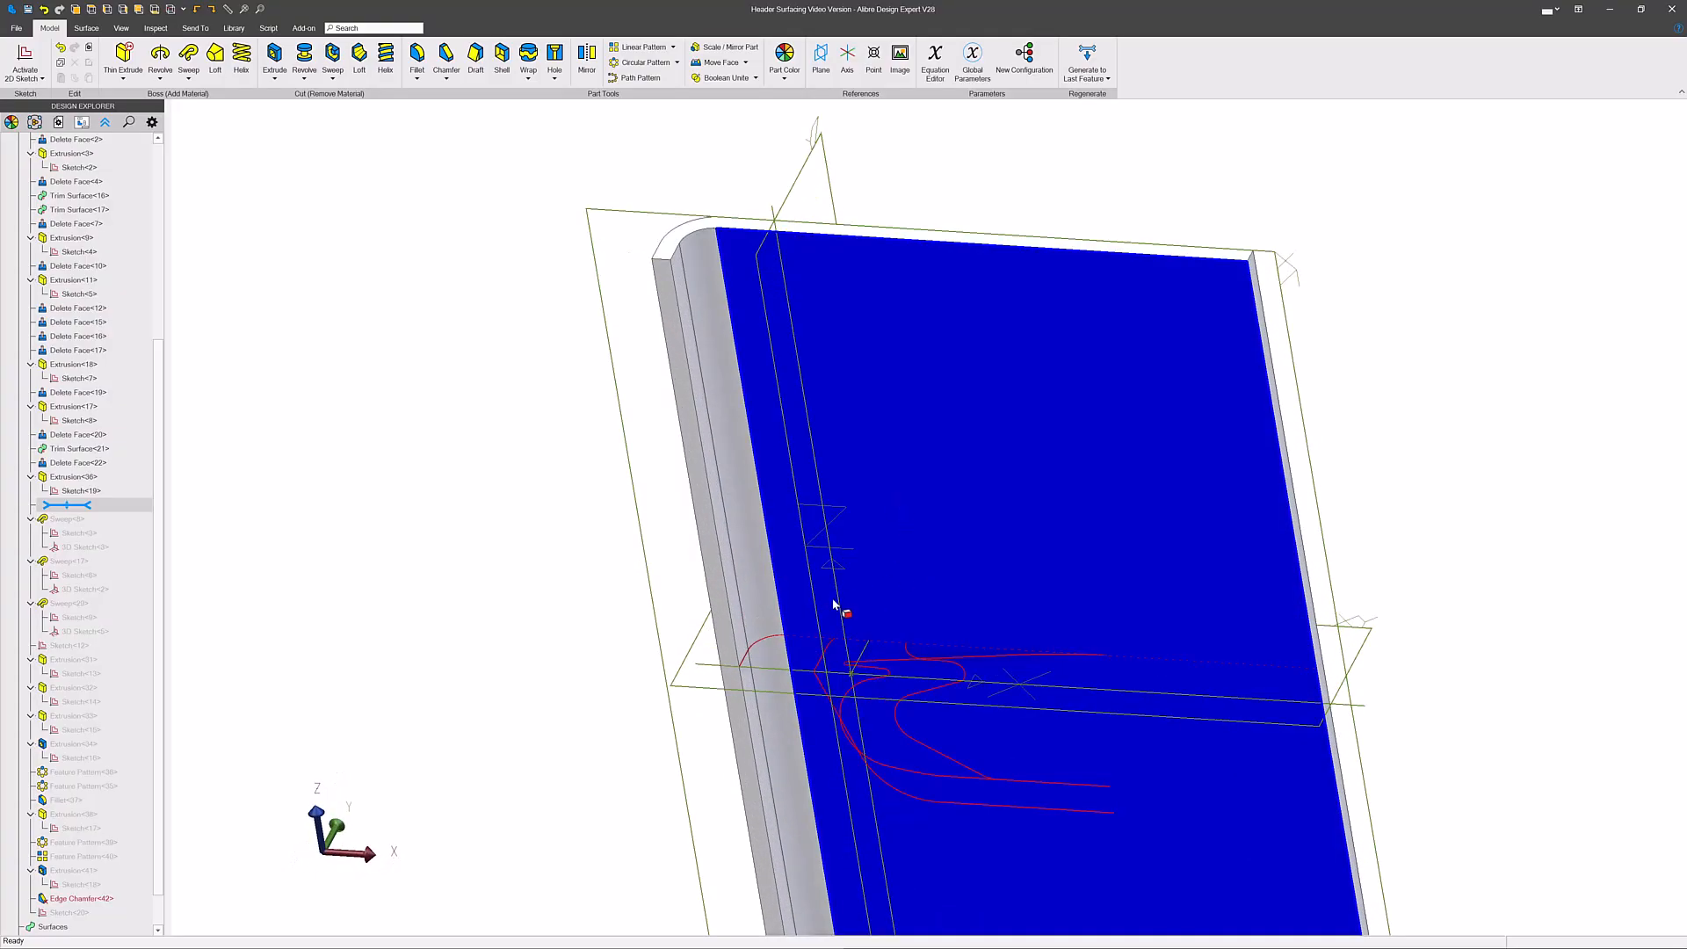
{"action": "mouse_move", "coordinate": [1069, 437]}
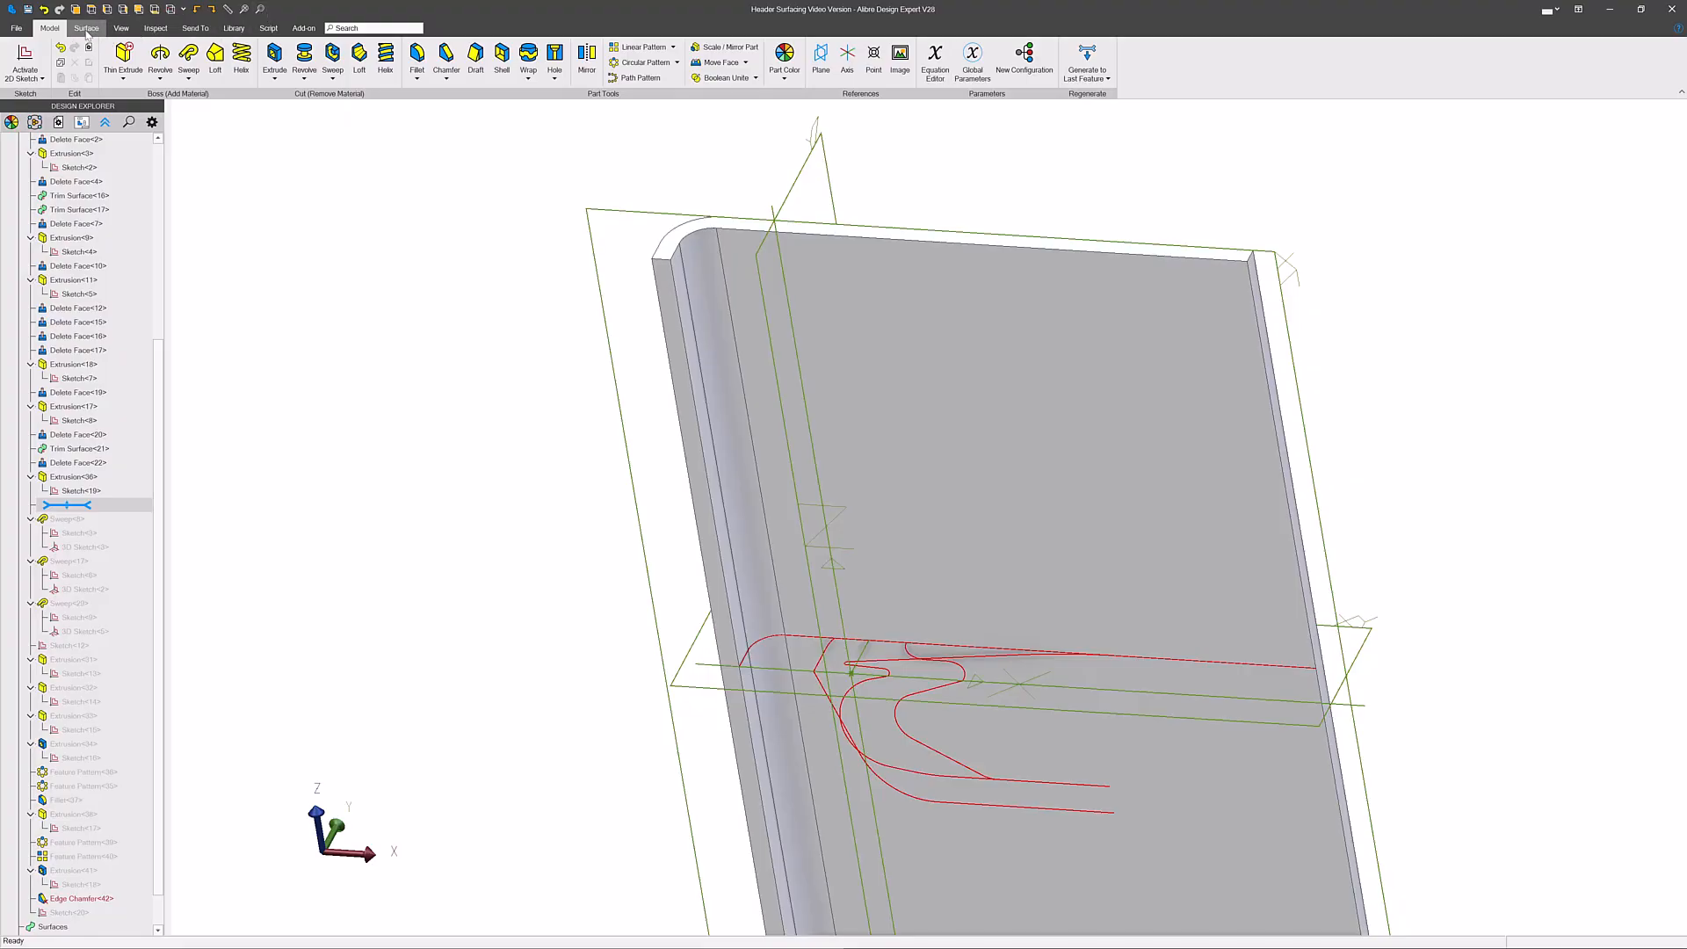
- Delete the thin wall's thickness faces with Delete Face, leaving one bent surface sheet
{"action": "left_click", "coordinate": [85, 27]}
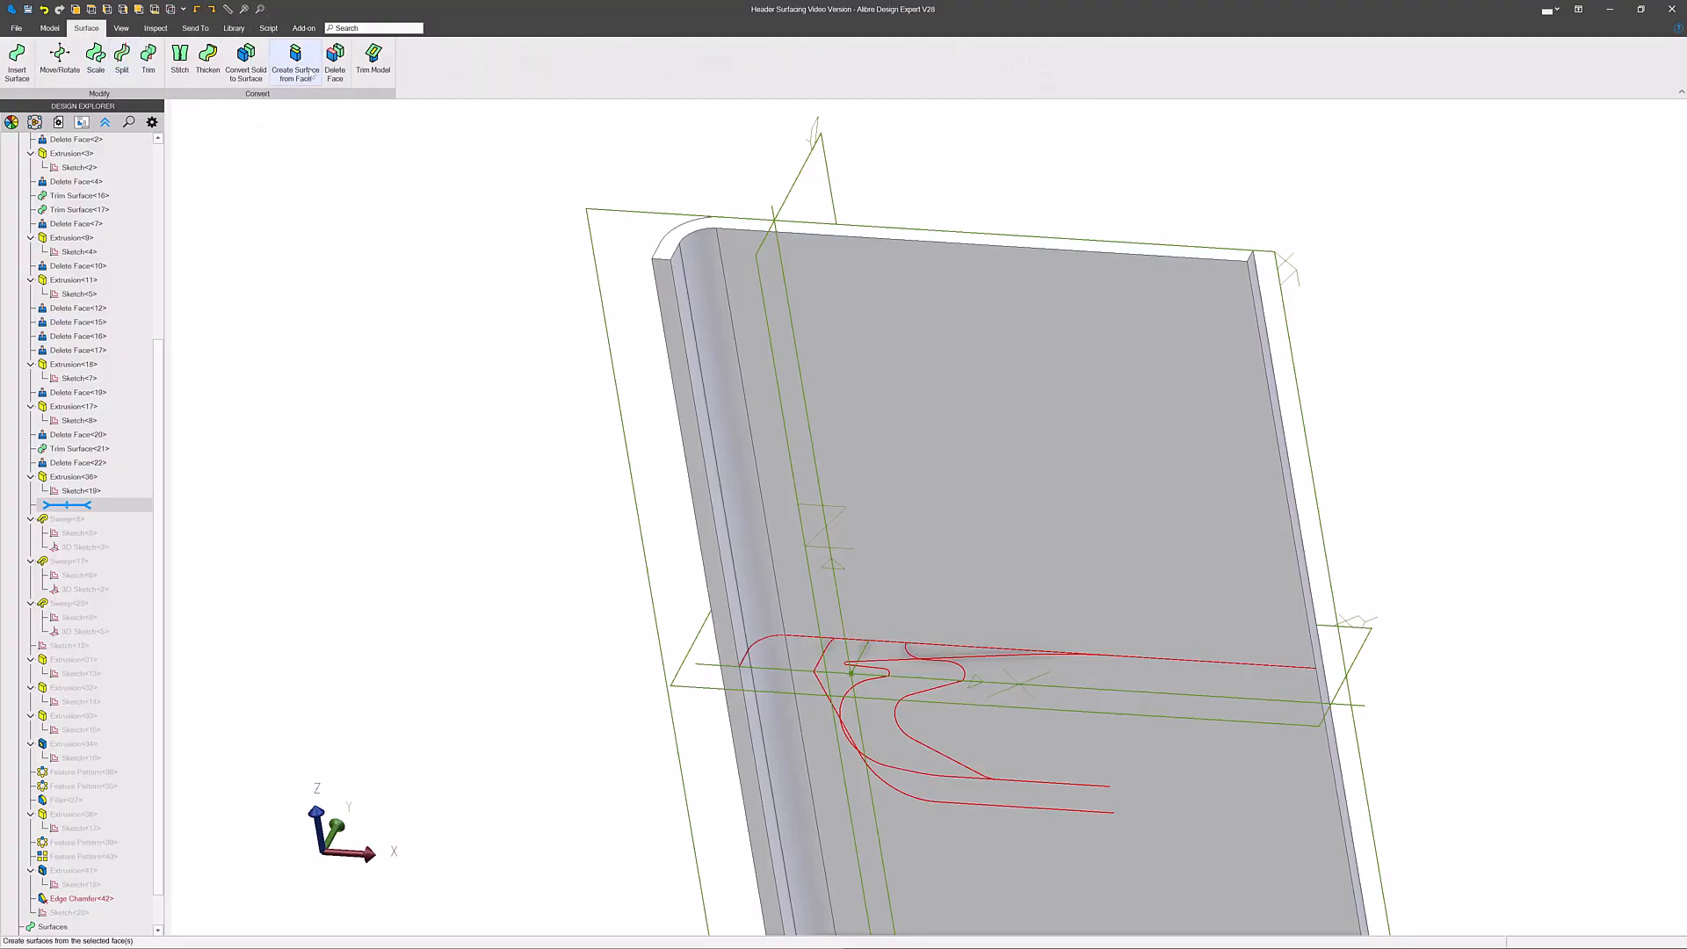
{"action": "left_click", "coordinate": [334, 59]}
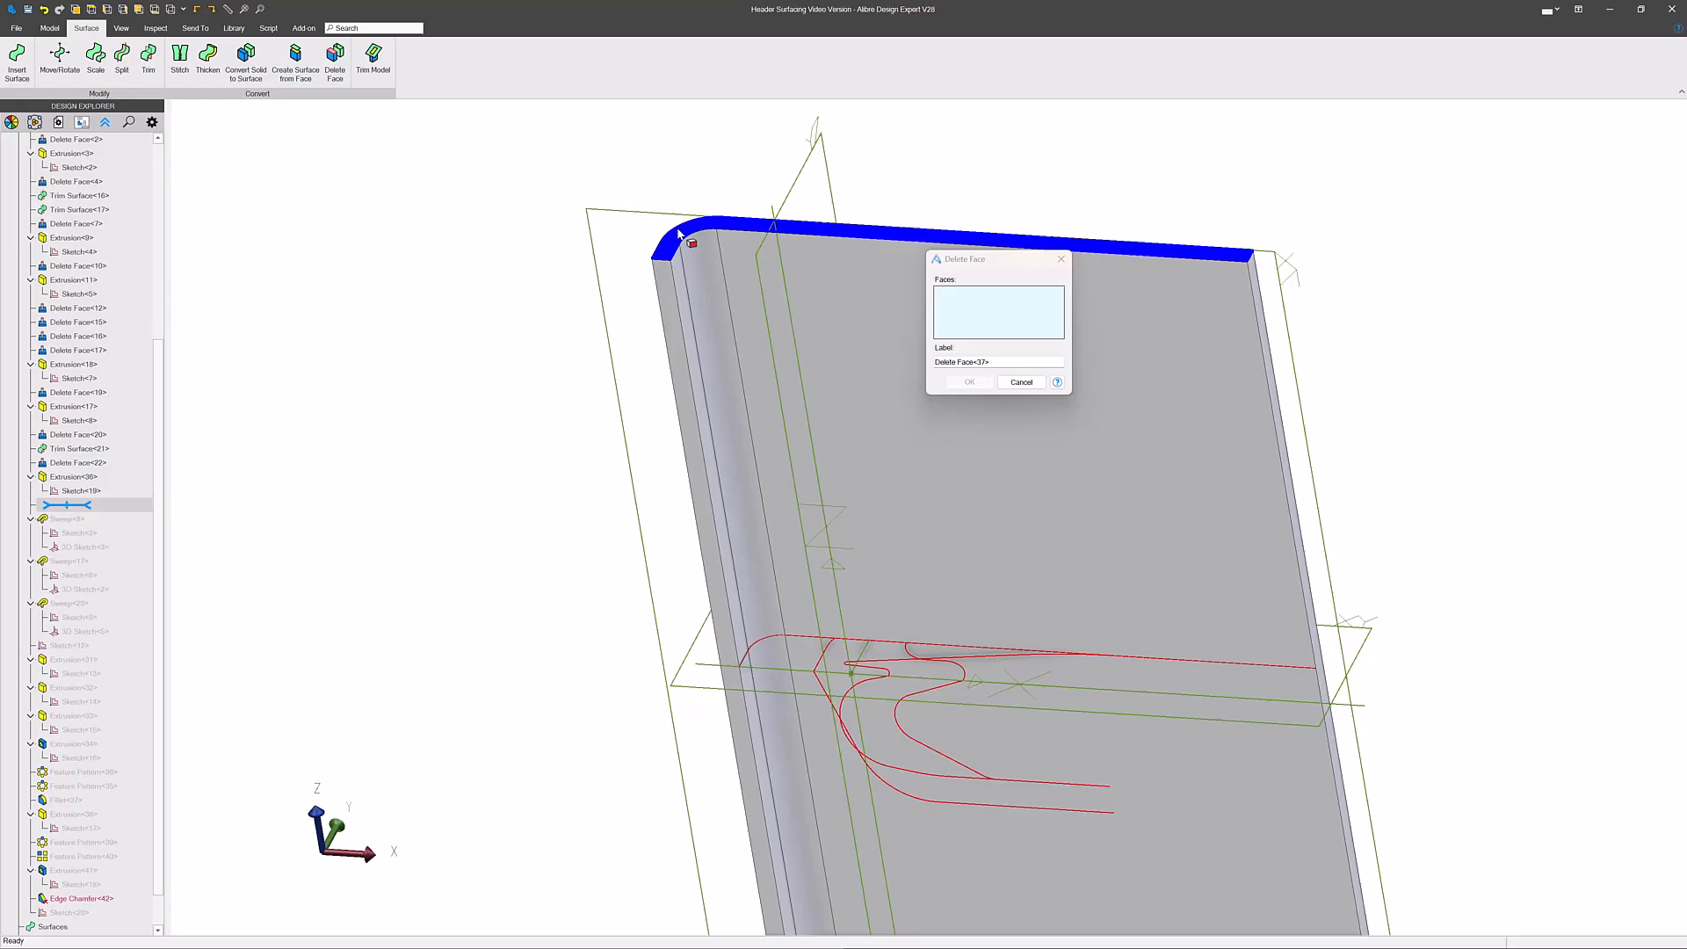
{"action": "left_click", "coordinate": [1253, 313]}
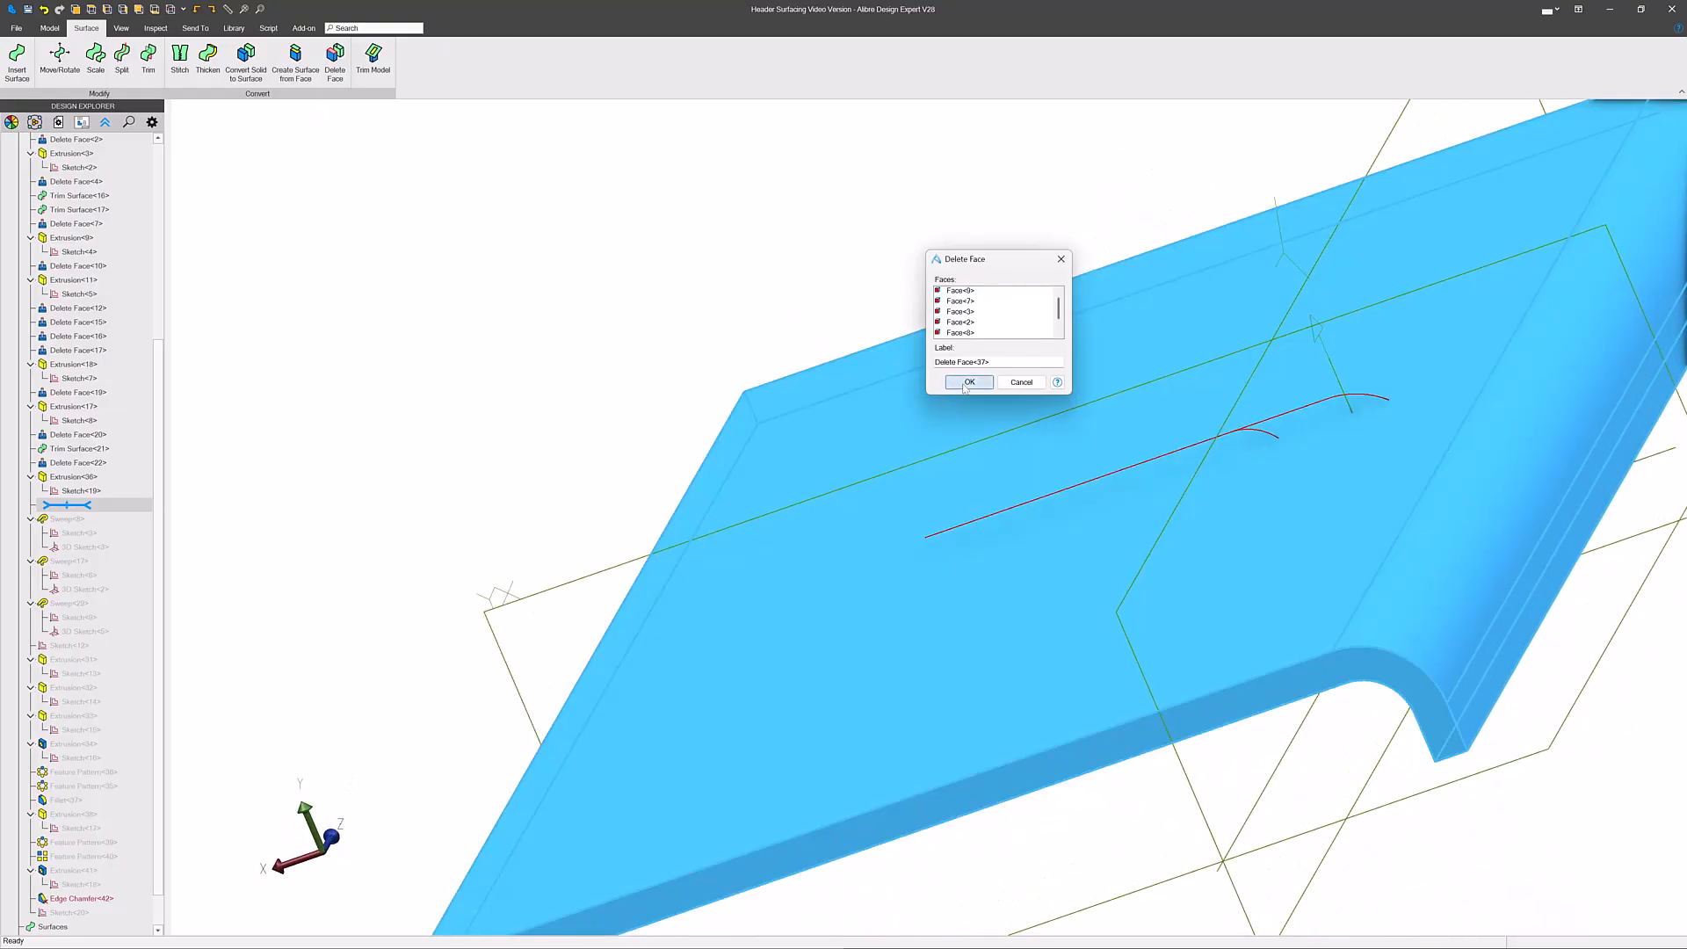
{"action": "left_click", "coordinate": [967, 382]}
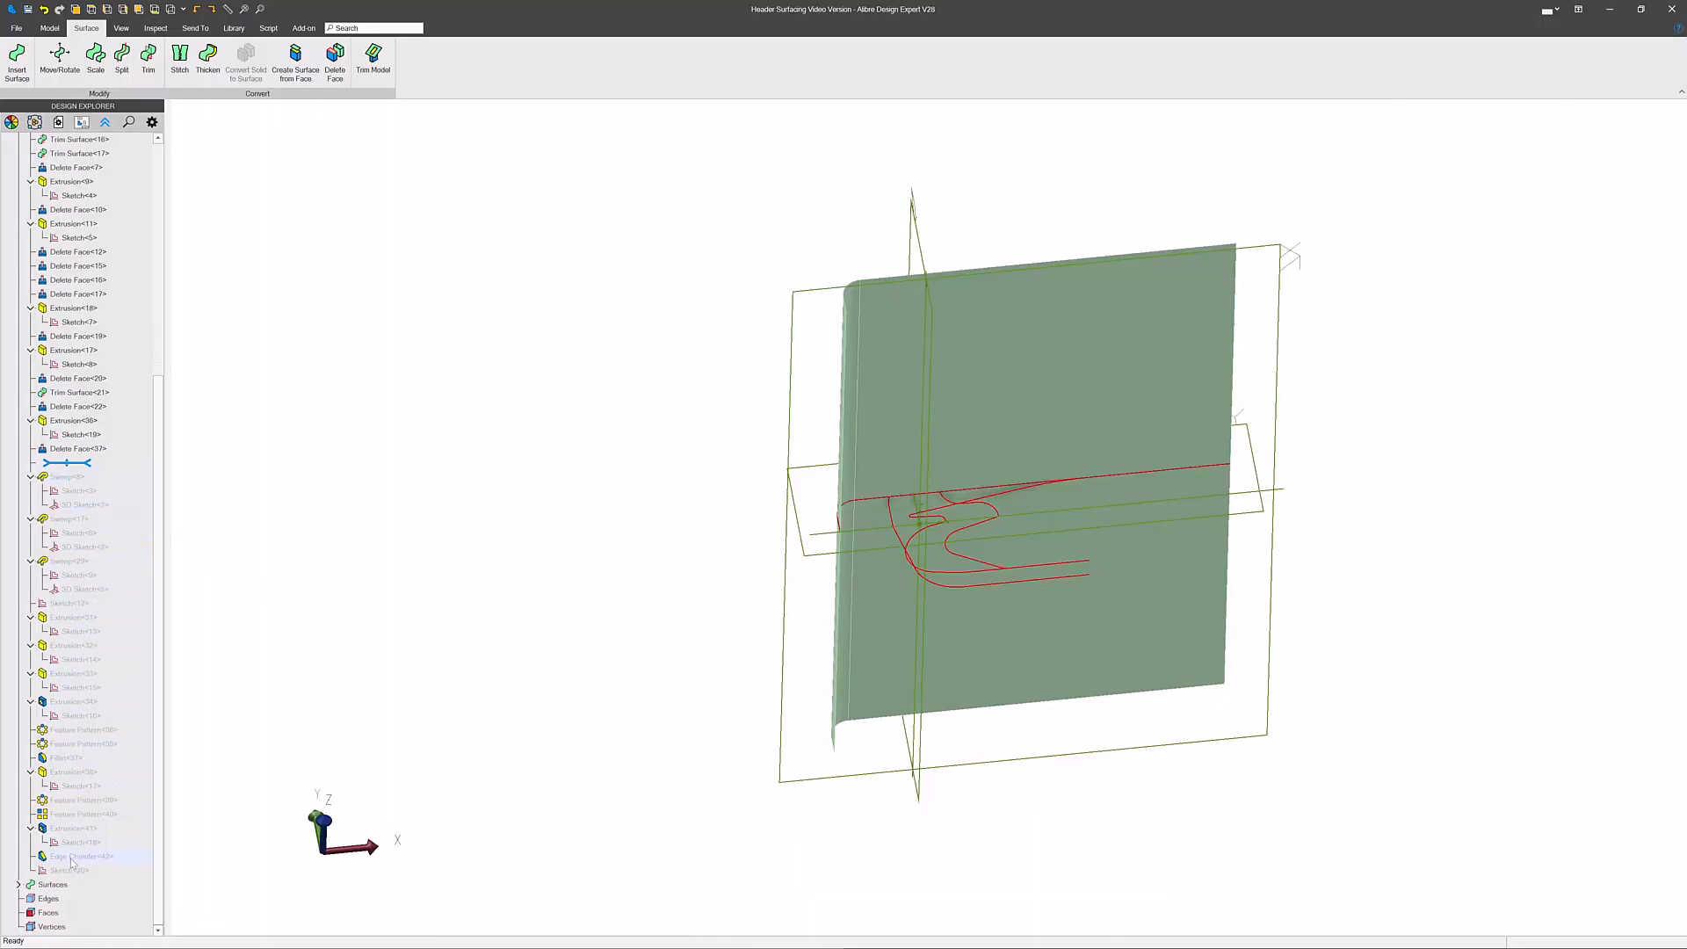
- Roll history forward to Sketch<20> and thin-extrude it 50.000 mid-plane through the surface sheet
{"action": "left_click", "coordinate": [75, 870]}
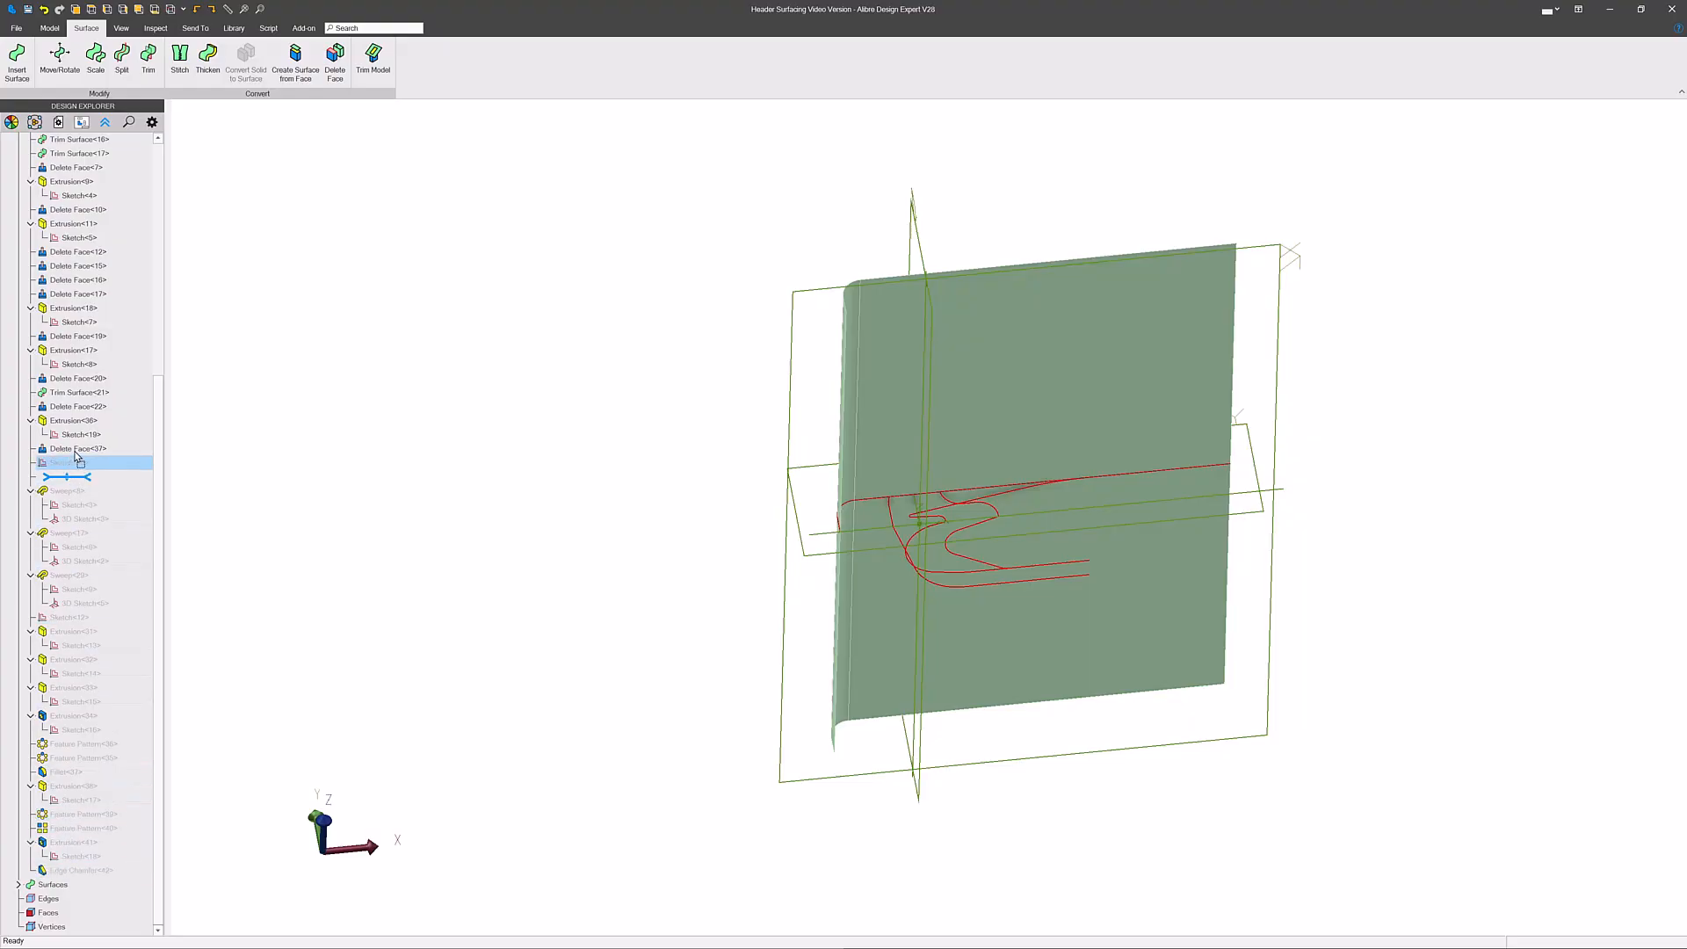
{"action": "left_click", "coordinate": [75, 462]}
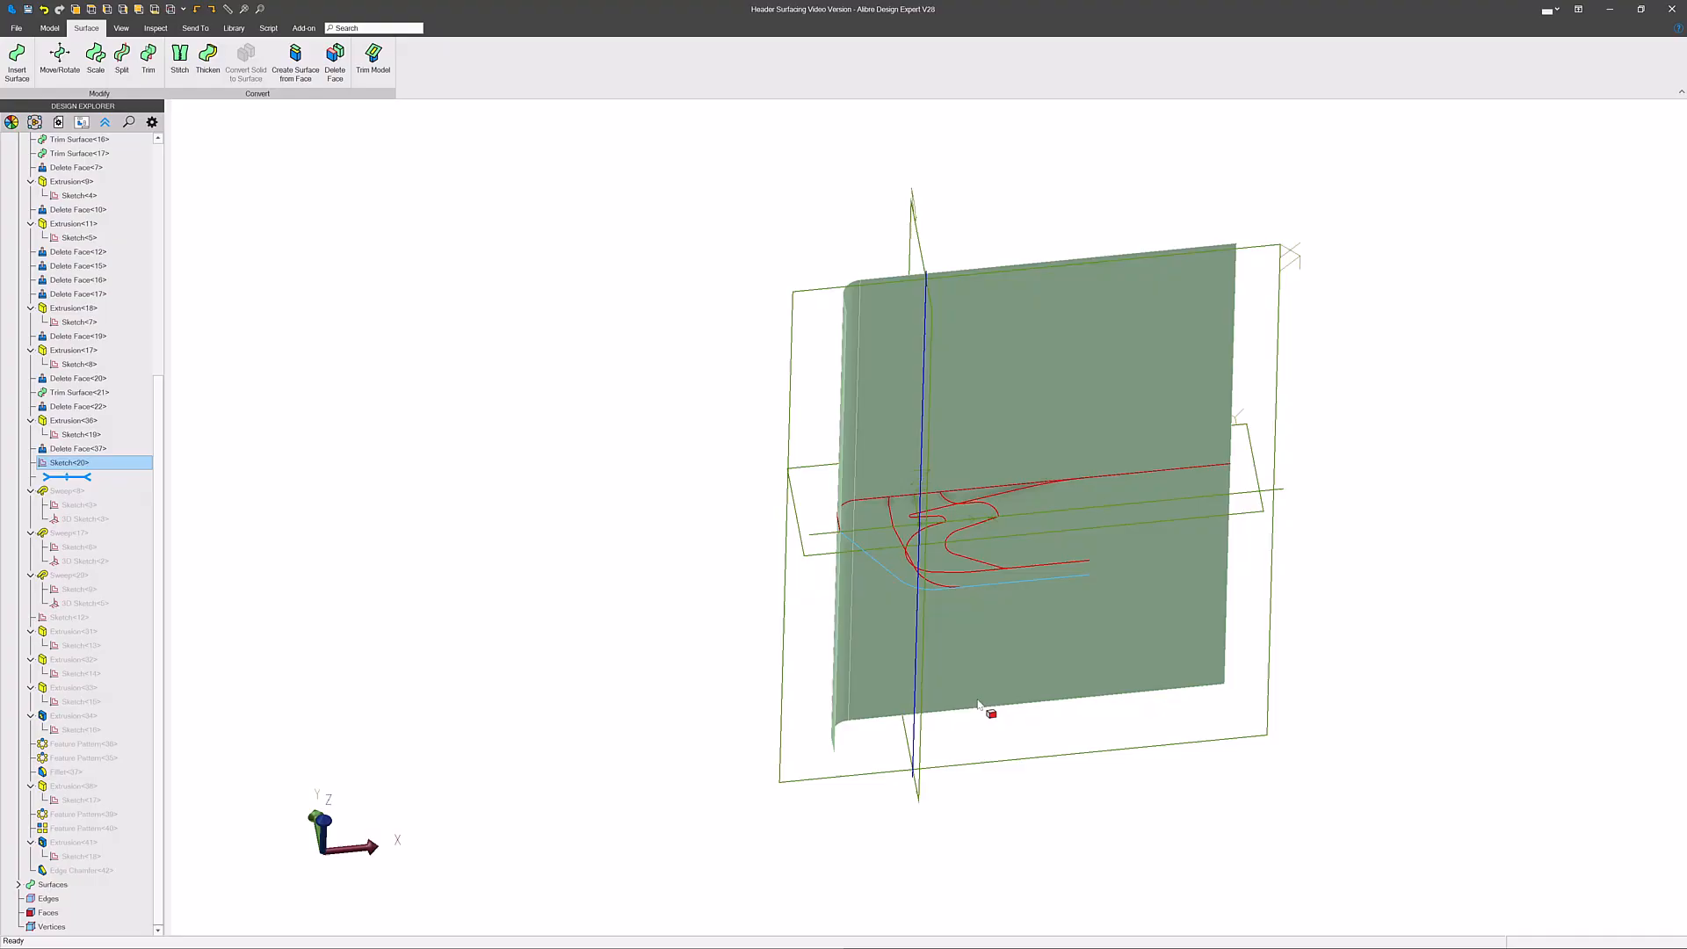
{"action": "left_click", "coordinate": [50, 27]}
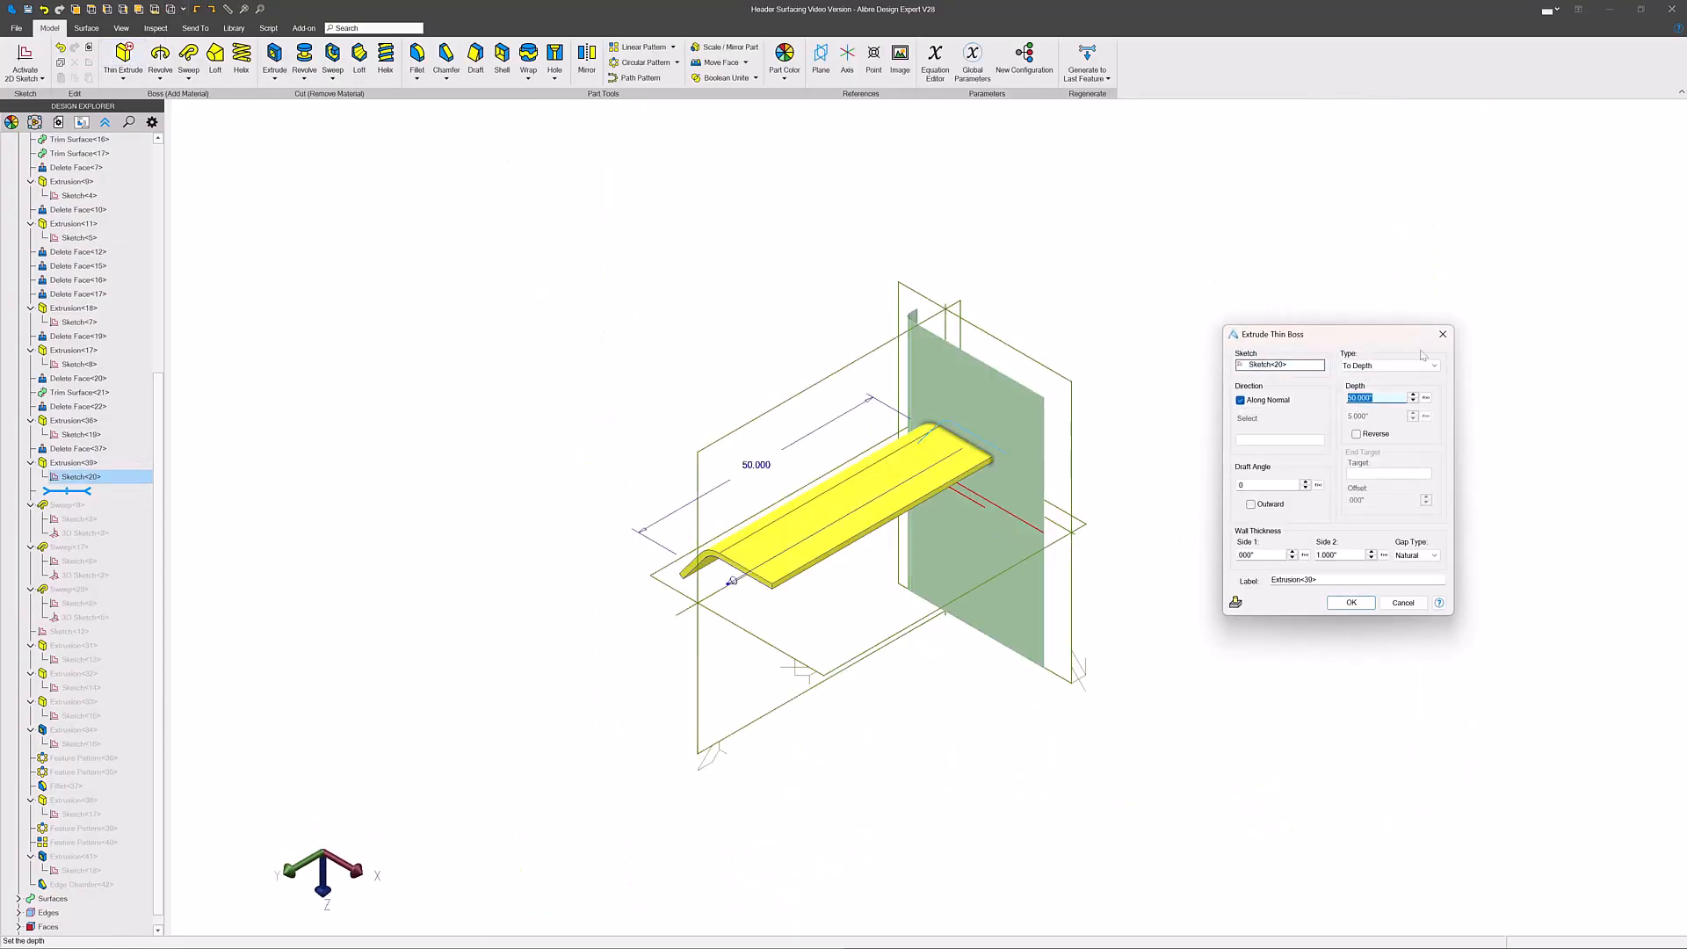
{"action": "left_click", "coordinate": [1434, 366]}
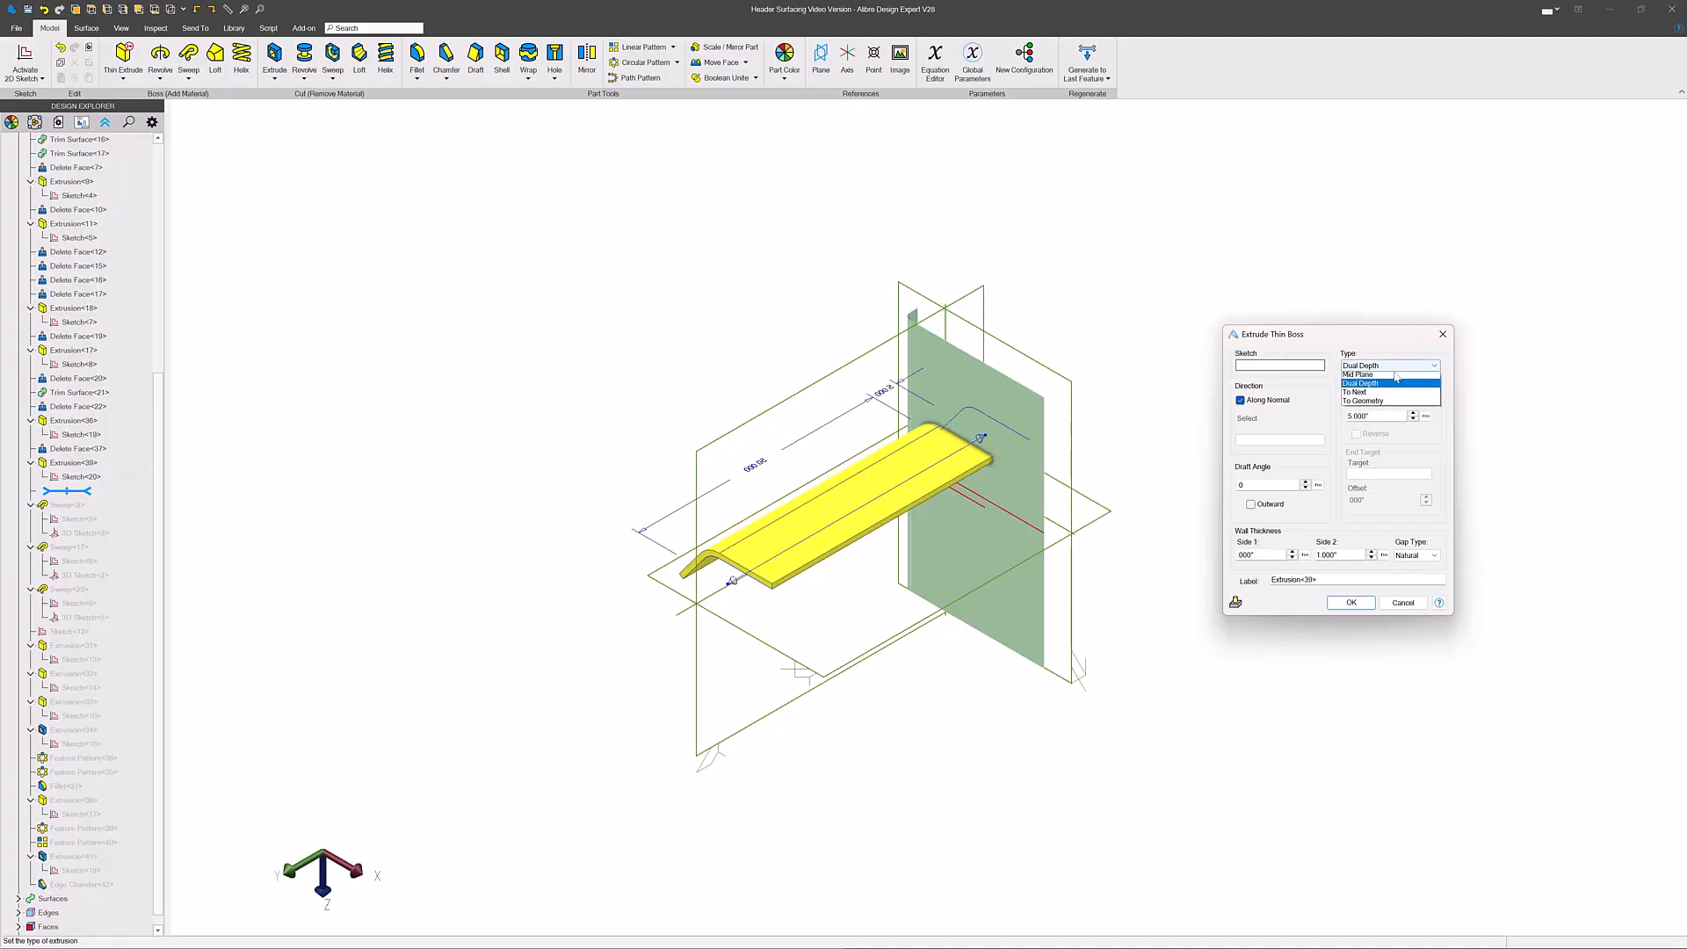
{"action": "left_click", "coordinate": [1361, 375]}
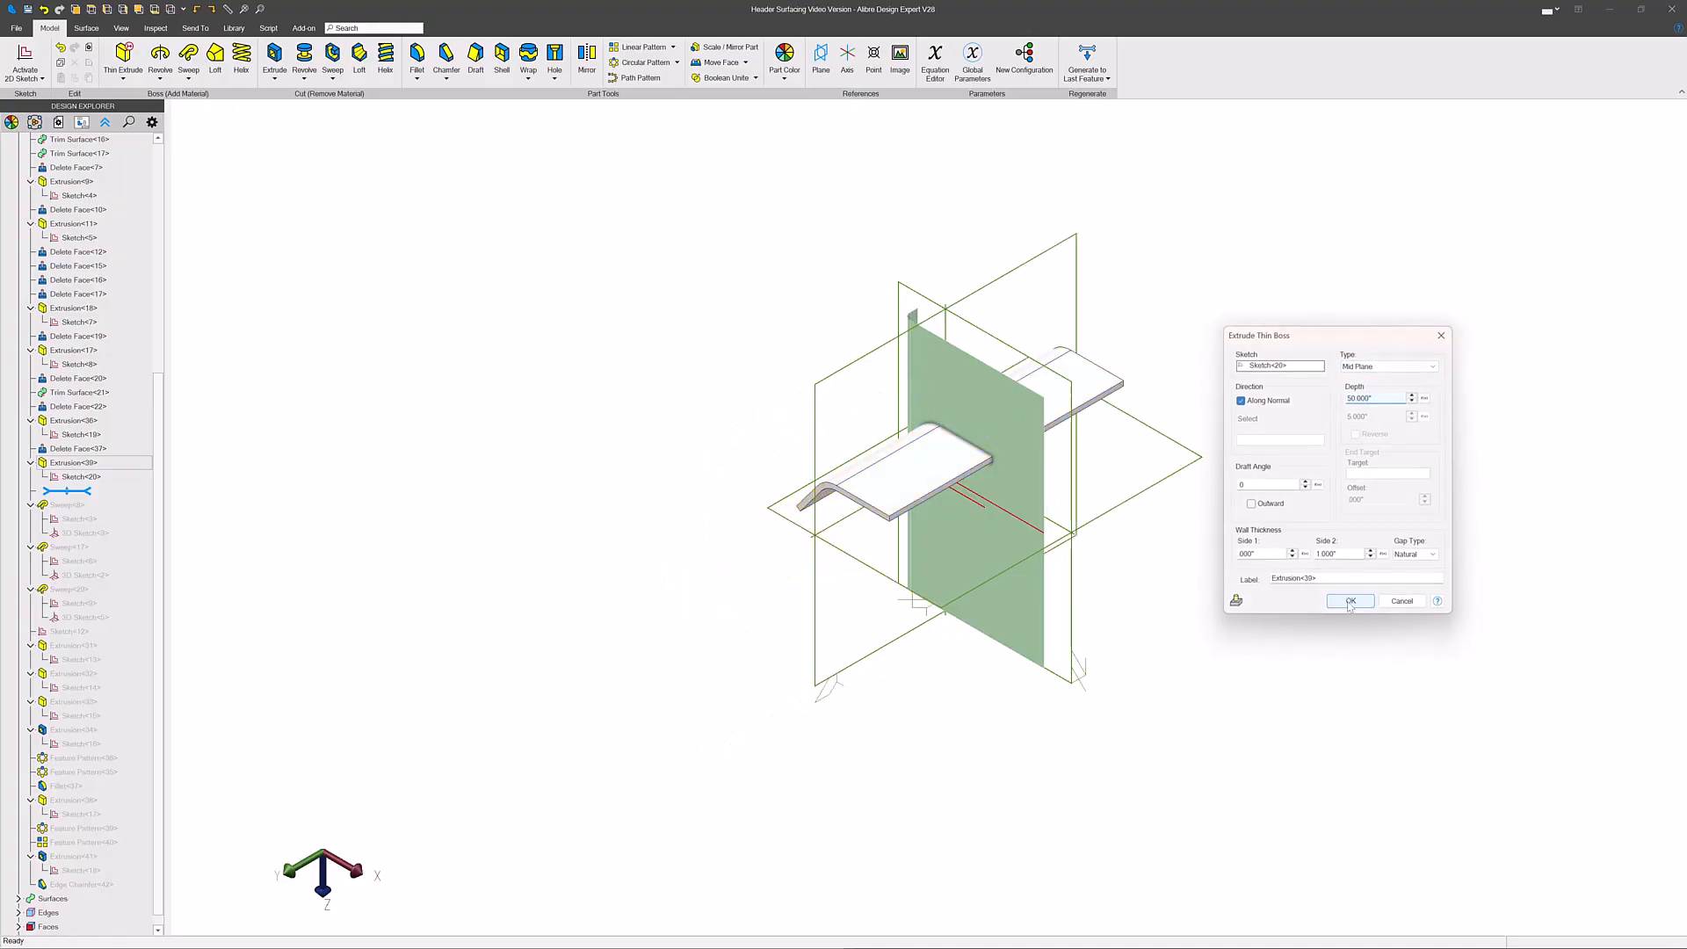
{"action": "left_click", "coordinate": [1349, 601]}
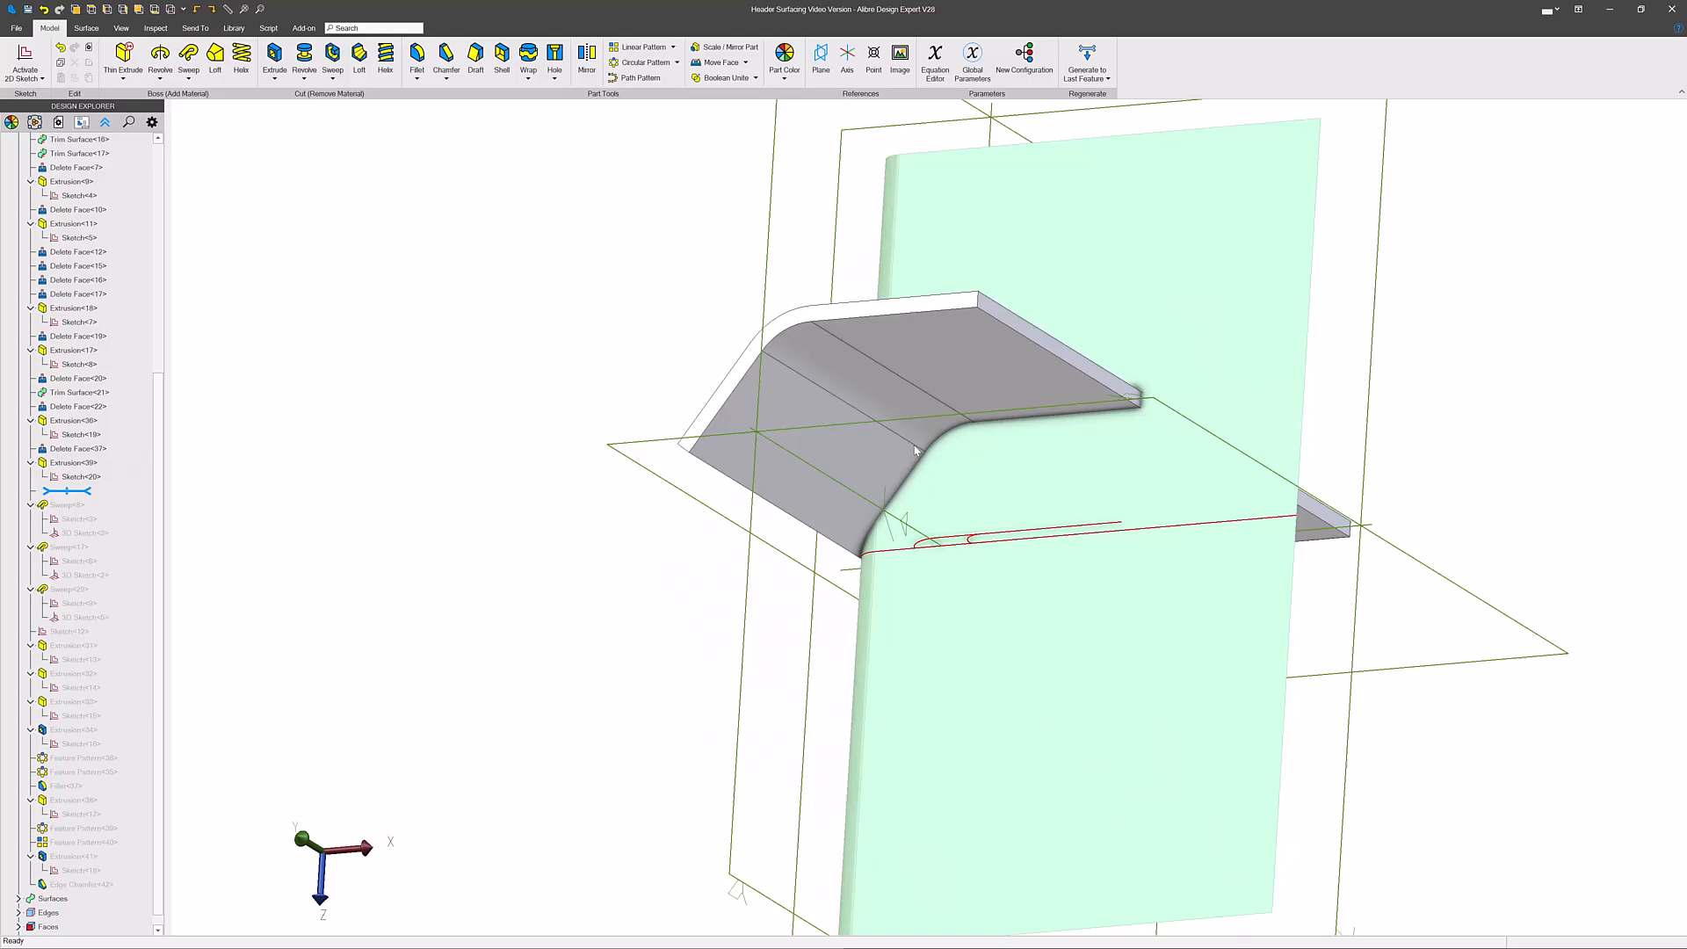
- View the bent strip from the side to check it crosses the first sheet
{"action": "left_click", "coordinate": [154, 9]}
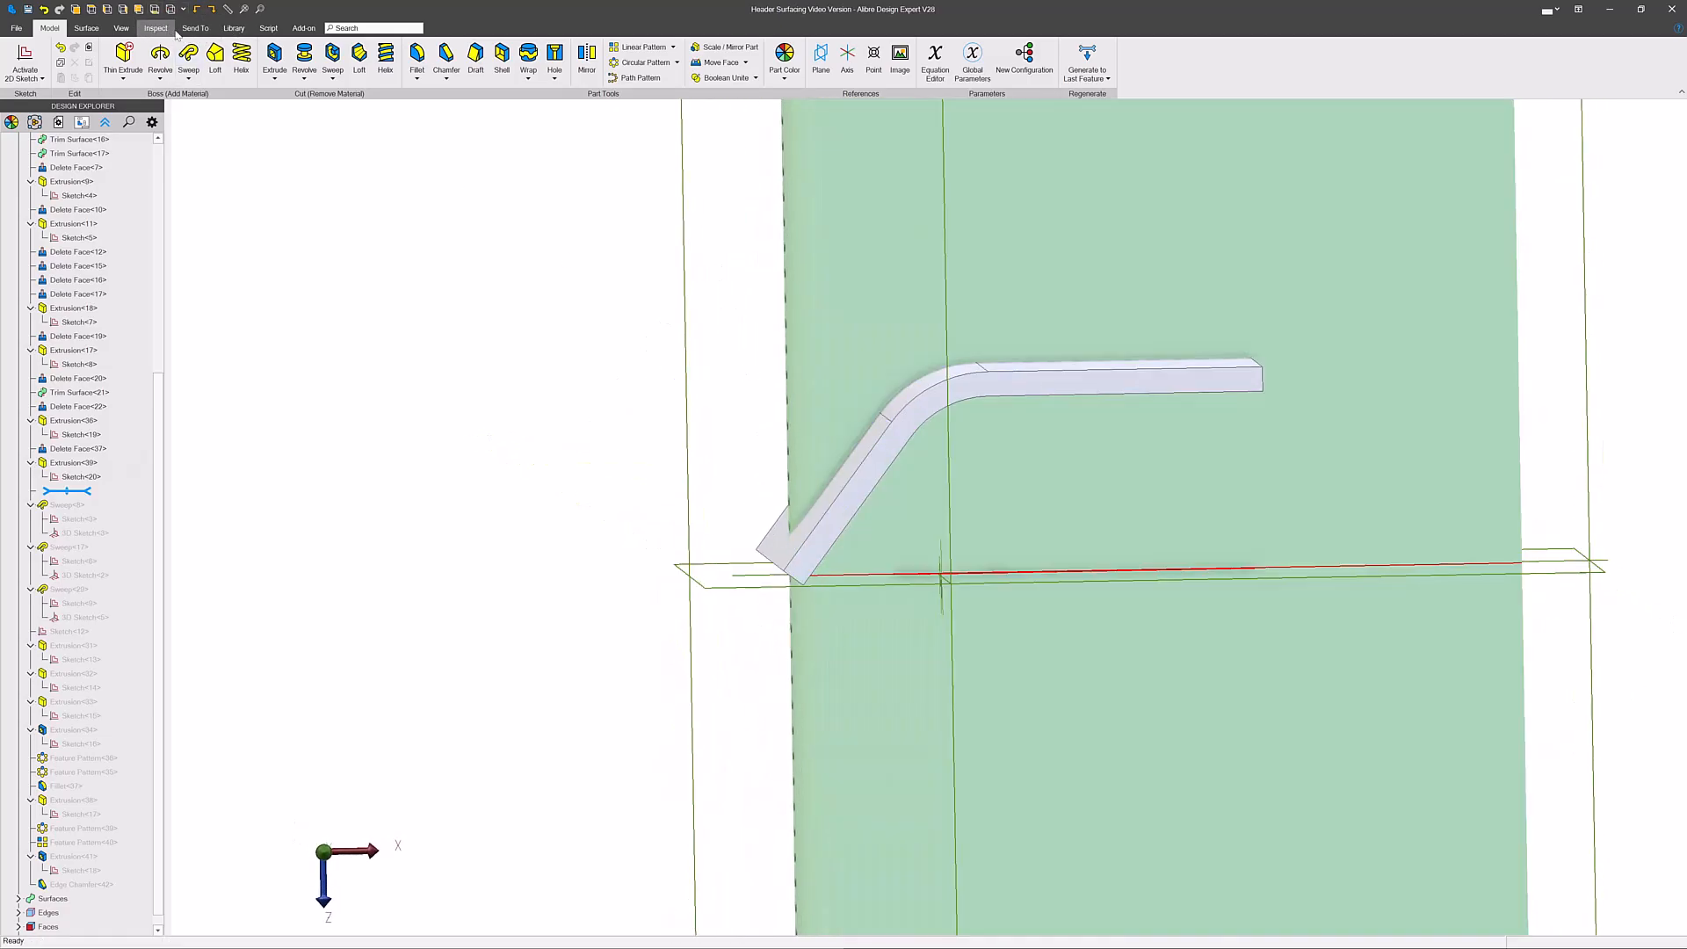
{"action": "left_click", "coordinate": [86, 26]}
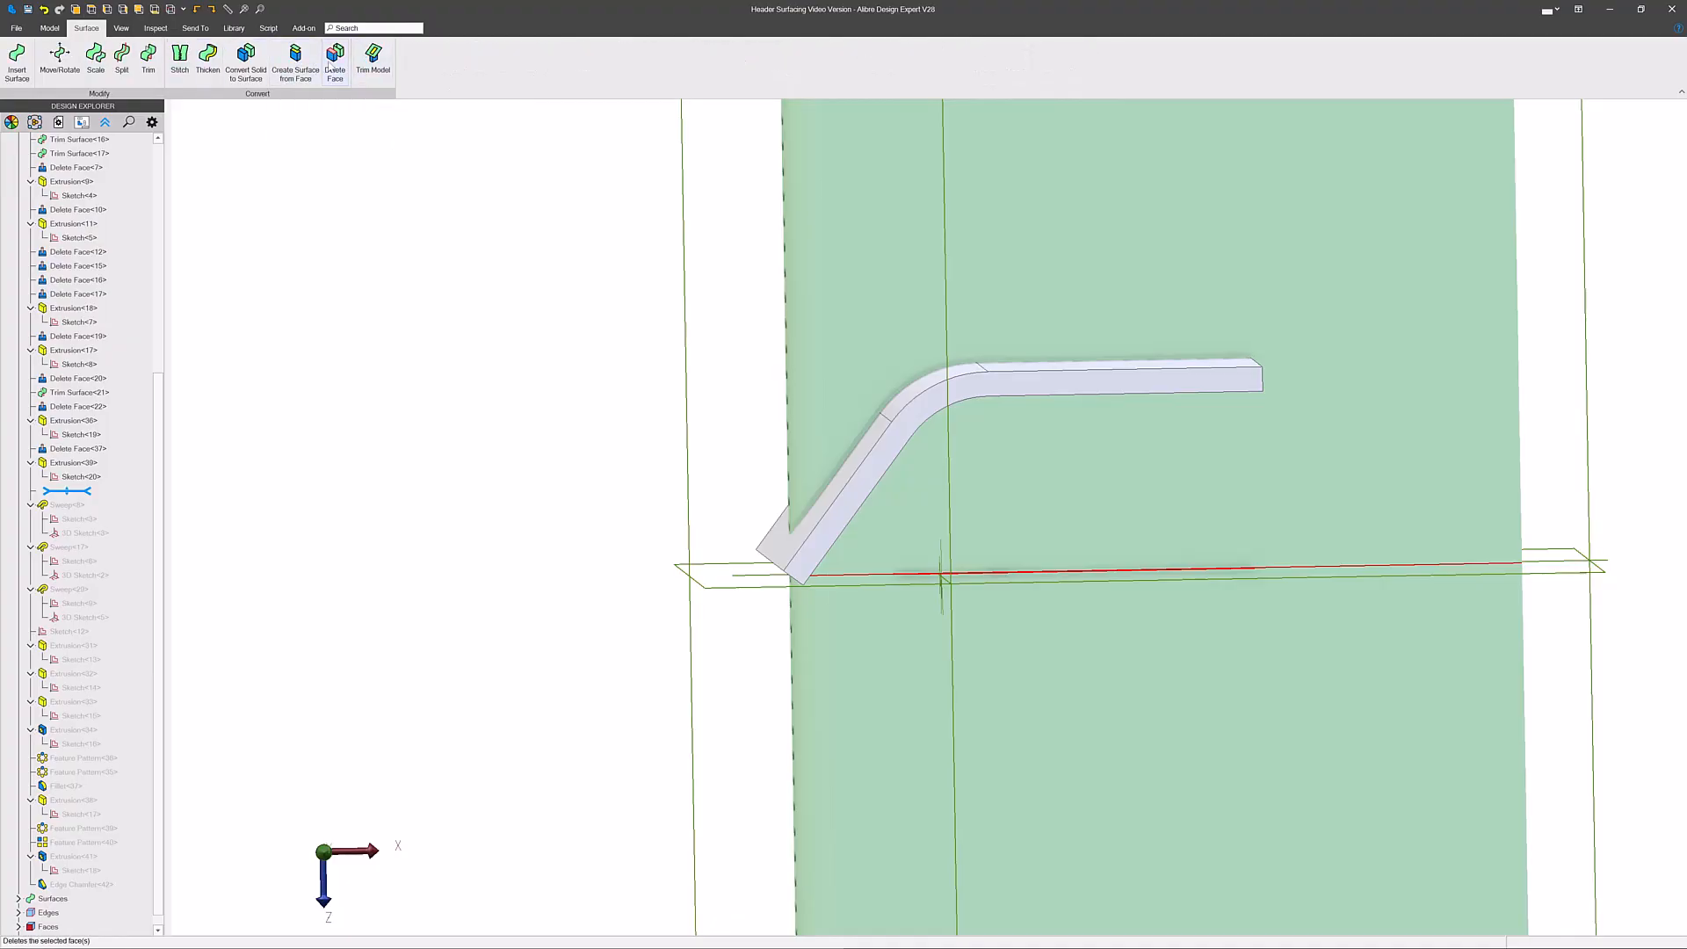
- Delete the second thin wall's other faces so a bent sheet crosses the first surface
{"action": "left_click", "coordinate": [334, 61]}
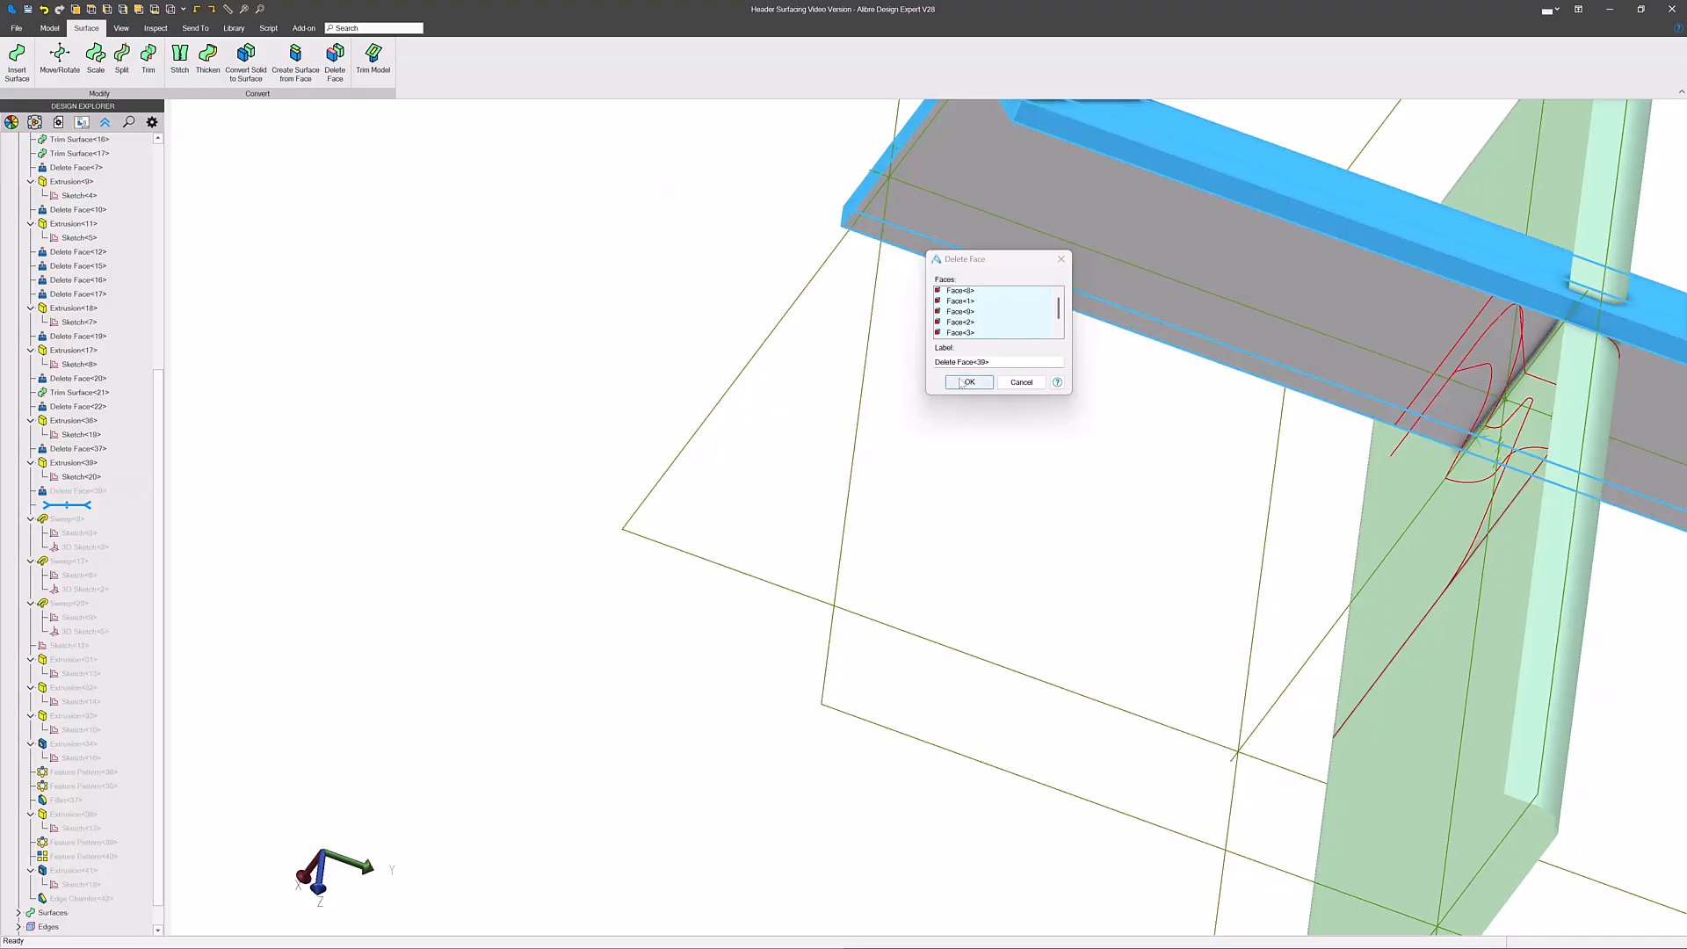
{"action": "left_click", "coordinate": [967, 382]}
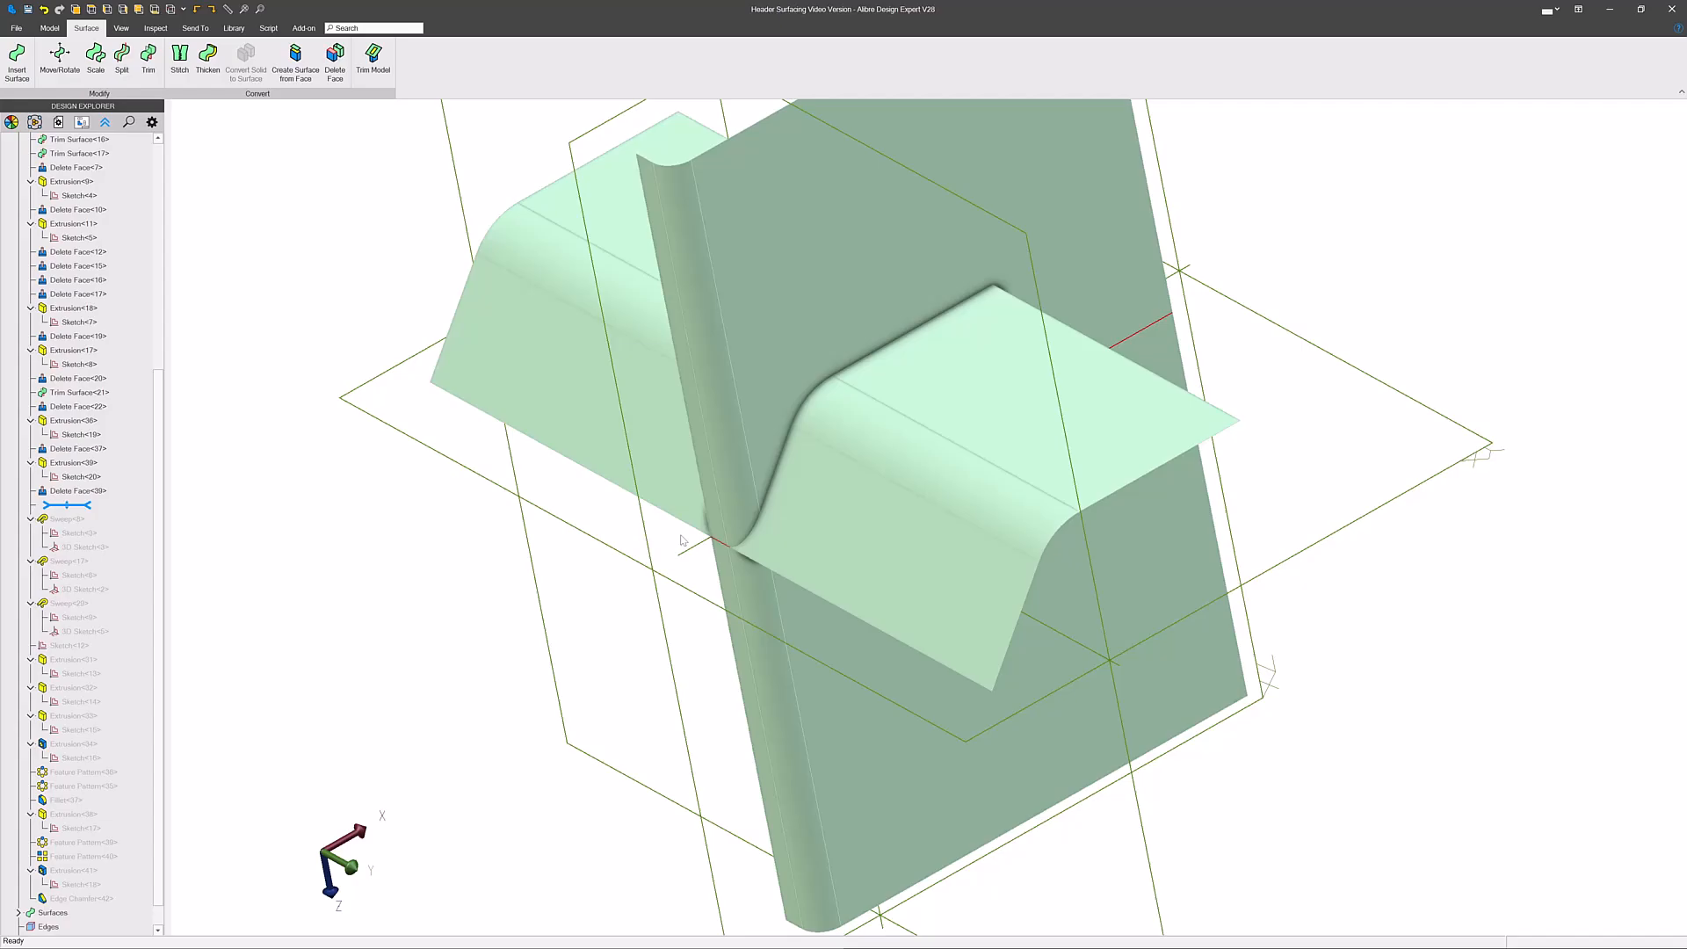
{"action": "left_click", "coordinate": [801, 390]}
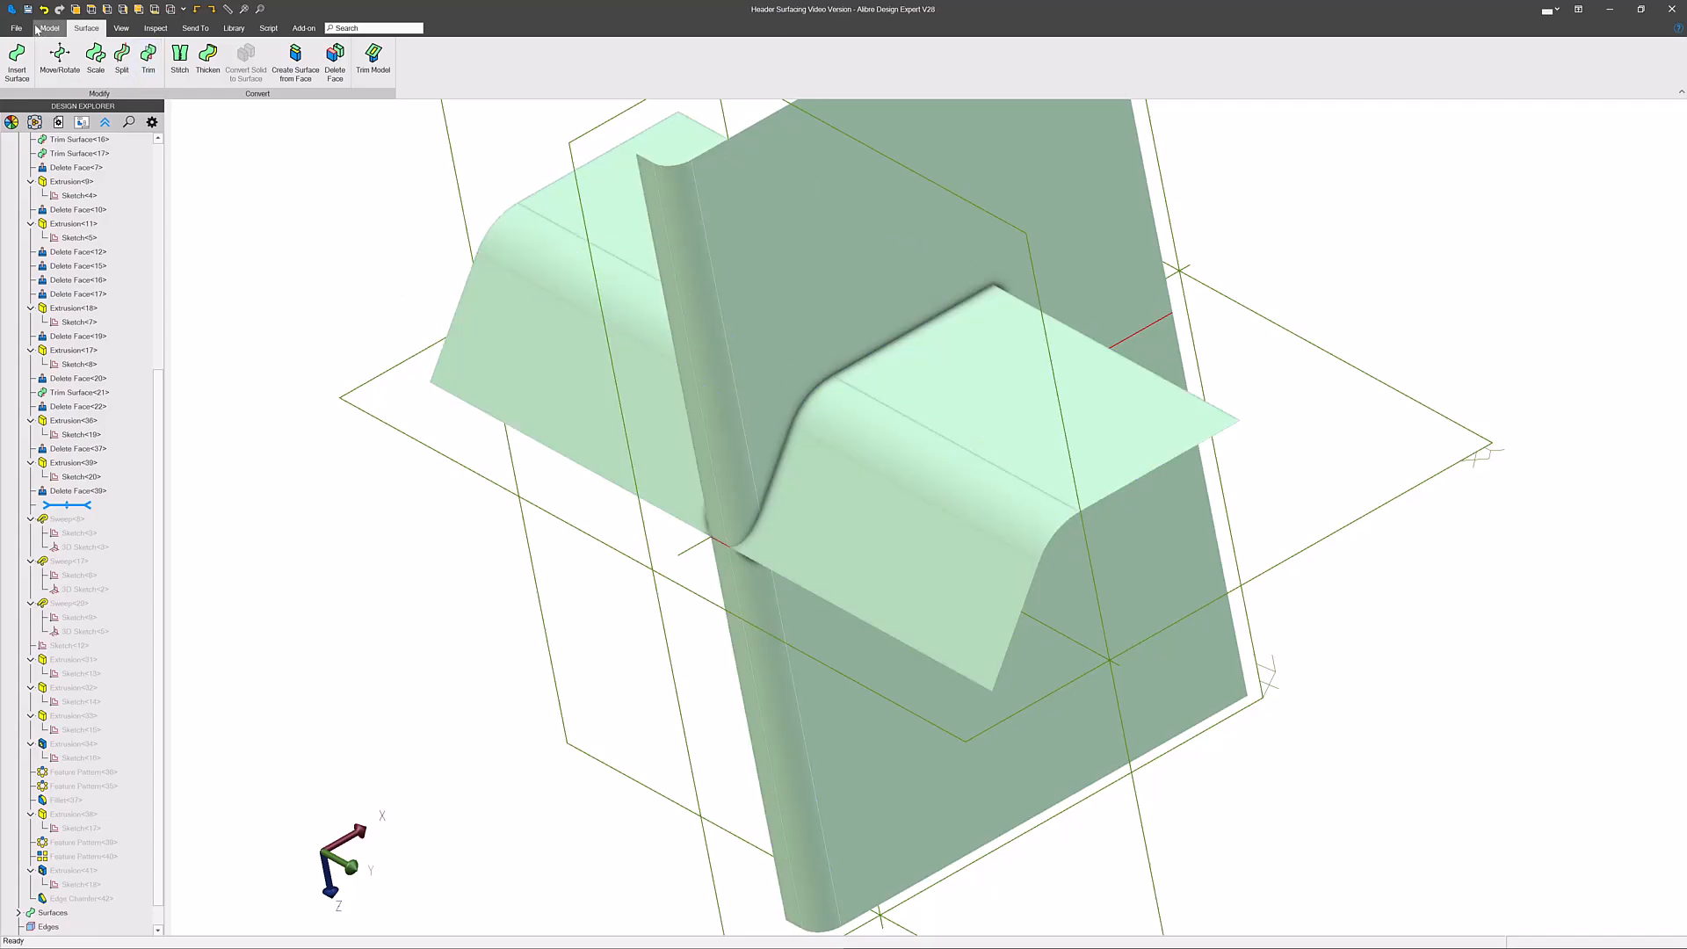
{"action": "left_click", "coordinate": [148, 60]}
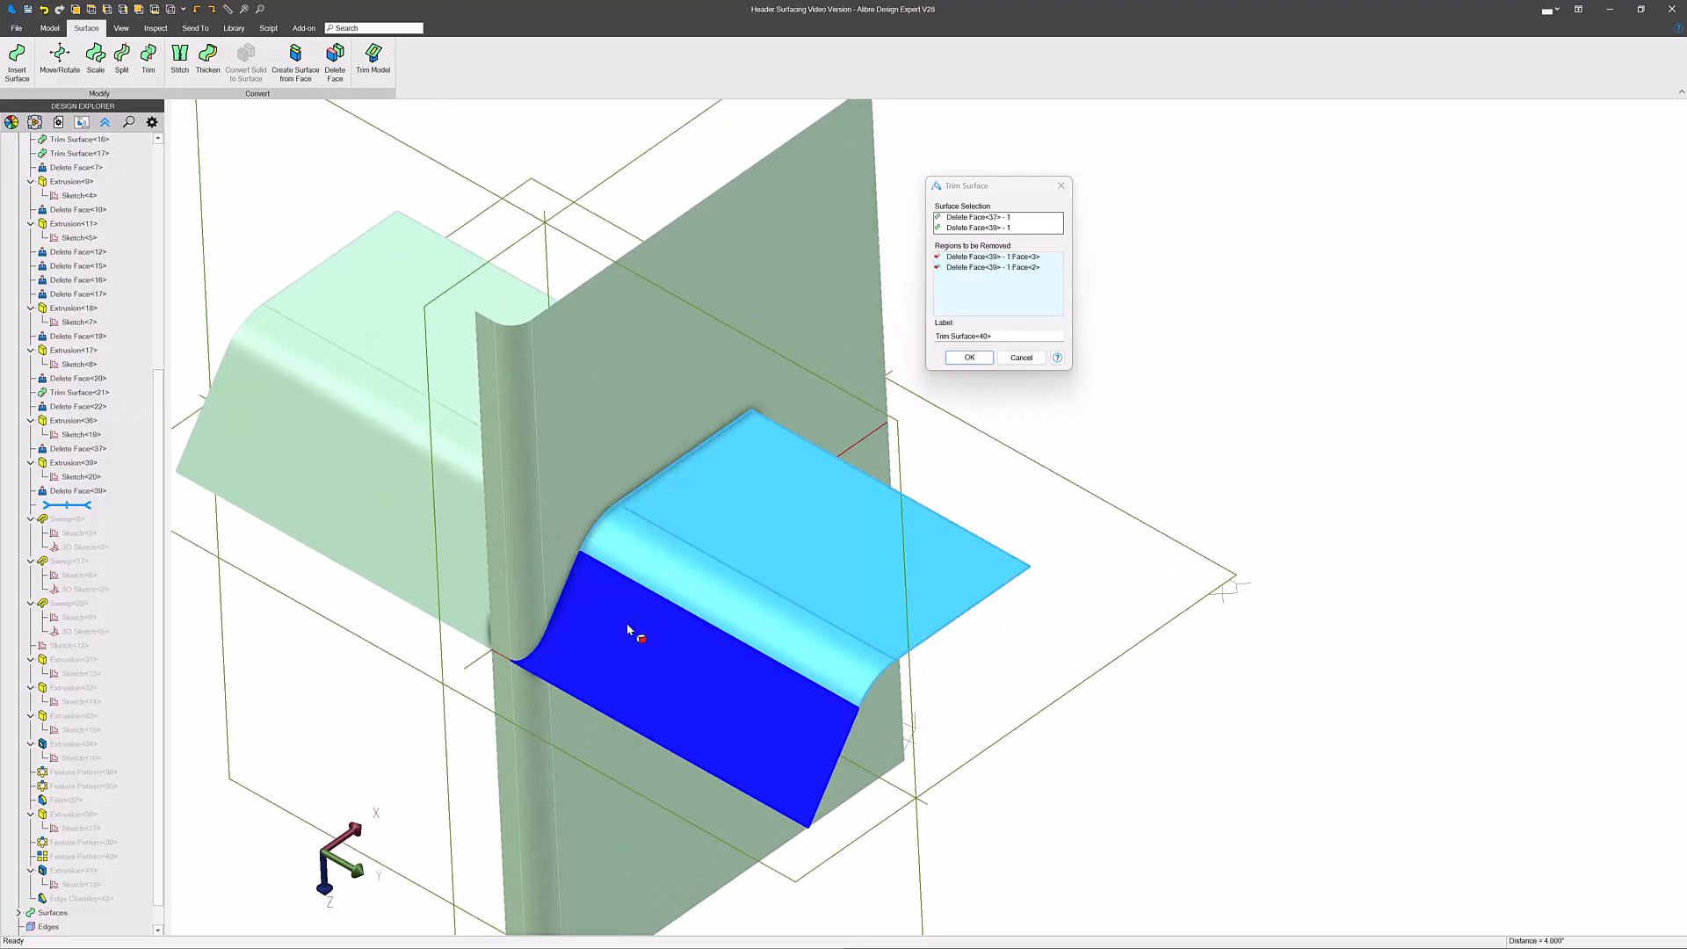
- Create Trim Surface<40> cutting the bent sheet back at the rolled-edge surface, then select Extrusion<39>
{"action": "left_click", "coordinate": [966, 357]}
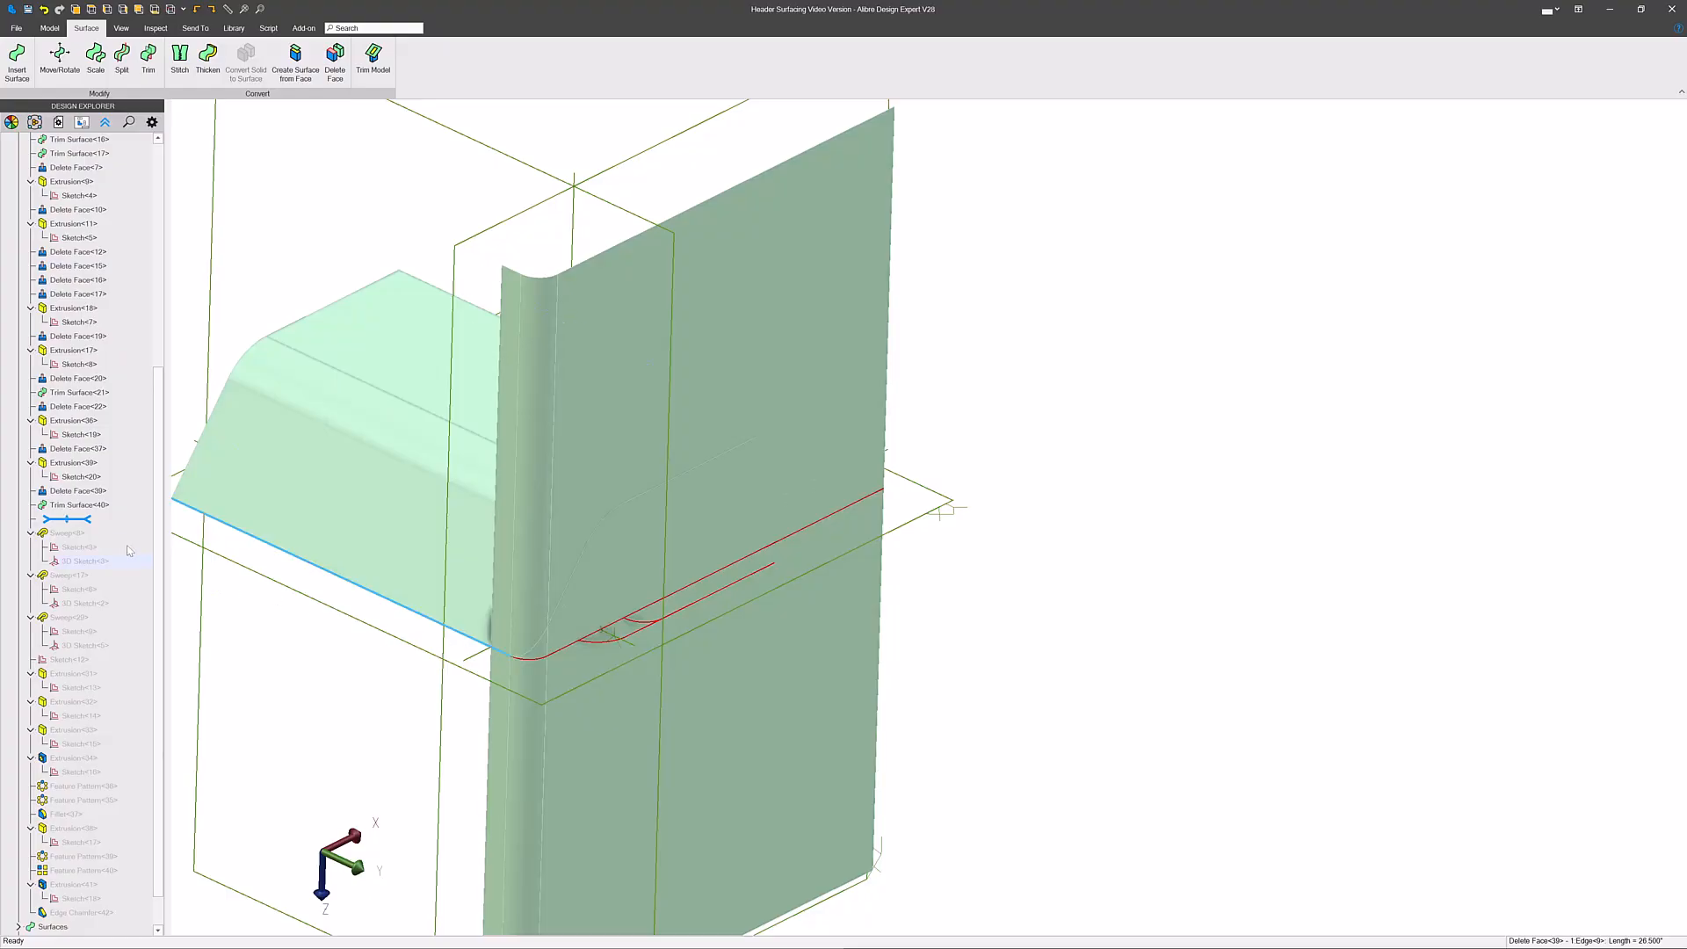
{"action": "left_click", "coordinate": [74, 462]}
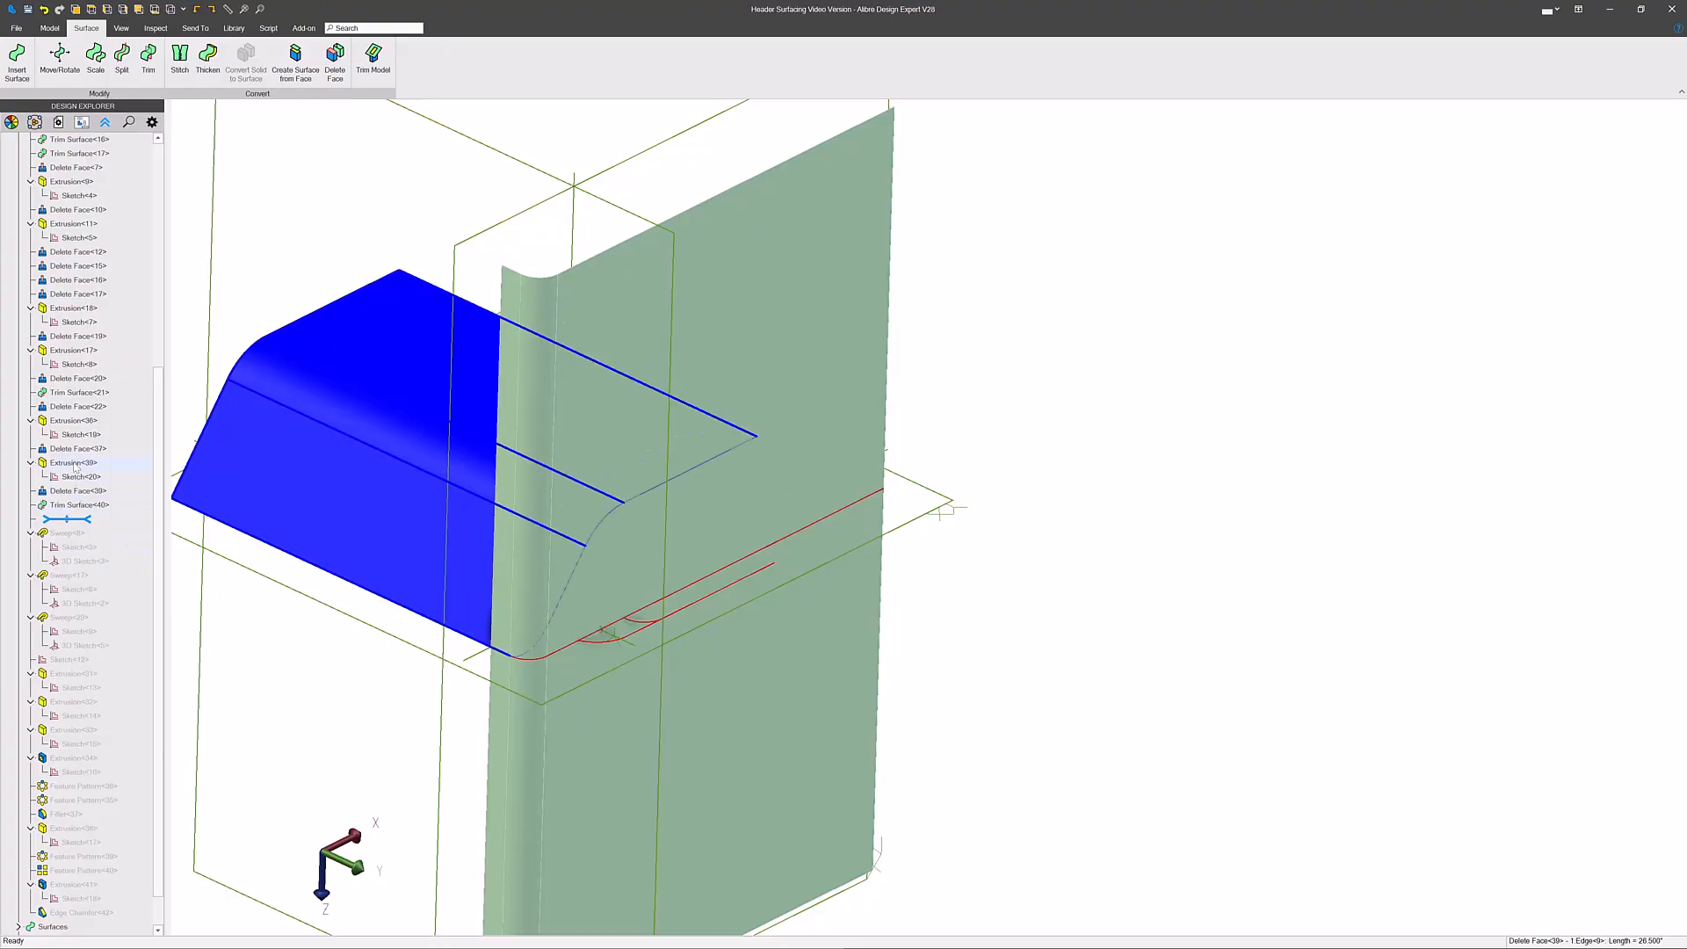
{"action": "right_click", "coordinate": [72, 462]}
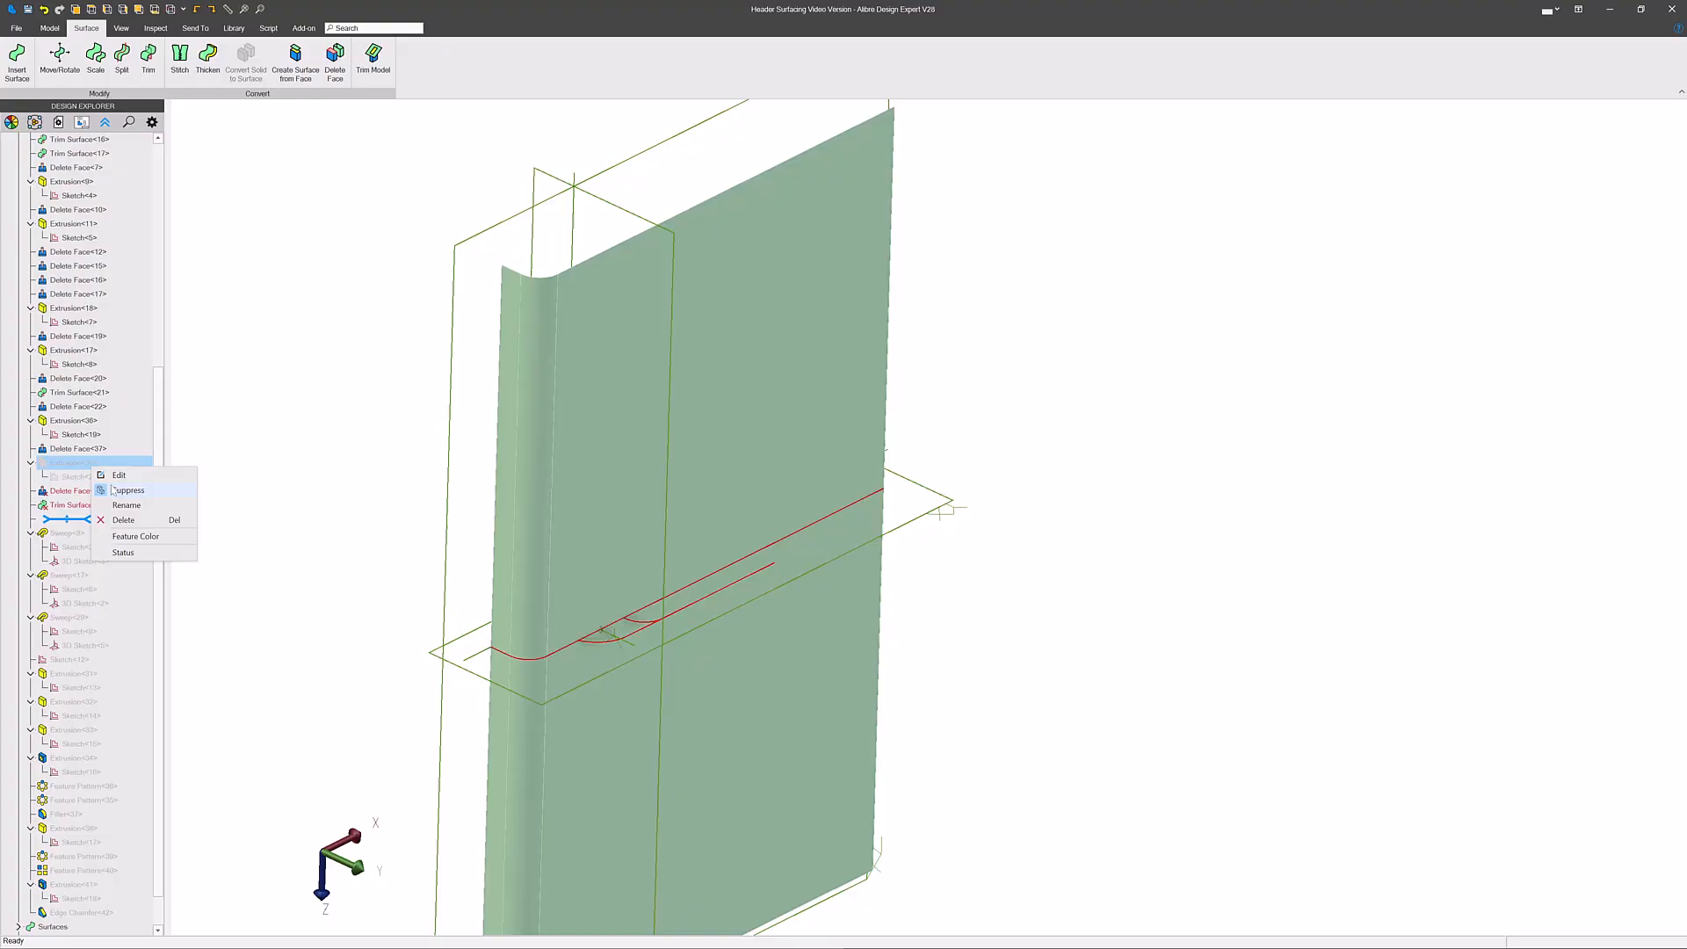
- Edit Extrusion<39> to extrude 50.000 To Depth one-sided instead of Mid Plane
{"action": "left_click", "coordinate": [118, 475]}
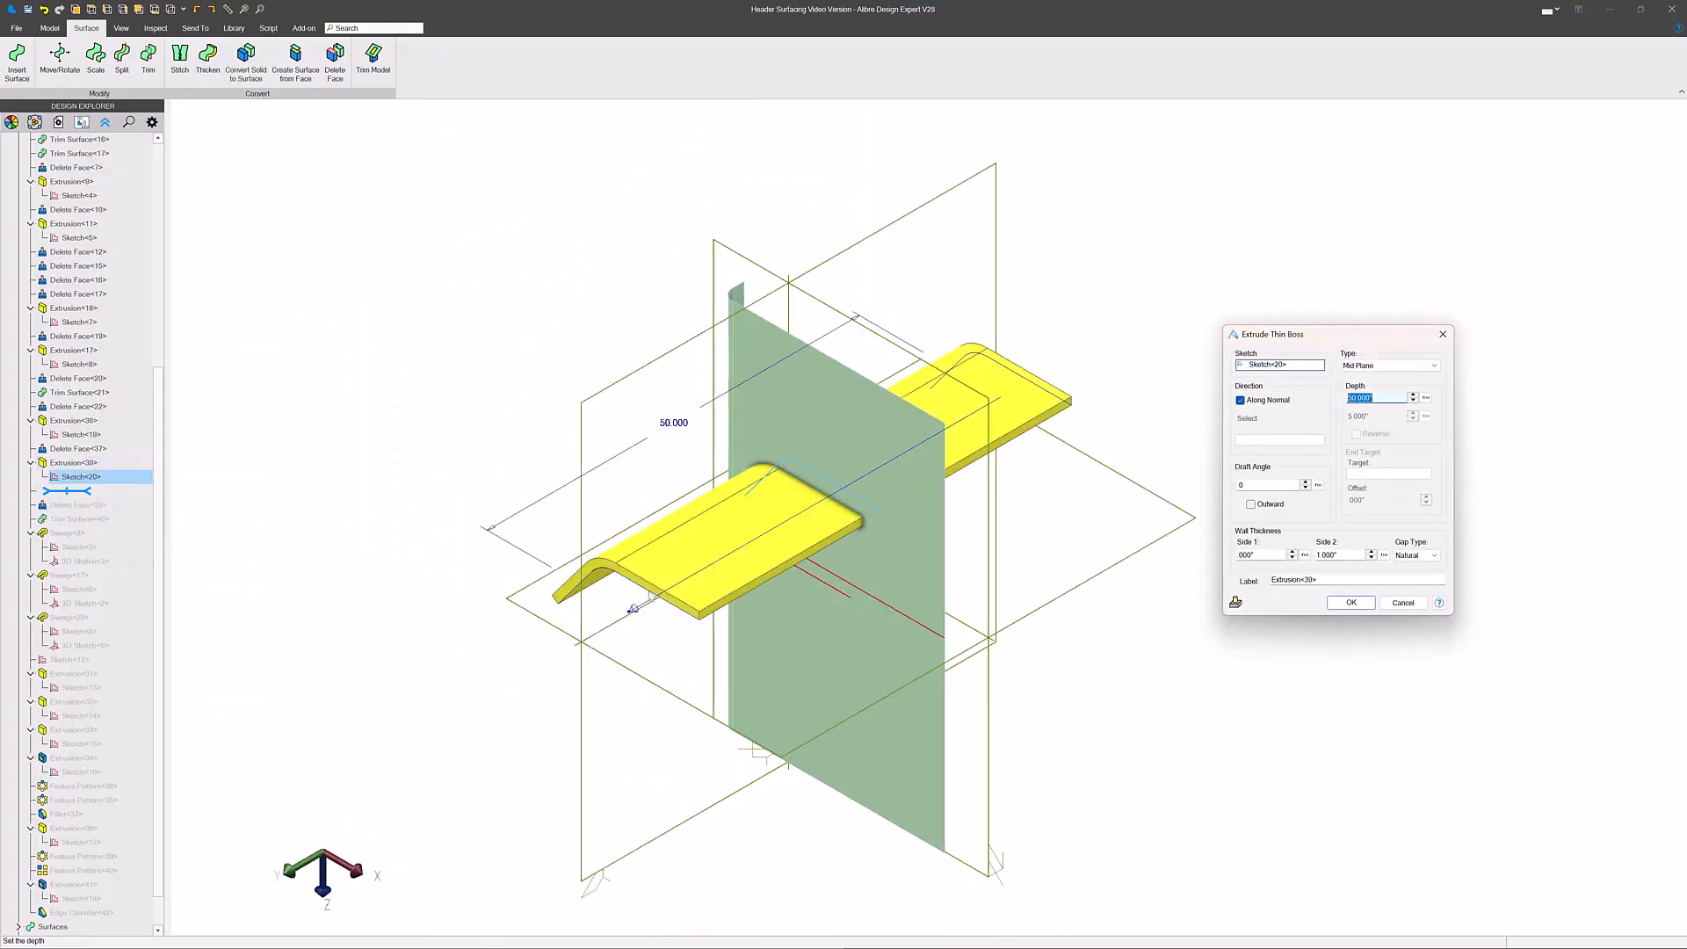
{"action": "left_click", "coordinate": [1434, 365]}
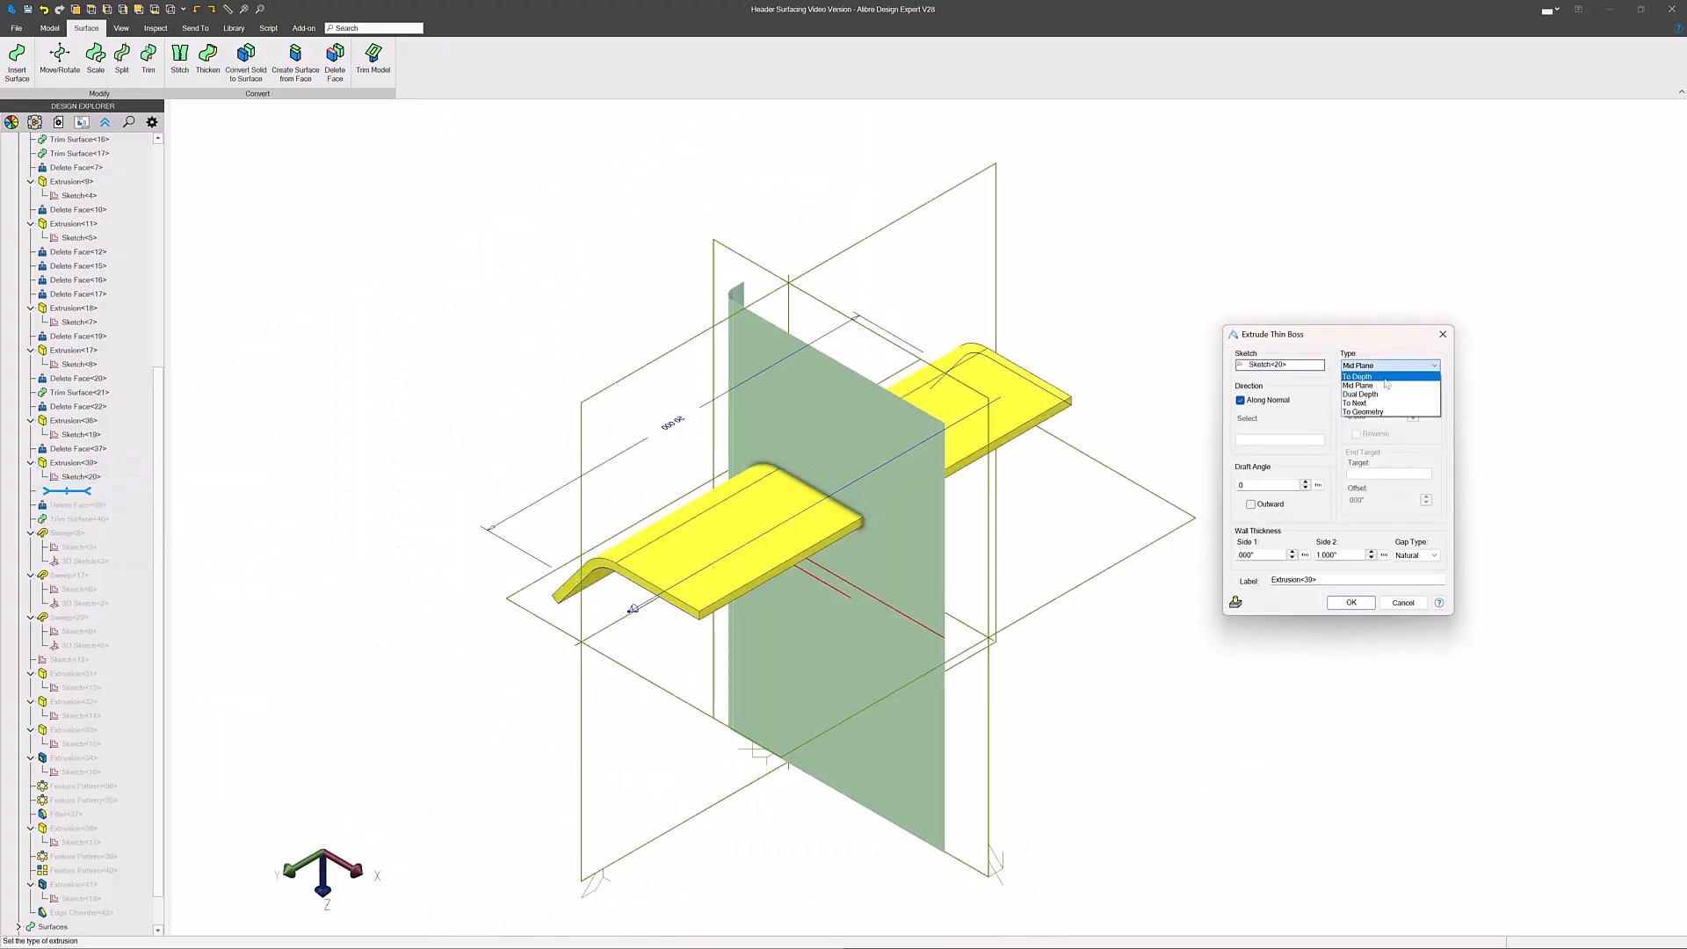
{"action": "left_click", "coordinate": [1359, 376]}
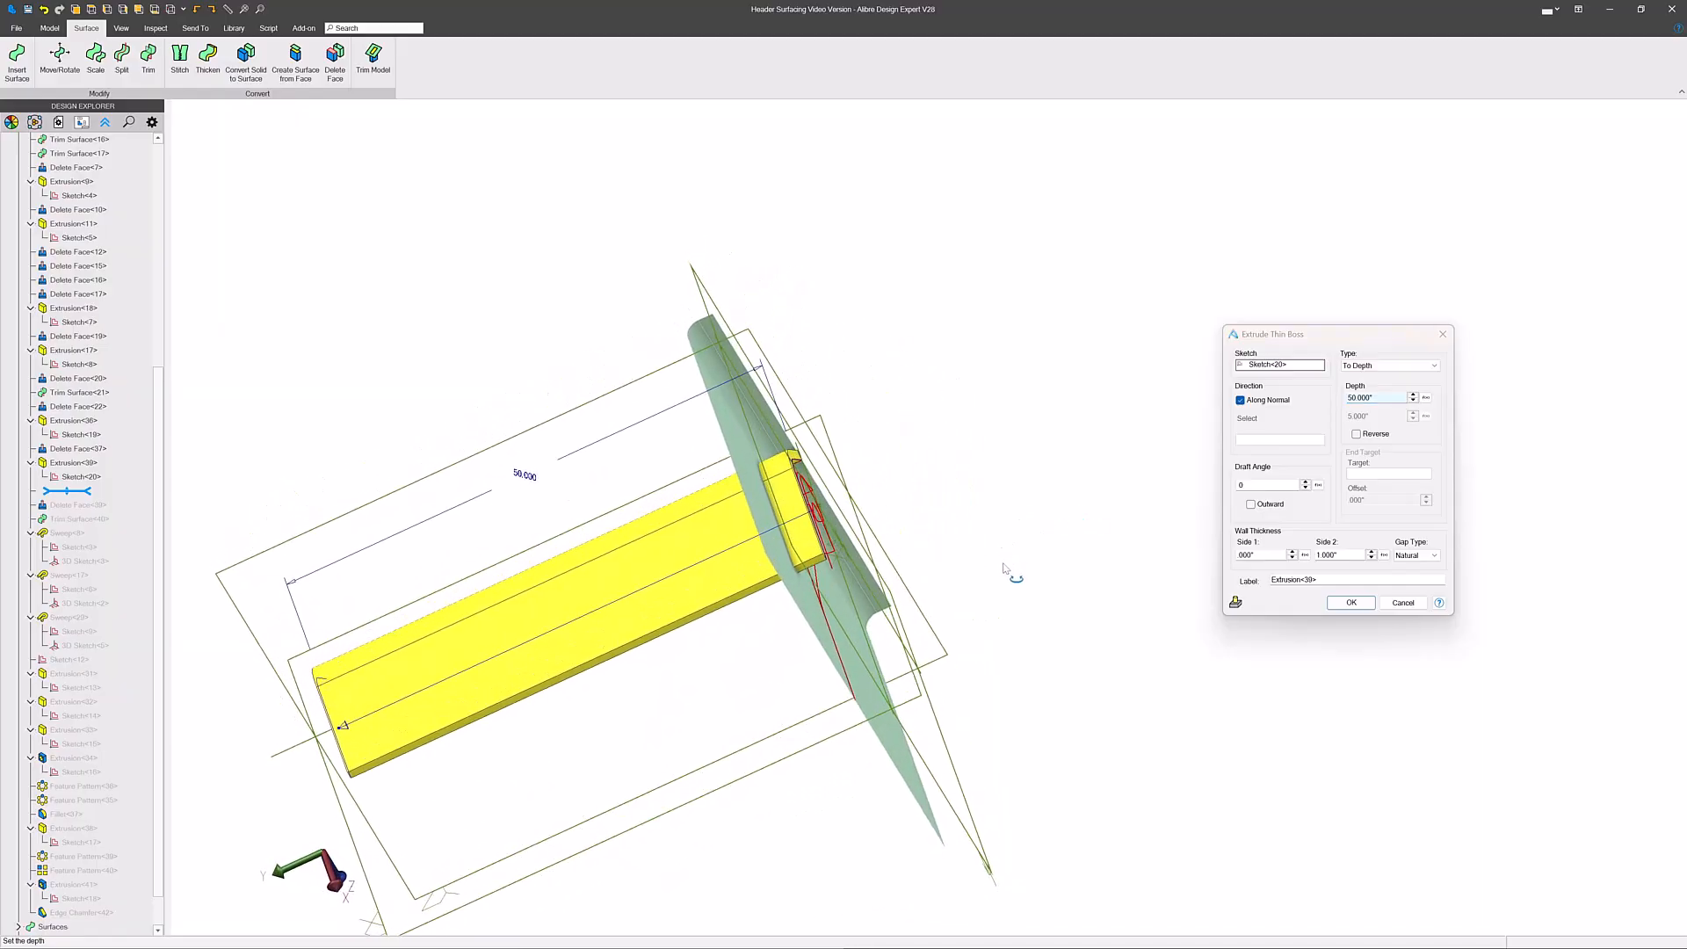
{"action": "left_click", "coordinate": [1350, 603]}
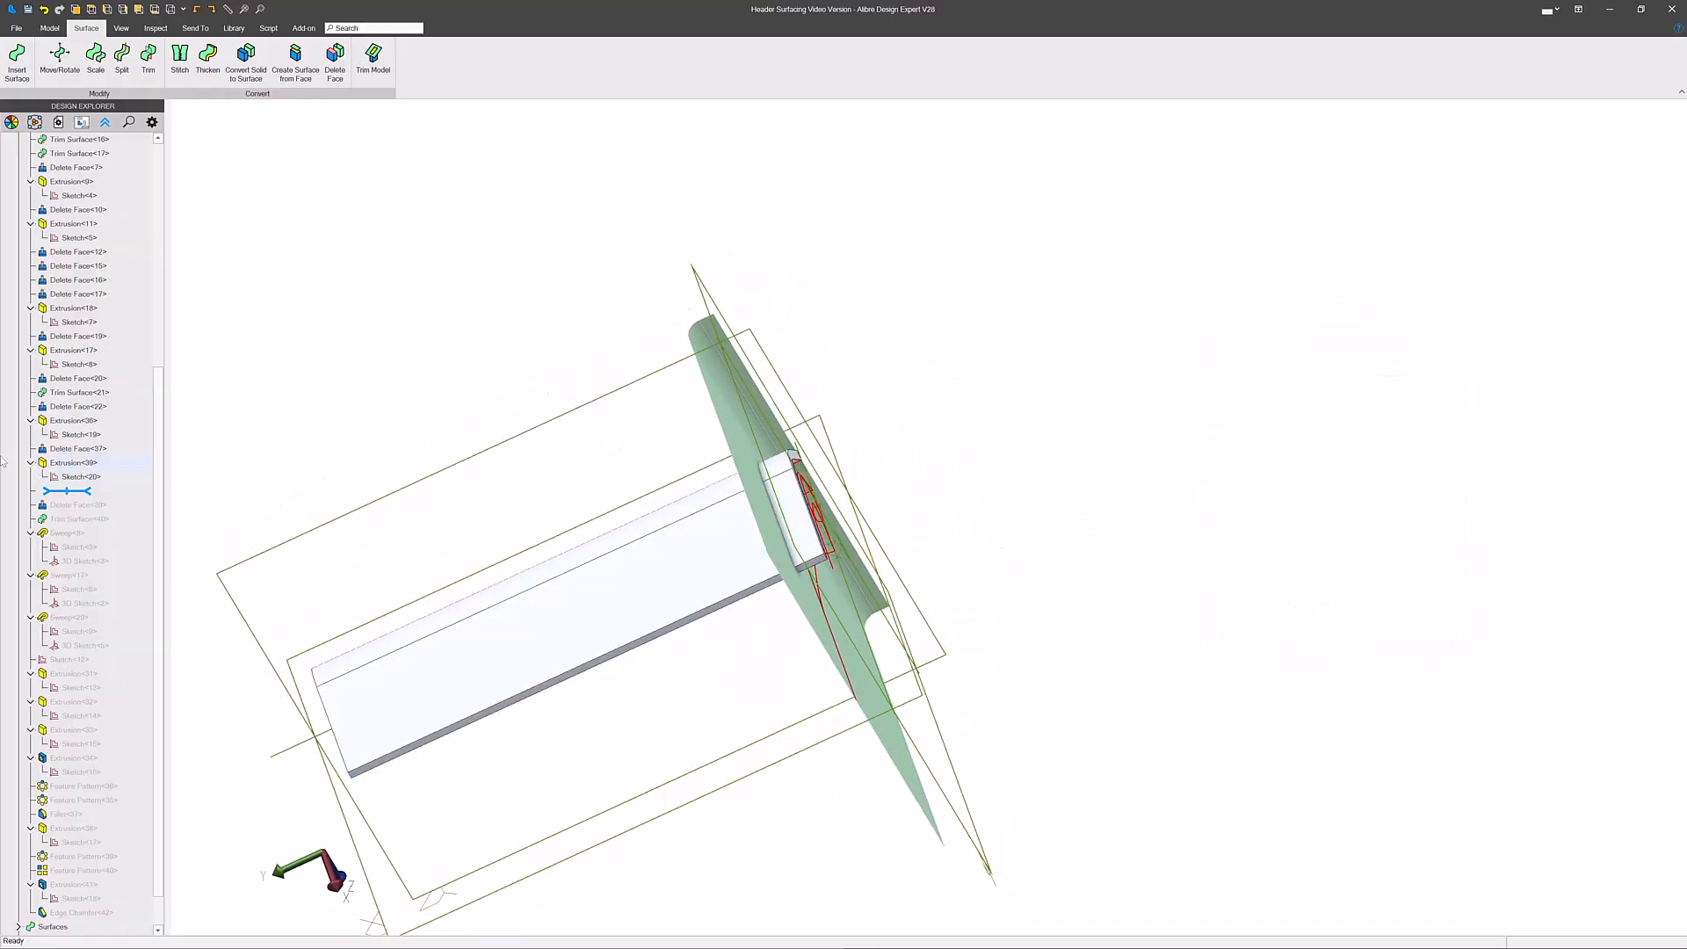
- Roll the feature history forward past Trim Surface<40> to rebuild the face deletion and trim
{"action": "left_click", "coordinate": [76, 406]}
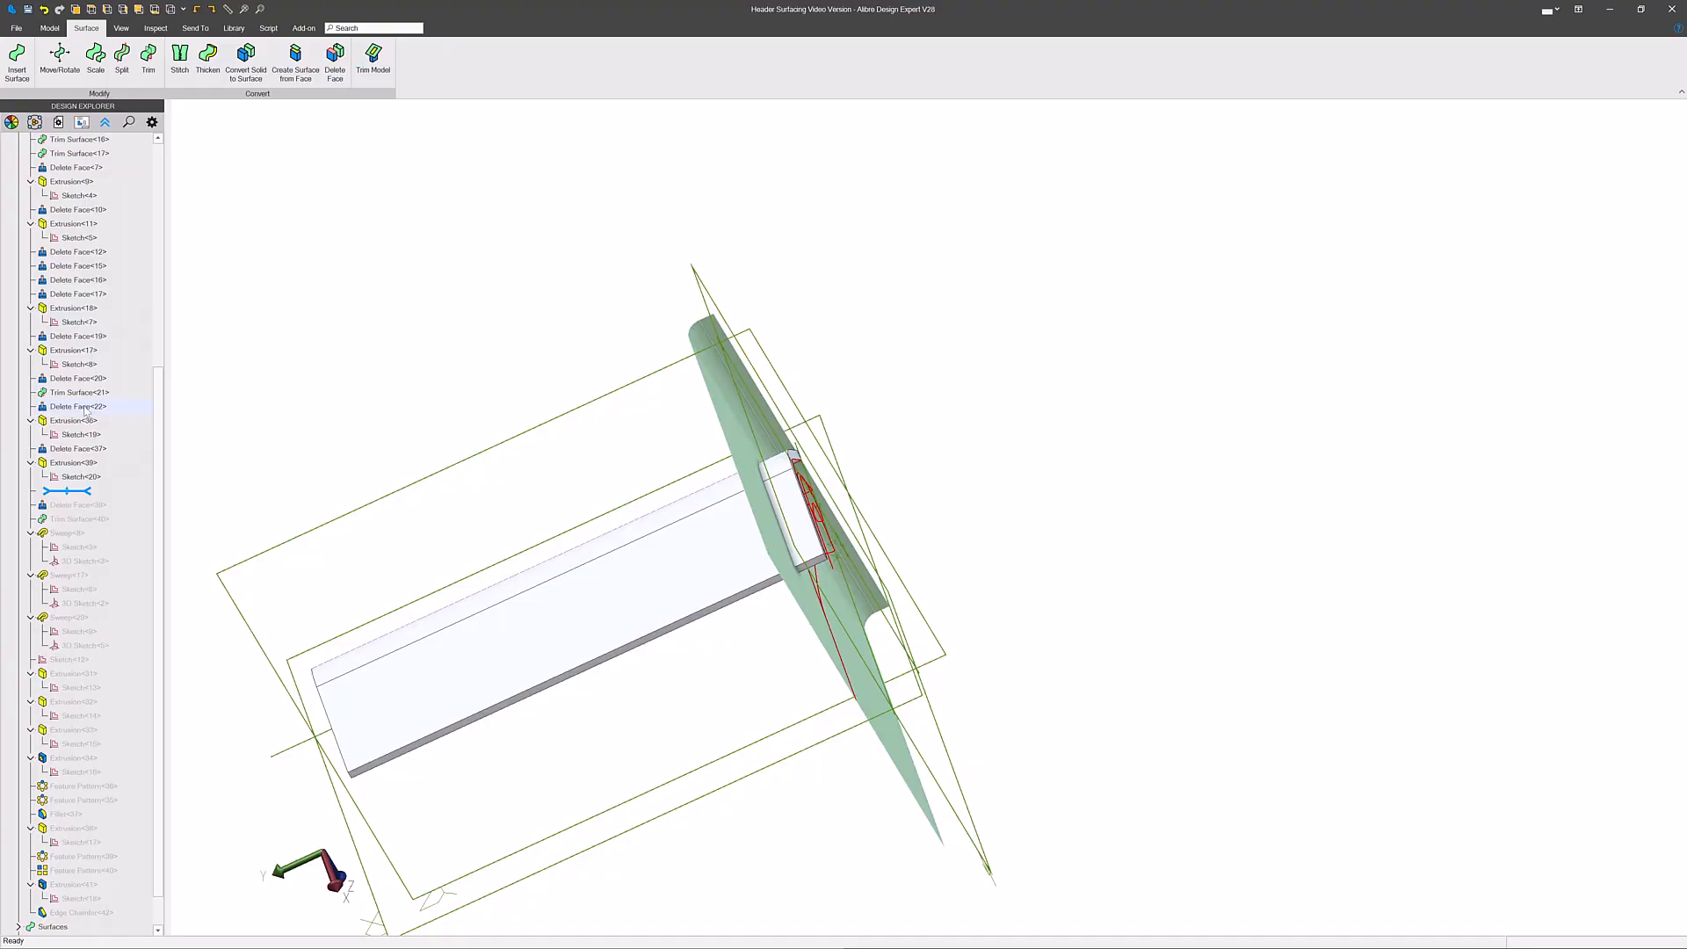
{"action": "left_click", "coordinate": [76, 504]}
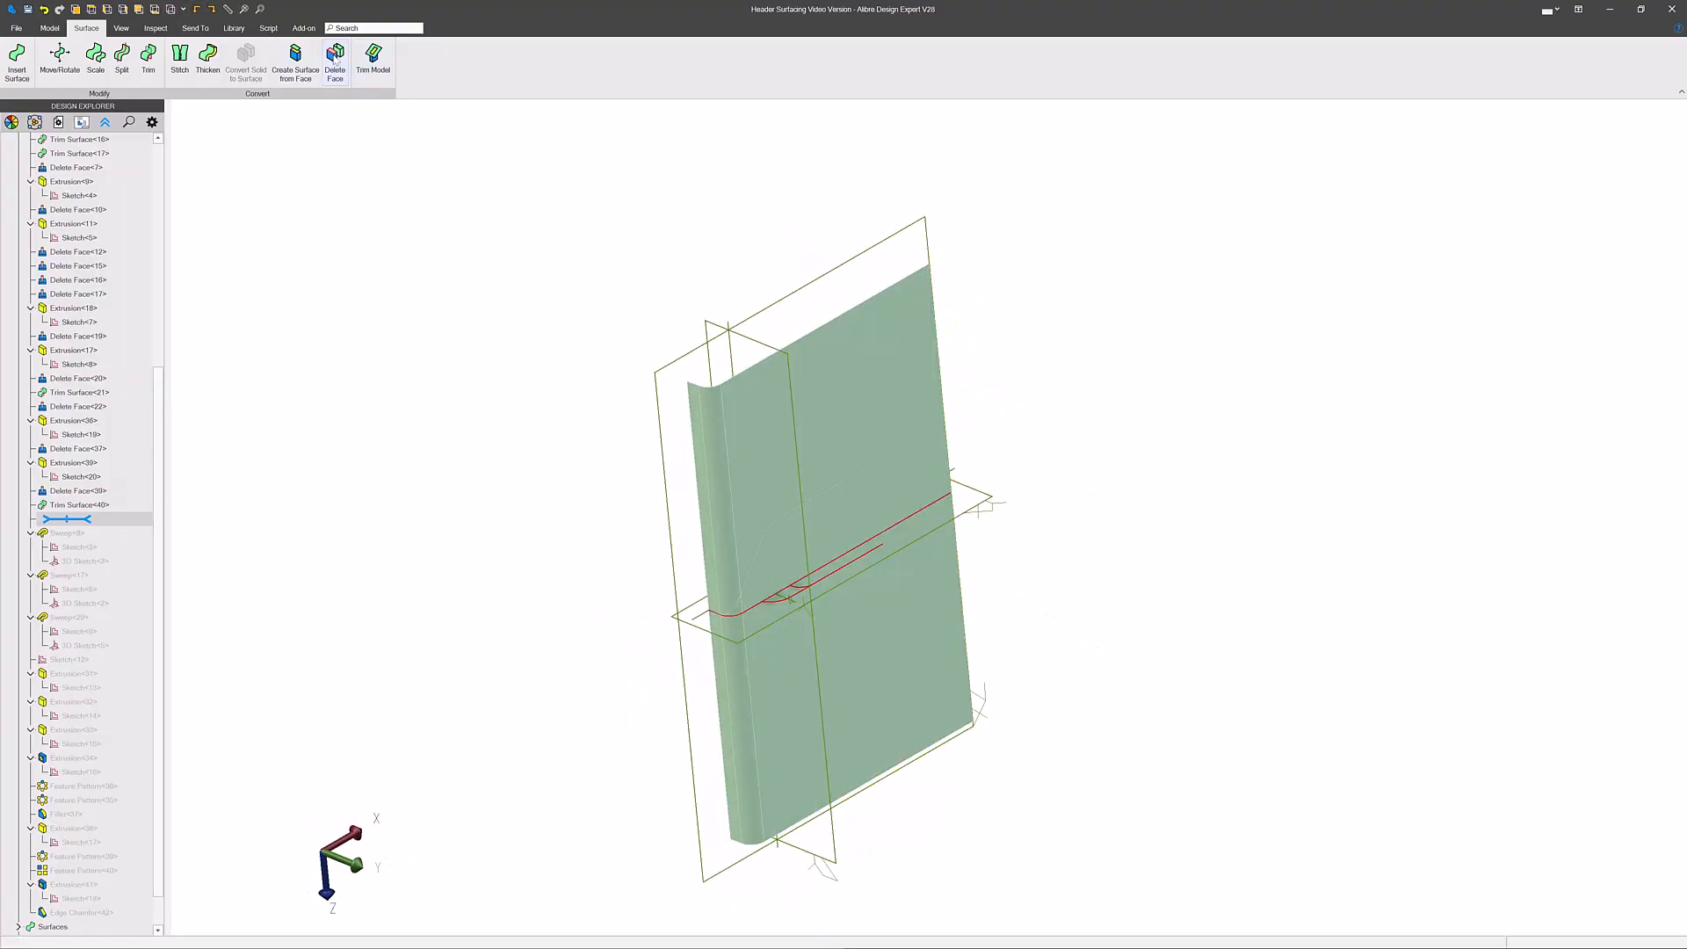
- Create Delete Face<41> removing the rolled surface's two faces, leaving the curved strip fitted in view
{"action": "left_click", "coordinate": [334, 59]}
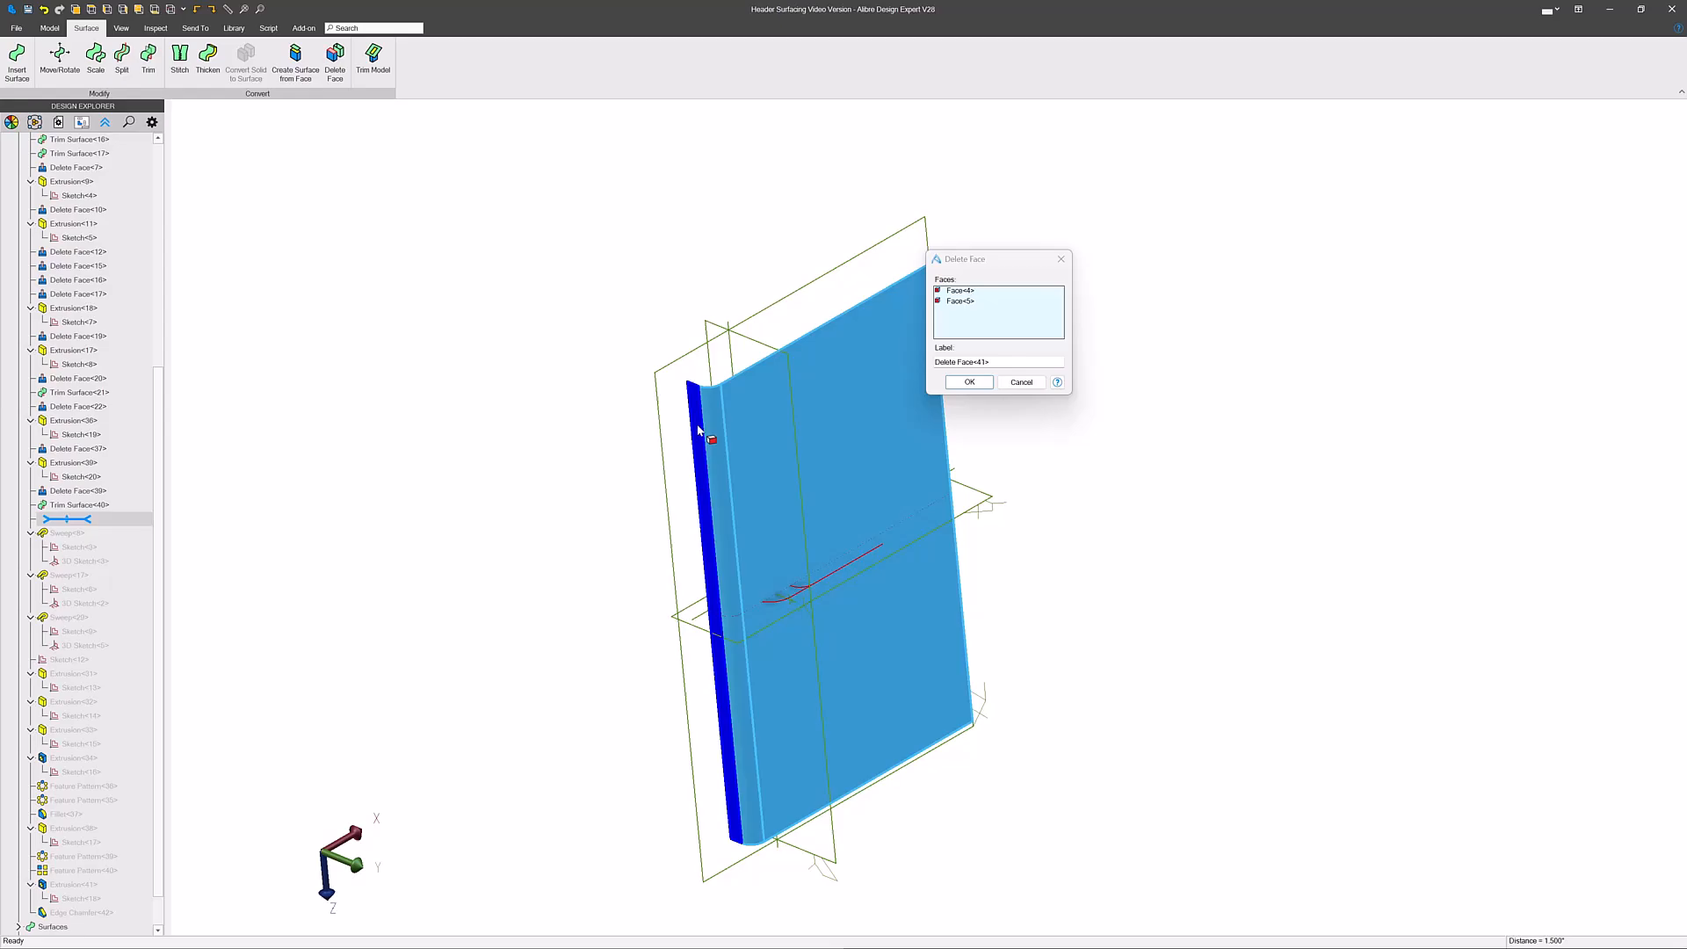
{"action": "left_click", "coordinate": [967, 381]}
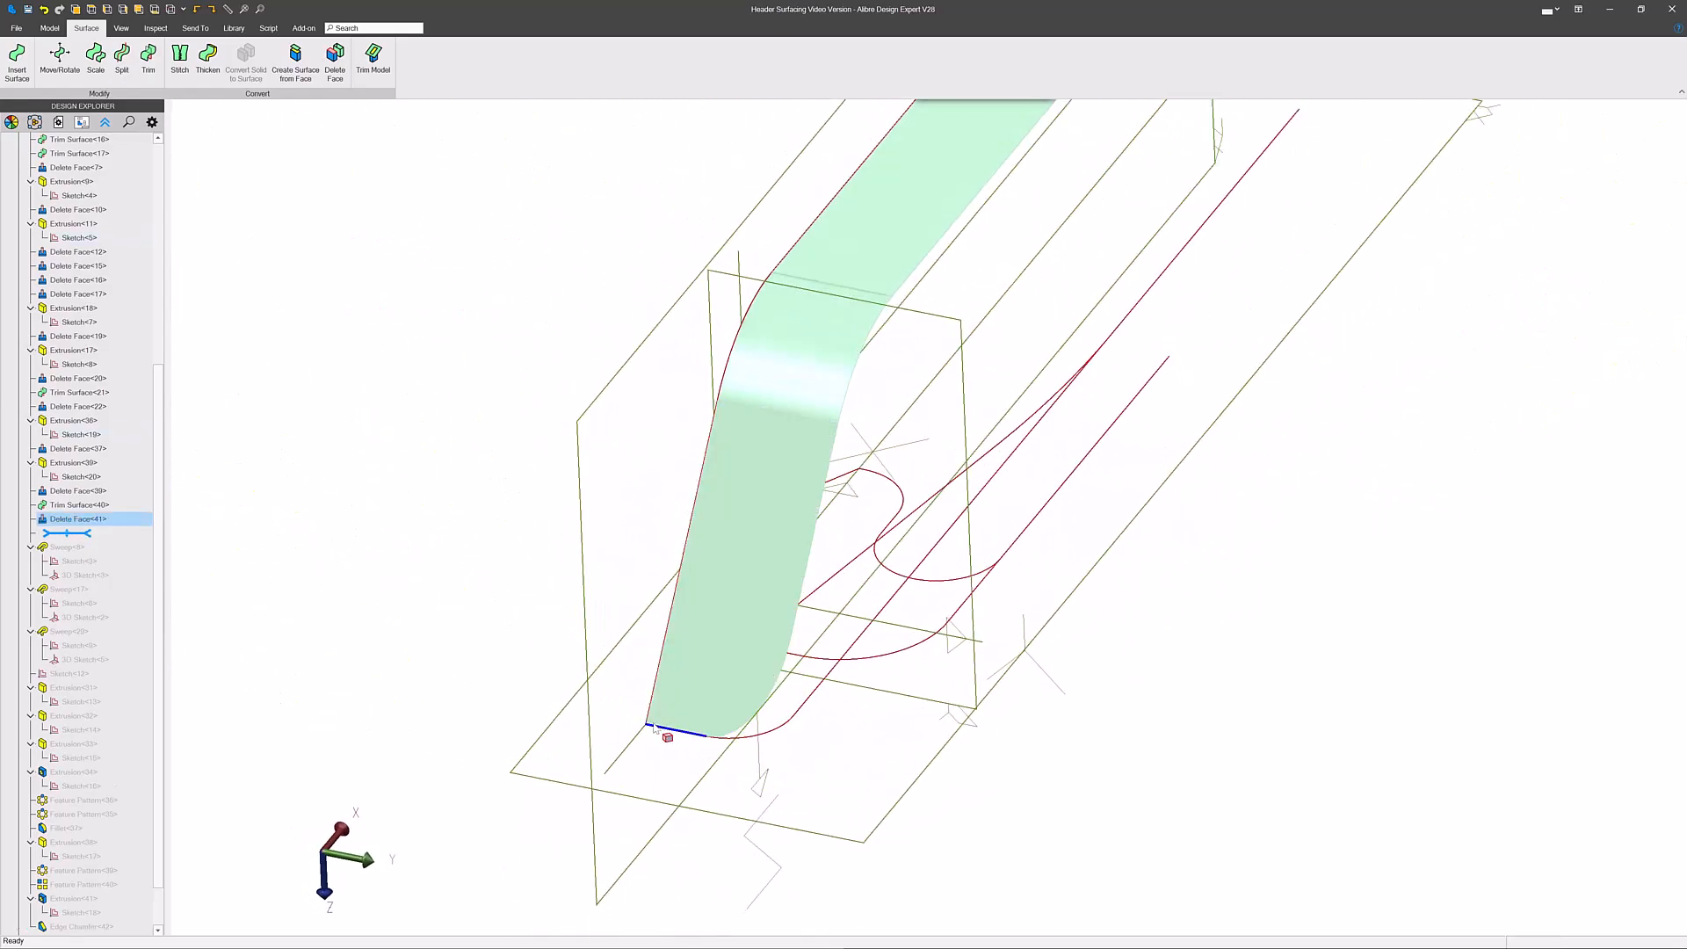
{"action": "left_click", "coordinate": [58, 62]}
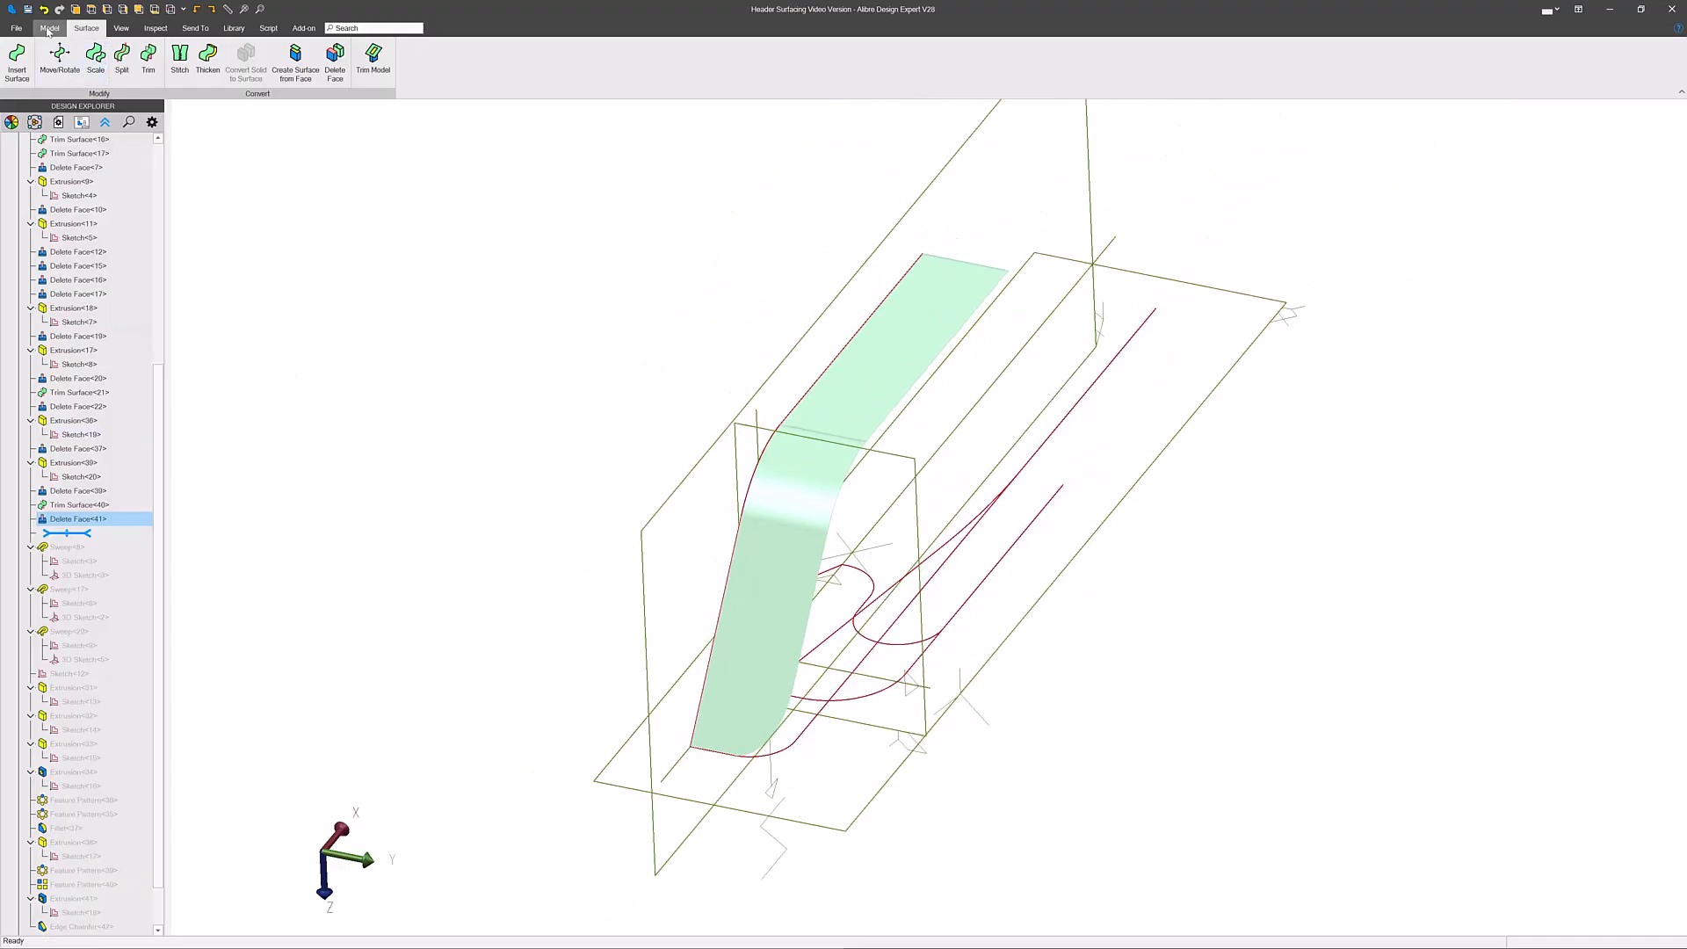
{"action": "left_click", "coordinate": [49, 26]}
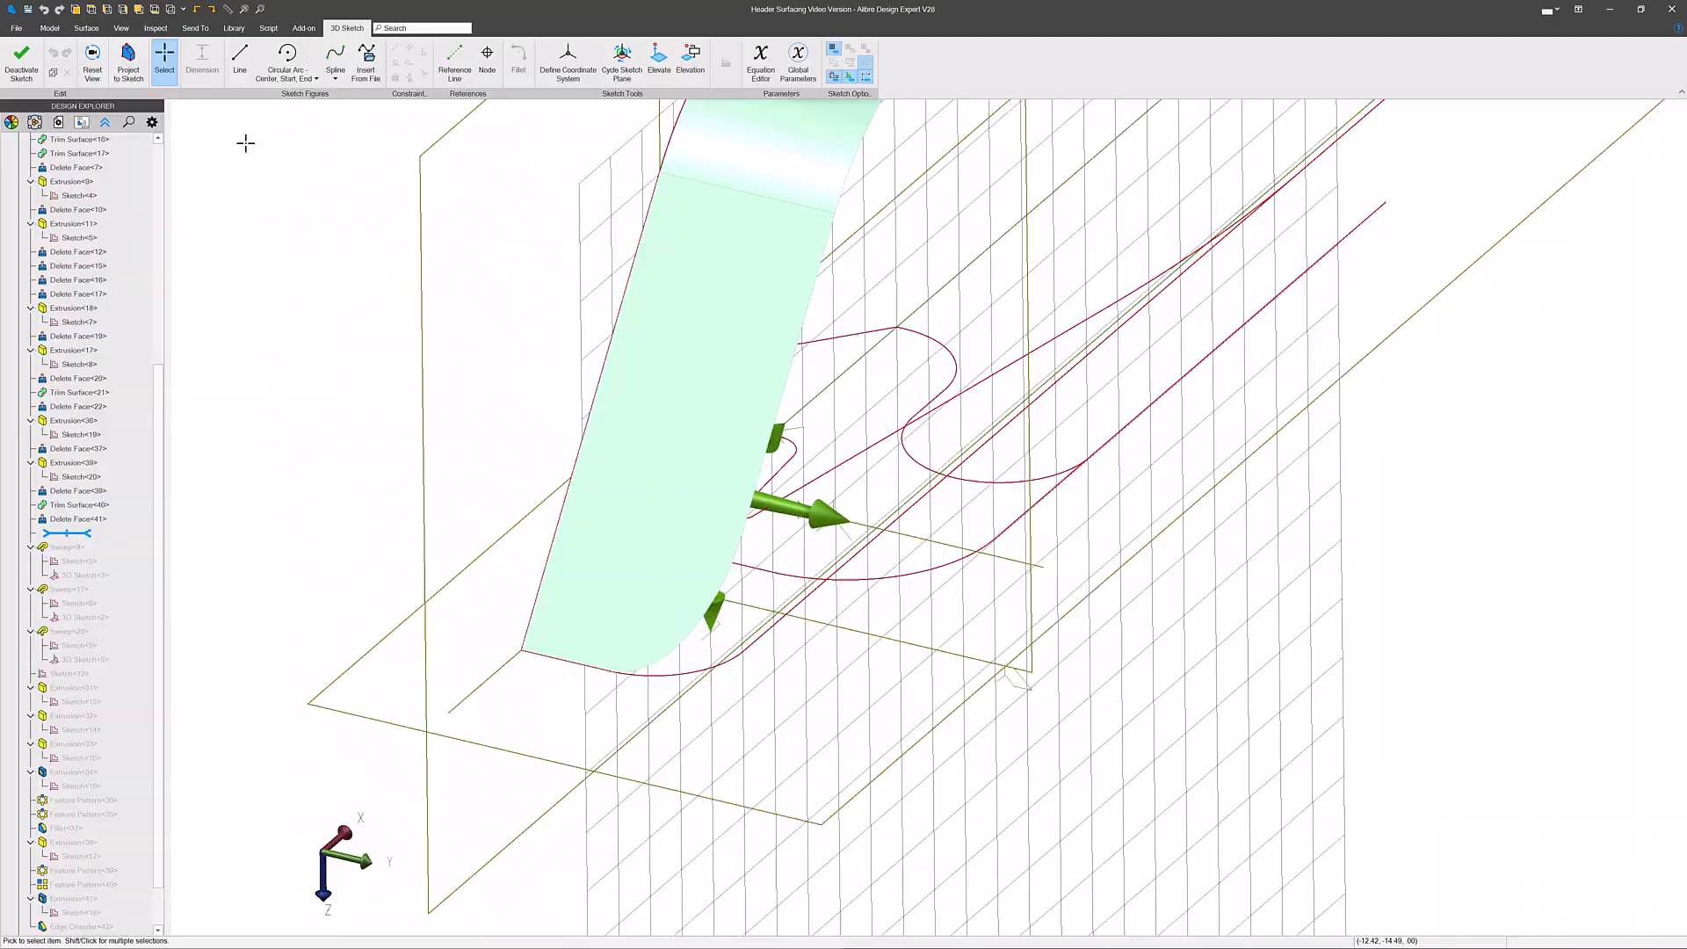
- Exit the 3D path sketch and create Delete Face<42> removing the curved strip's three faces
{"action": "left_click", "coordinate": [128, 62]}
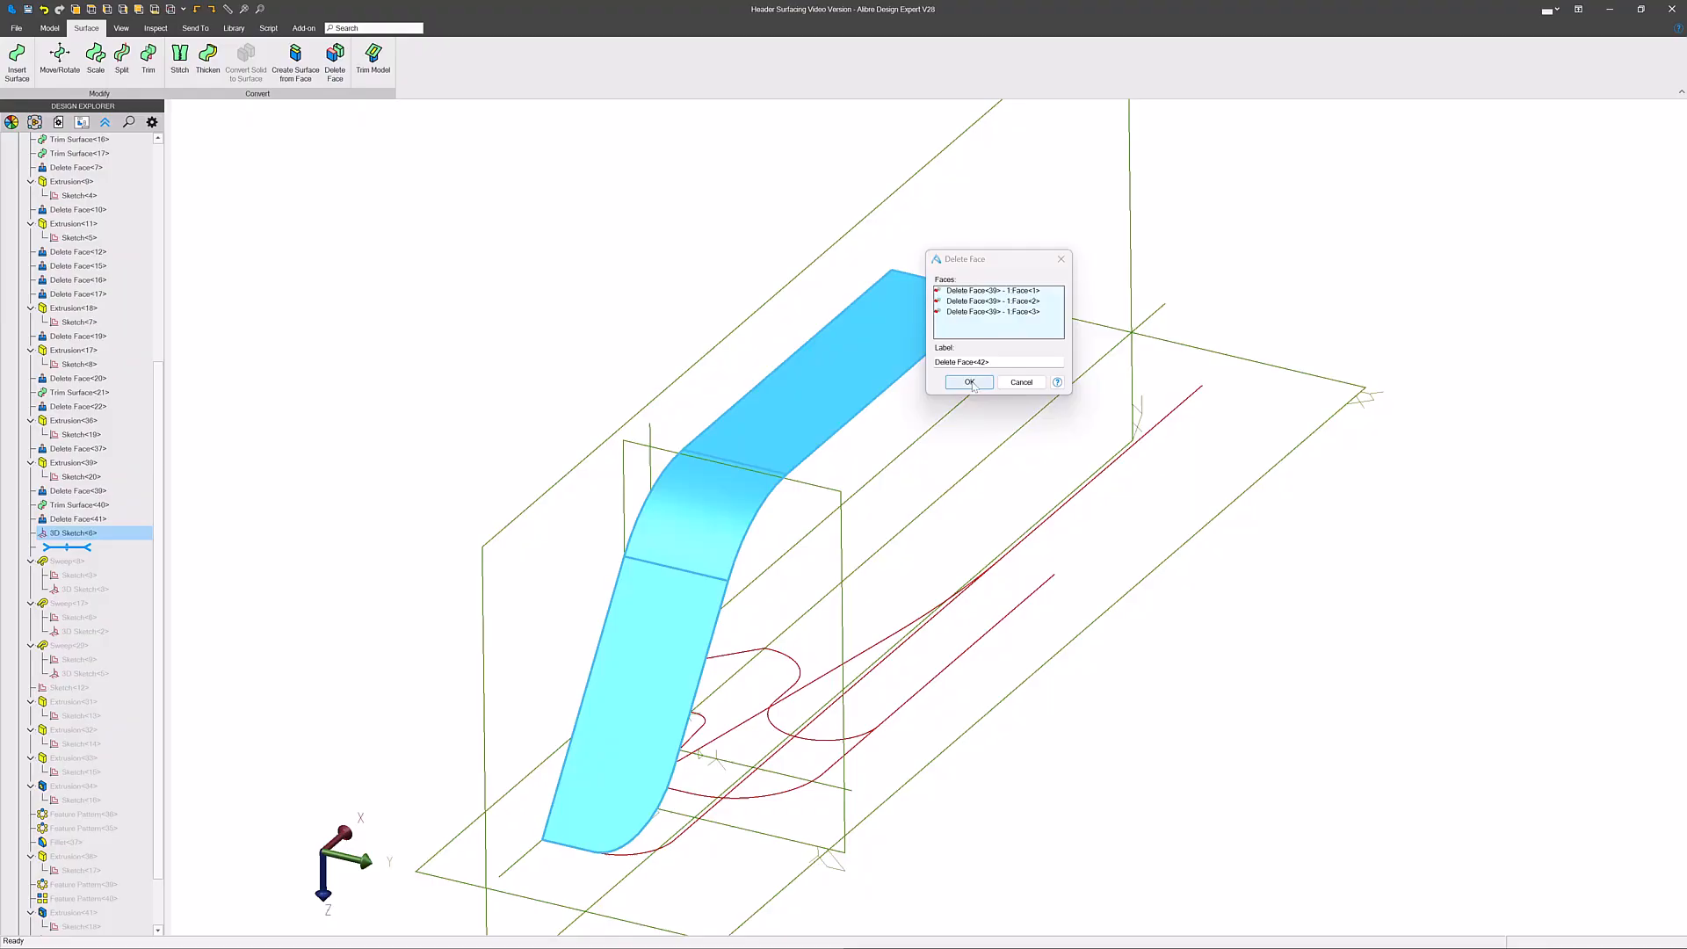
{"action": "left_click", "coordinate": [967, 381]}
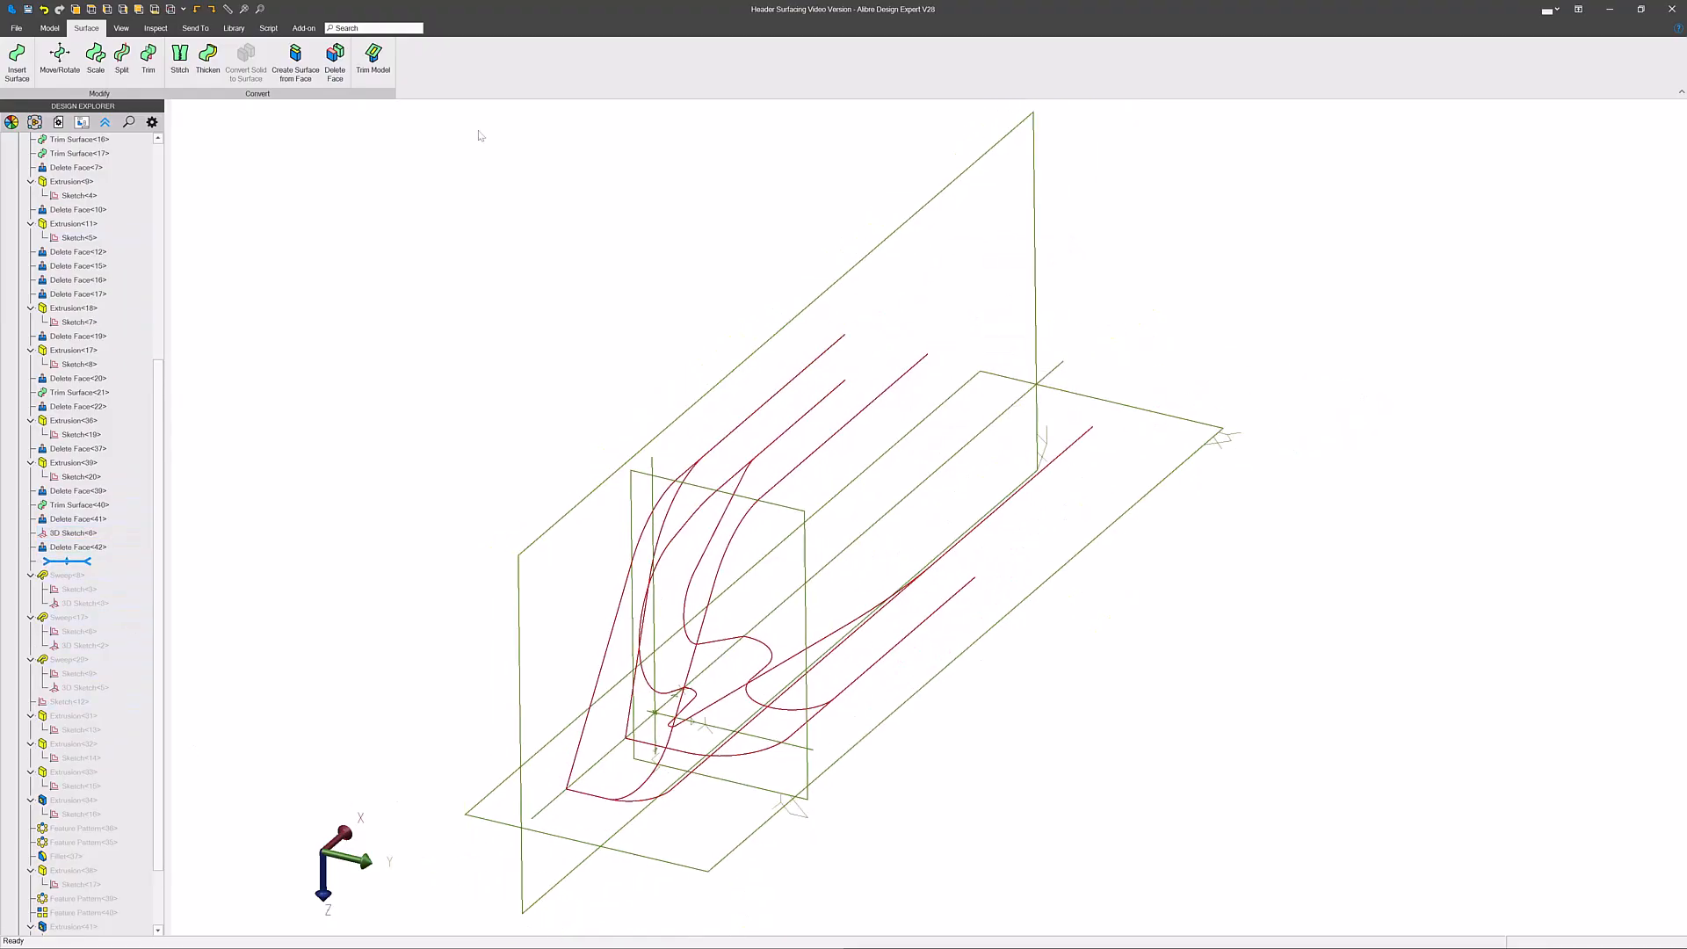
{"action": "left_click", "coordinate": [49, 26]}
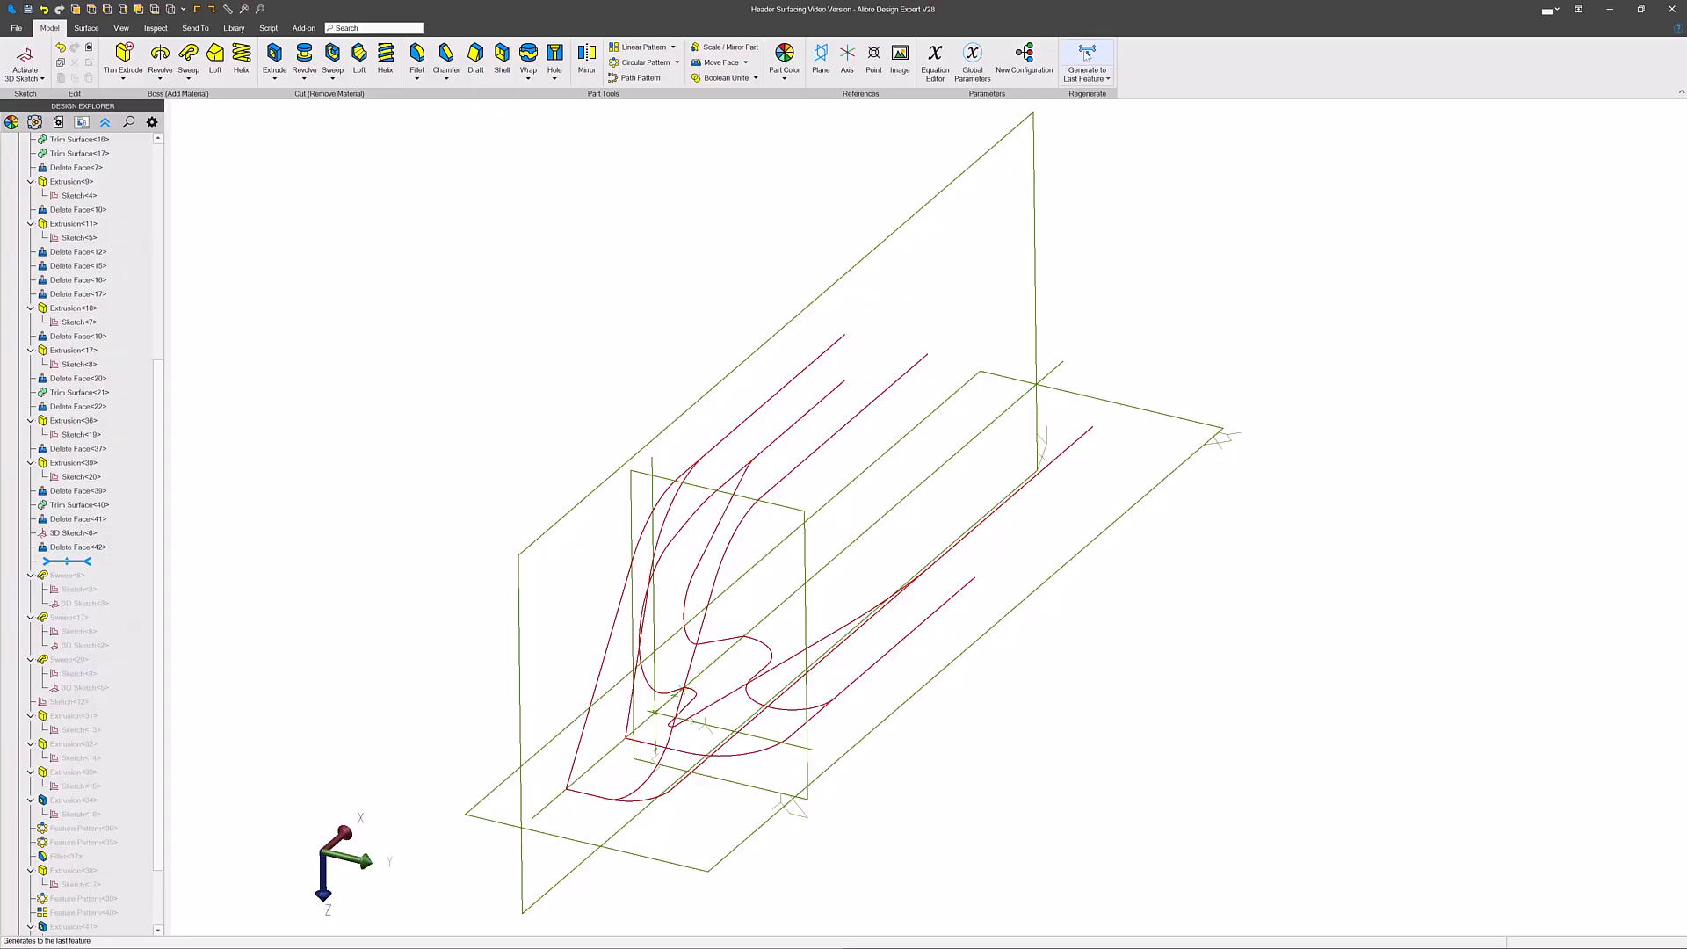
- Regenerate to the last feature and create Sweep<43> running Sketch<12> along the 3D path as the runner tube
{"action": "left_click", "coordinate": [1086, 58]}
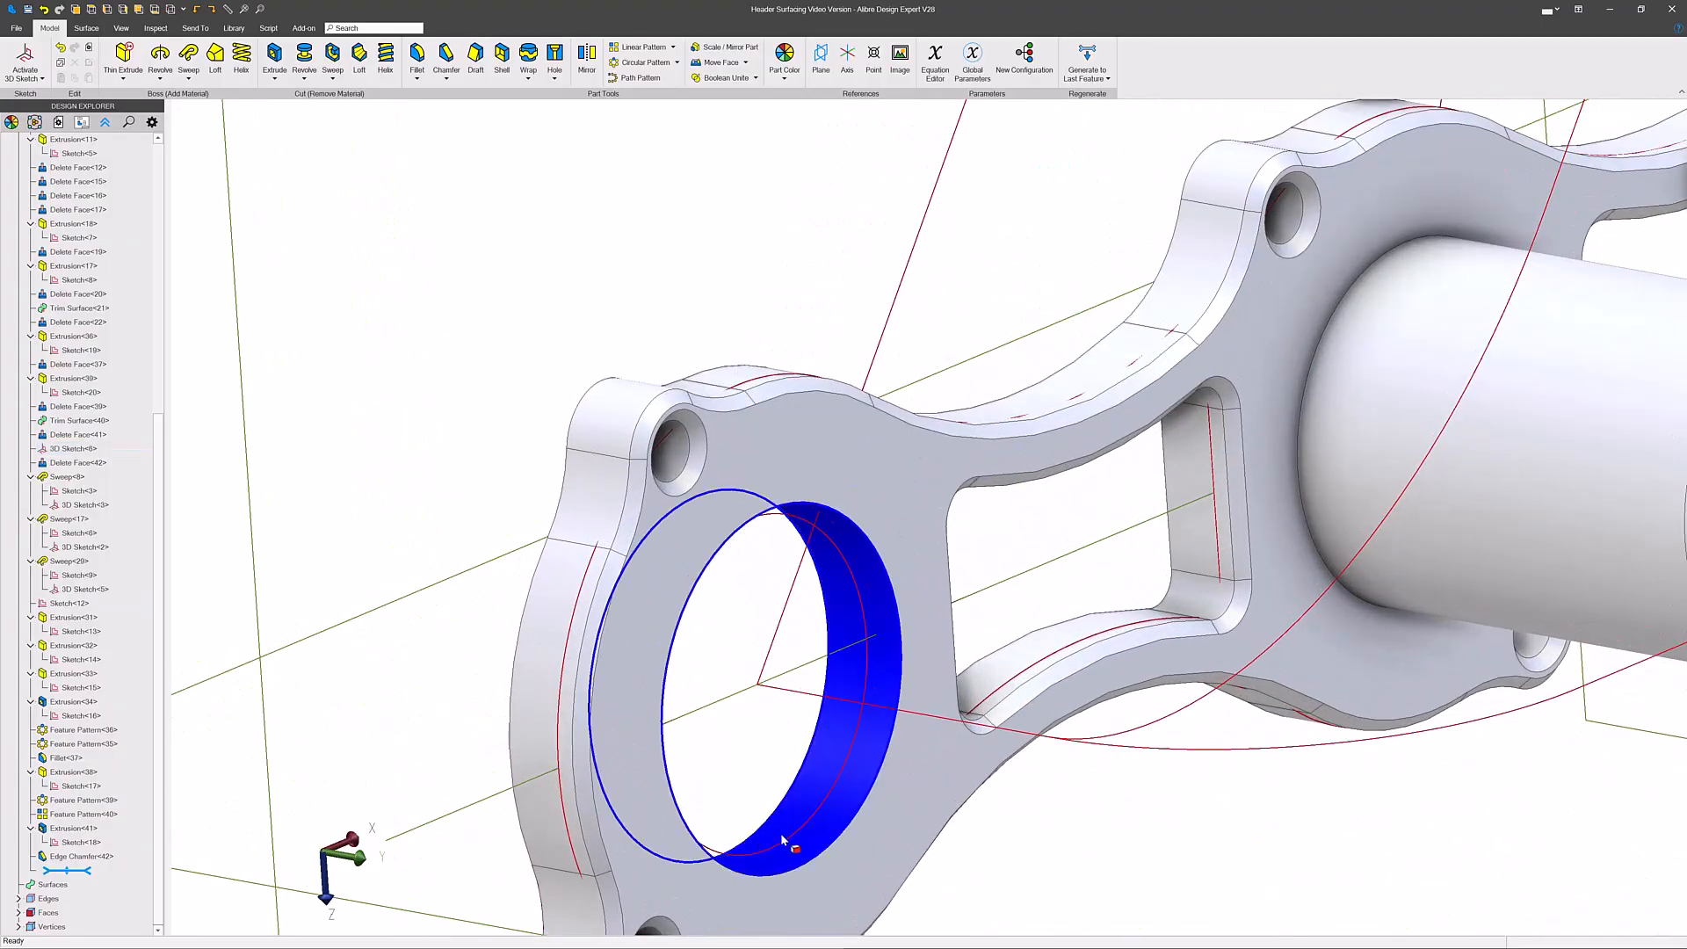
{"action": "left_click", "coordinate": [794, 643]}
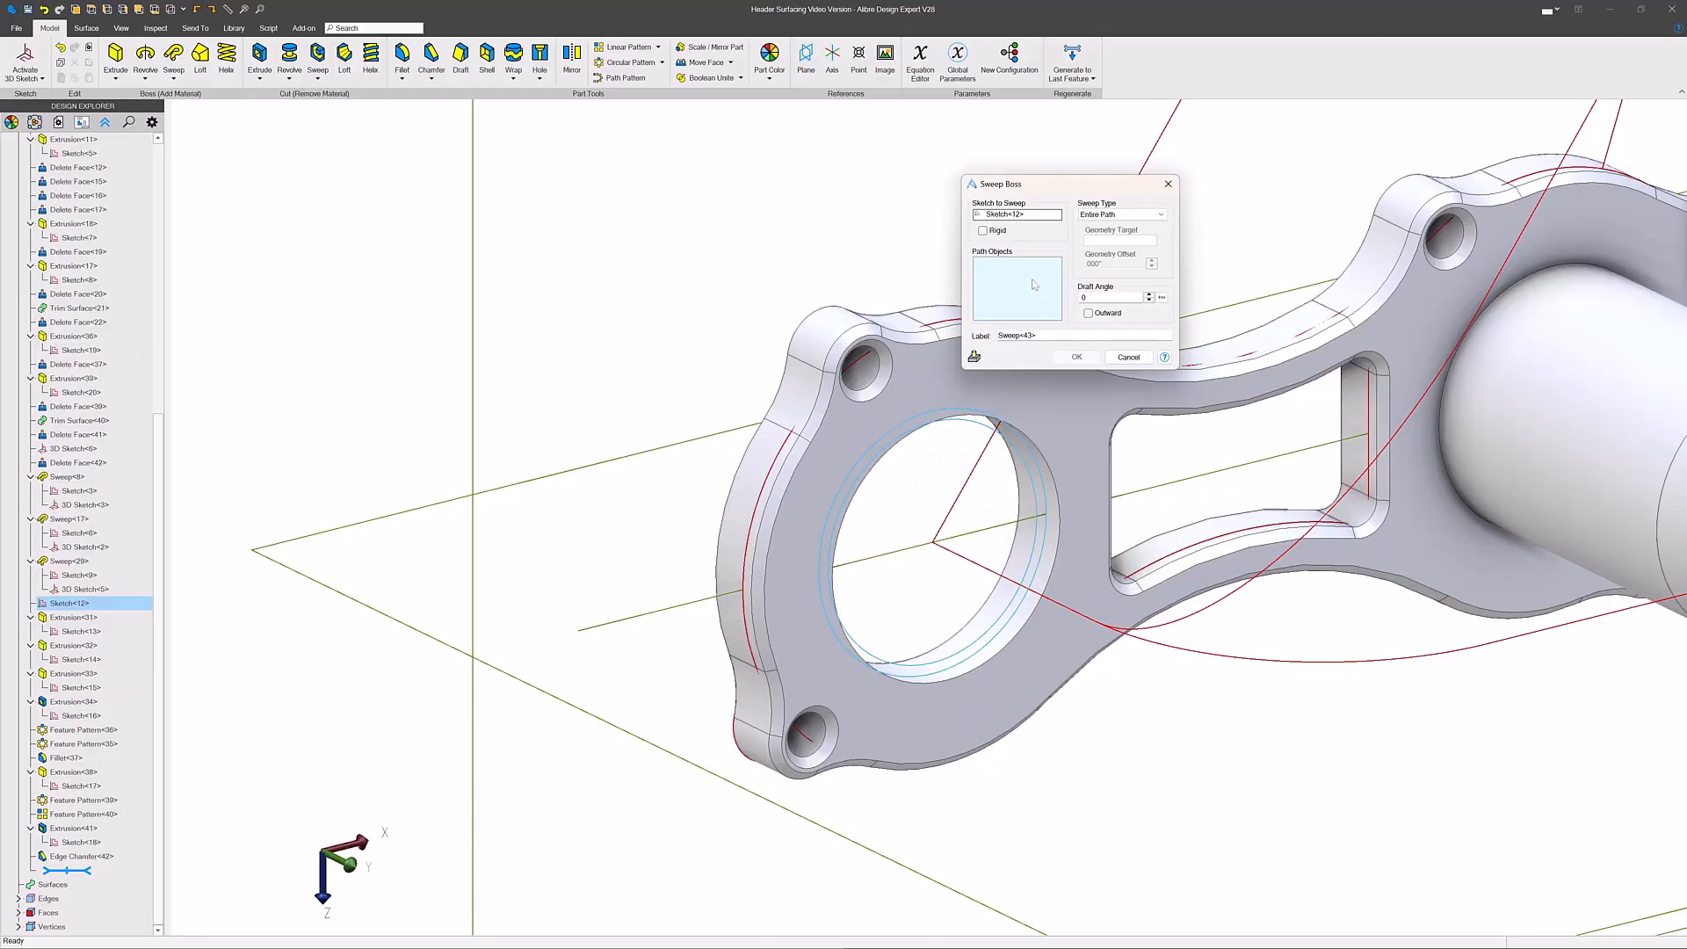
{"action": "left_click", "coordinate": [1130, 617]}
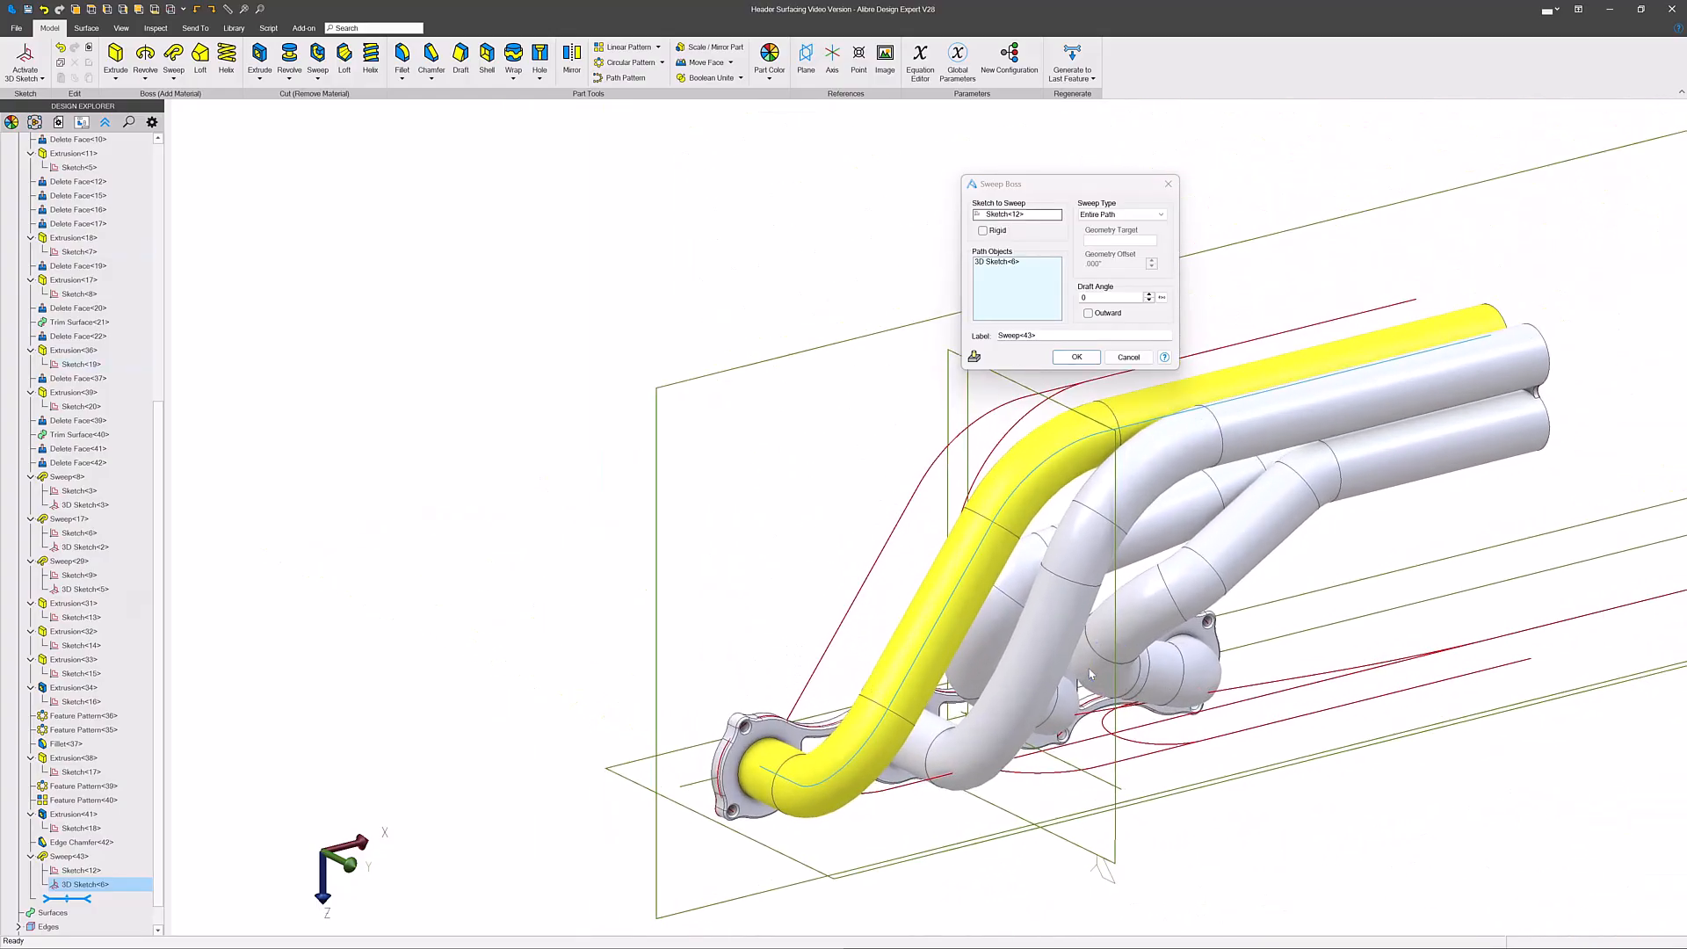
{"action": "left_click", "coordinate": [1076, 357]}
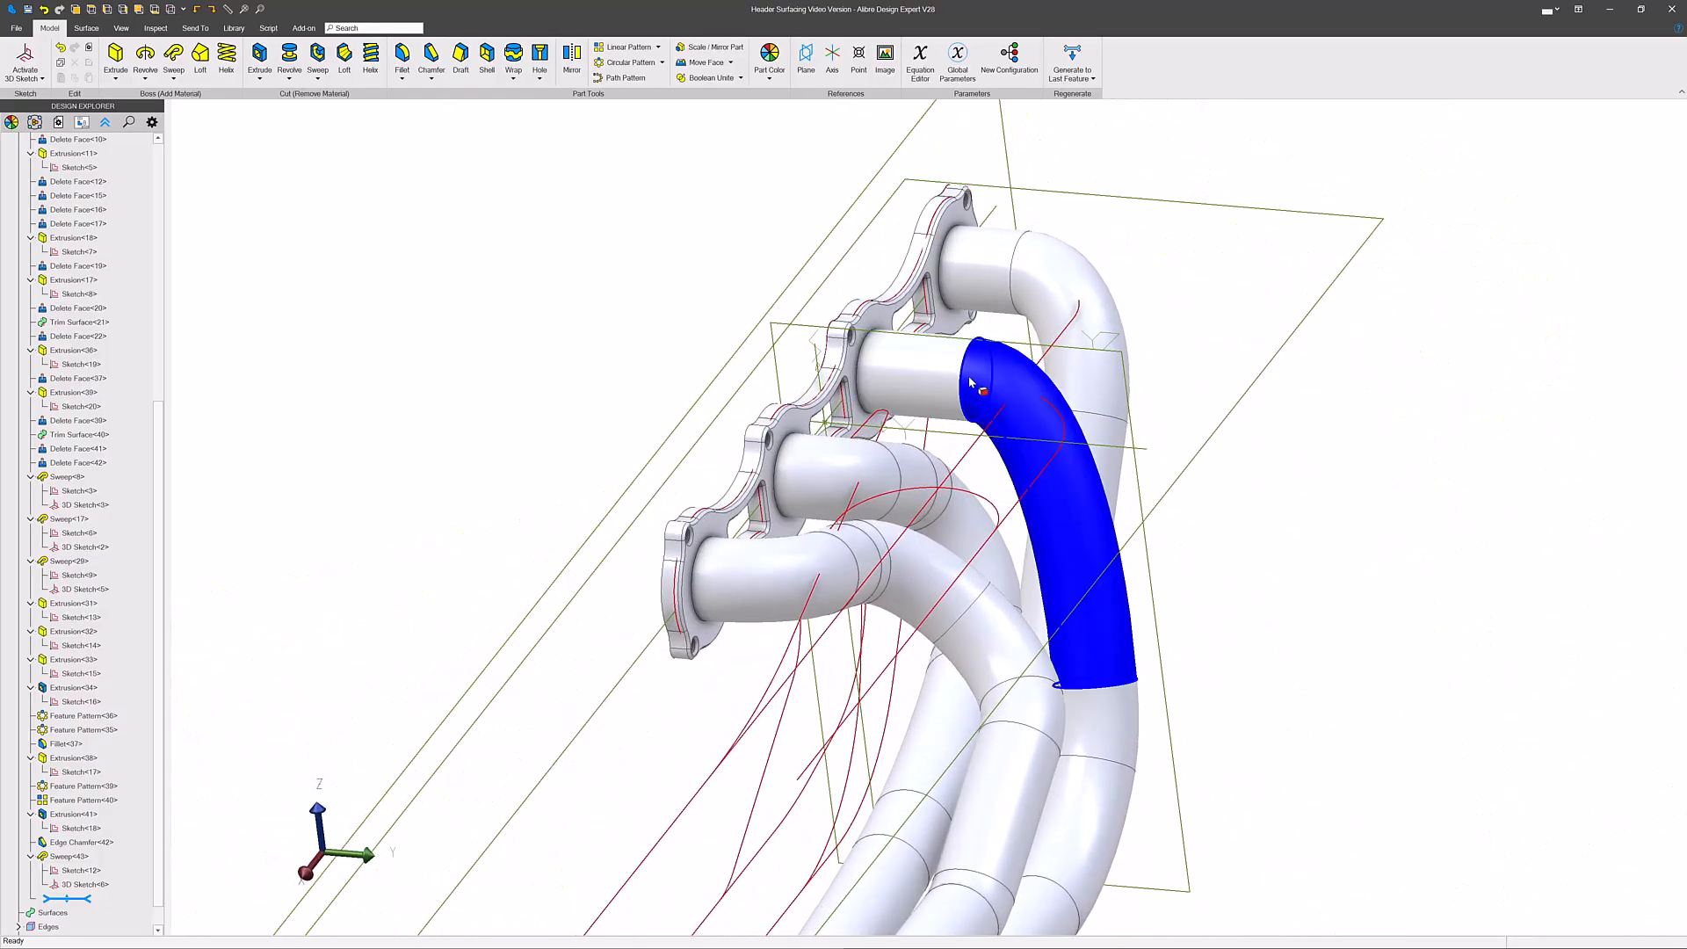
{"action": "left_click", "coordinate": [914, 382]}
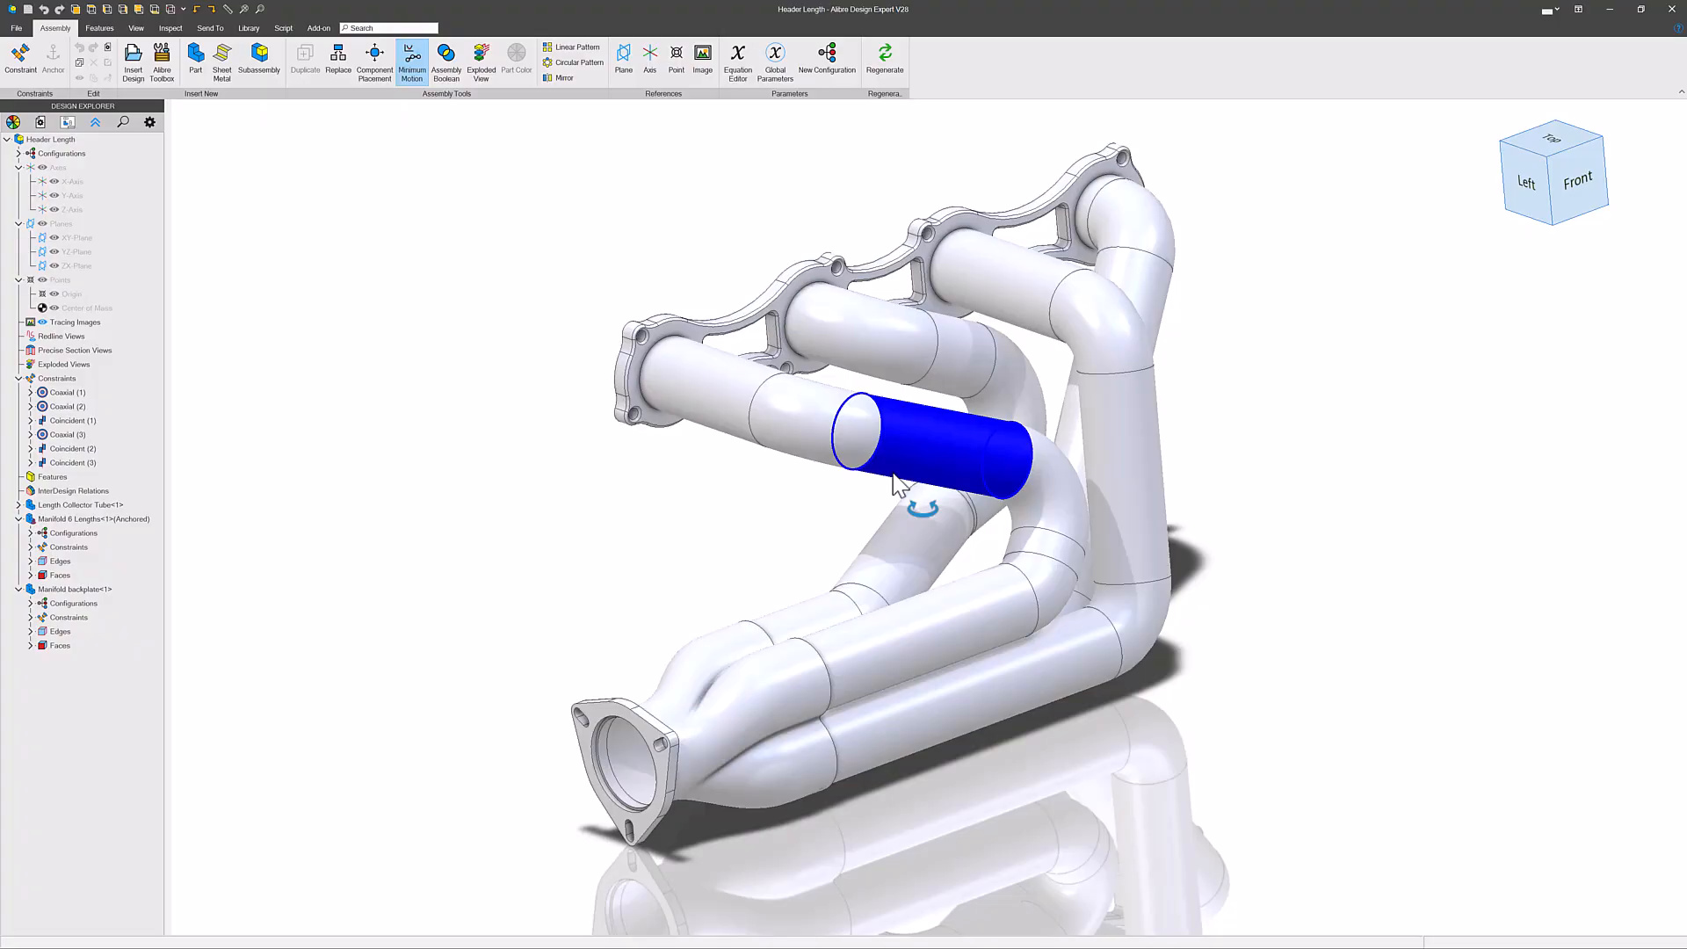
{"action": "left_click_drag", "start_coordinate": [914, 485], "coordinate": [926, 496]}
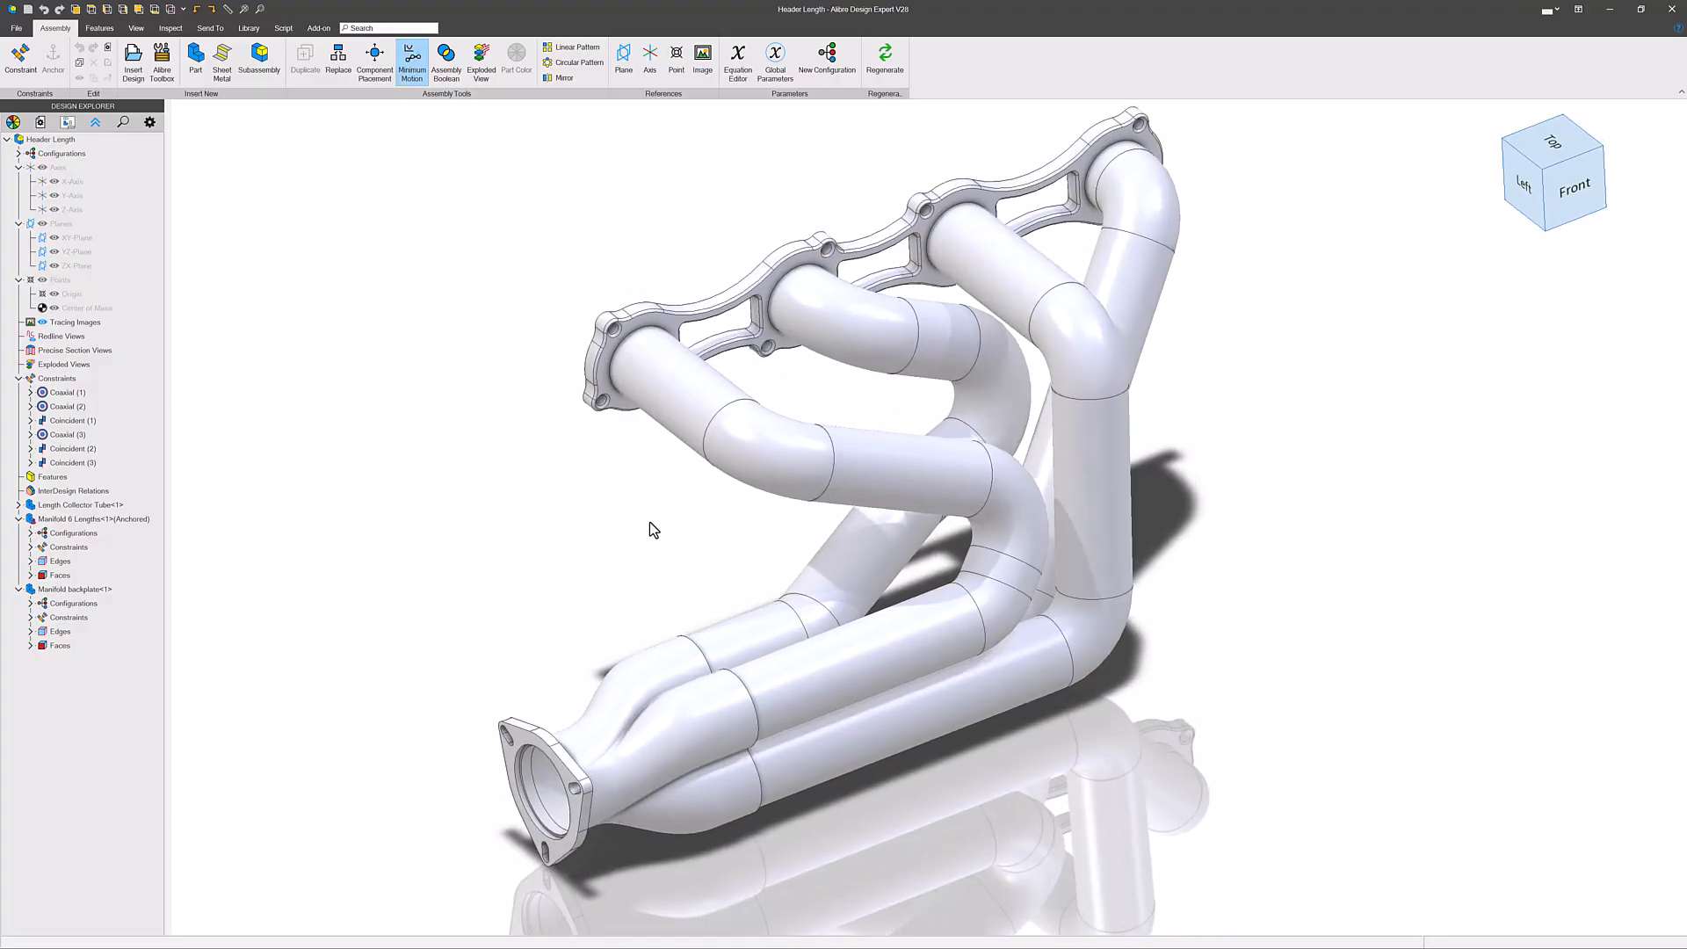
{"action": "left_click", "coordinate": [754, 451]}
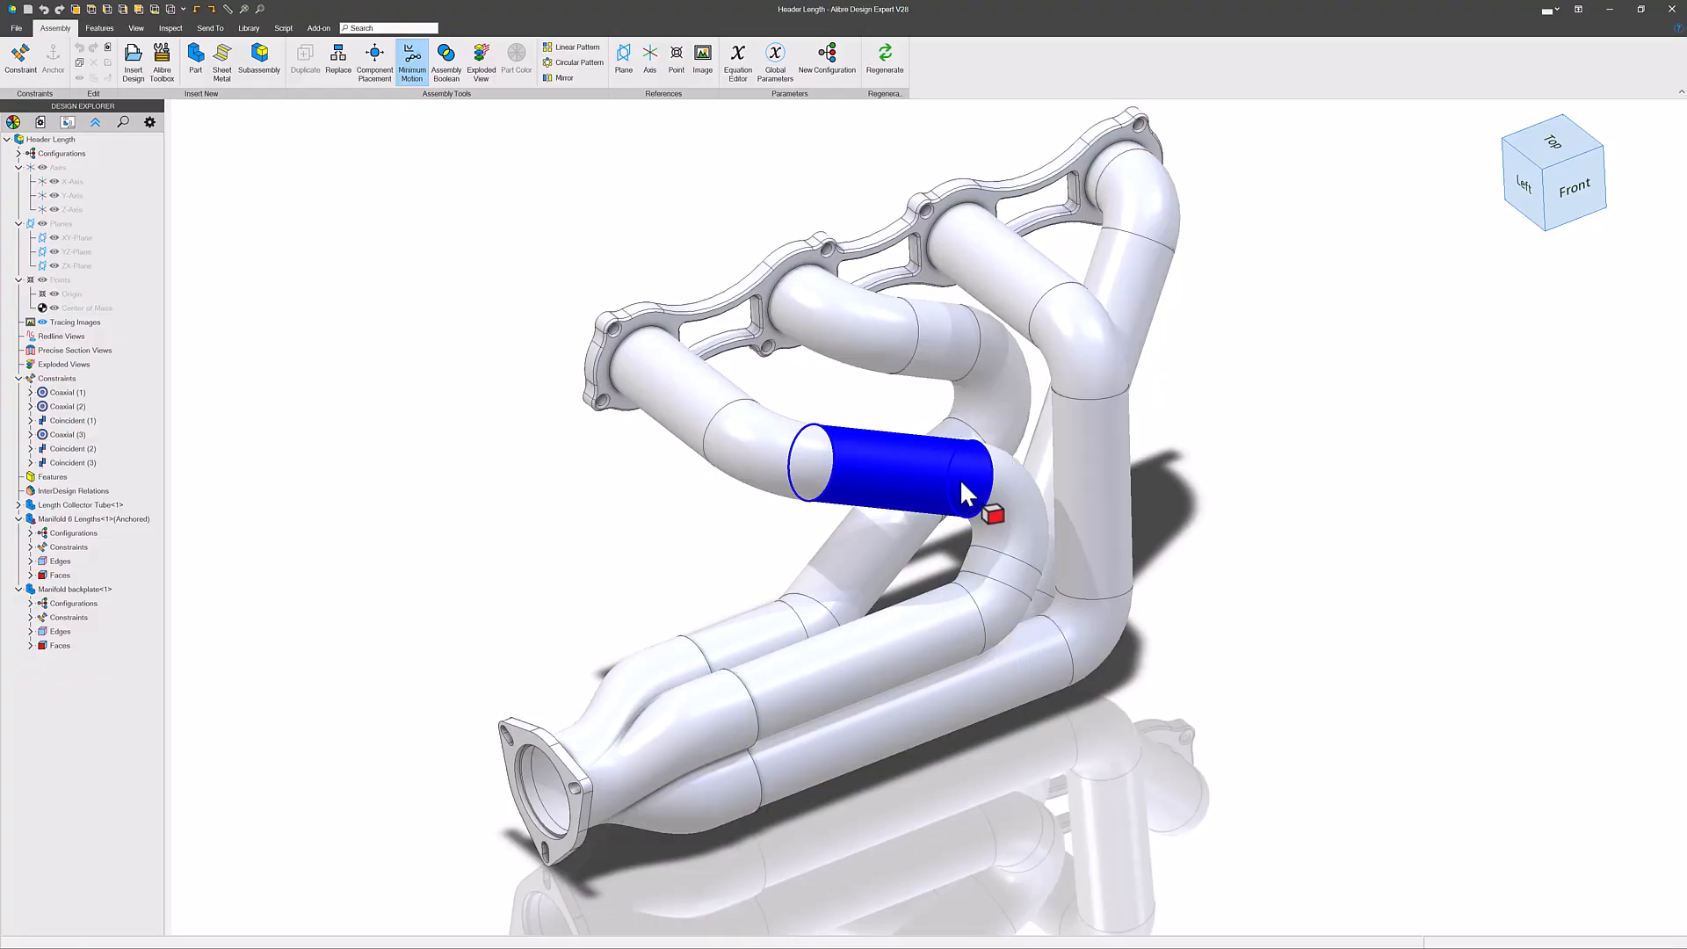
{"action": "left_click_drag", "start_coordinate": [963, 495], "coordinate": [817, 496]}
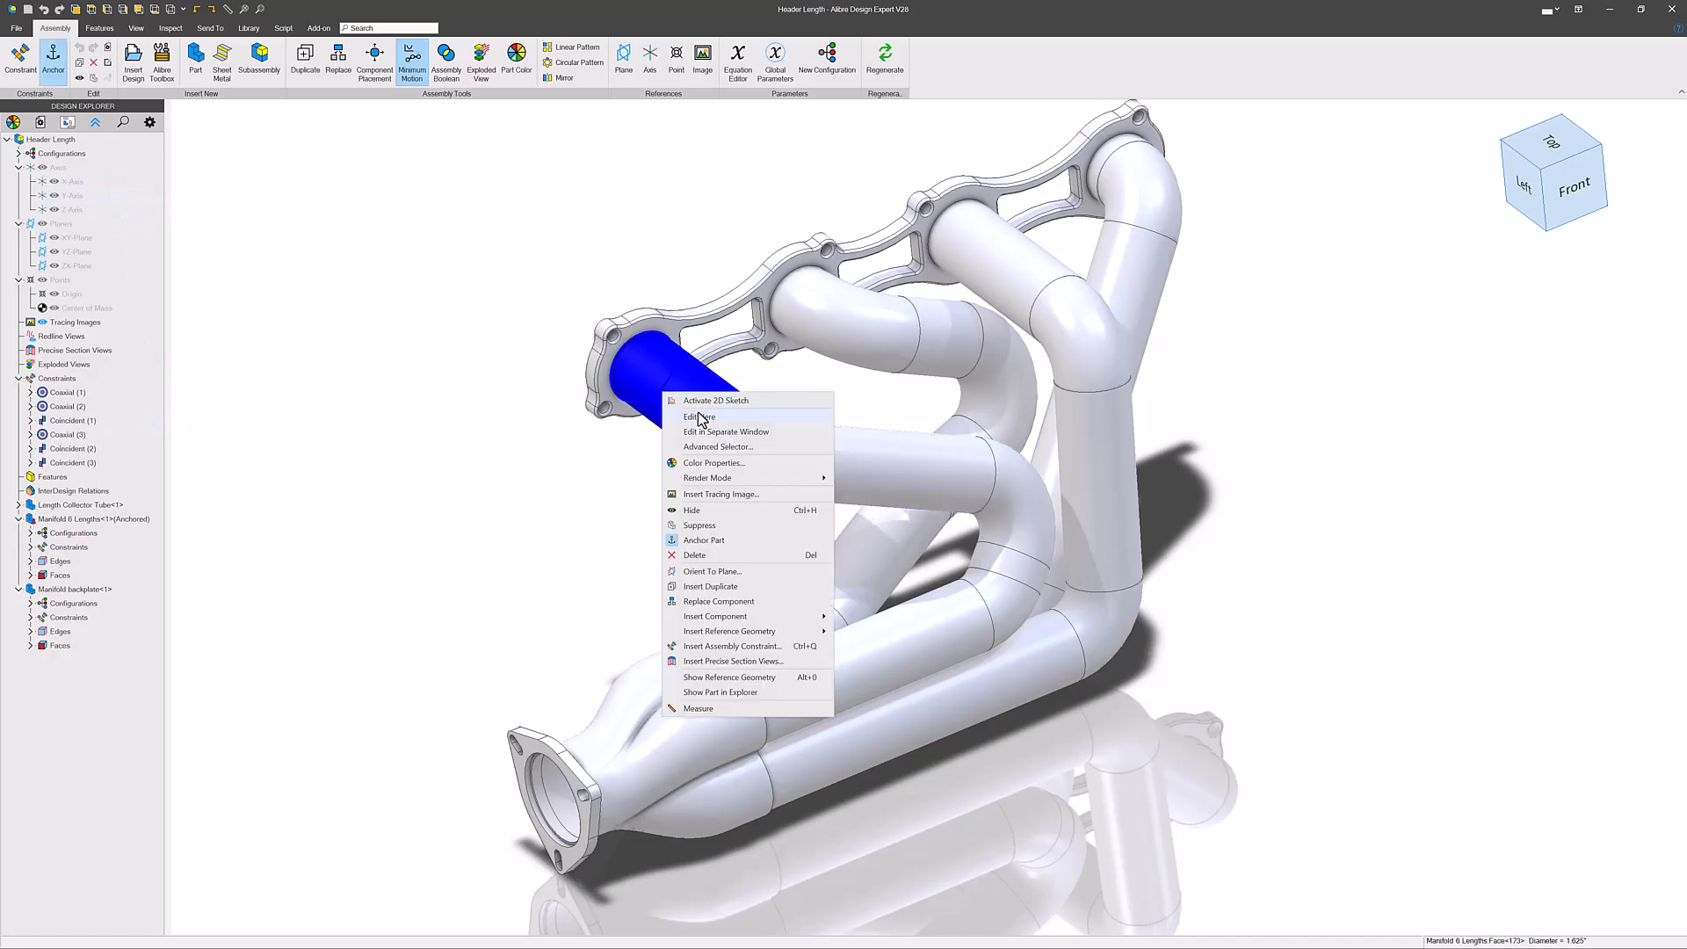
{"action": "left_click", "coordinate": [695, 417]}
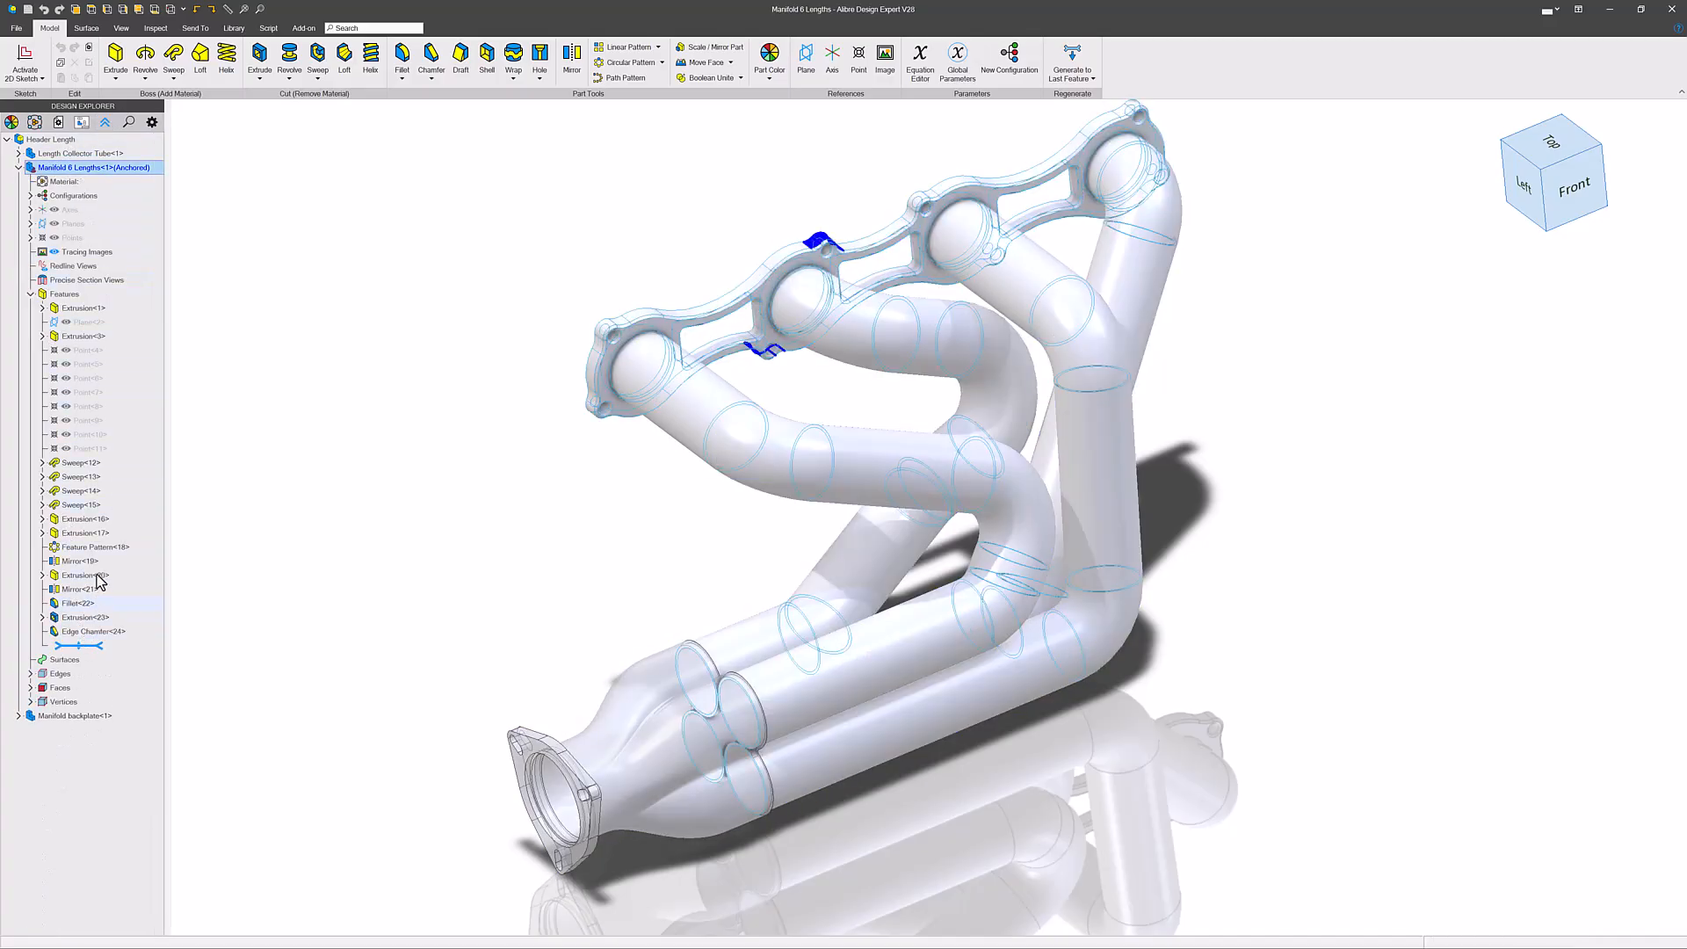
{"action": "left_click", "coordinate": [83, 518]}
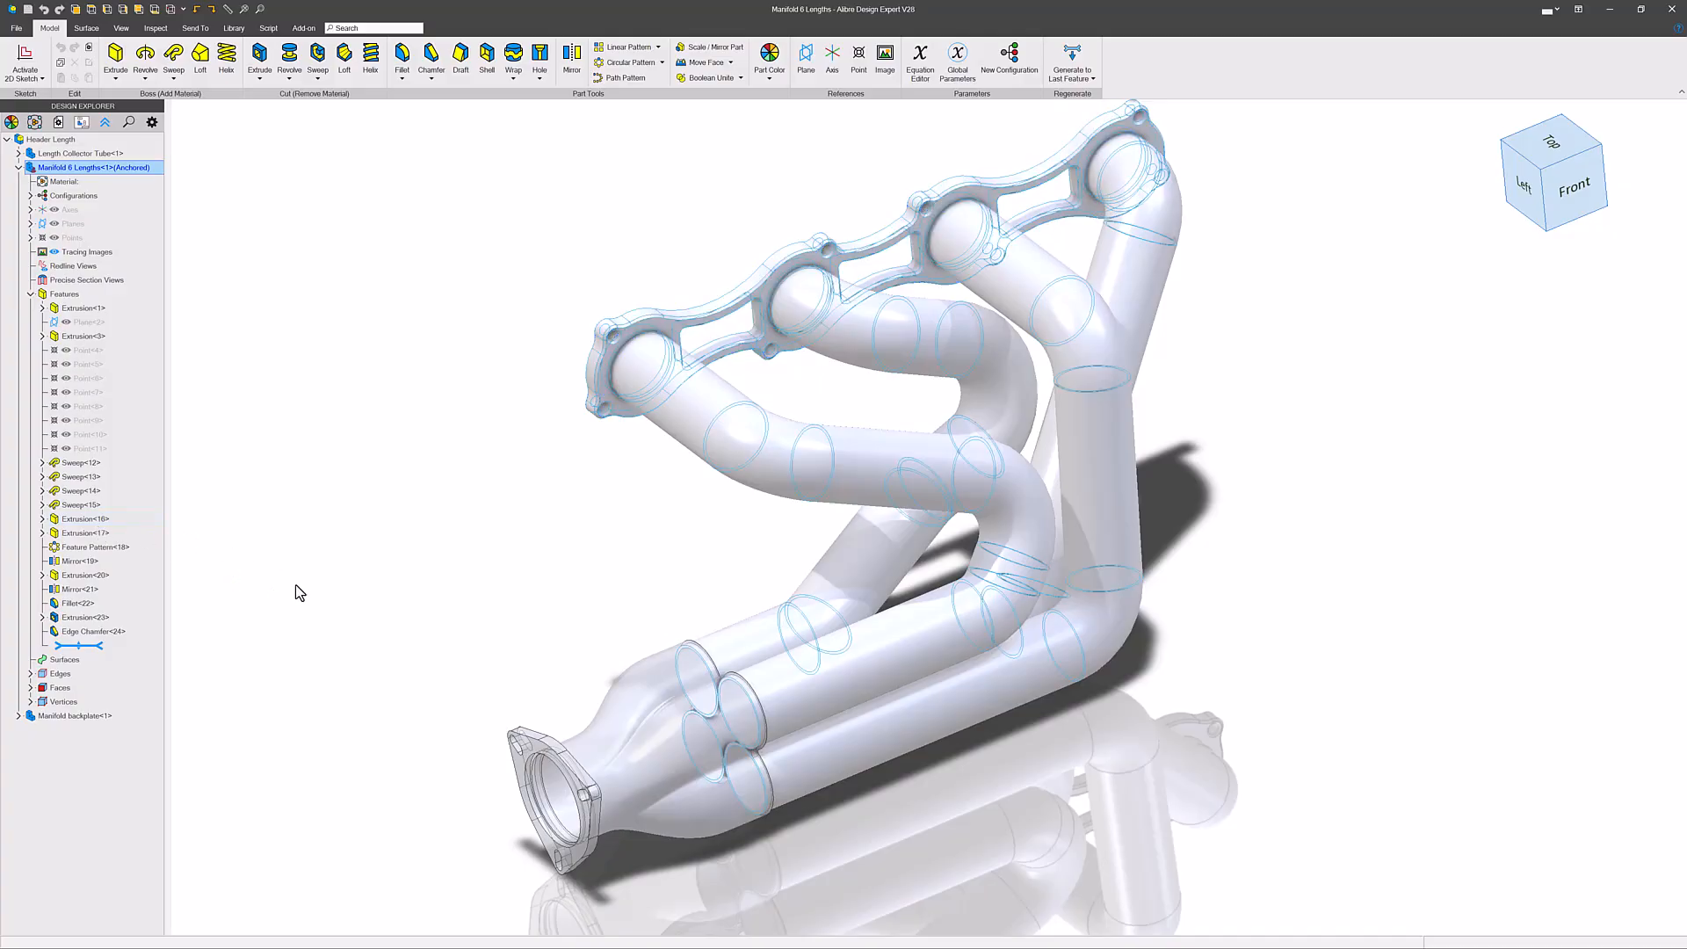
{"action": "left_click", "coordinate": [1000, 496]}
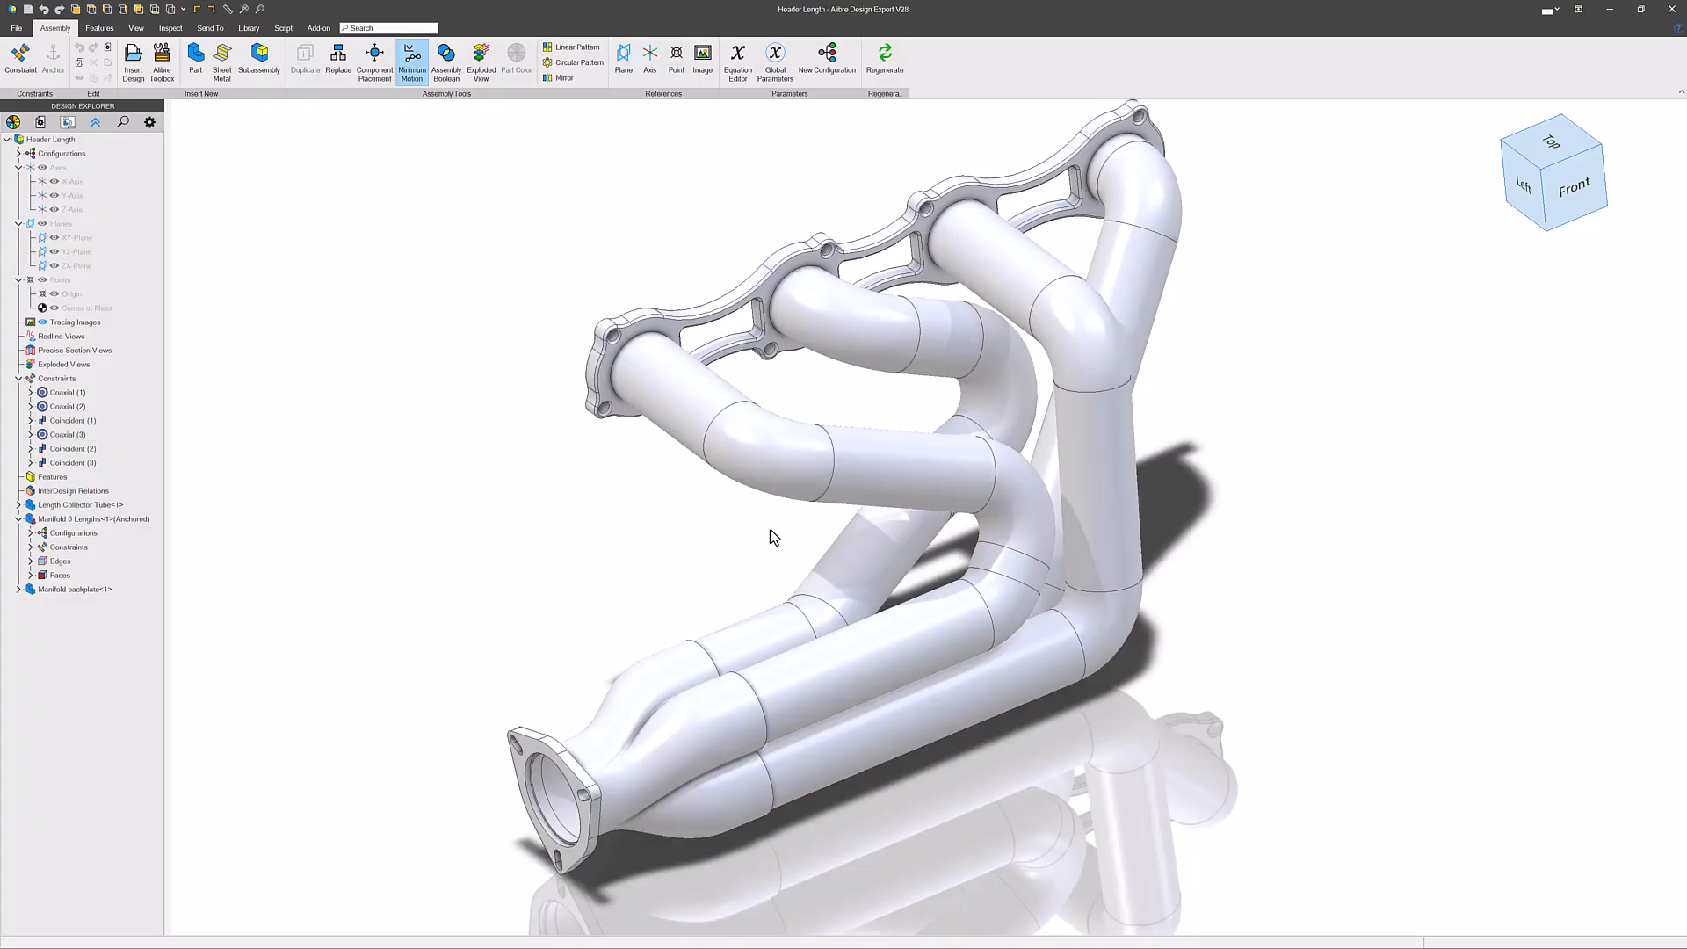
{"action": "left_click", "coordinate": [1006, 568]}
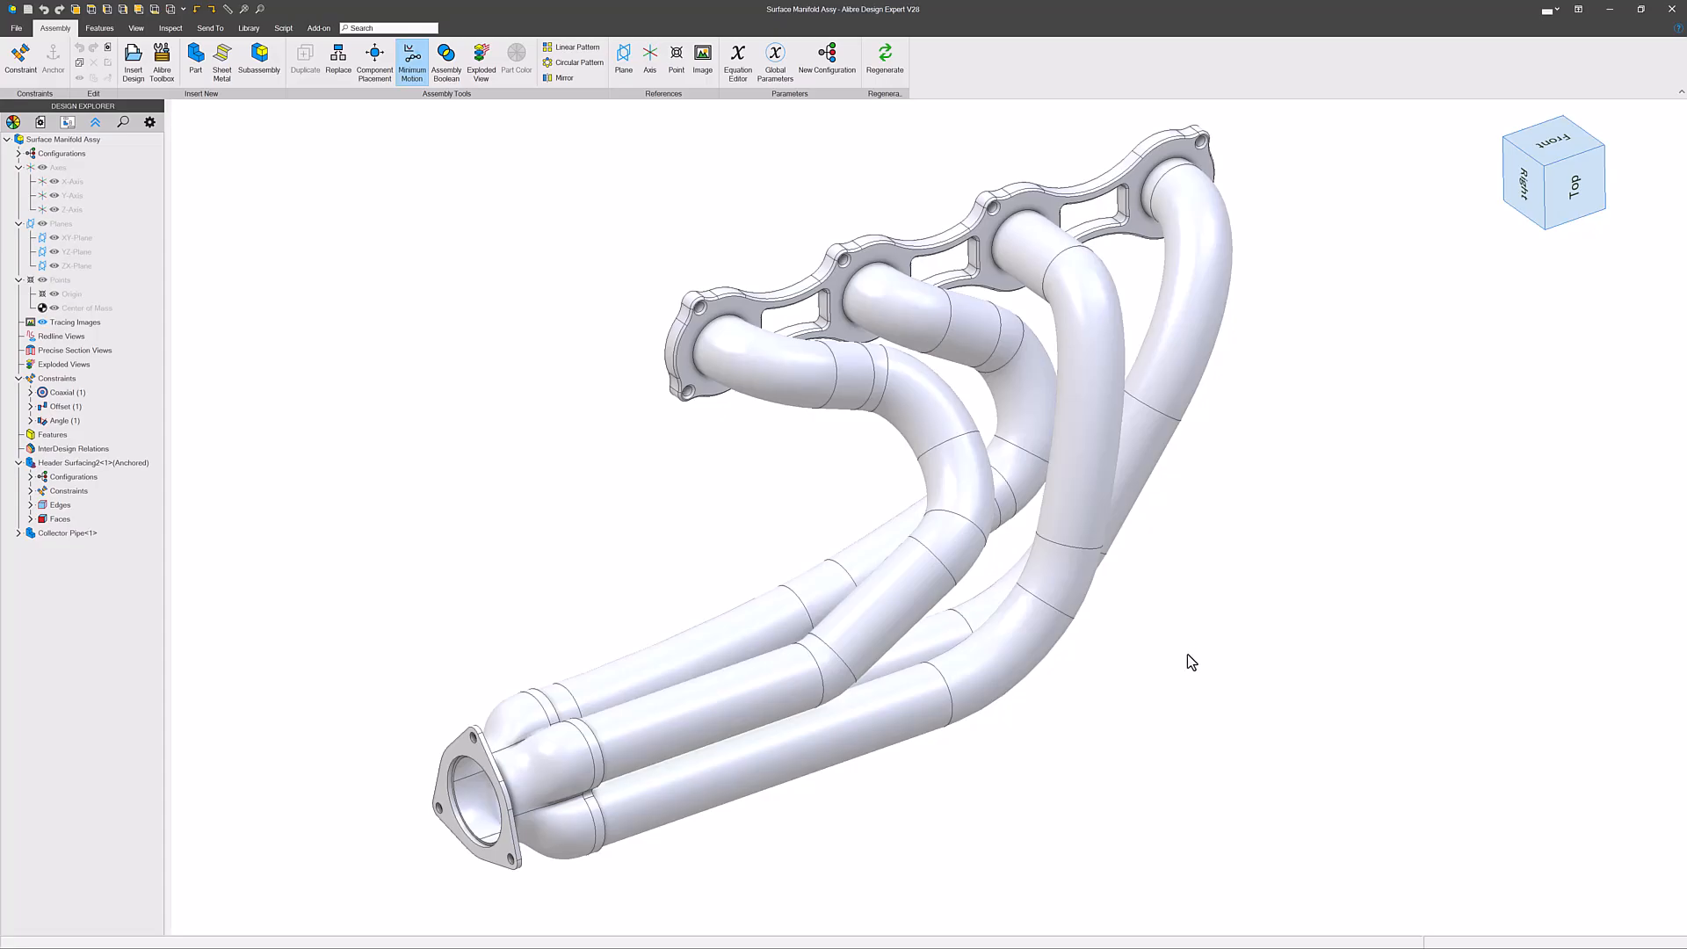
- Orbit the Surface Manifold Assy to follow the runner bends, then switch to the Trophy part window
{"action": "left_click_drag", "start_coordinate": [1191, 662], "coordinate": [1234, 640]}
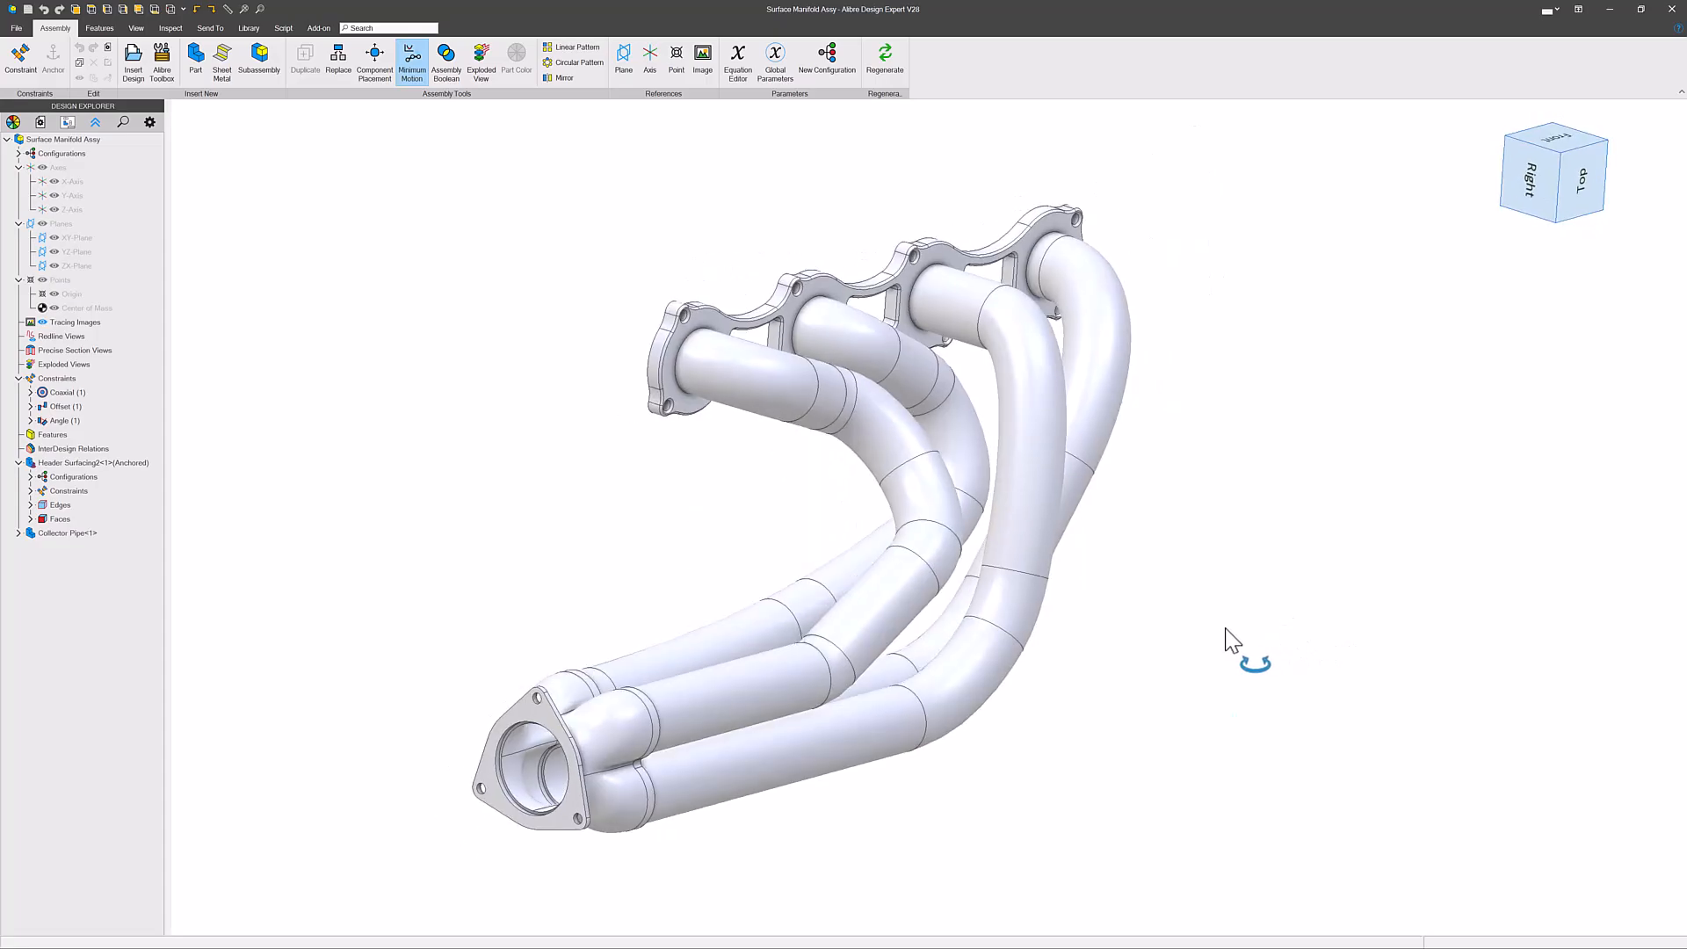
{"action": "left_click_drag", "start_coordinate": [1232, 639], "coordinate": [898, 290]}
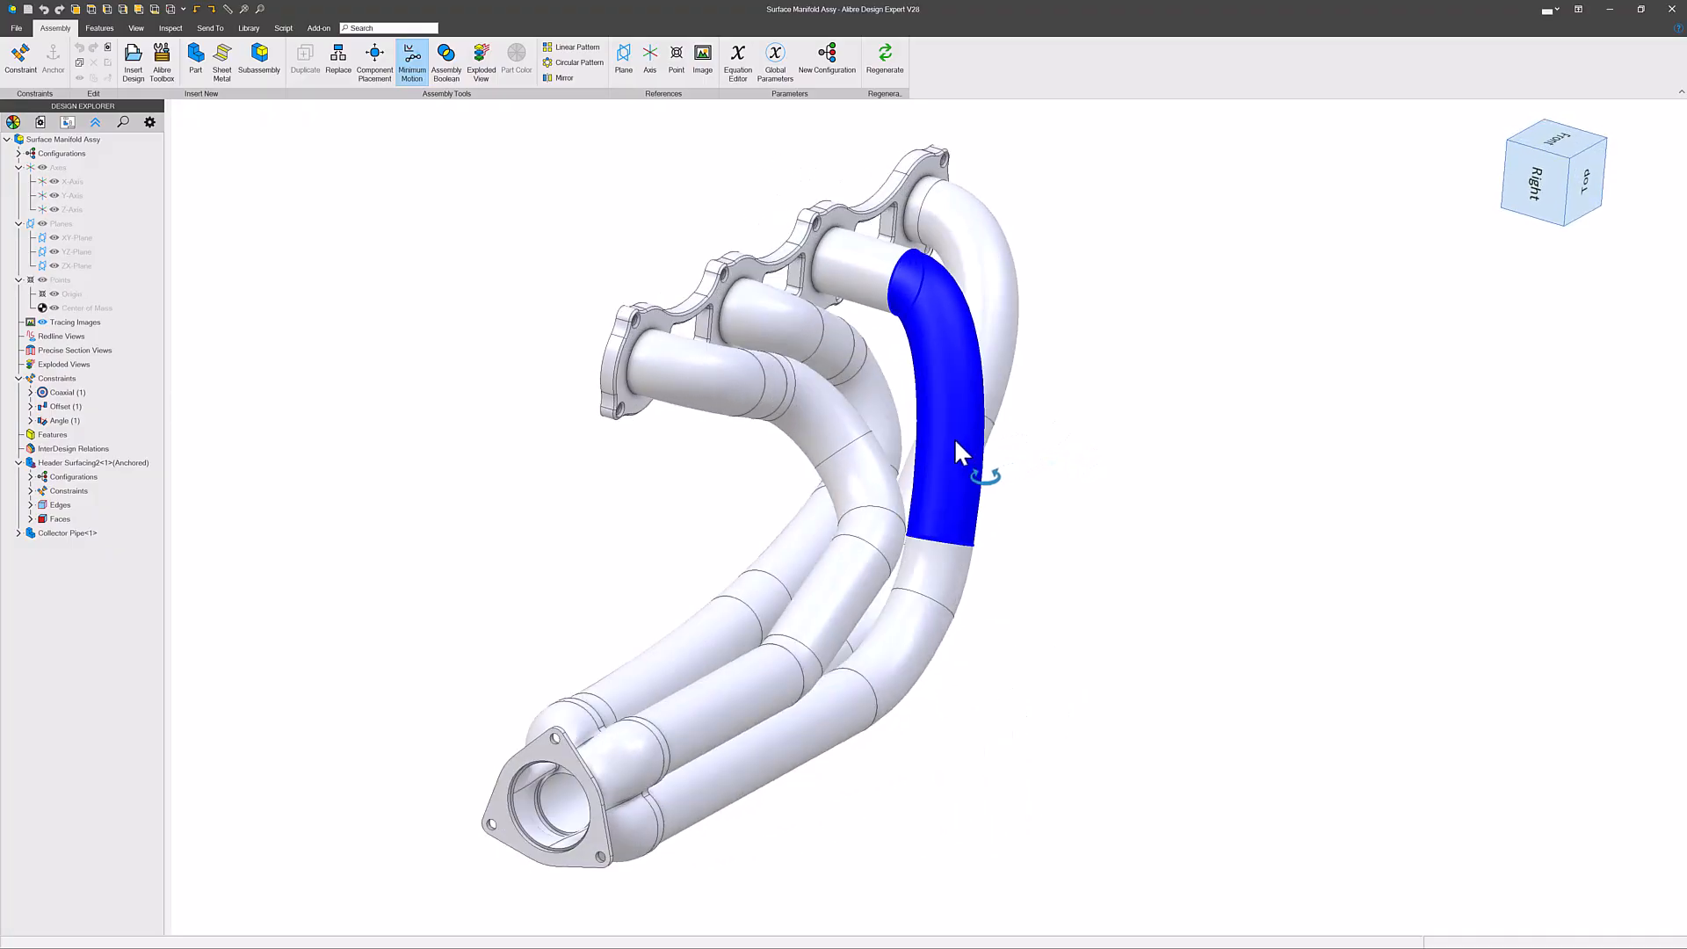
{"action": "left_click_drag", "start_coordinate": [958, 452], "coordinate": [898, 473]}
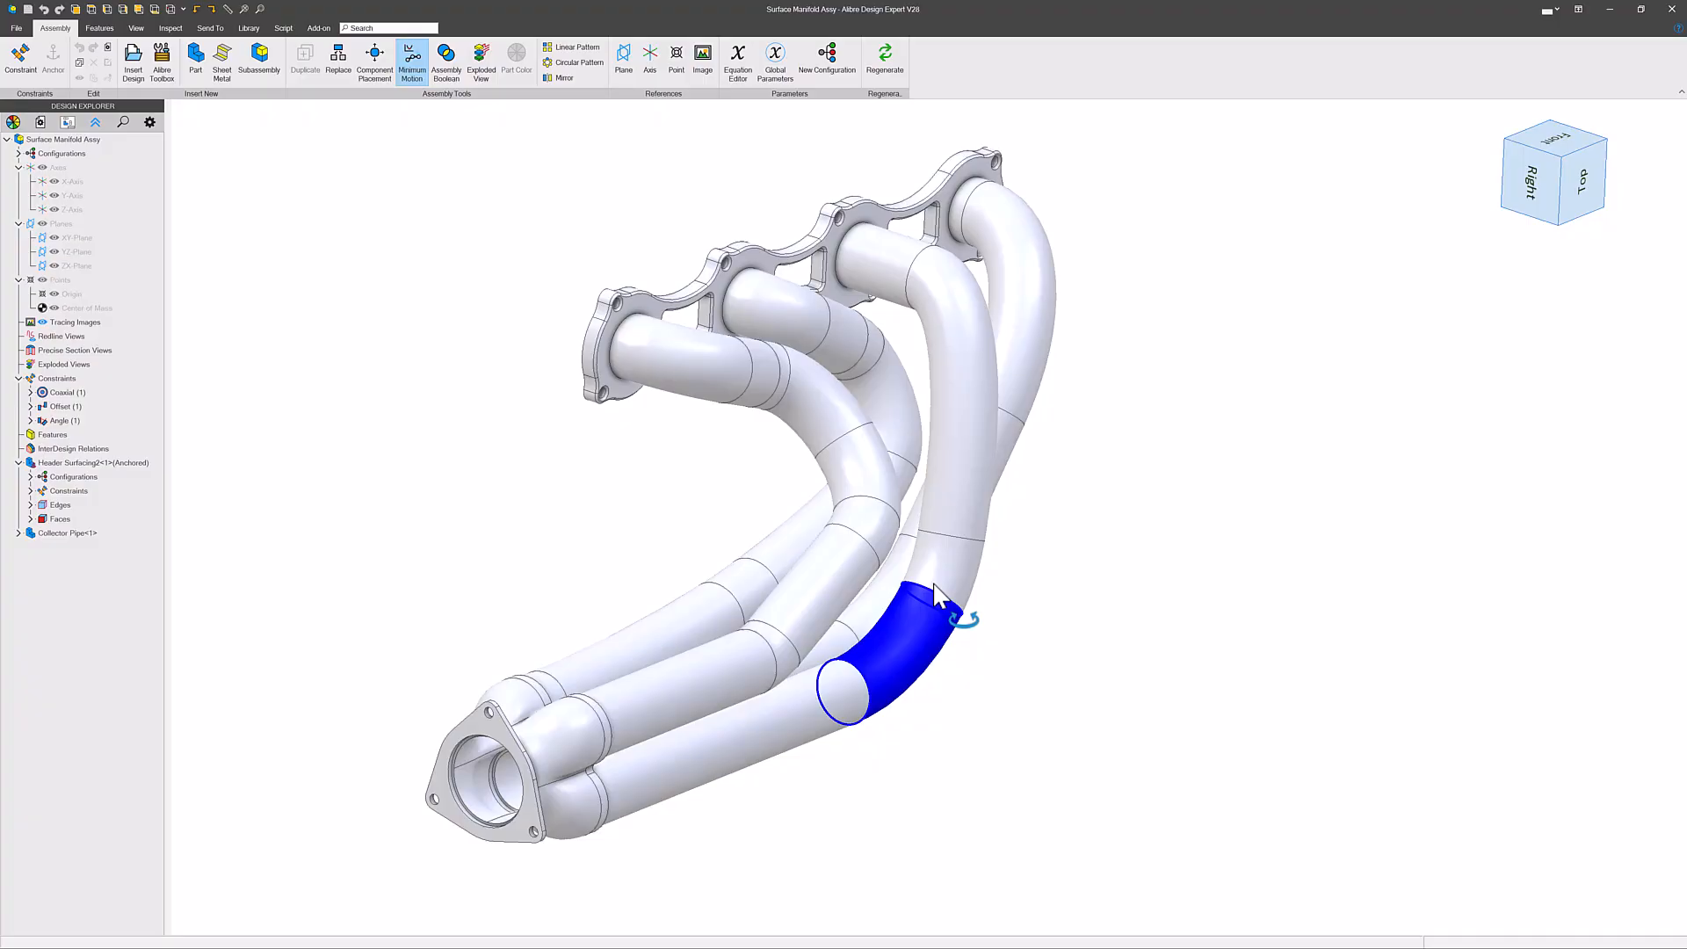
{"action": "left_click_drag", "start_coordinate": [914, 613], "coordinate": [947, 582]}
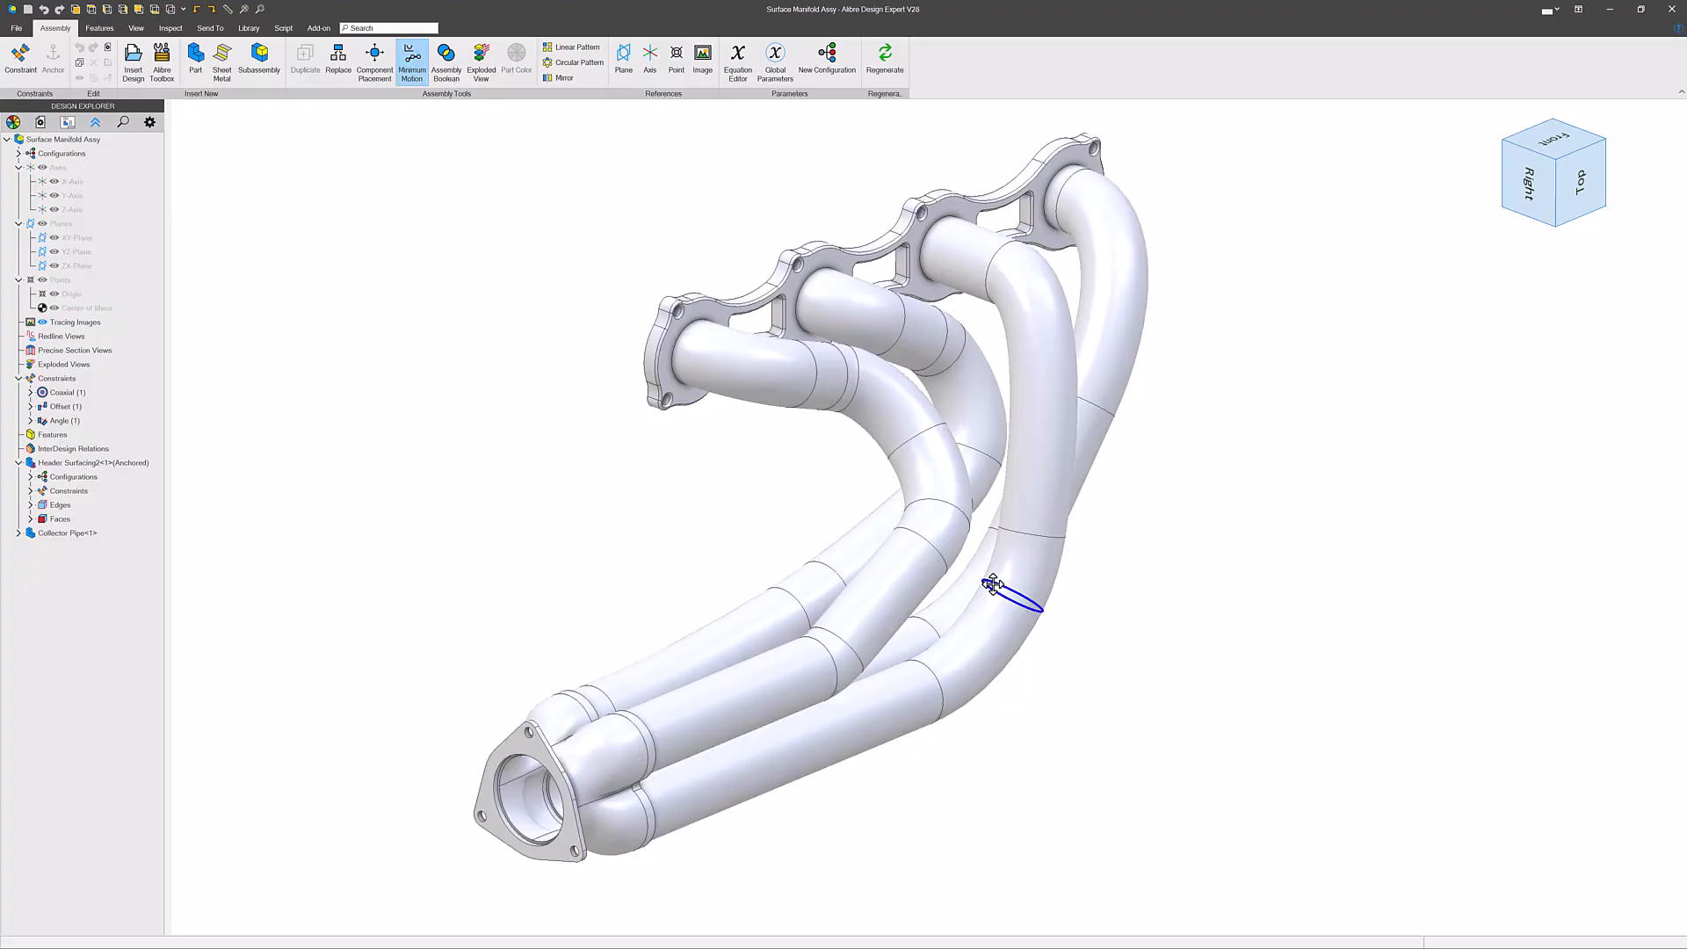
{"action": "left_click", "coordinate": [1034, 554]}
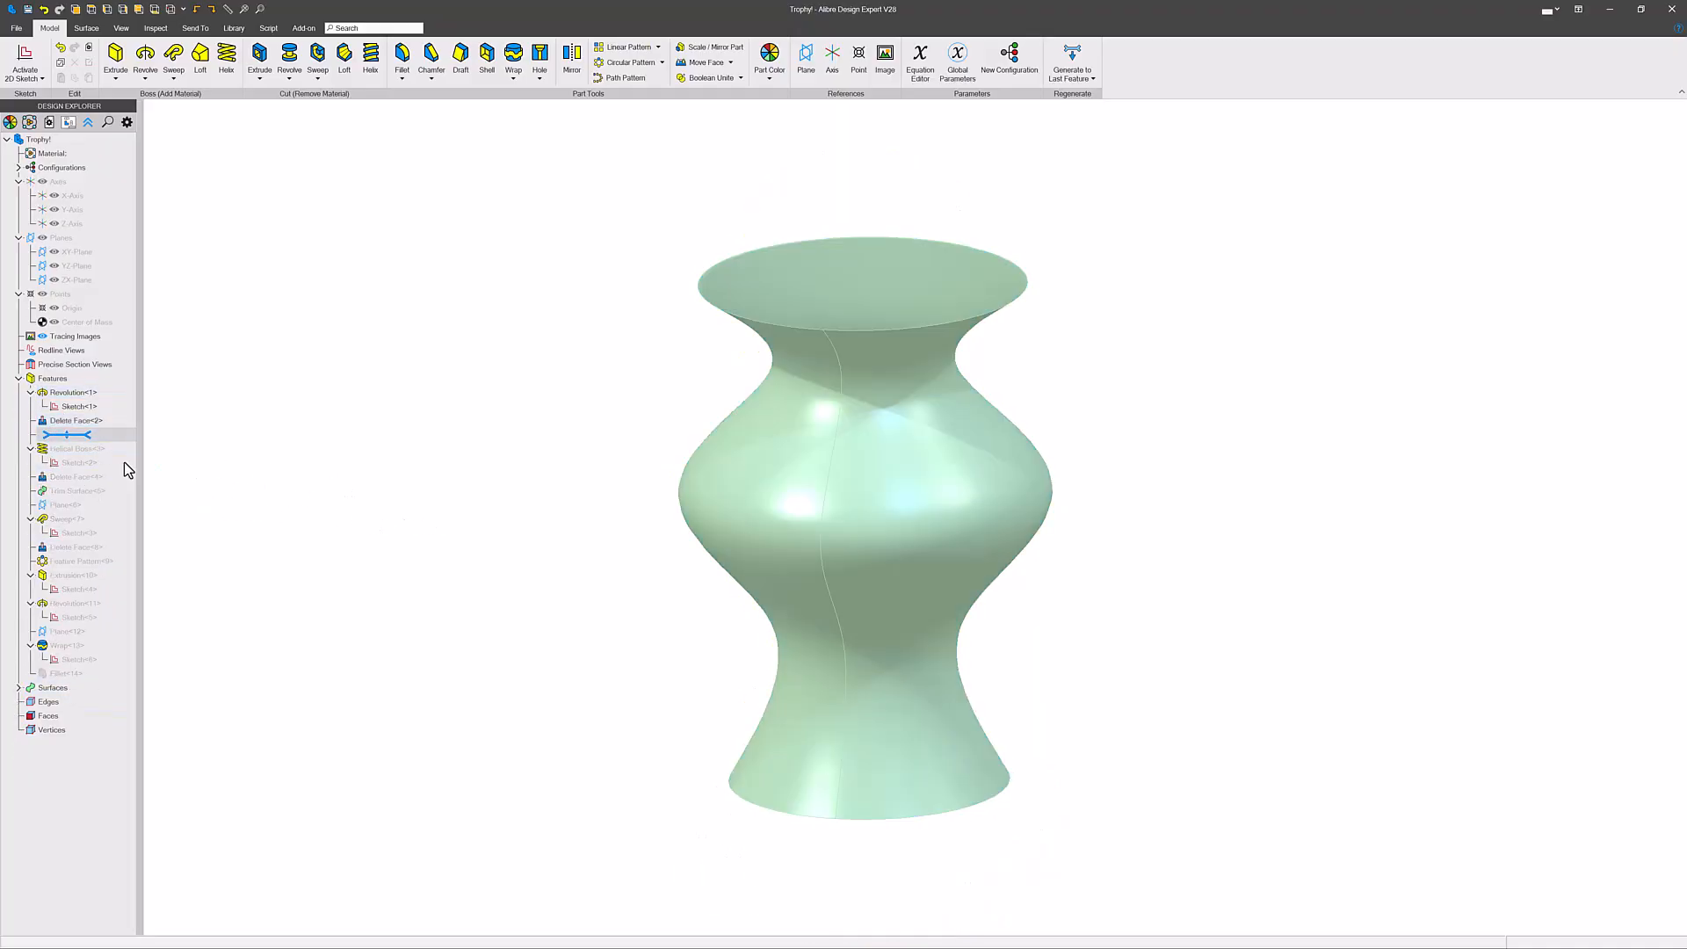
- Roll the Trophy history through the helical surface to the last feature, showing rods, sphere and base
{"action": "left_click", "coordinate": [75, 434]}
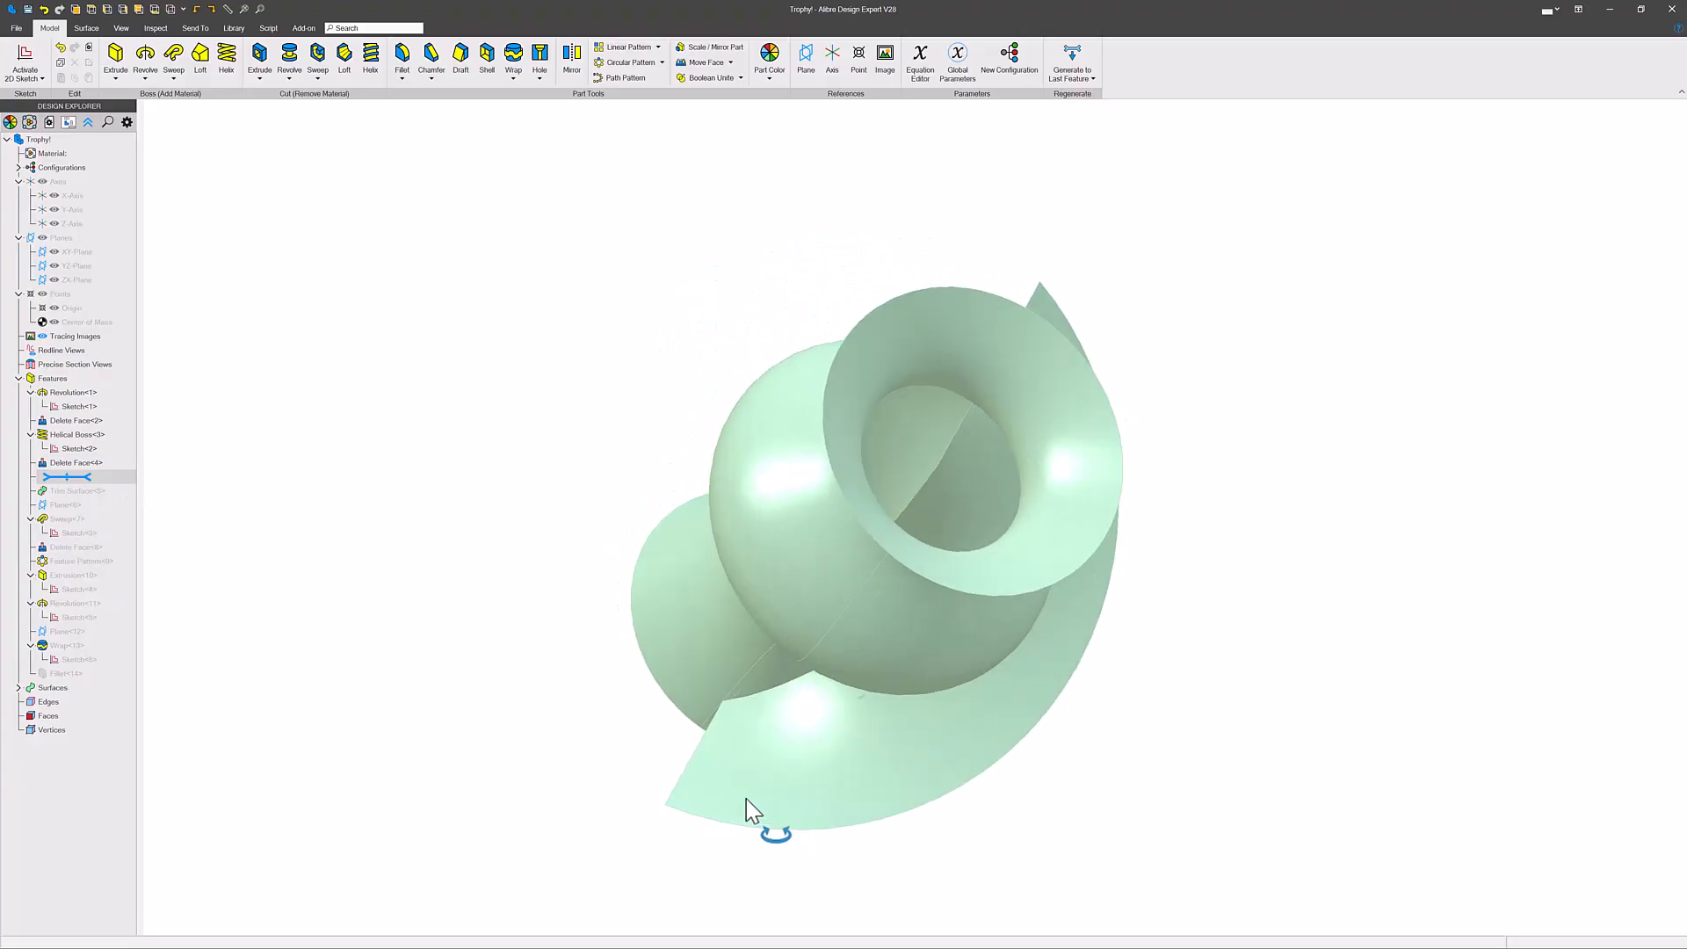
{"action": "left_click_drag", "start_coordinate": [754, 806], "coordinate": [710, 689]}
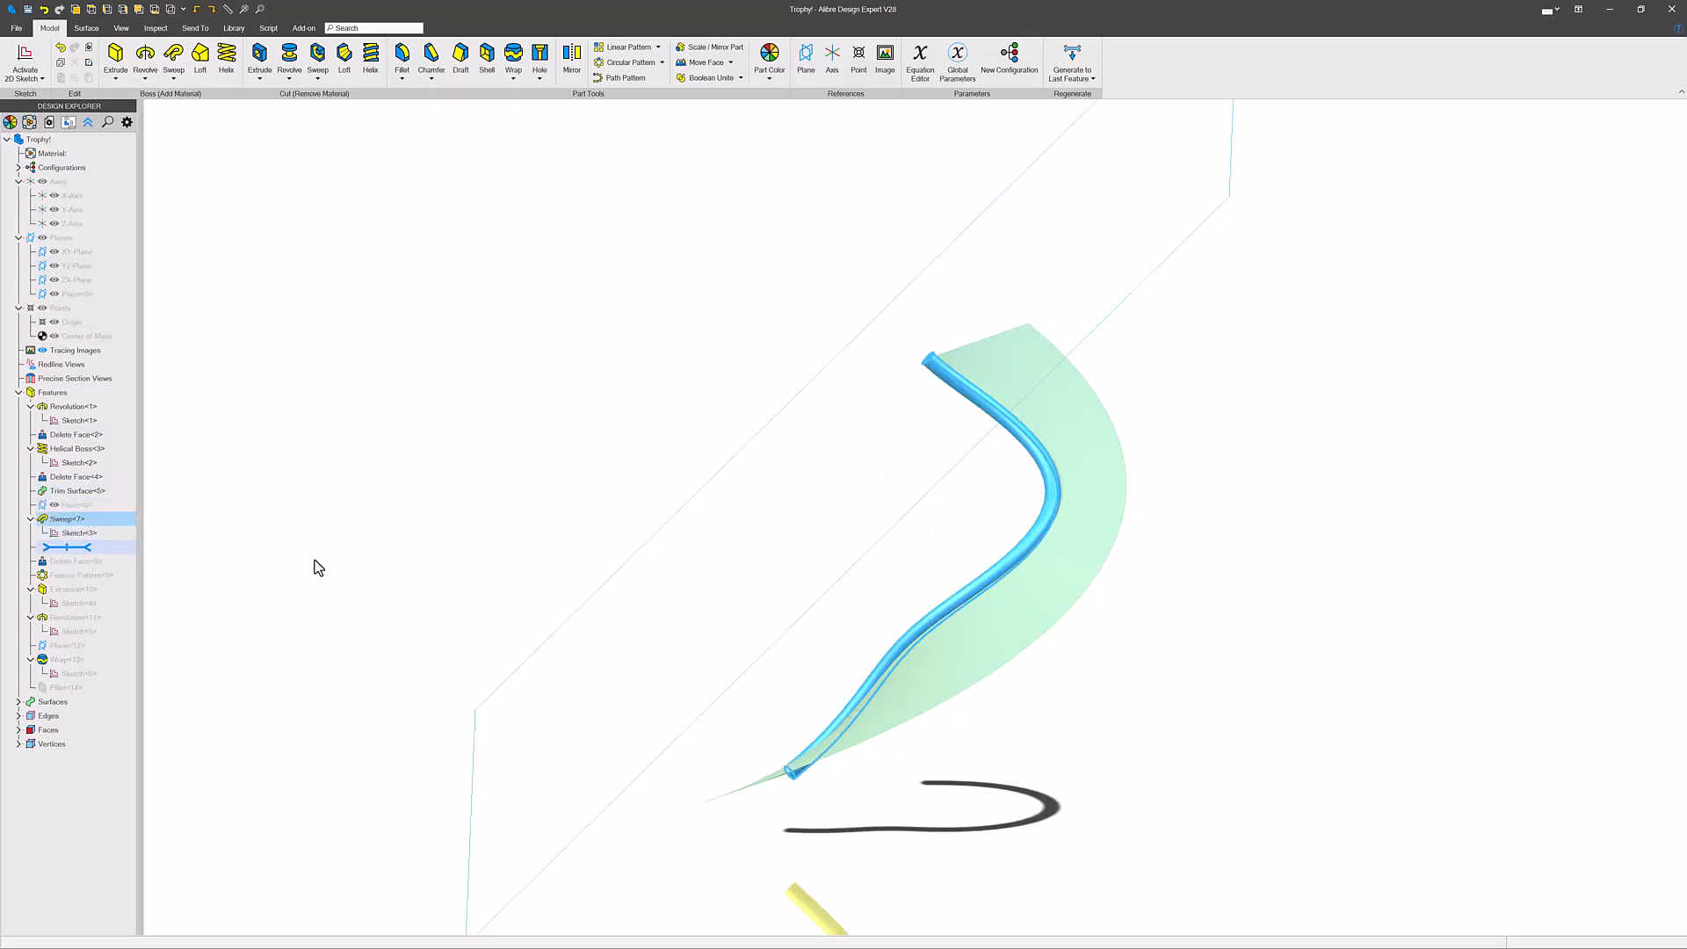
{"action": "left_click", "coordinate": [65, 532]}
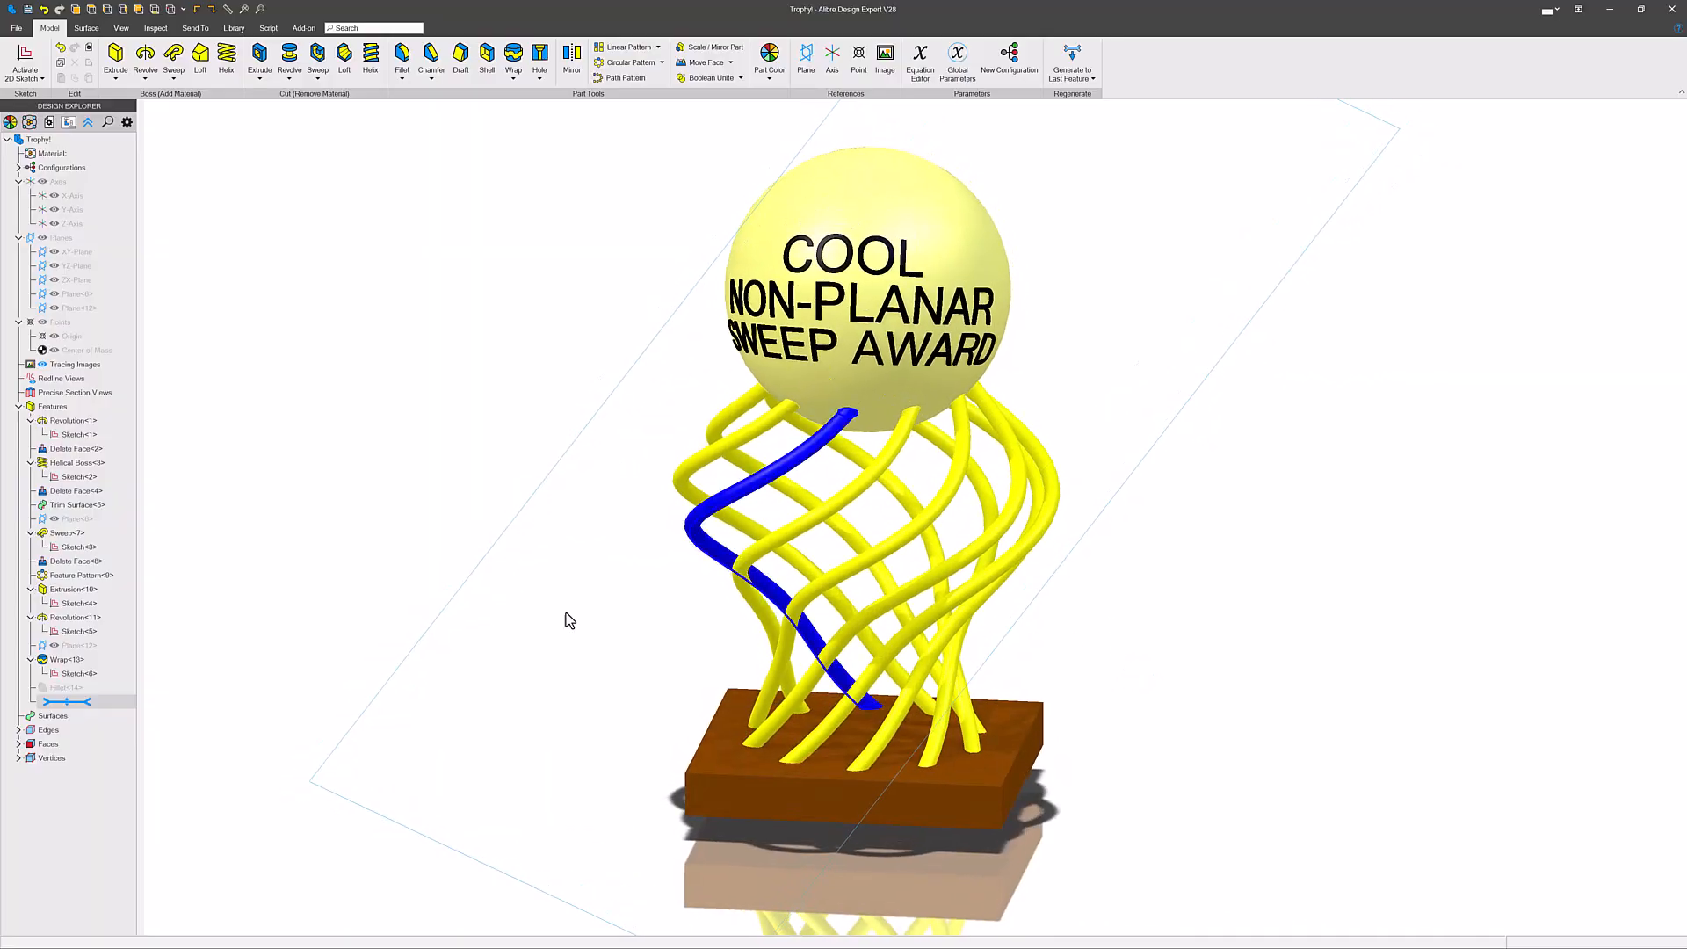
{"action": "left_click", "coordinate": [78, 420]}
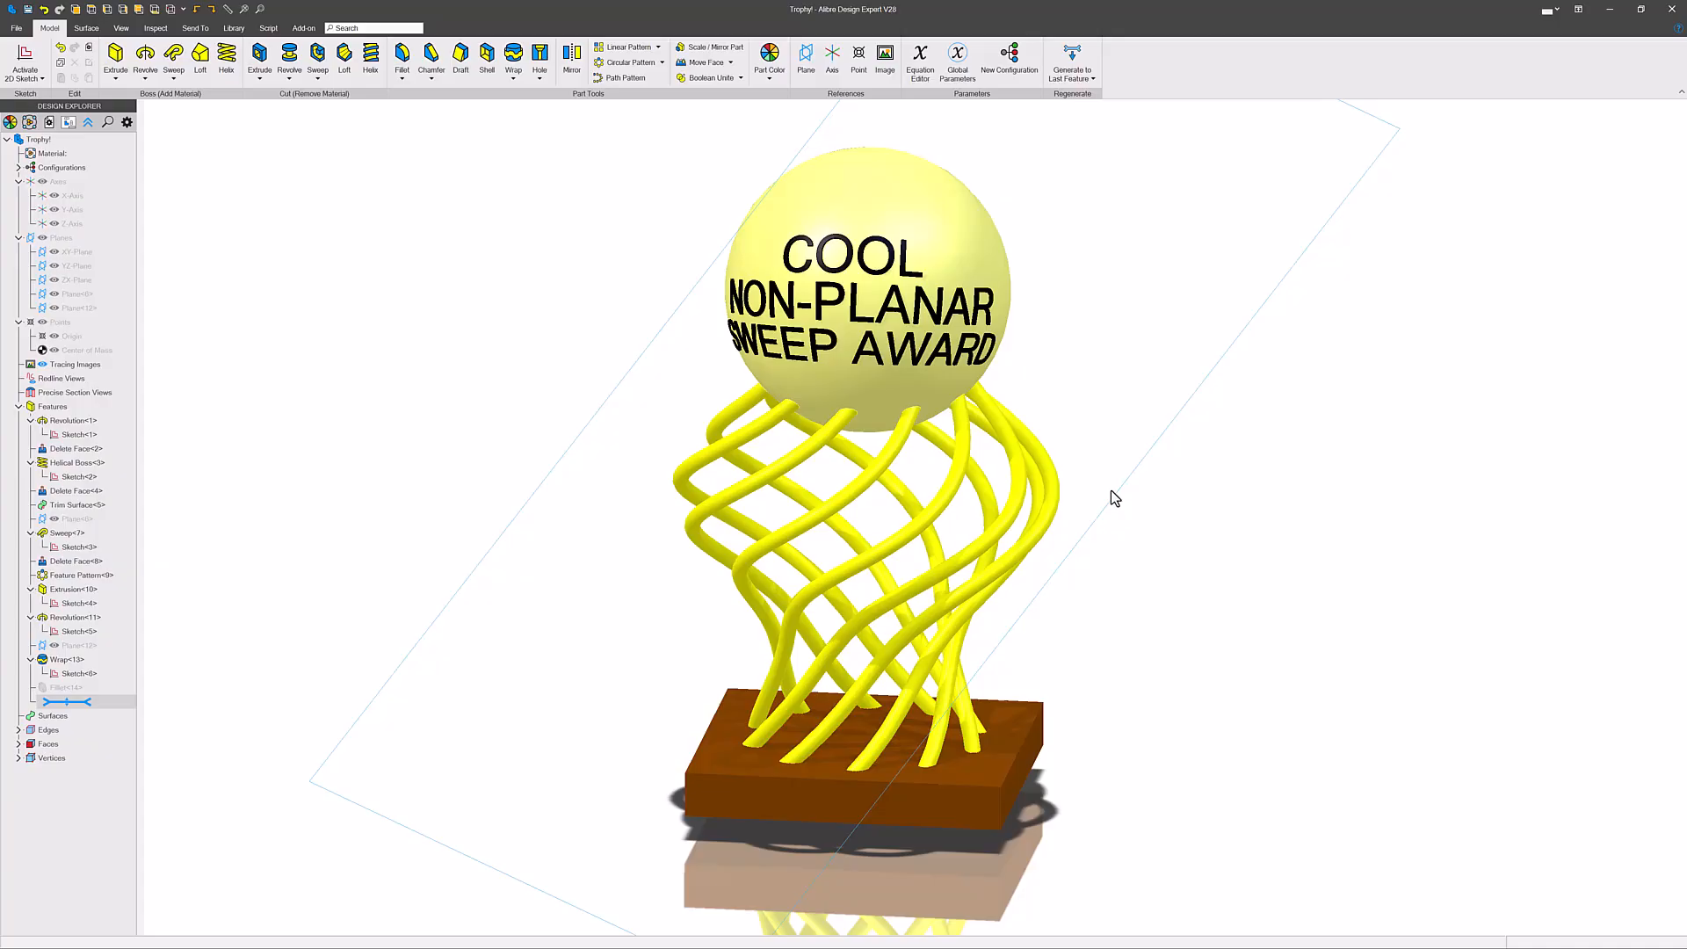
{"action": "mouse_move", "coordinate": [1054, 545]}
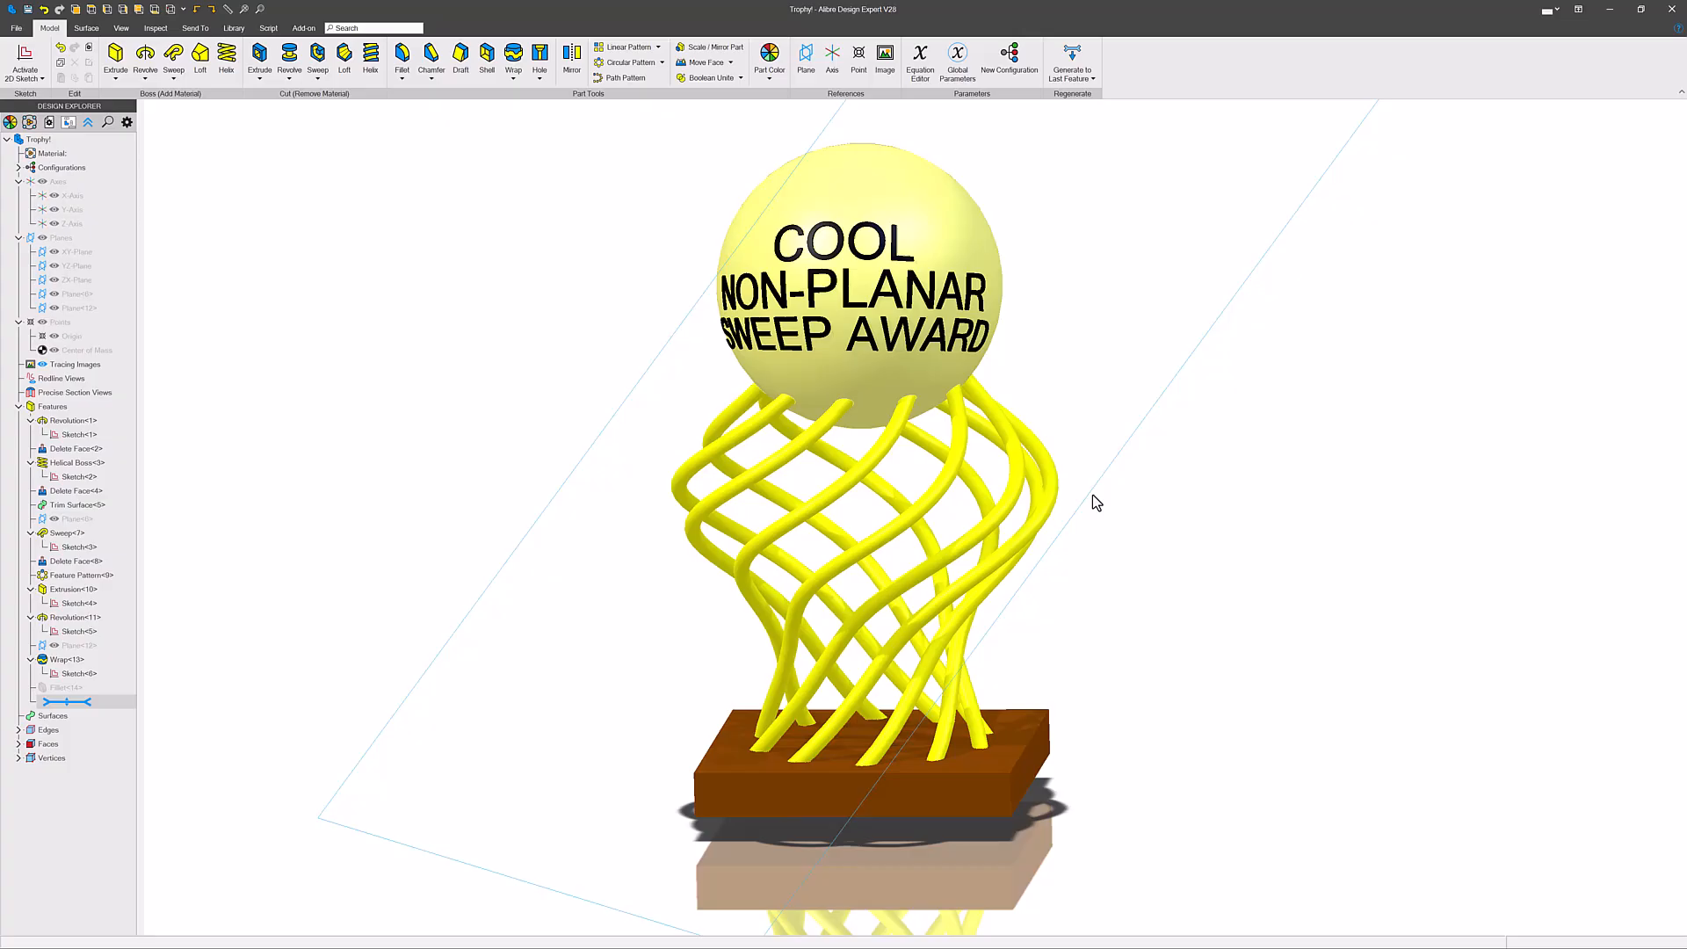
{"action": "mouse_move", "coordinate": [1125, 528]}
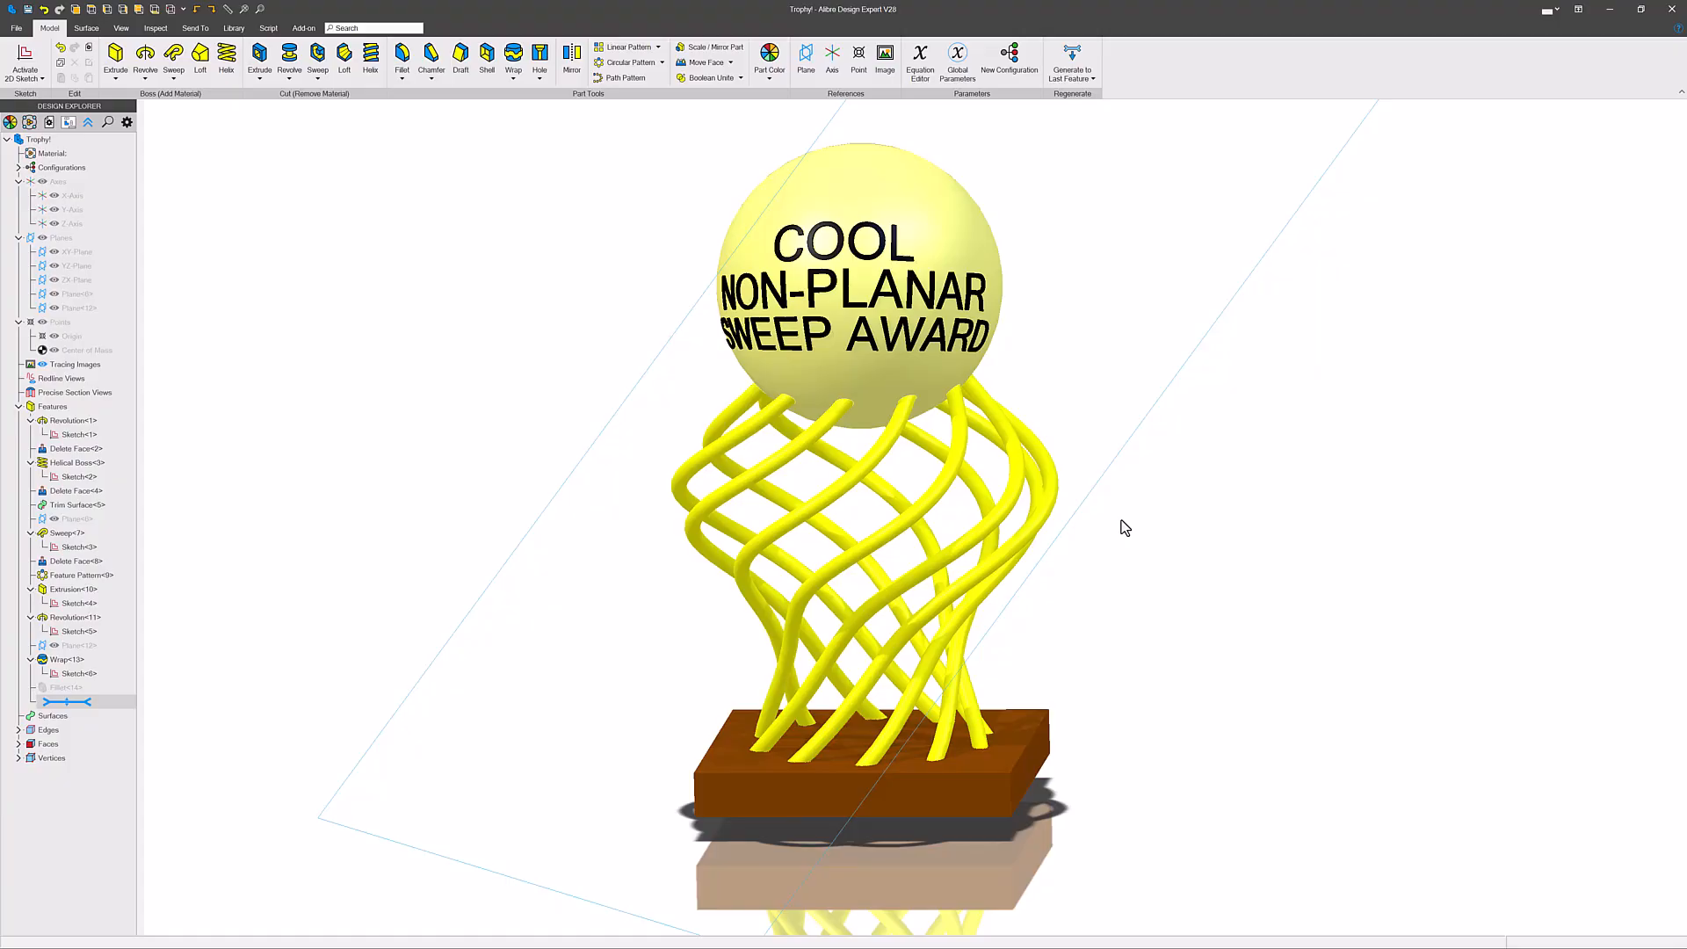
{"action": "mouse_move", "coordinate": [1198, 547]}
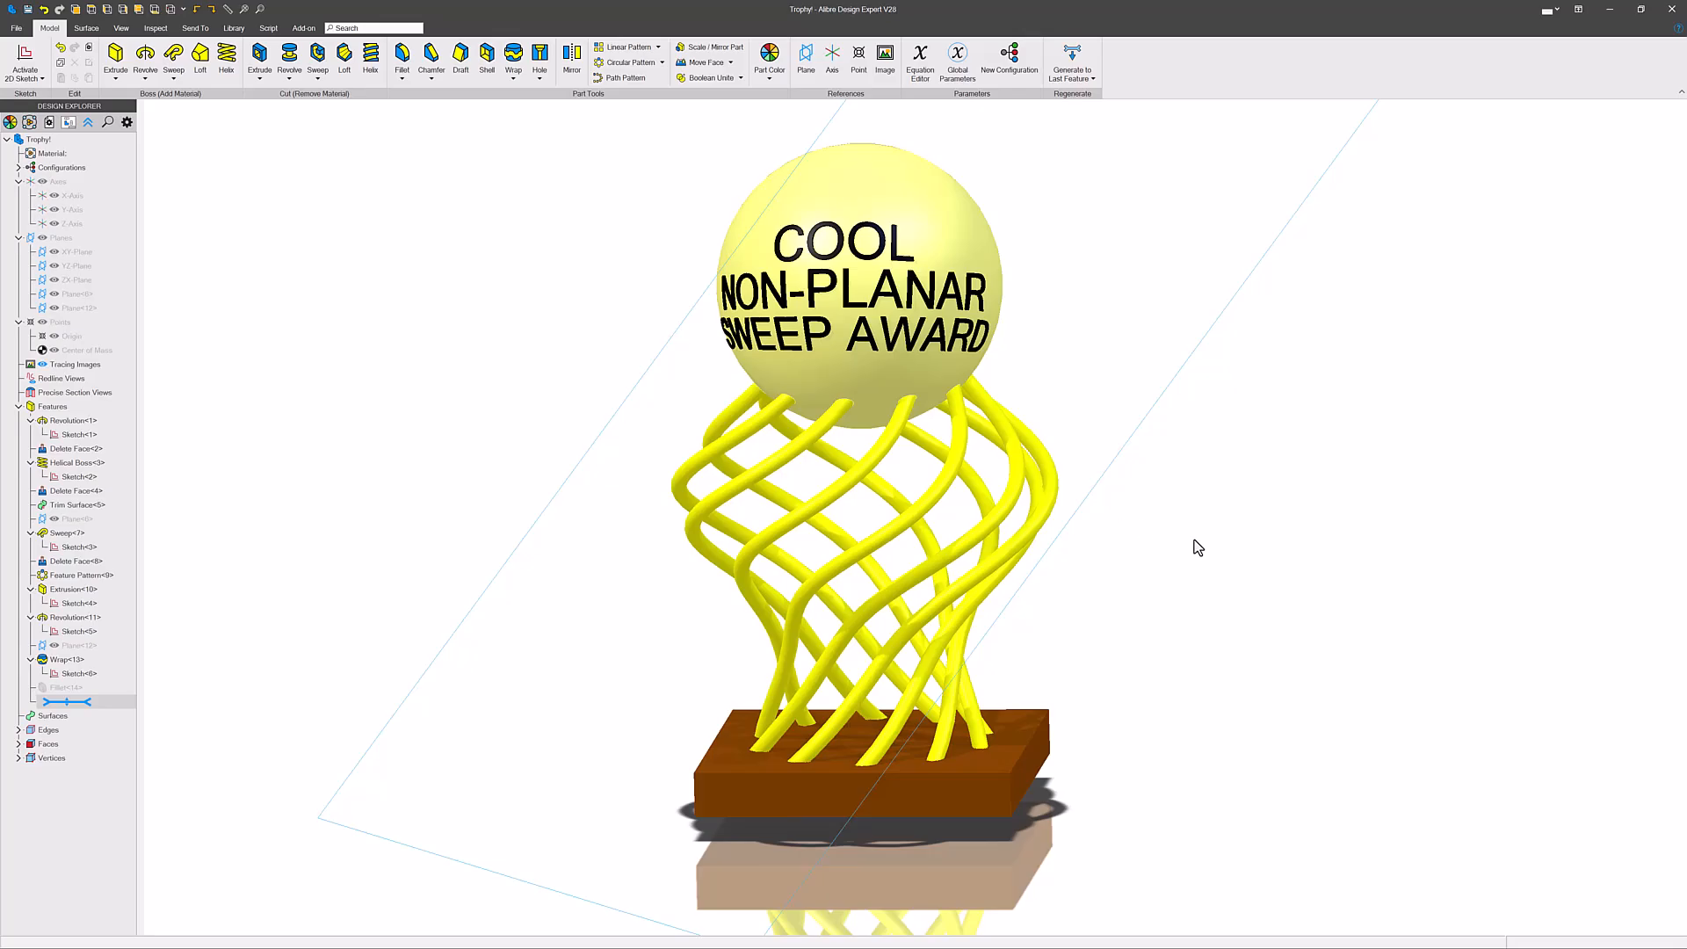